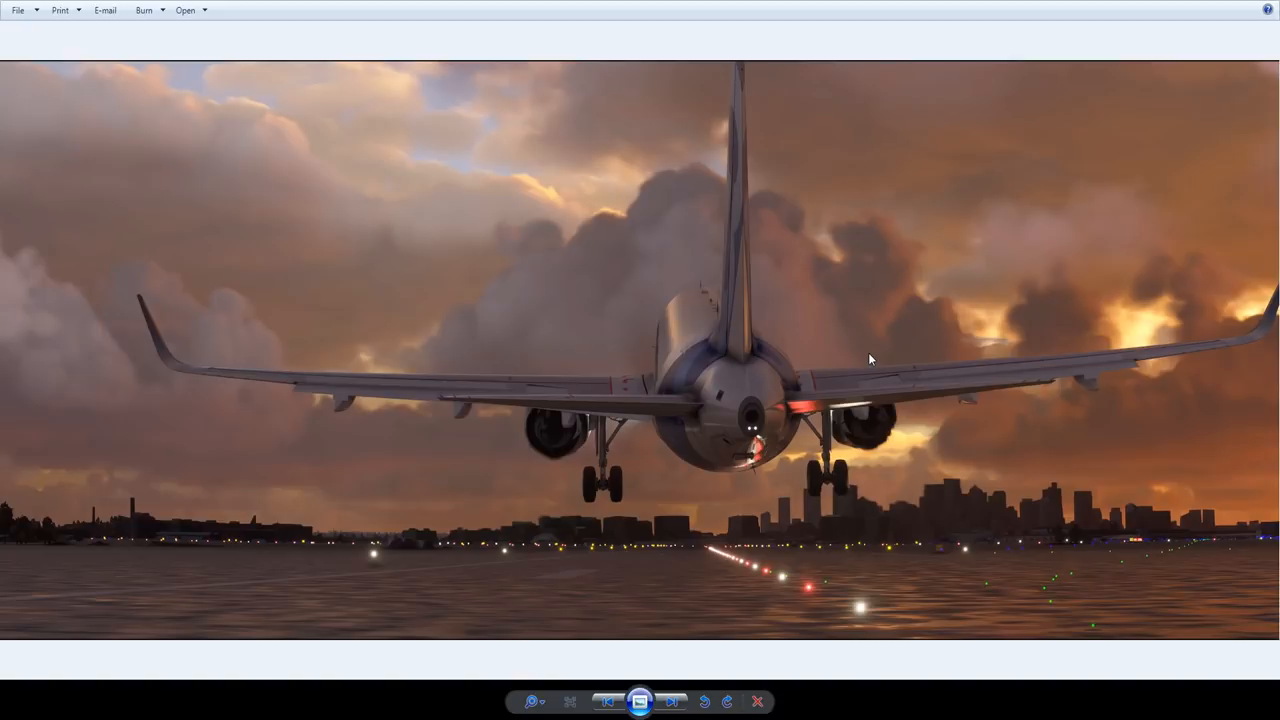
{"action": "mouse_move", "coordinate": [1030, 520]}
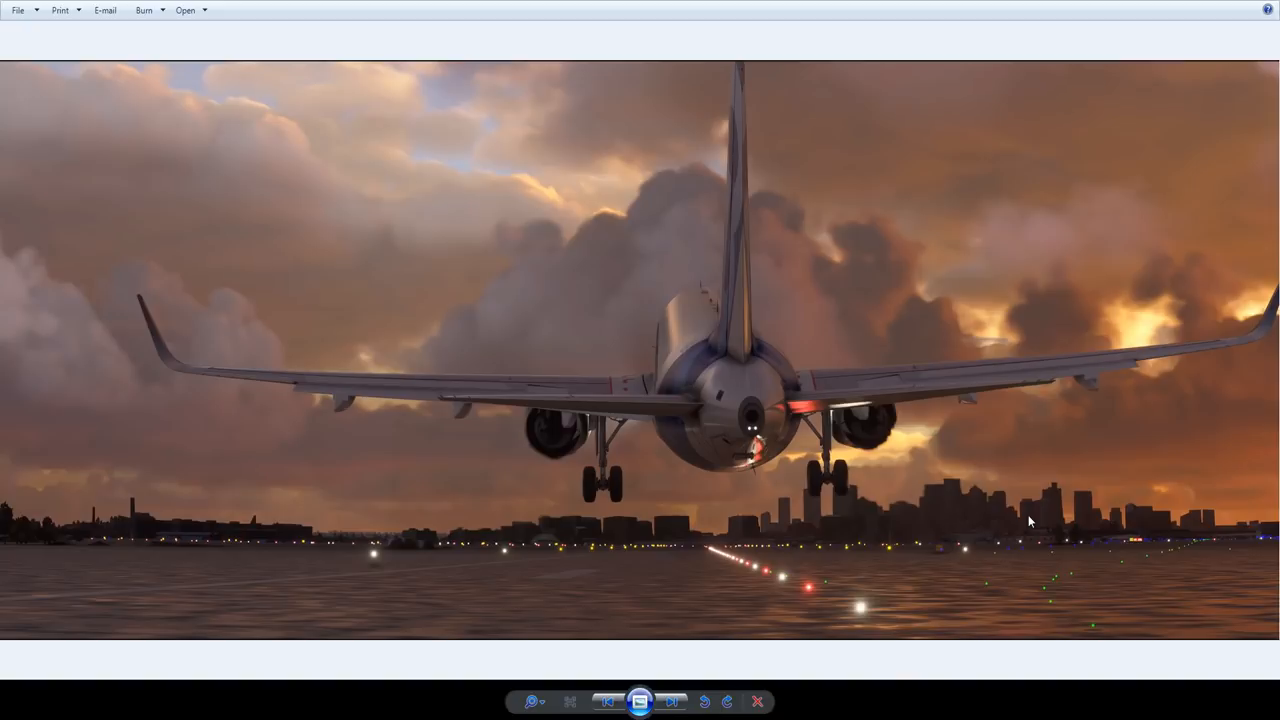
{"action": "mouse_move", "coordinate": [704, 220]}
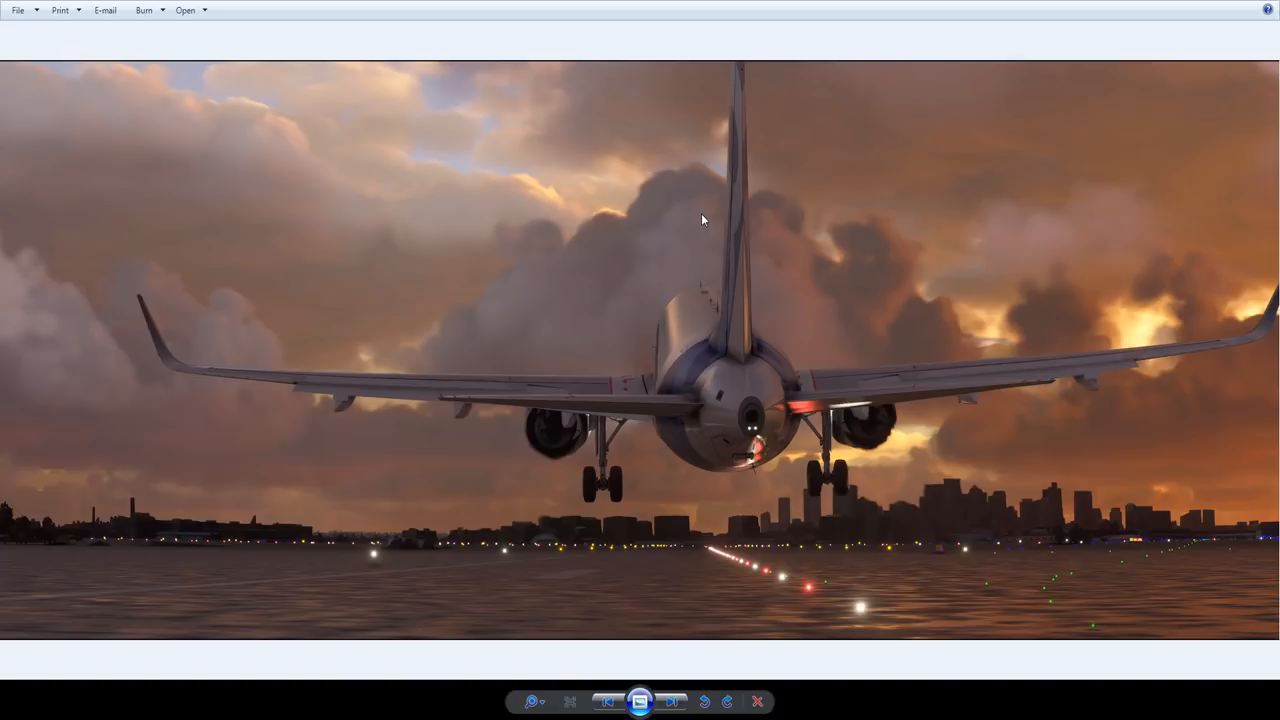
{"action": "mouse_move", "coordinate": [764, 384]}
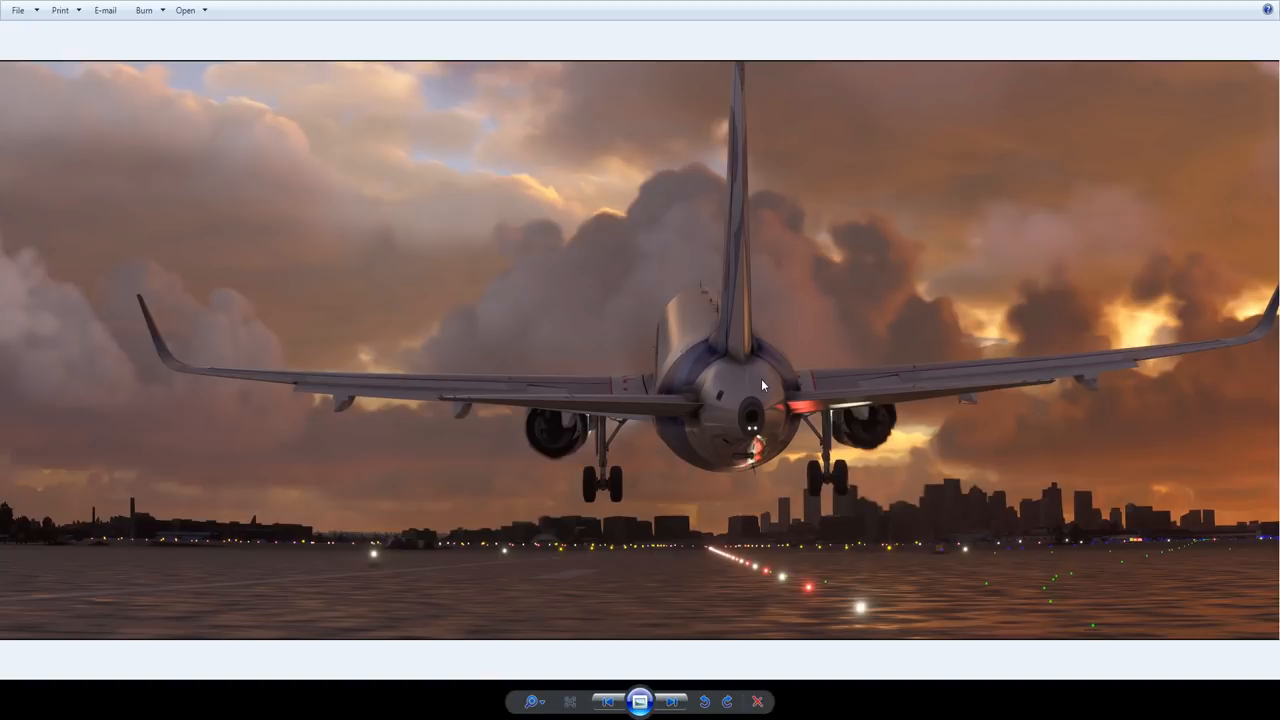
{"action": "mouse_move", "coordinate": [520, 568]}
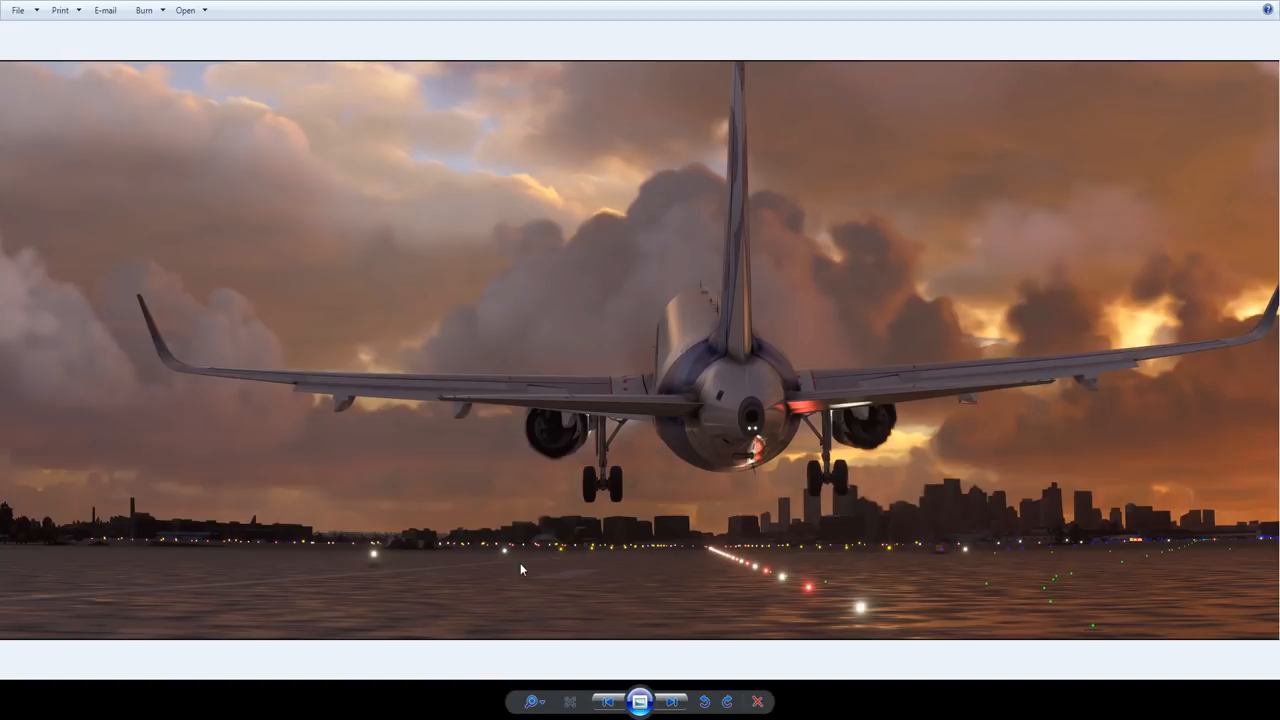
{"action": "mouse_move", "coordinate": [592, 564]}
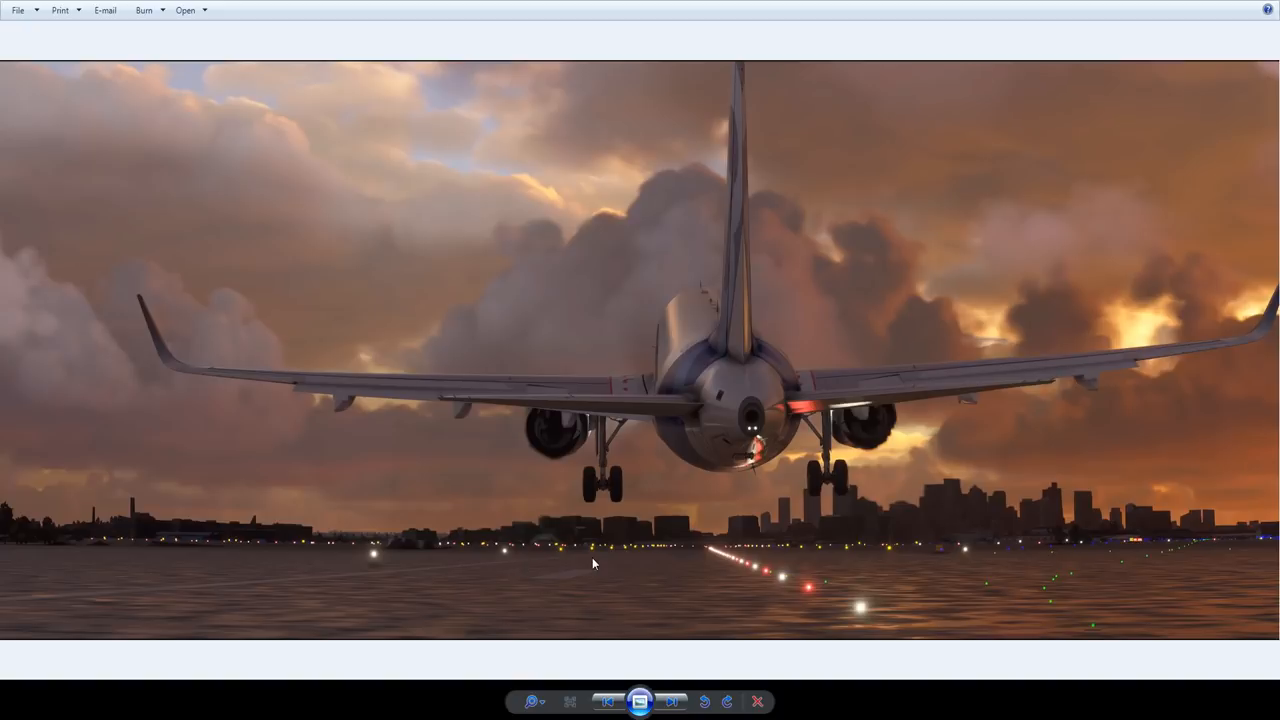
{"action": "mouse_move", "coordinate": [1244, 312]}
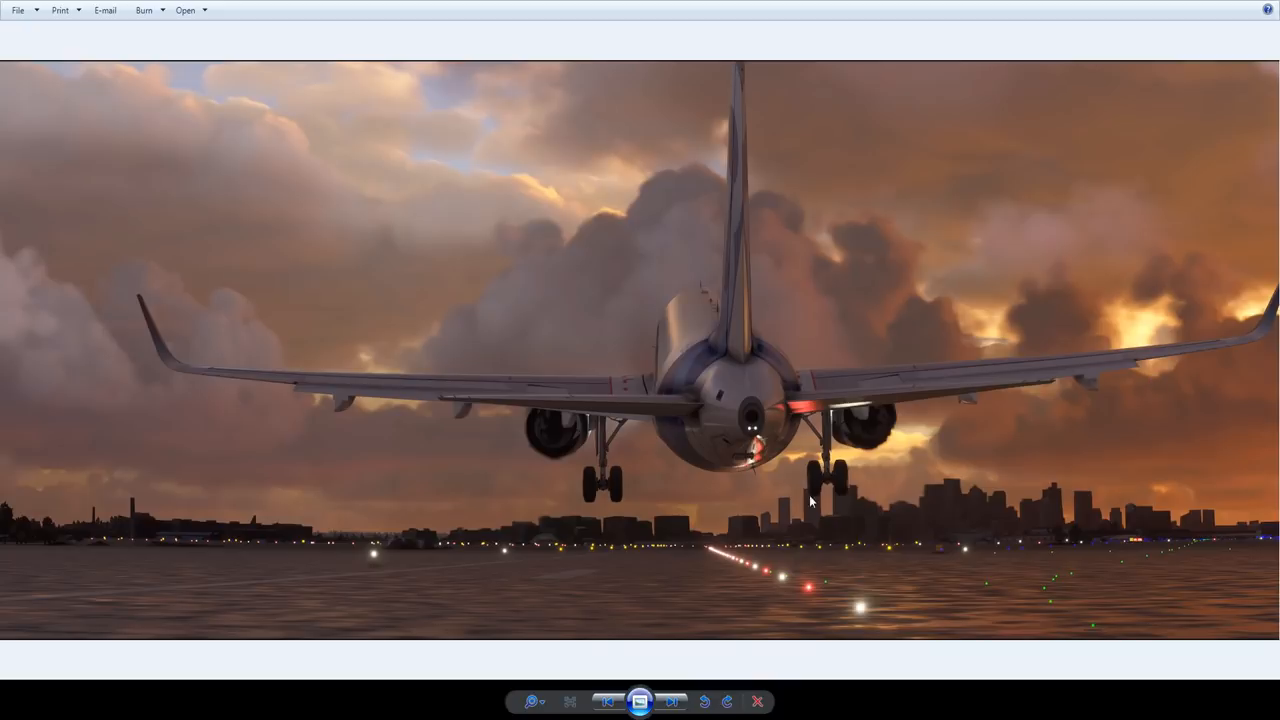
{"action": "mouse_move", "coordinate": [744, 608]}
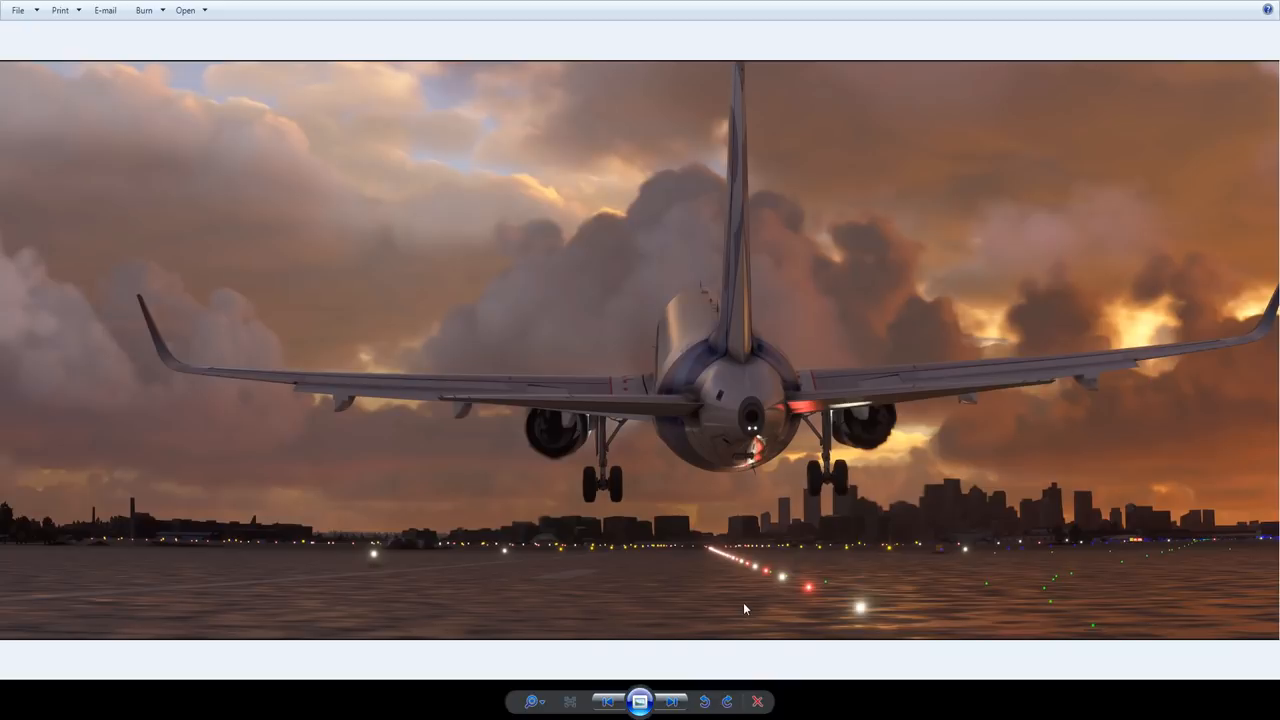
{"action": "mouse_move", "coordinate": [1044, 568]}
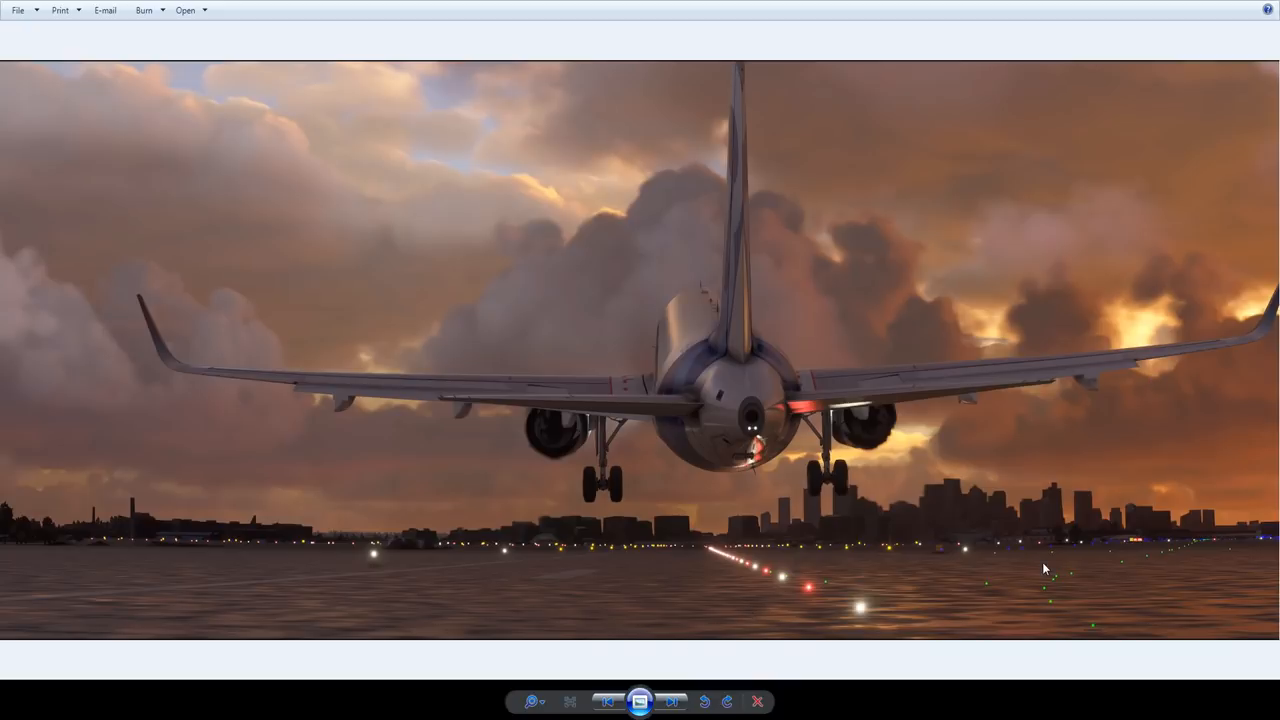
{"action": "mouse_move", "coordinate": [476, 152]}
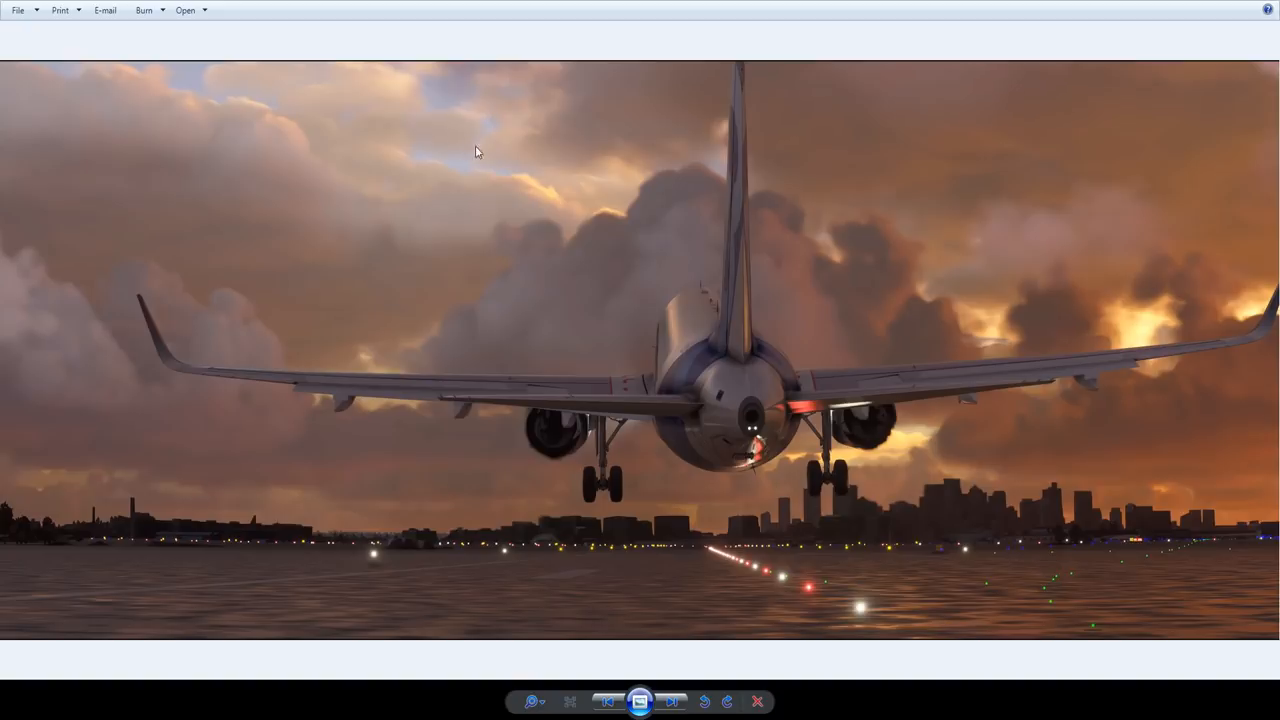
{"action": "mouse_move", "coordinate": [864, 166]}
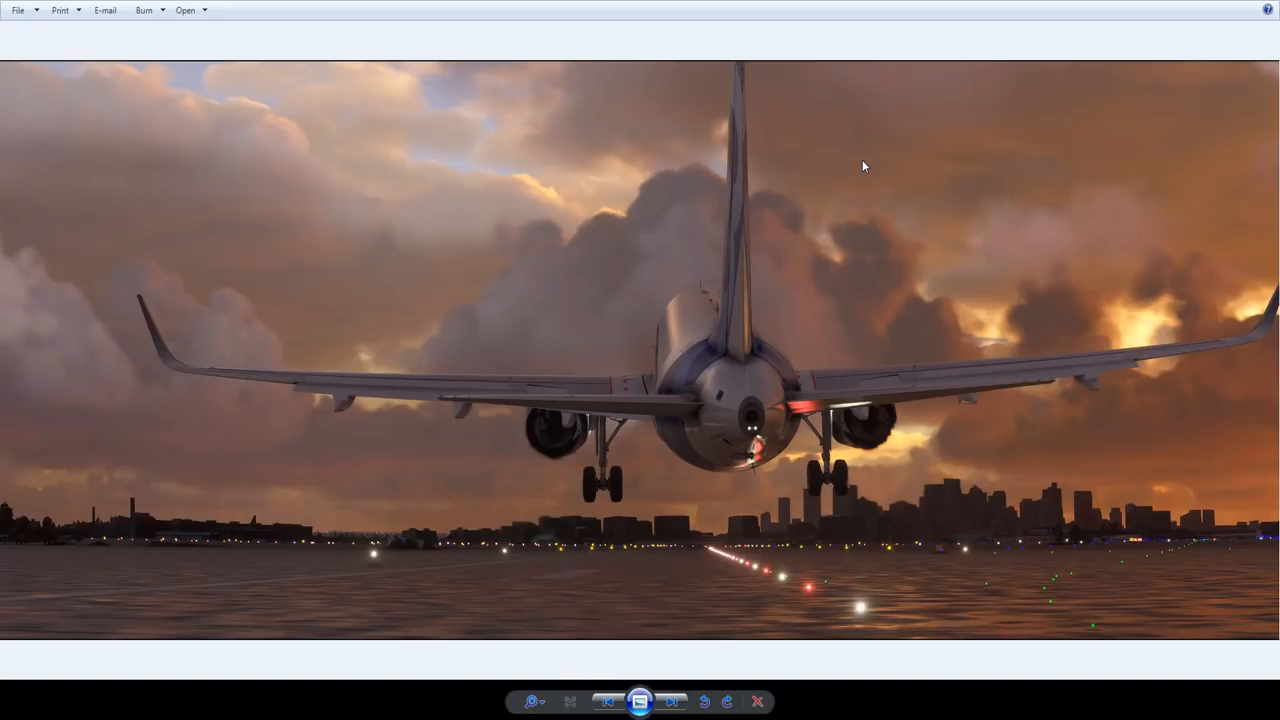
{"action": "mouse_move", "coordinate": [744, 566]}
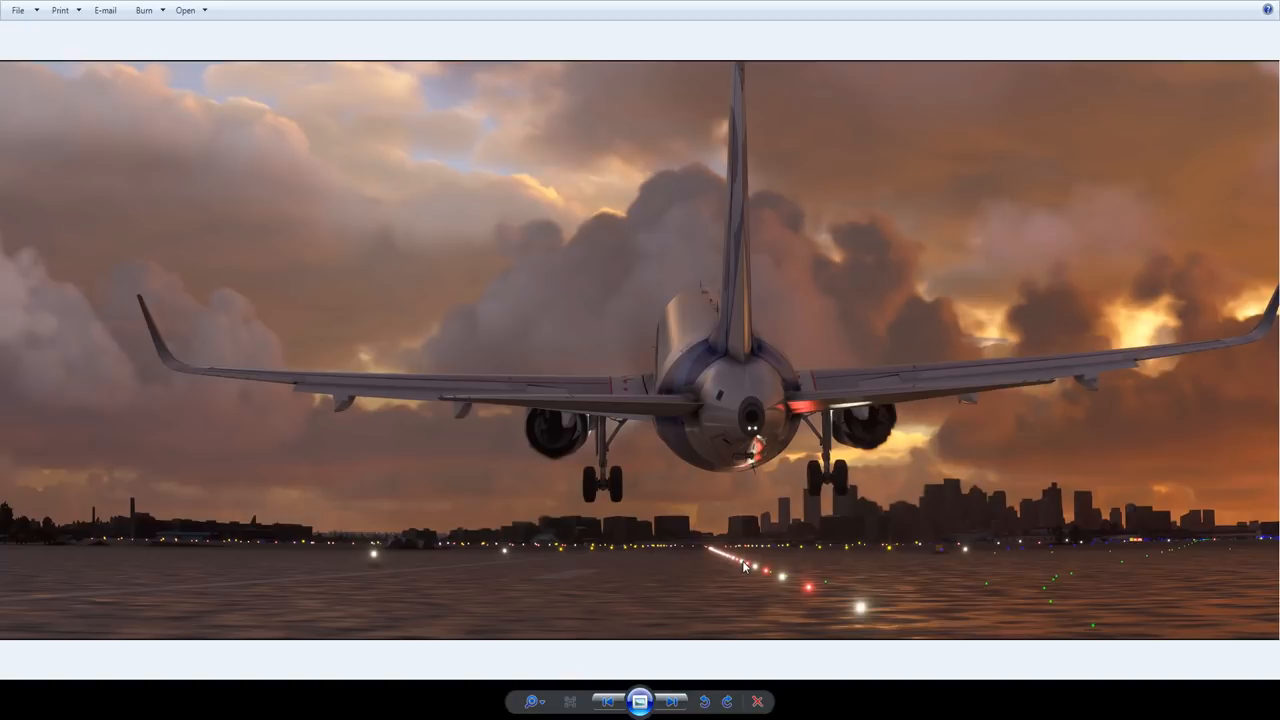
{"action": "mouse_move", "coordinate": [818, 600]}
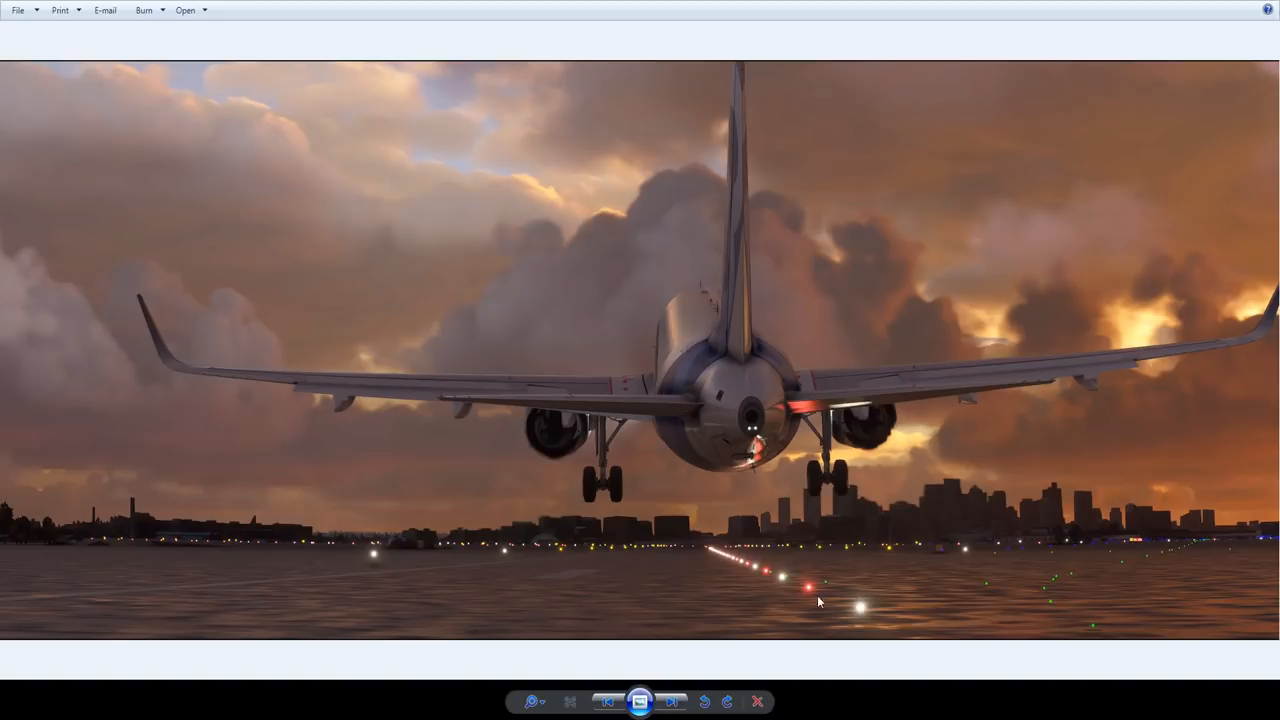
{"action": "mouse_move", "coordinate": [648, 544]}
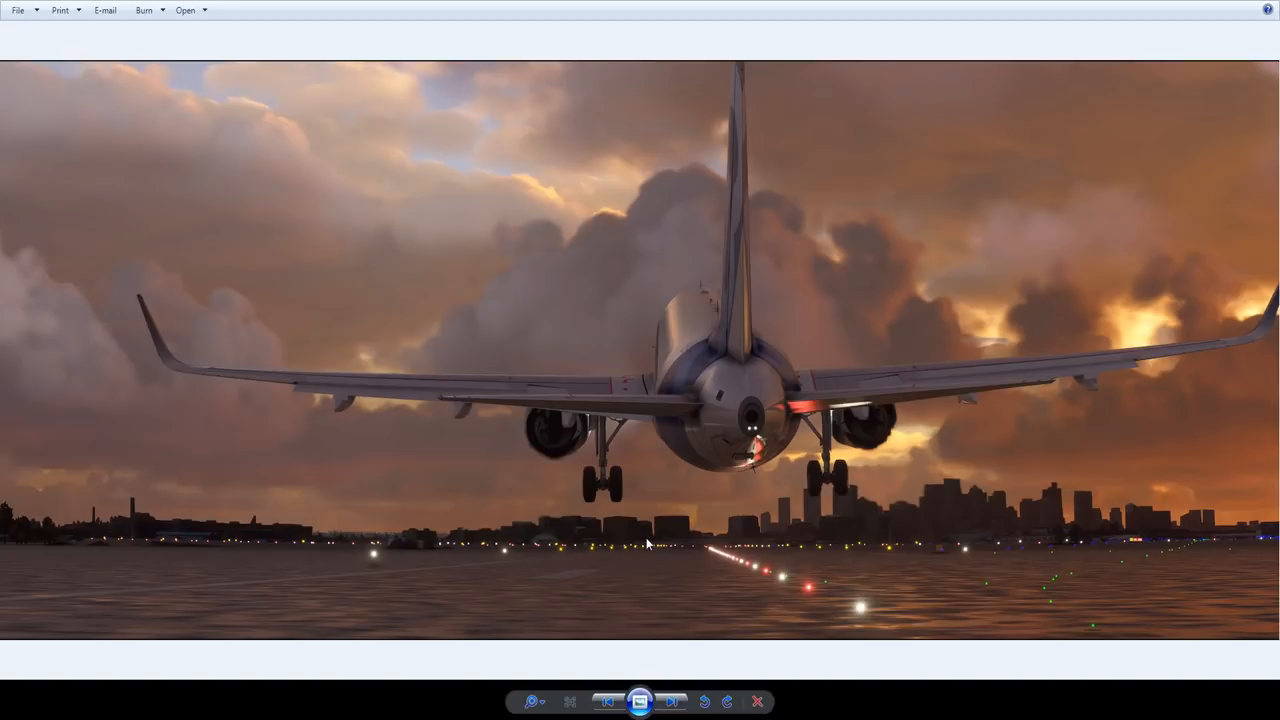
{"action": "mouse_move", "coordinate": [676, 552]}
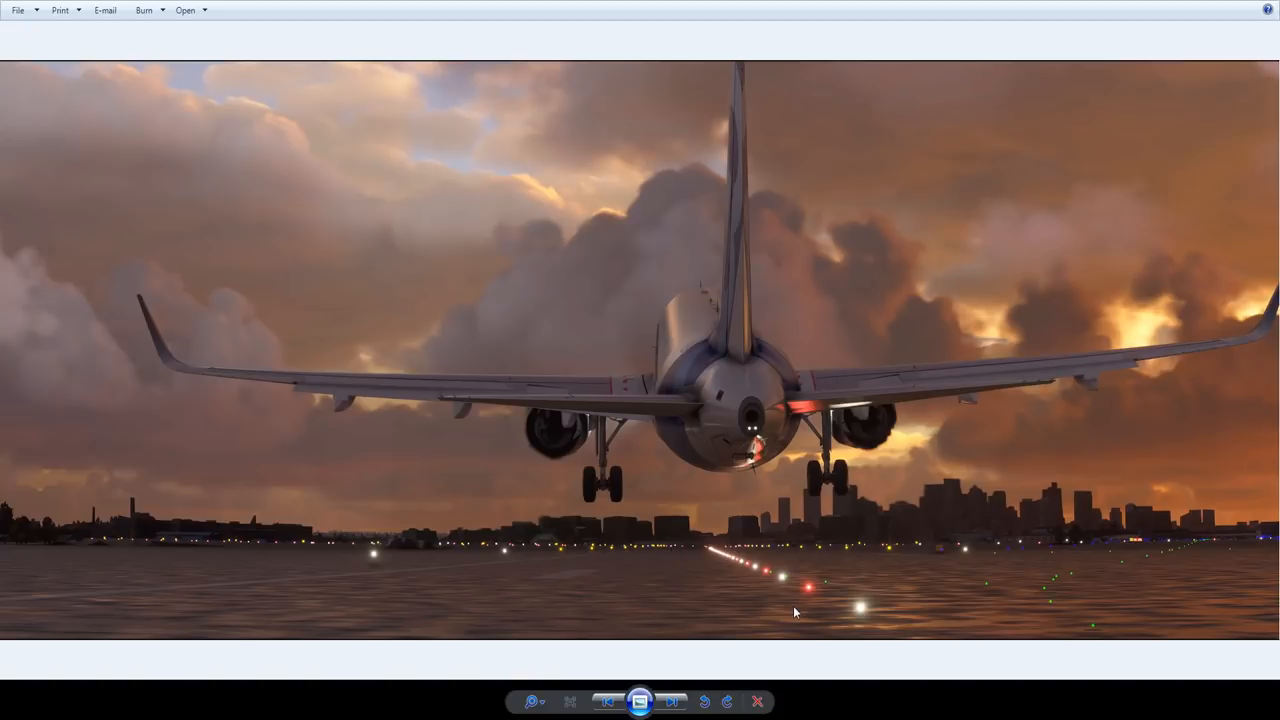
{"action": "mouse_move", "coordinate": [790, 620]}
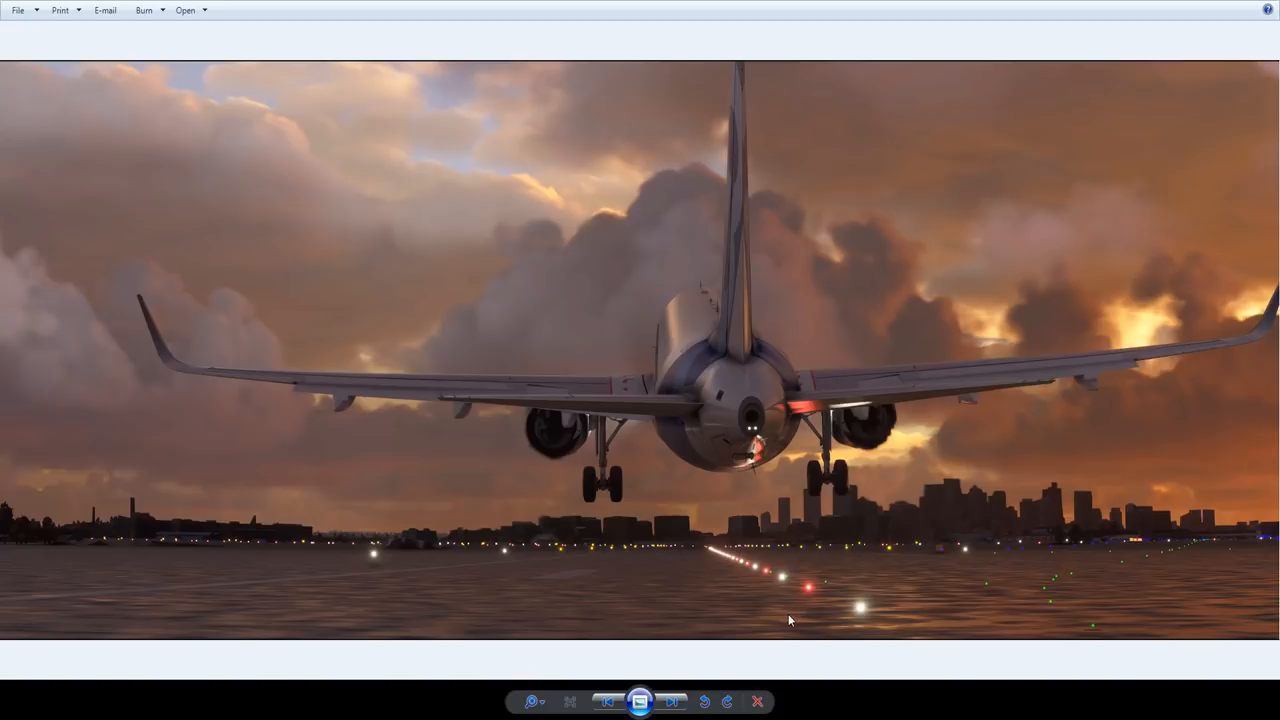
{"action": "mouse_move", "coordinate": [808, 428]}
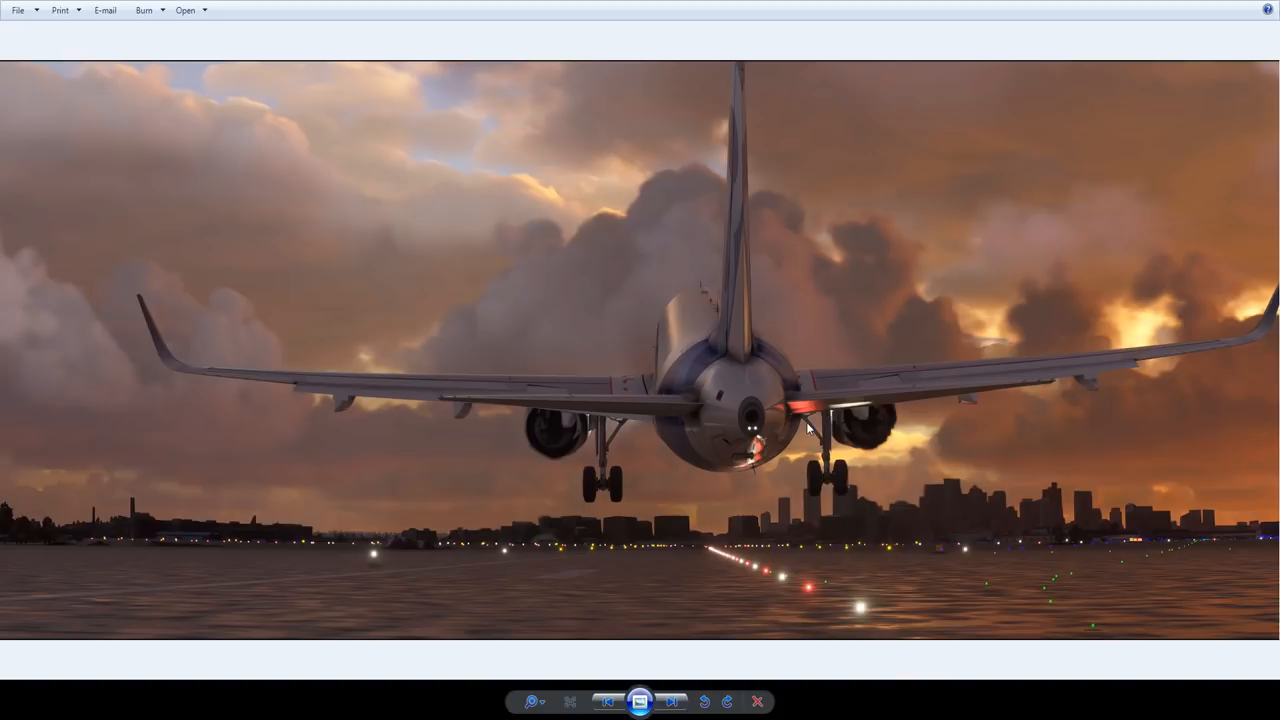
{"action": "mouse_move", "coordinate": [700, 504]}
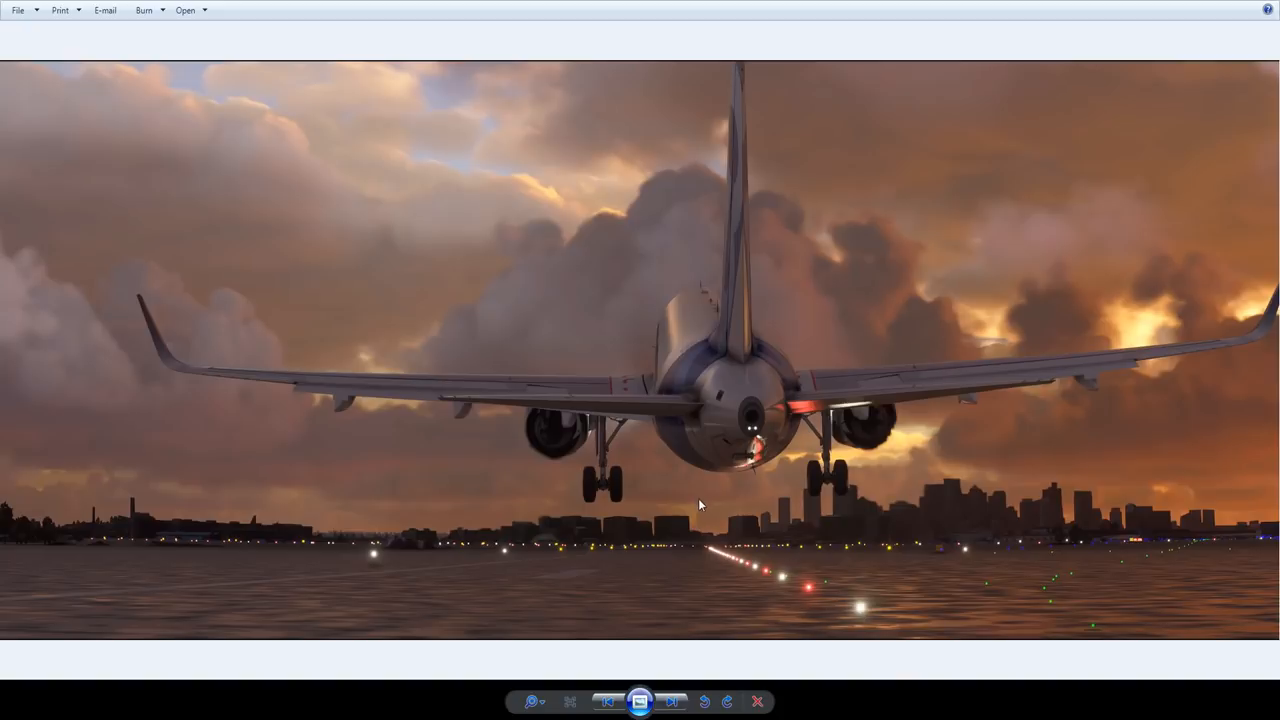
{"action": "mouse_move", "coordinate": [752, 460]}
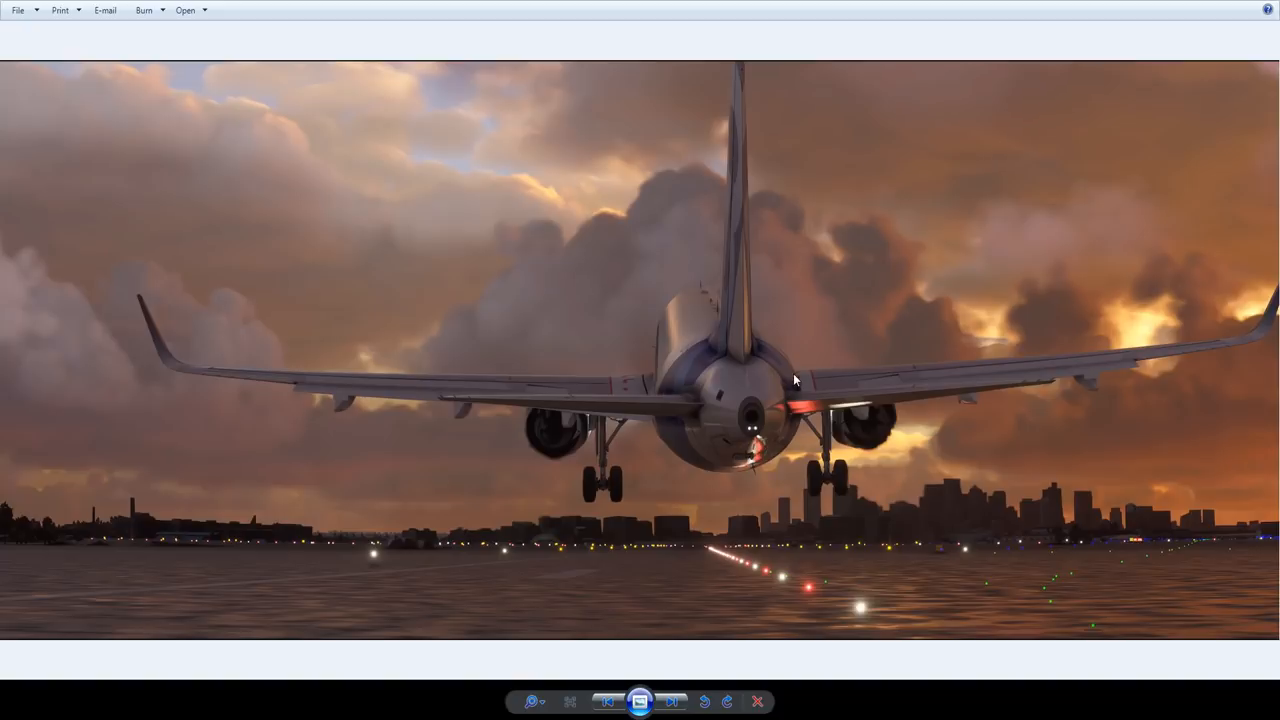
{"action": "mouse_move", "coordinate": [804, 418]}
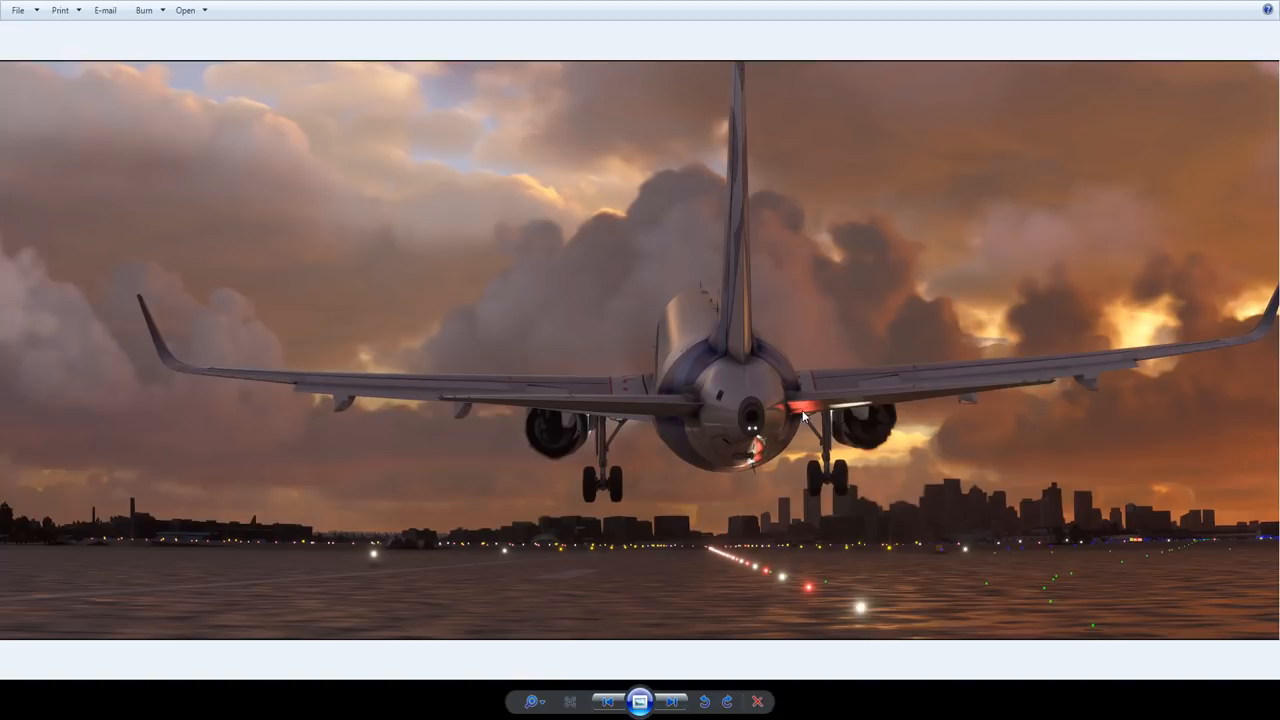
{"action": "mouse_move", "coordinate": [668, 374]}
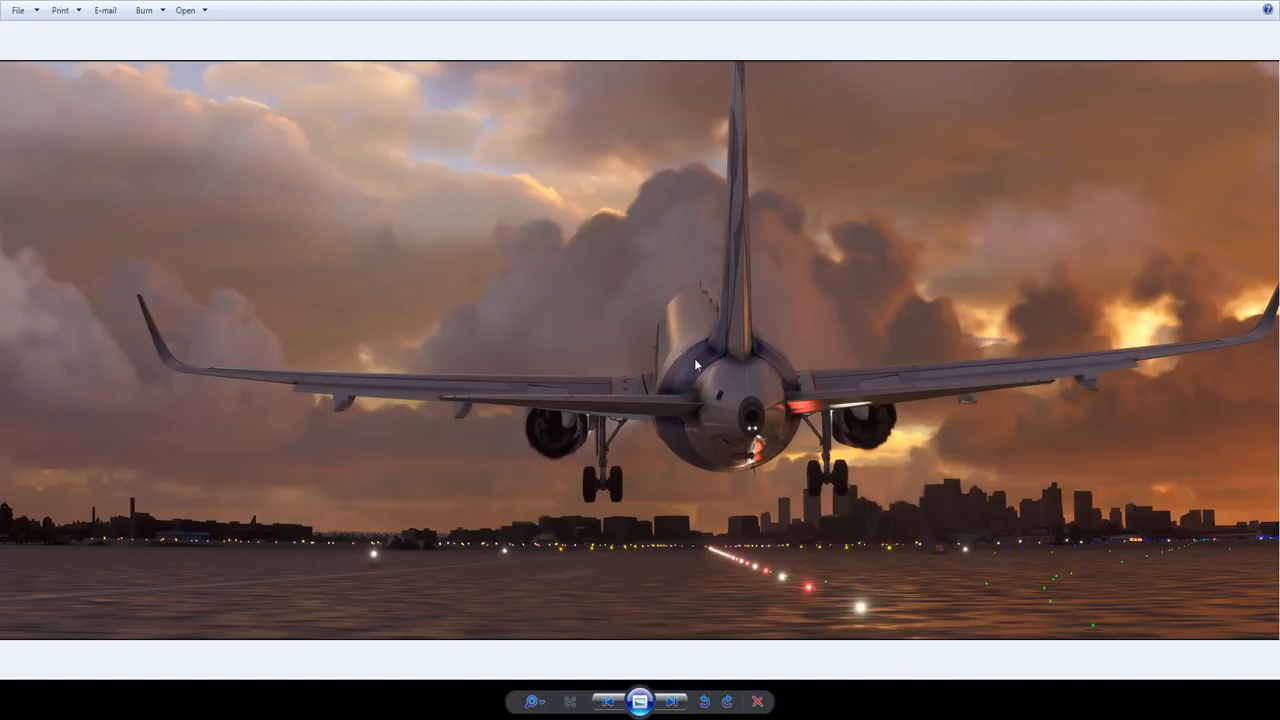
{"action": "mouse_move", "coordinate": [736, 572]}
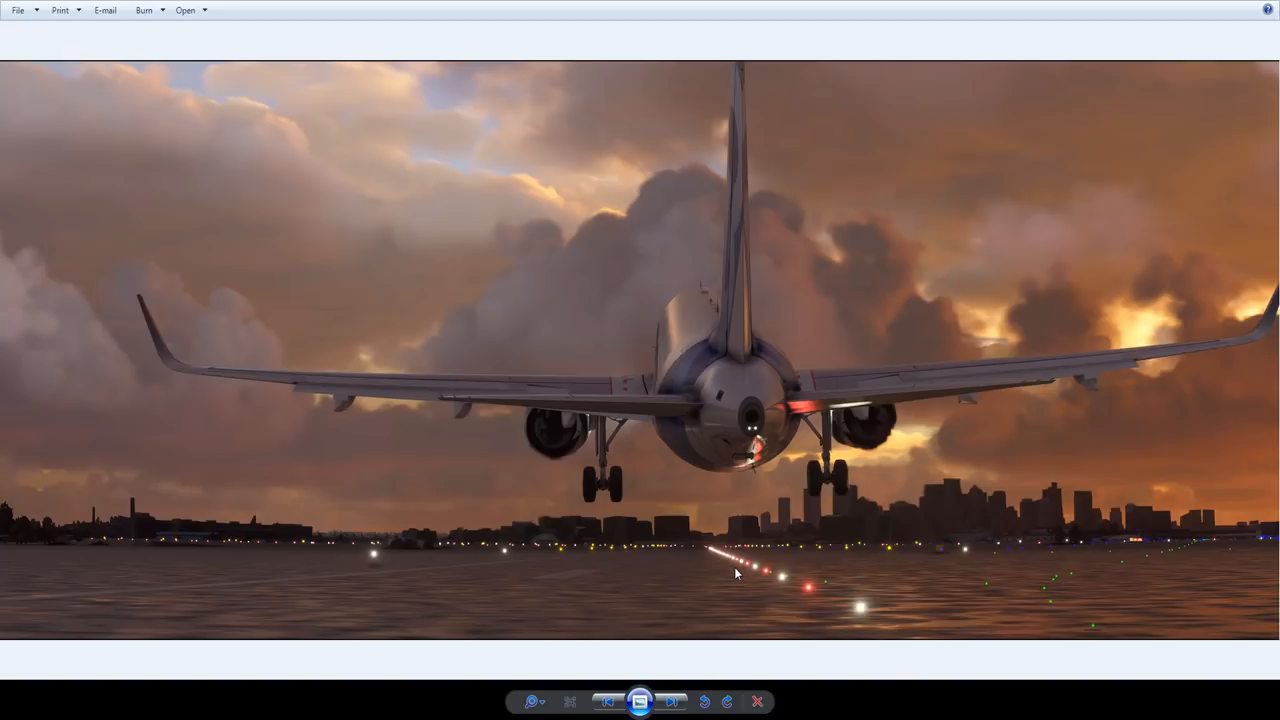
{"action": "mouse_move", "coordinate": [820, 548]}
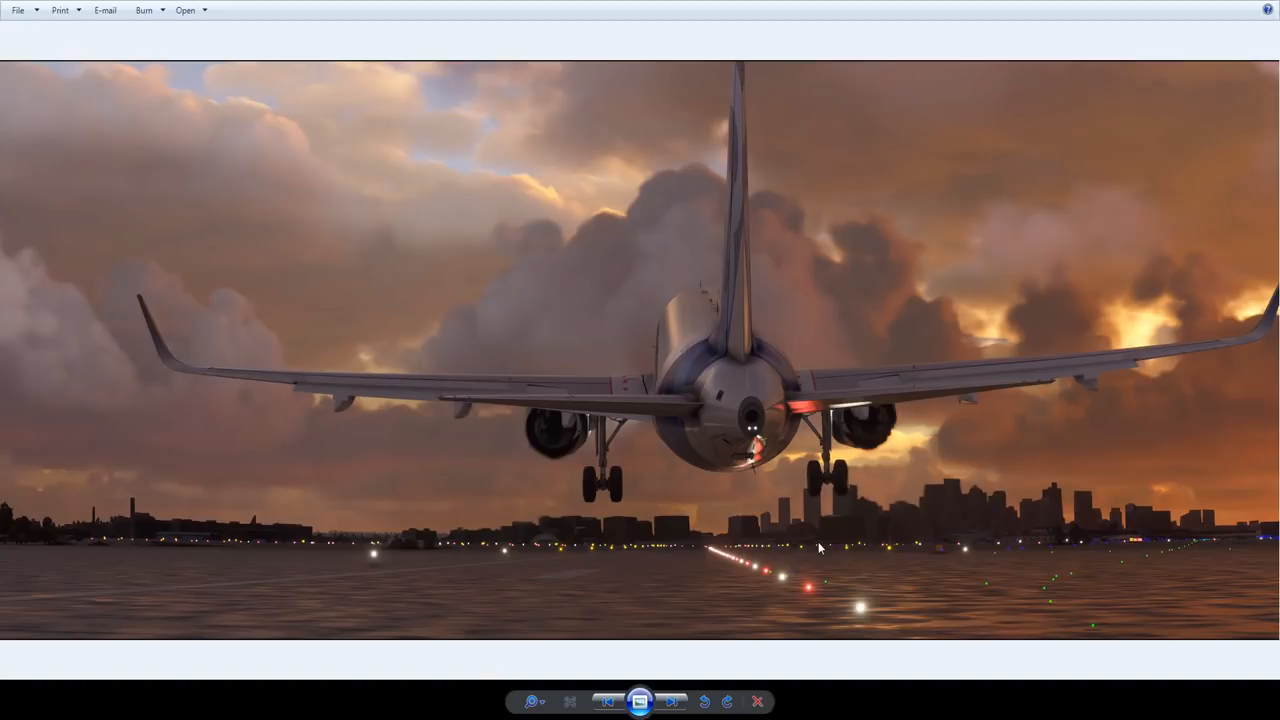
{"action": "mouse_move", "coordinate": [886, 458]}
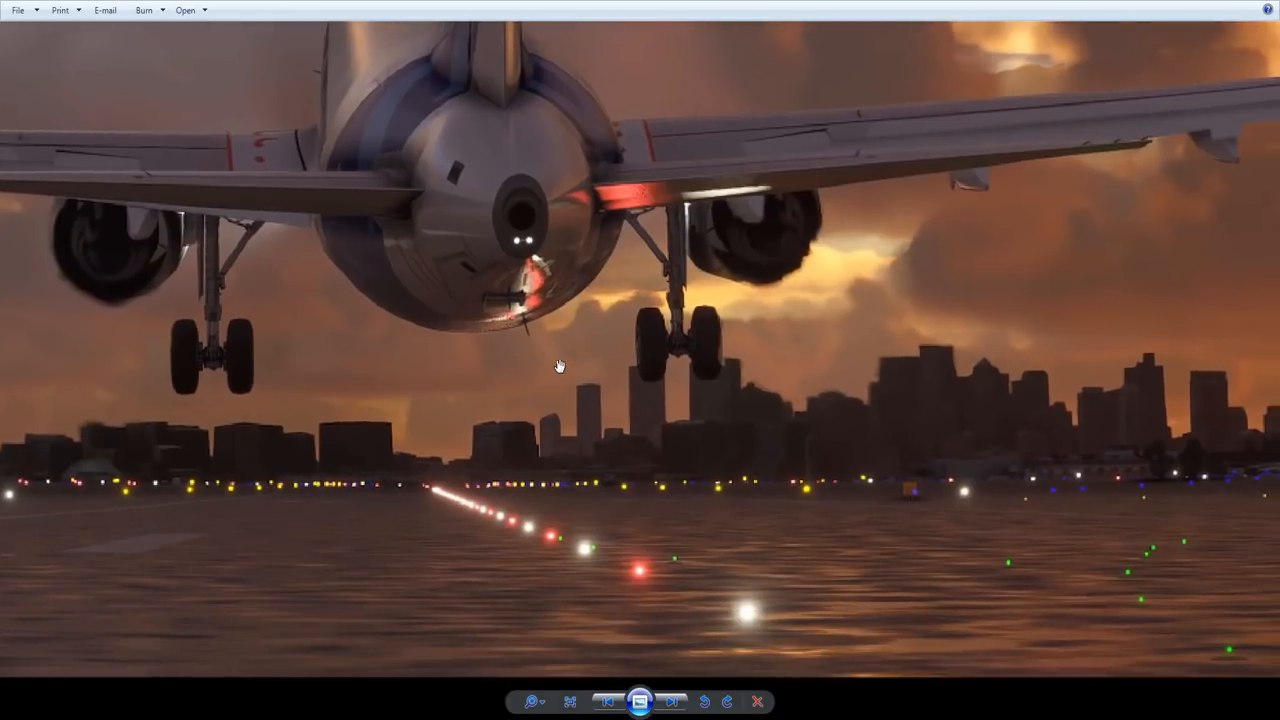
{"action": "mouse_move", "coordinate": [792, 508]}
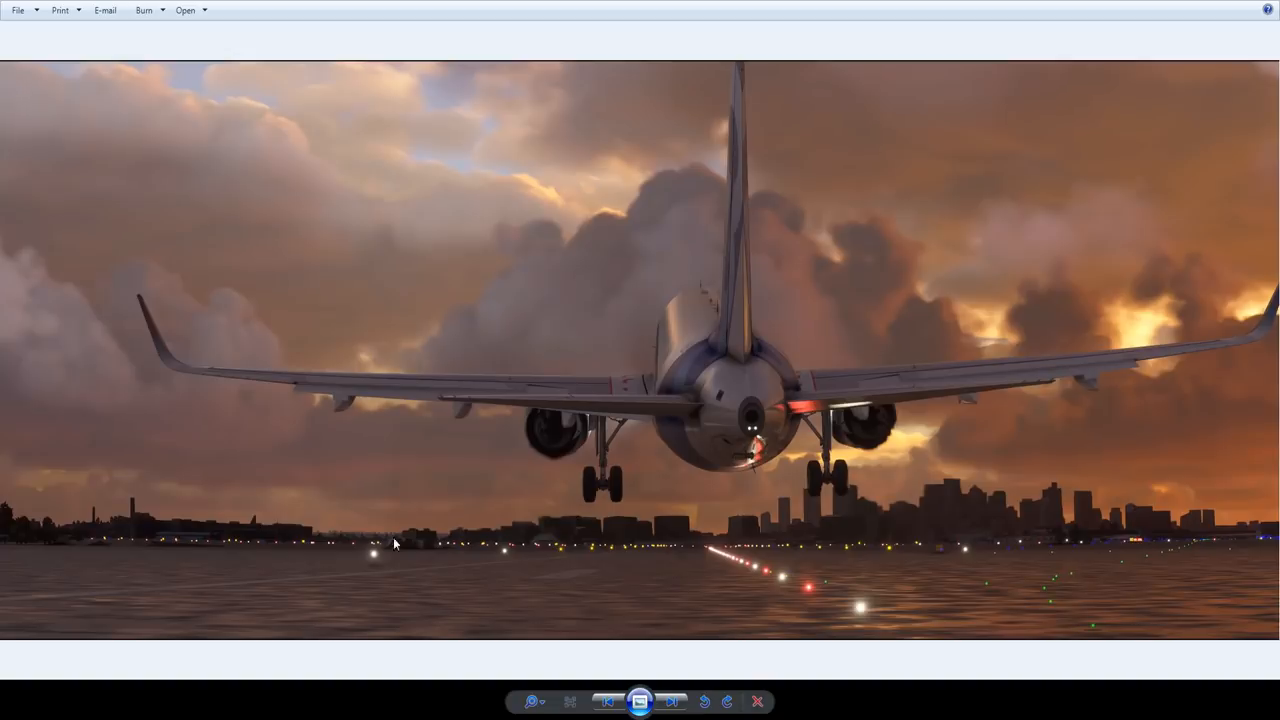
{"action": "mouse_move", "coordinate": [296, 500]}
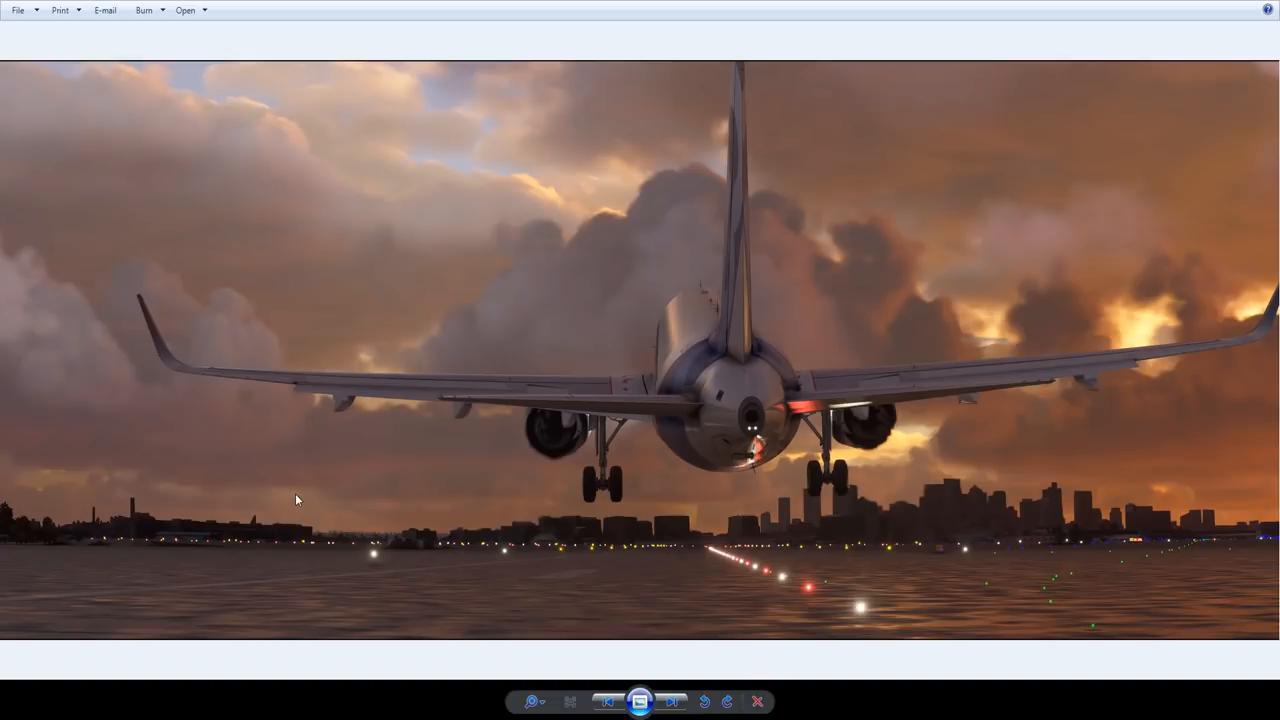
{"action": "mouse_move", "coordinate": [370, 532]}
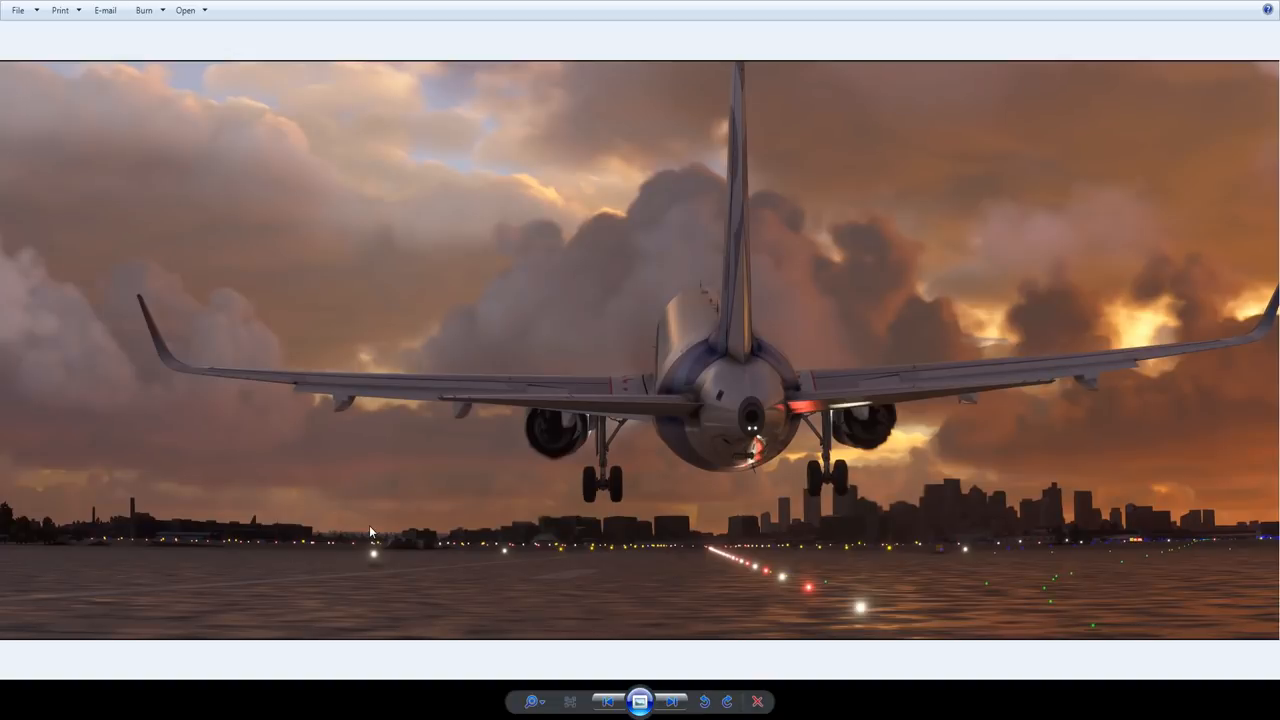
{"action": "mouse_move", "coordinate": [76, 464]}
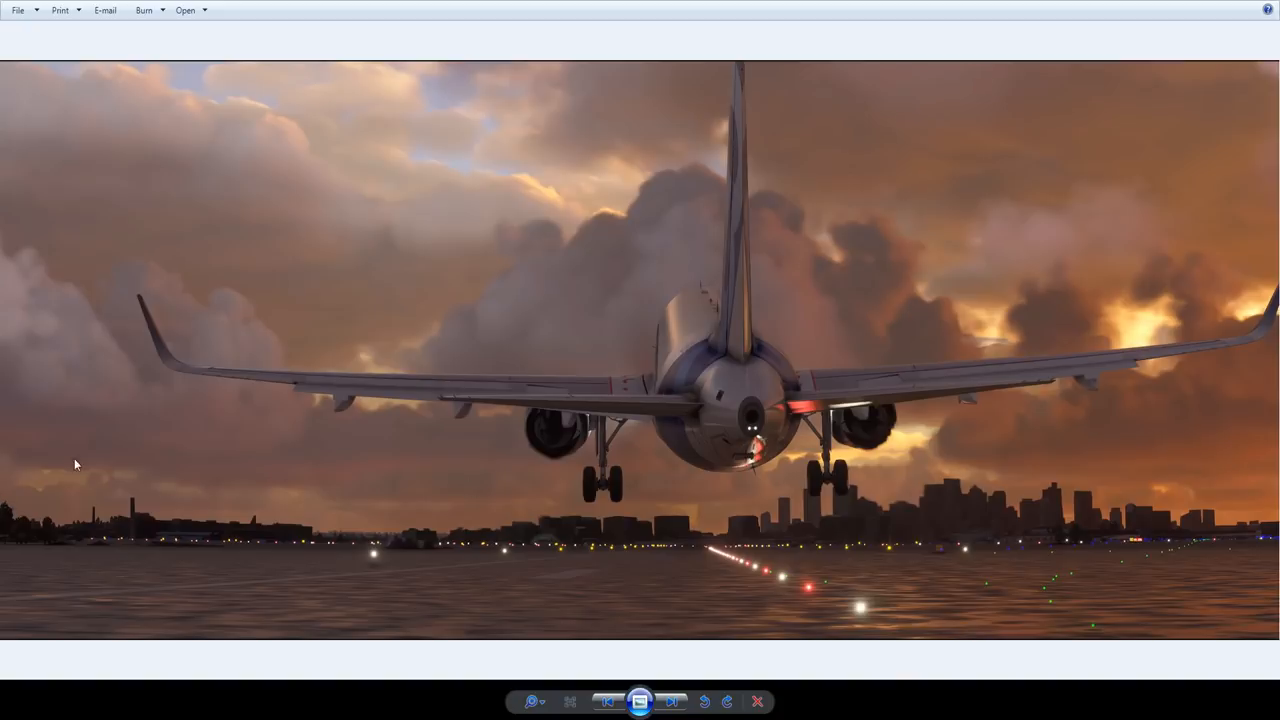
{"action": "mouse_move", "coordinate": [4, 570]}
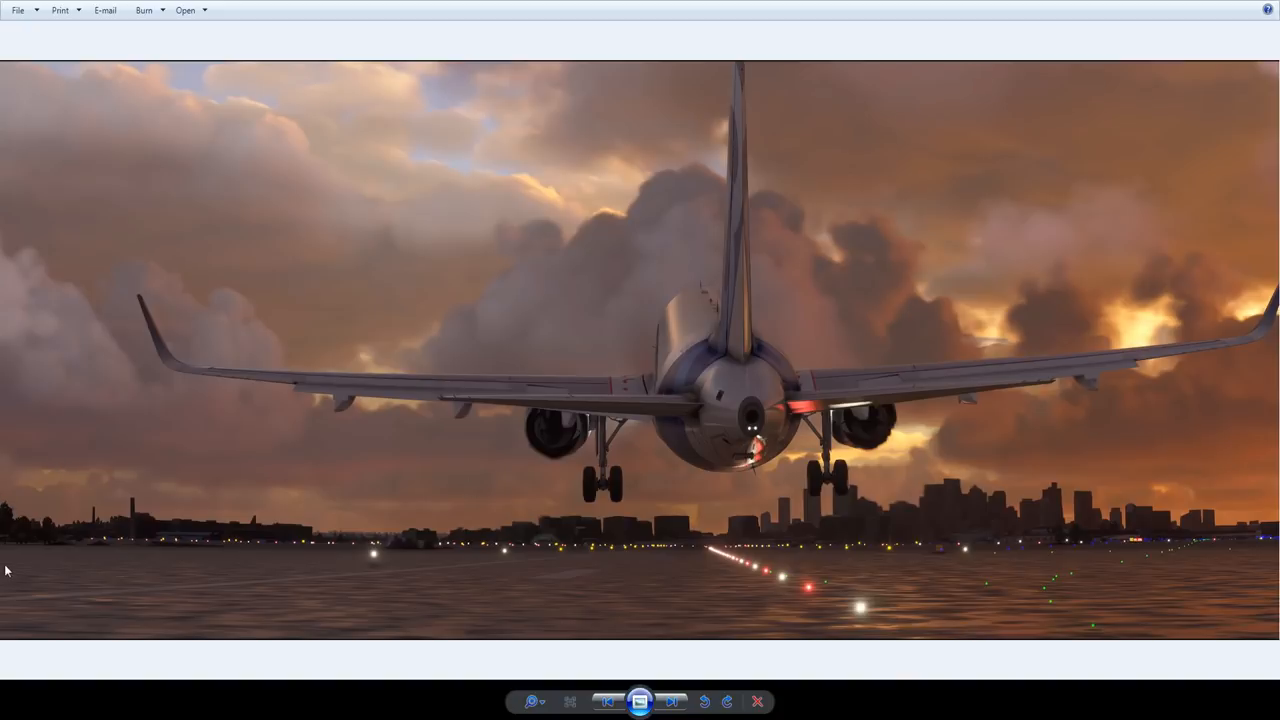
{"action": "mouse_move", "coordinate": [172, 540]}
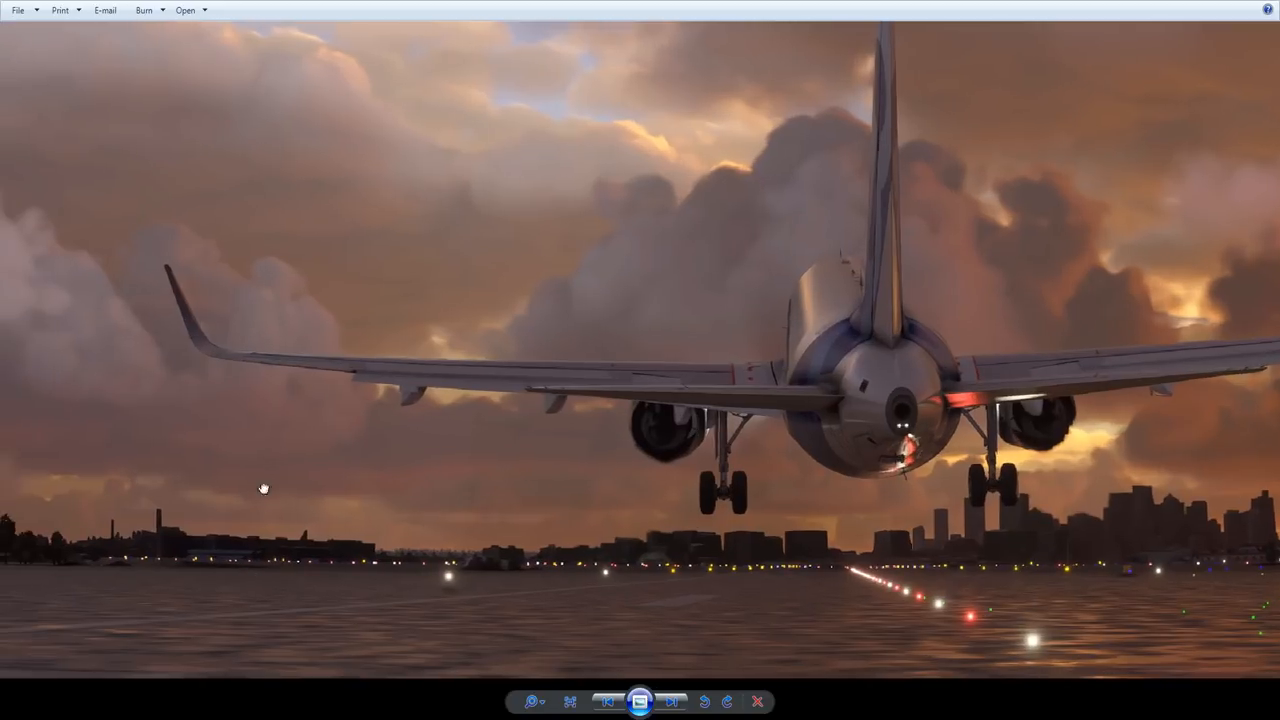
{"action": "mouse_move", "coordinate": [88, 586]}
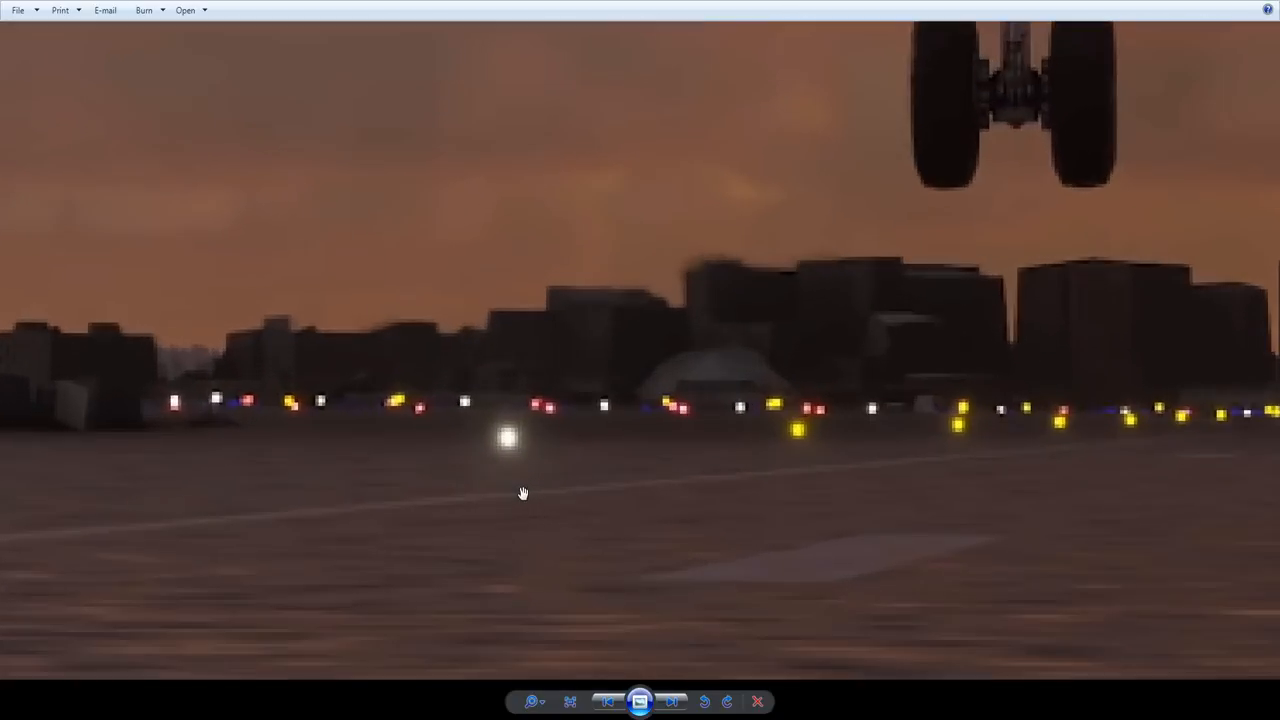
{"action": "mouse_move", "coordinate": [818, 428]}
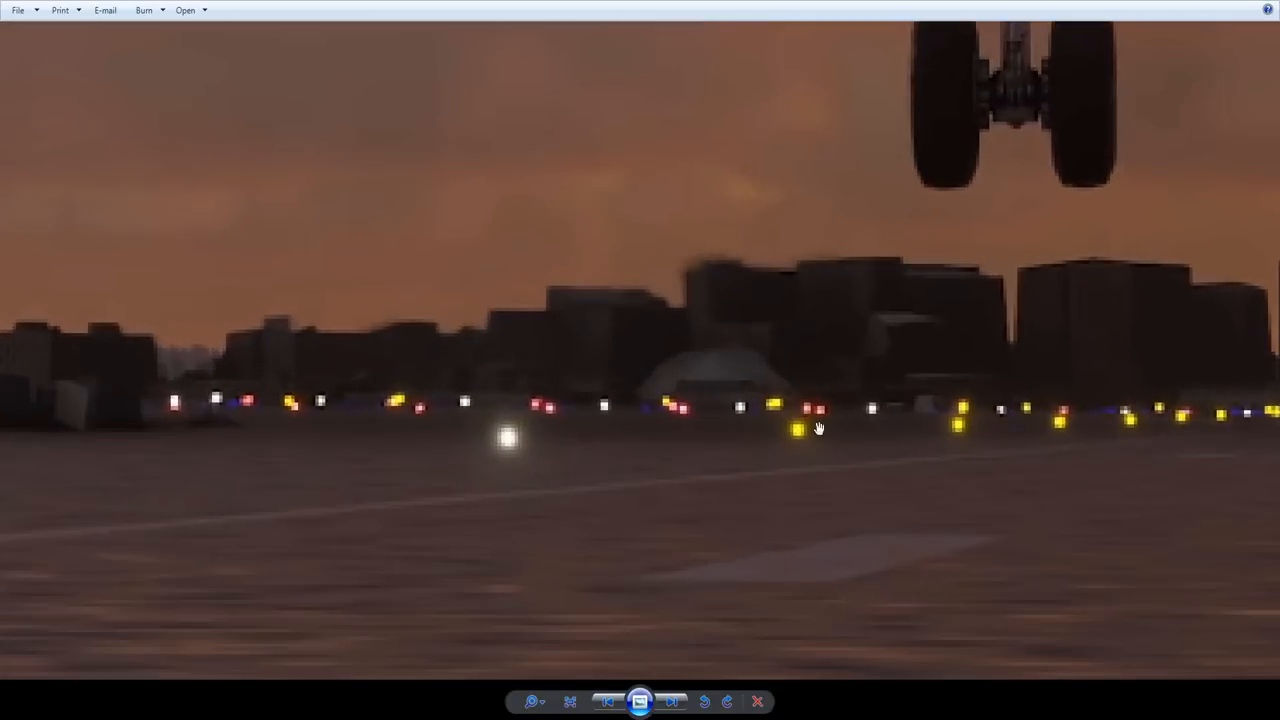
{"action": "mouse_move", "coordinate": [494, 462]}
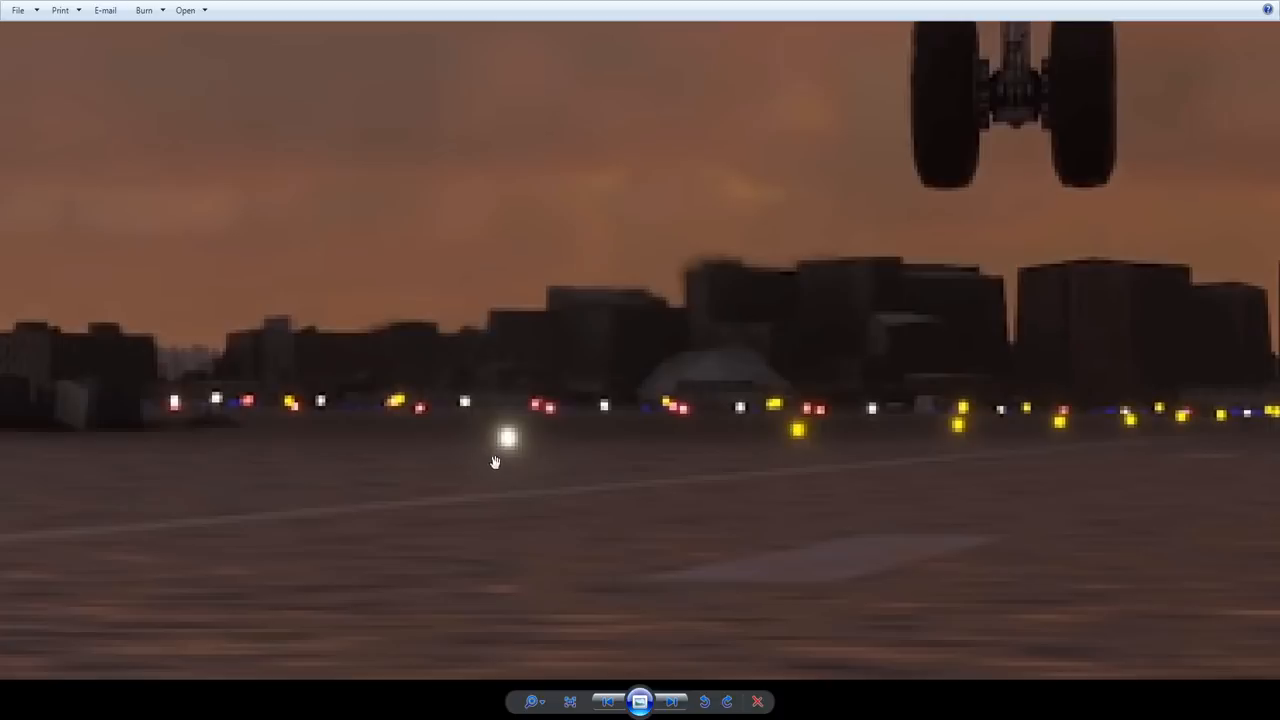
{"action": "mouse_move", "coordinate": [812, 450]}
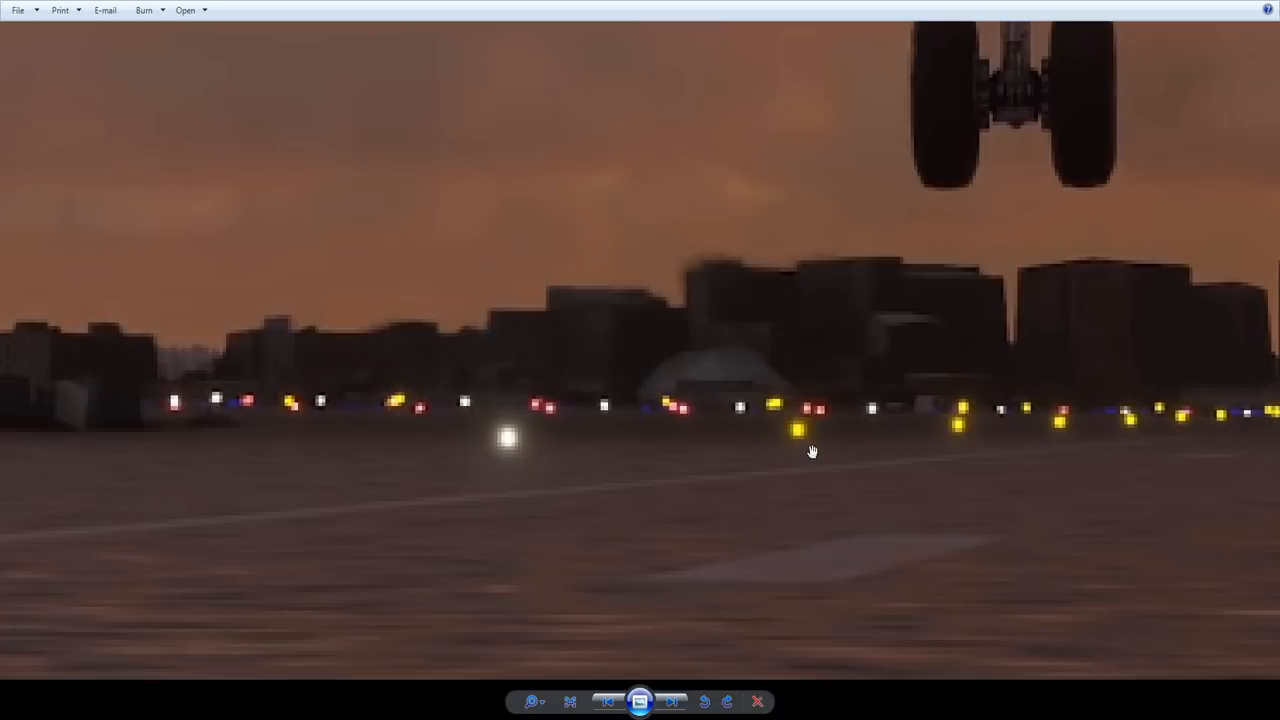
{"action": "mouse_move", "coordinate": [790, 420]}
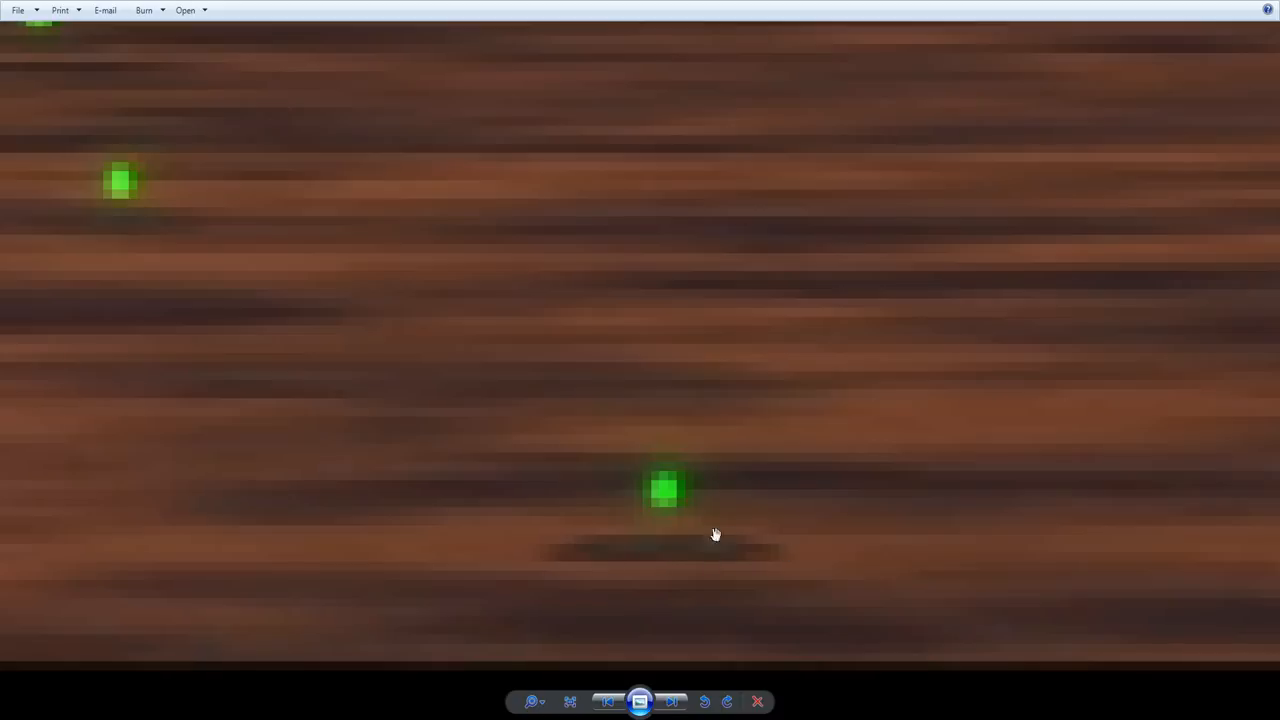
{"action": "mouse_move", "coordinate": [820, 602]}
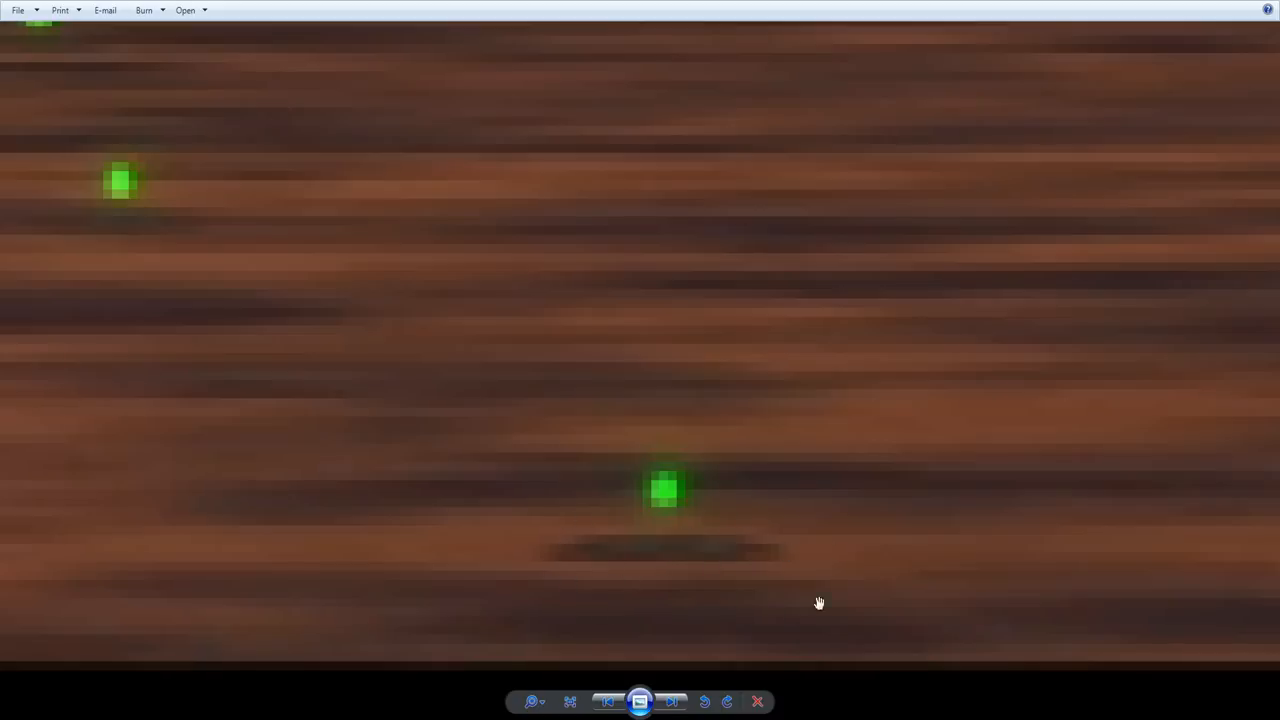
{"action": "mouse_move", "coordinate": [752, 556]}
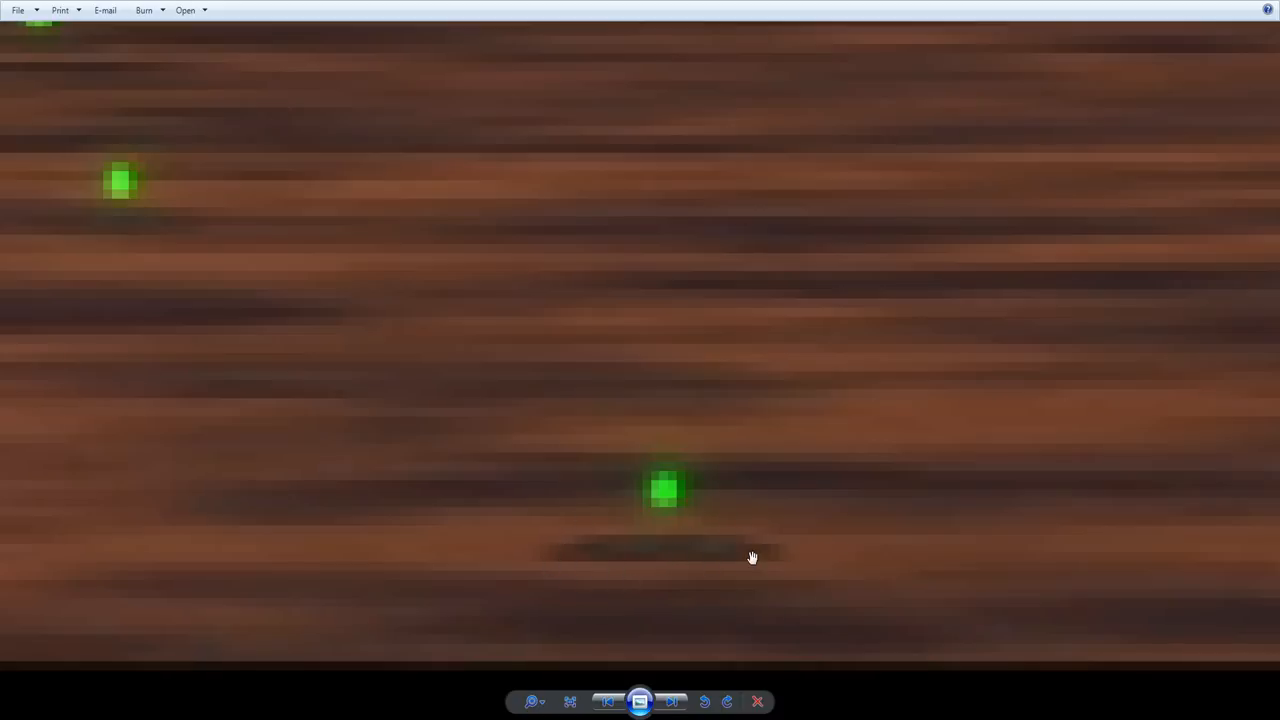
{"action": "mouse_move", "coordinate": [644, 562]}
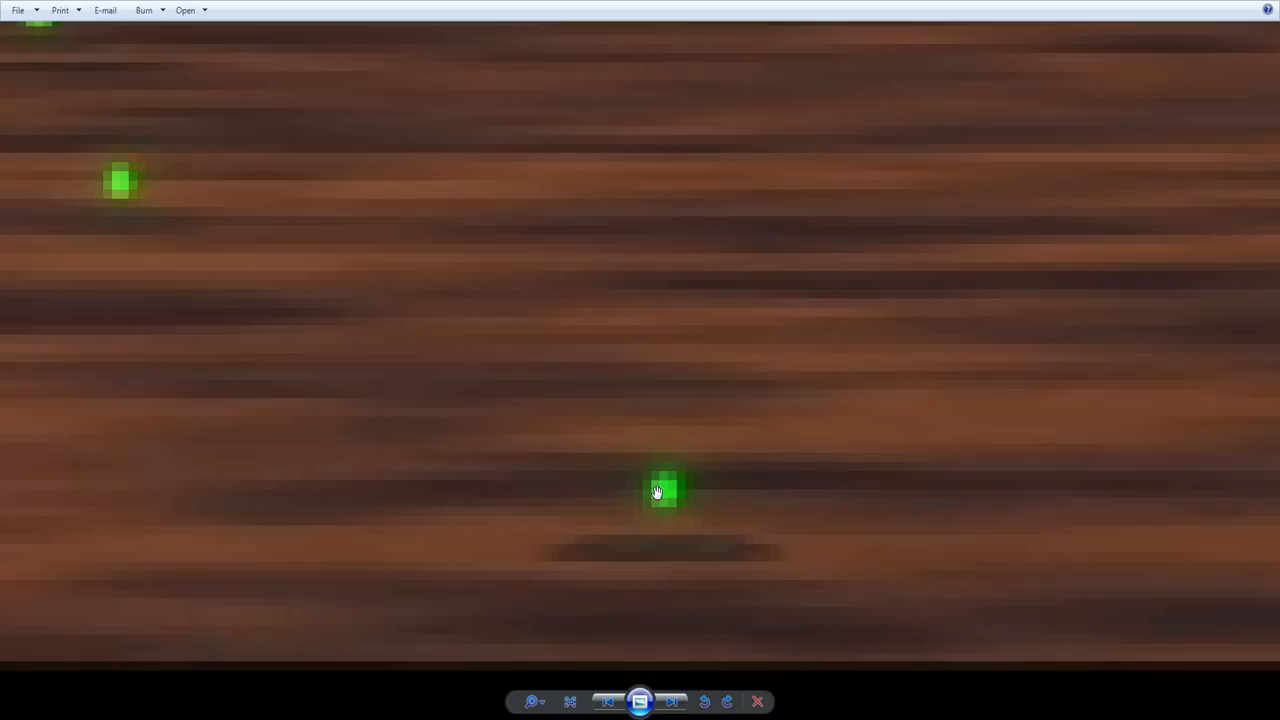
{"action": "mouse_move", "coordinate": [650, 494]}
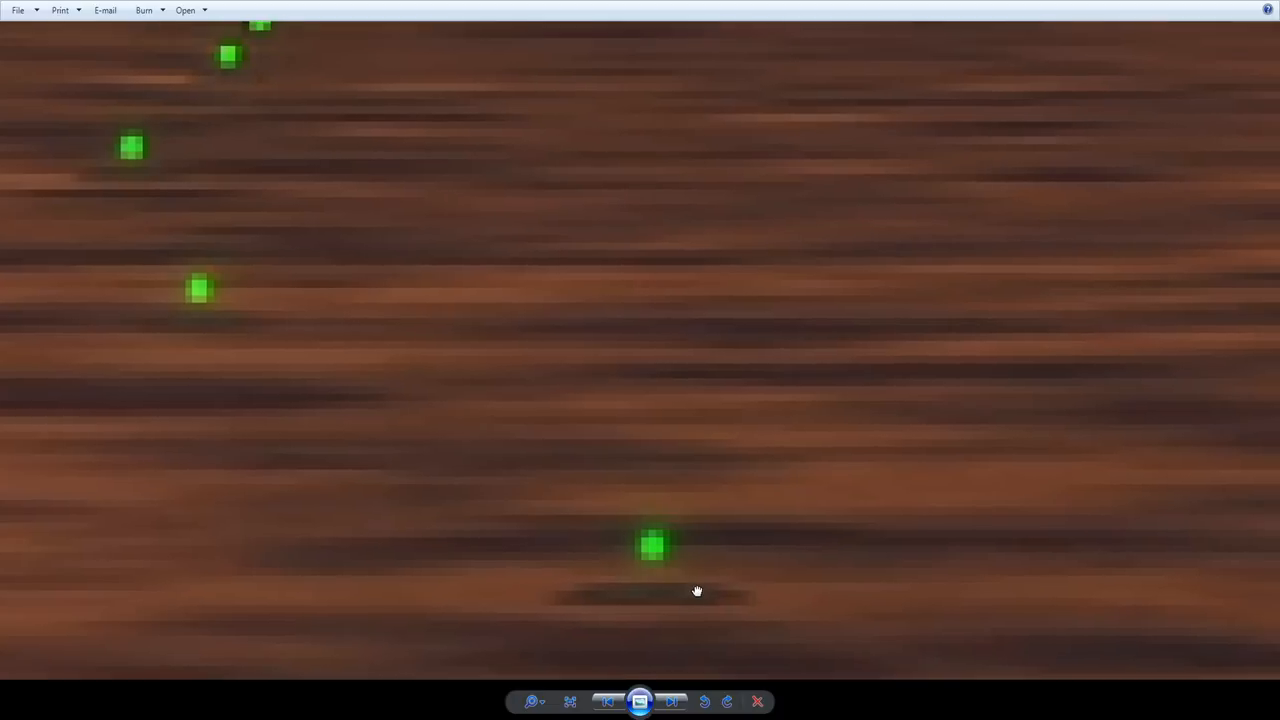
{"action": "mouse_move", "coordinate": [620, 586]}
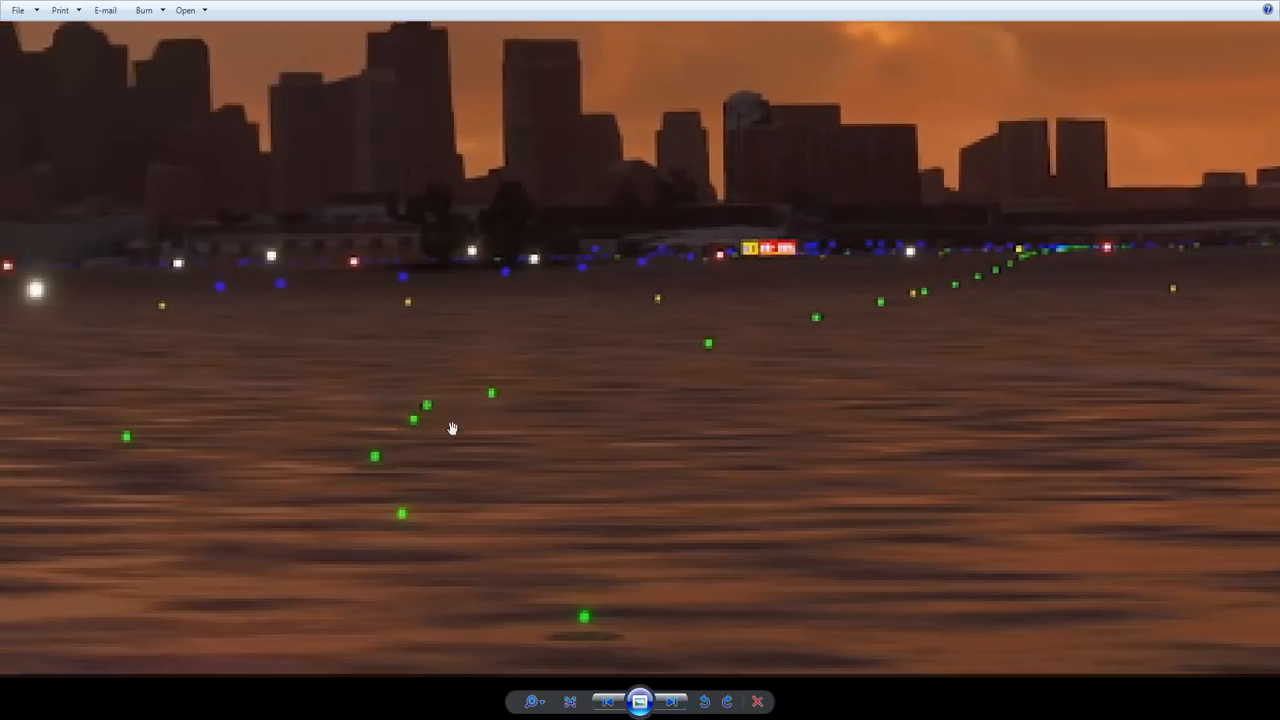
{"action": "mouse_move", "coordinate": [1022, 252]}
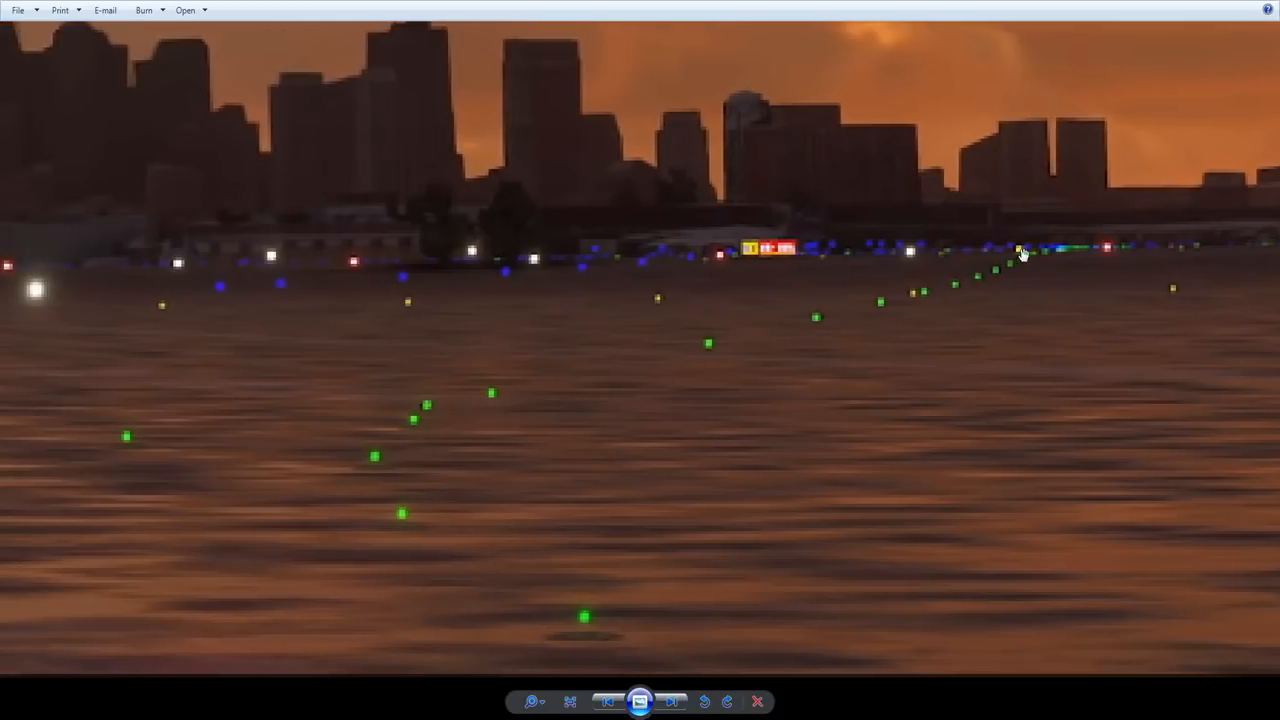
{"action": "mouse_move", "coordinate": [938, 288]}
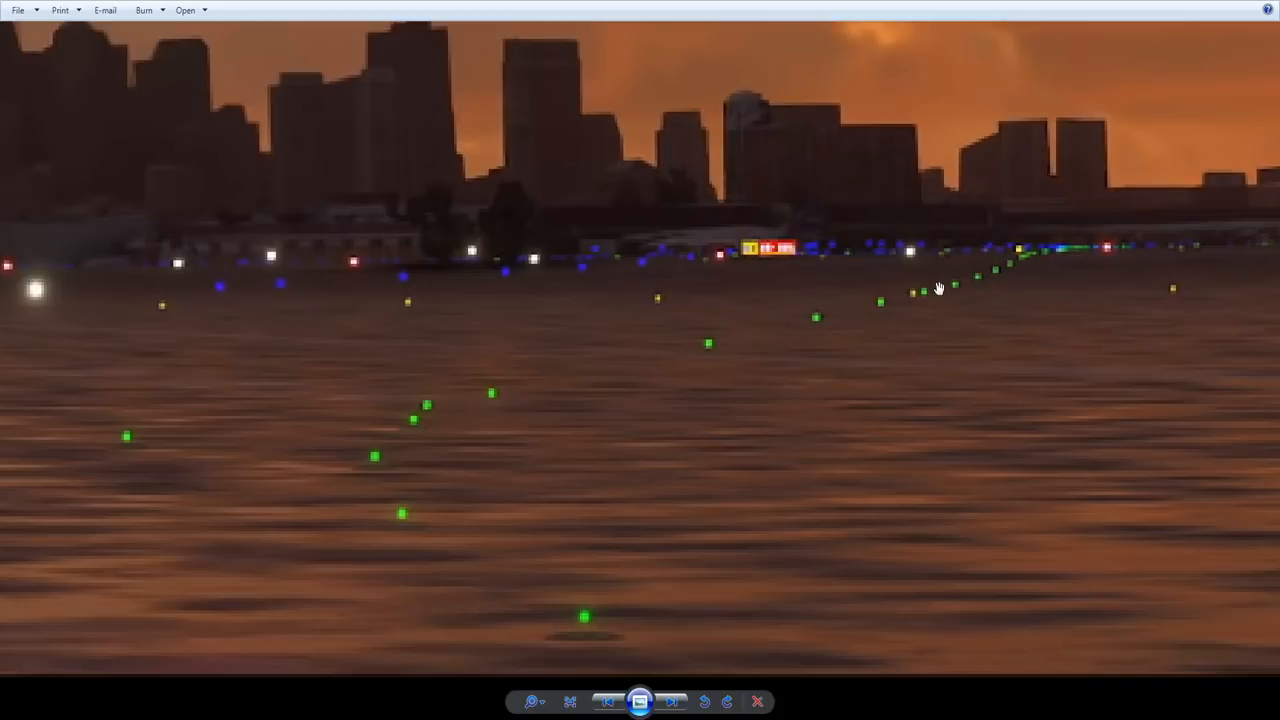
{"action": "mouse_move", "coordinate": [1024, 244]}
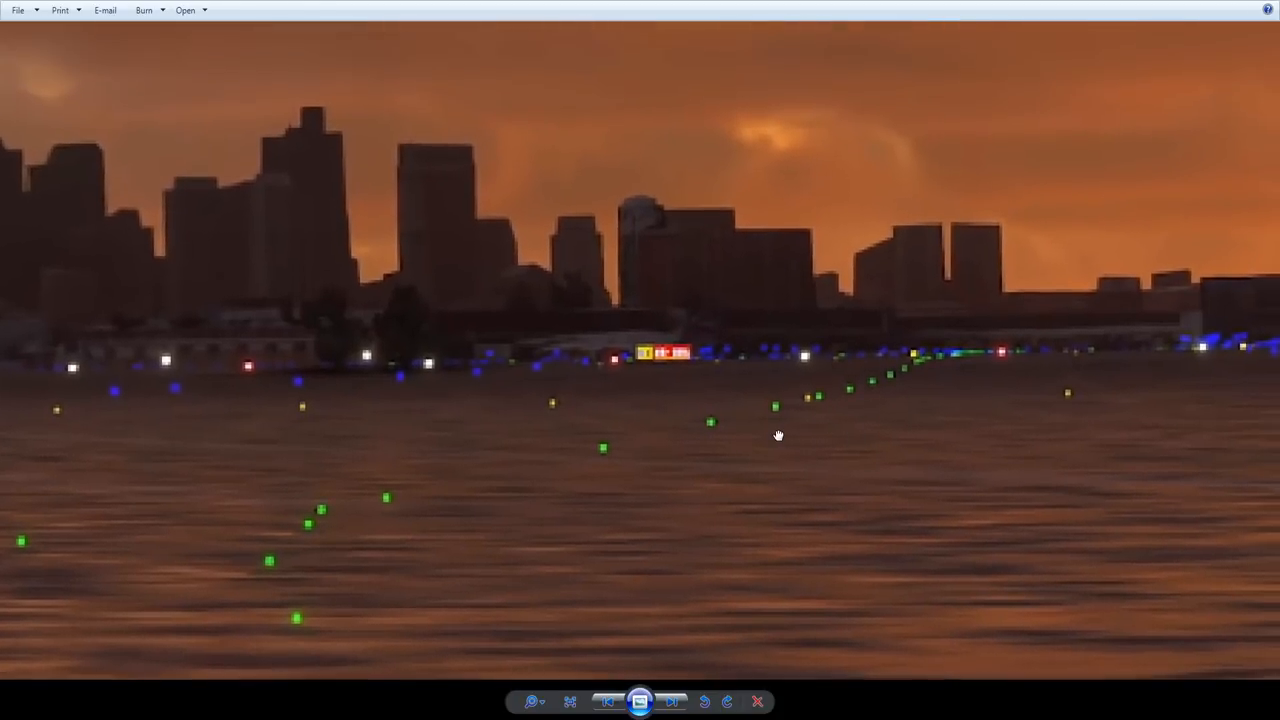
{"action": "mouse_move", "coordinate": [872, 438]}
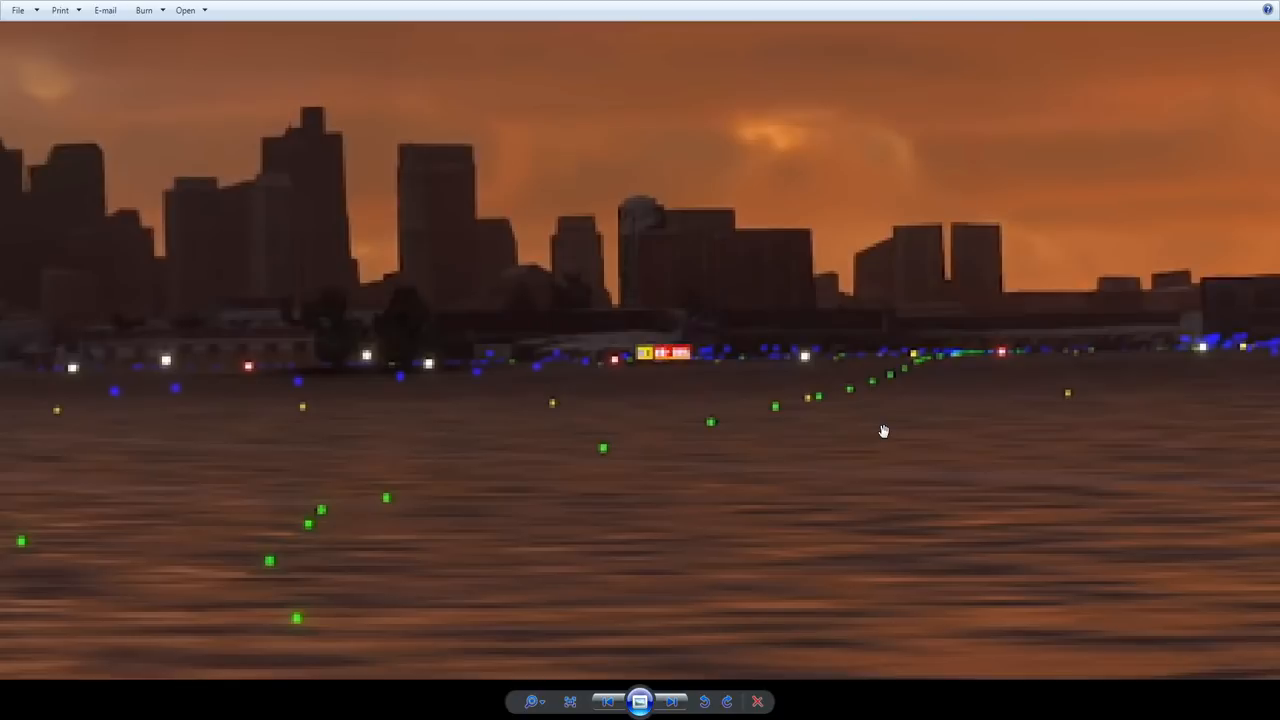
{"action": "mouse_move", "coordinate": [884, 420]}
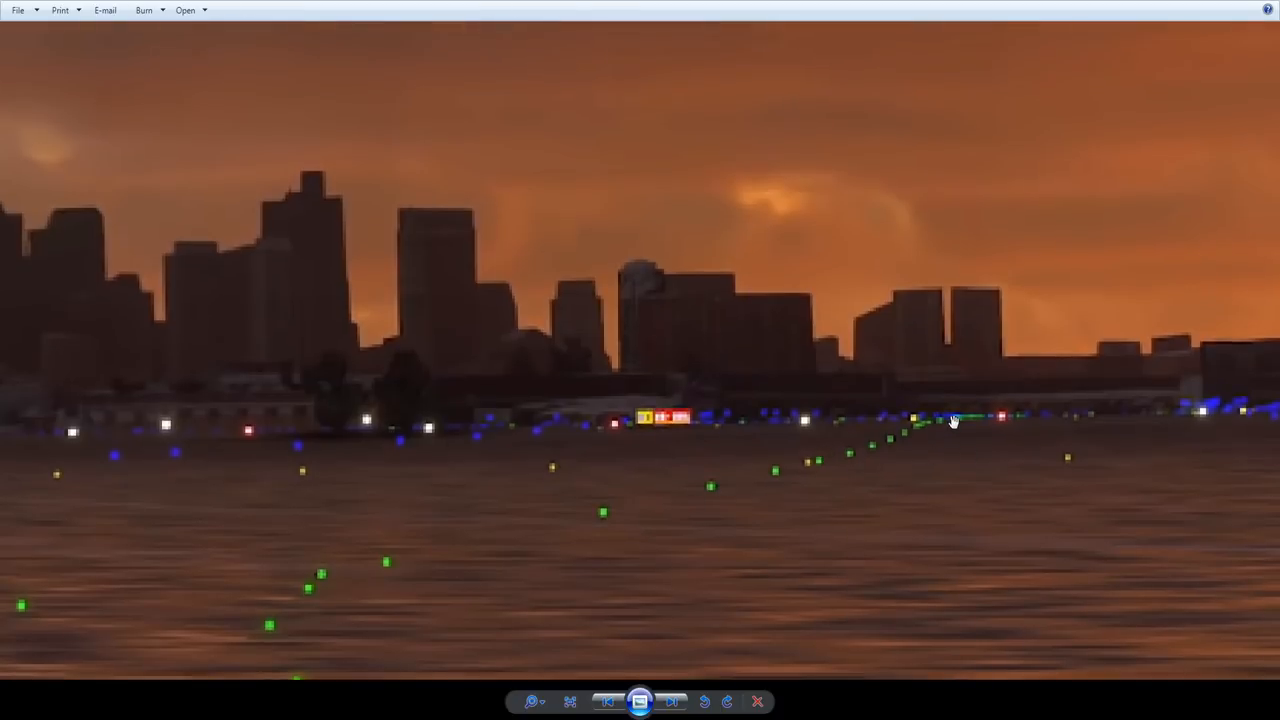
{"action": "mouse_move", "coordinate": [820, 464]}
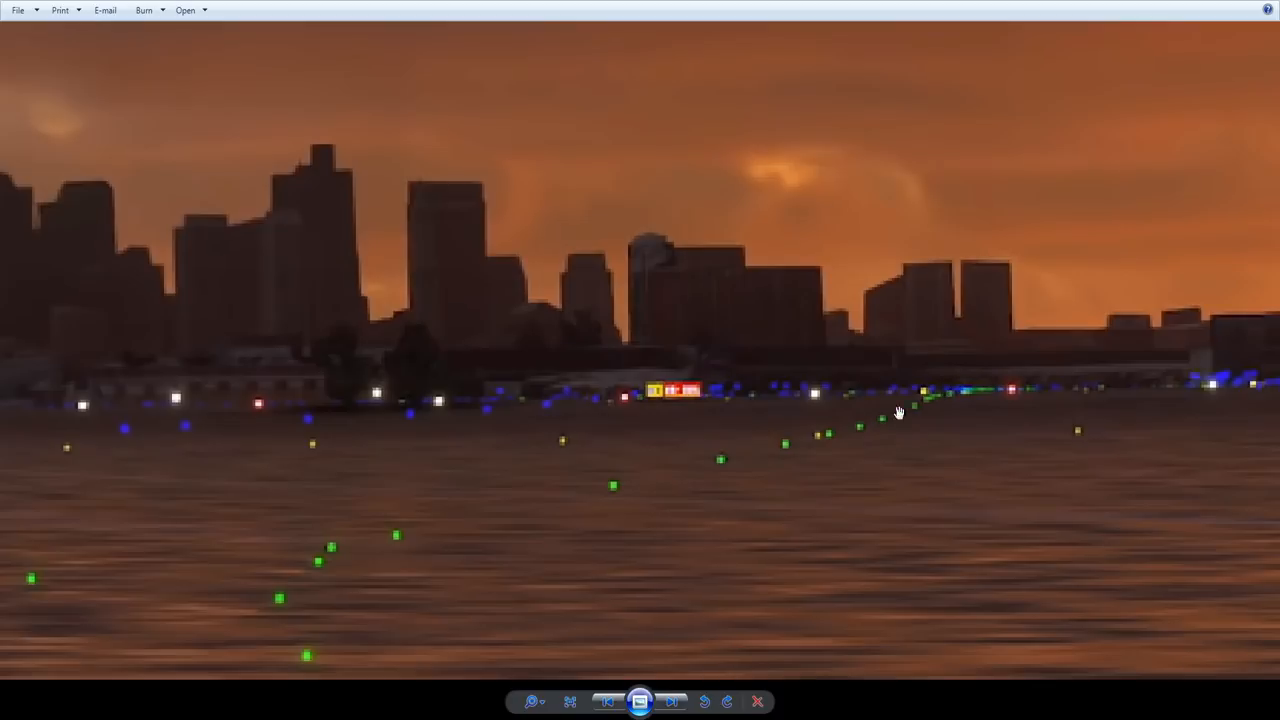
{"action": "mouse_move", "coordinate": [922, 440]}
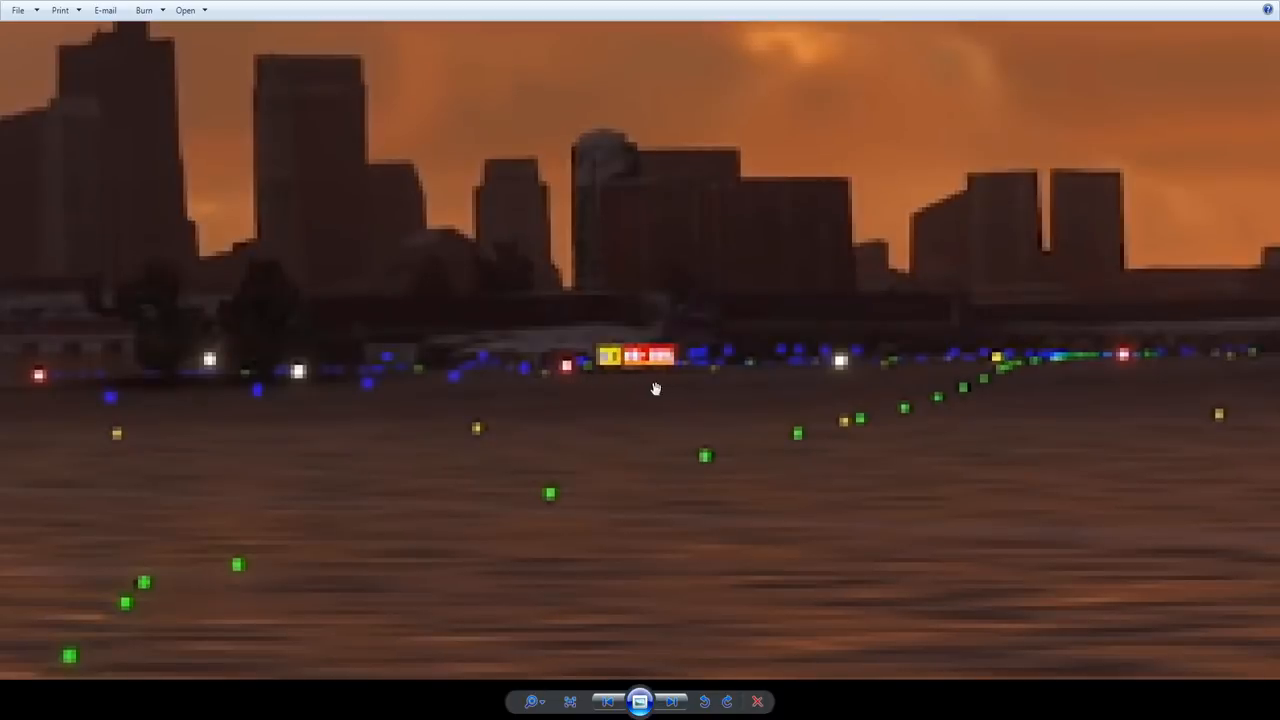
{"action": "mouse_move", "coordinate": [532, 332]}
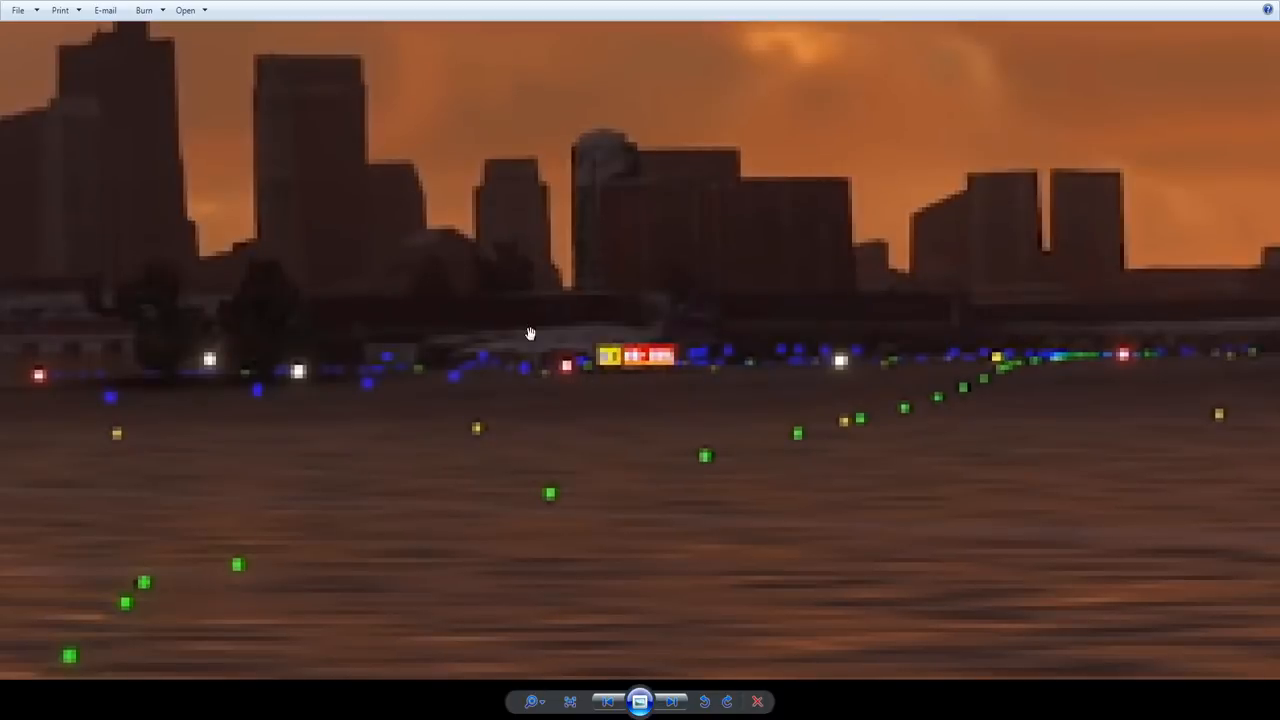
{"action": "mouse_move", "coordinate": [624, 394]}
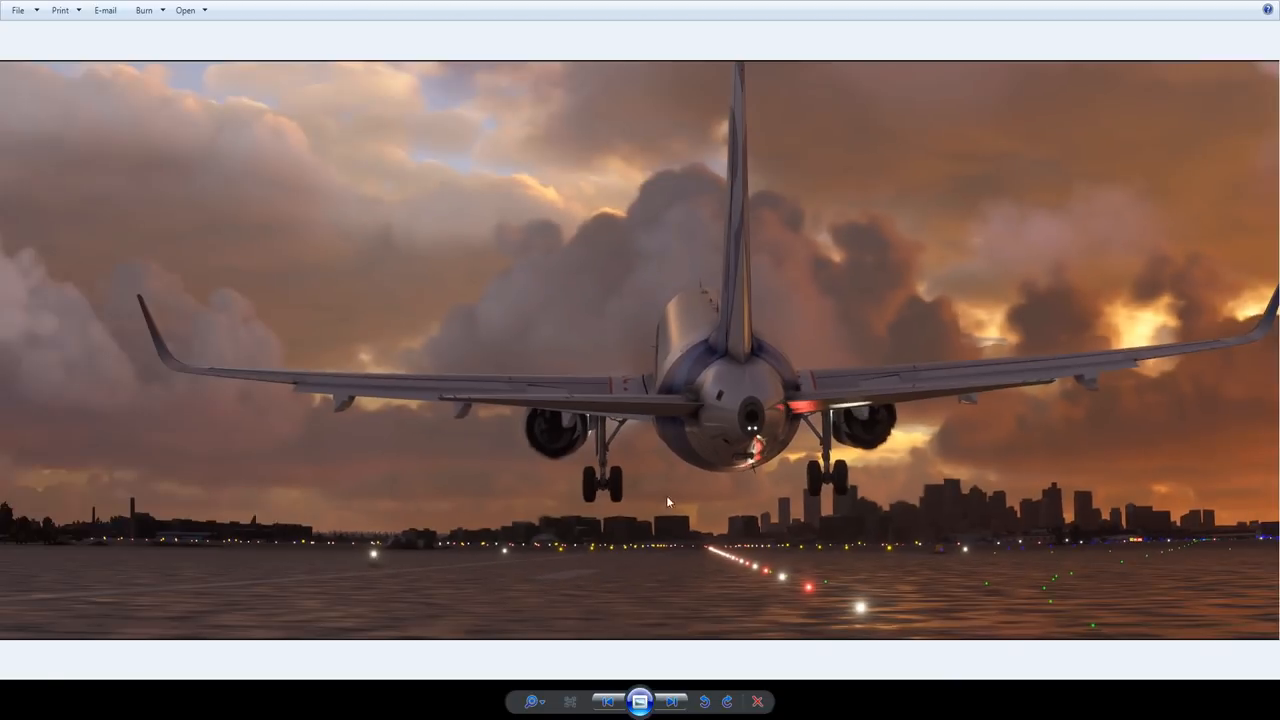
{"action": "mouse_move", "coordinate": [668, 528]}
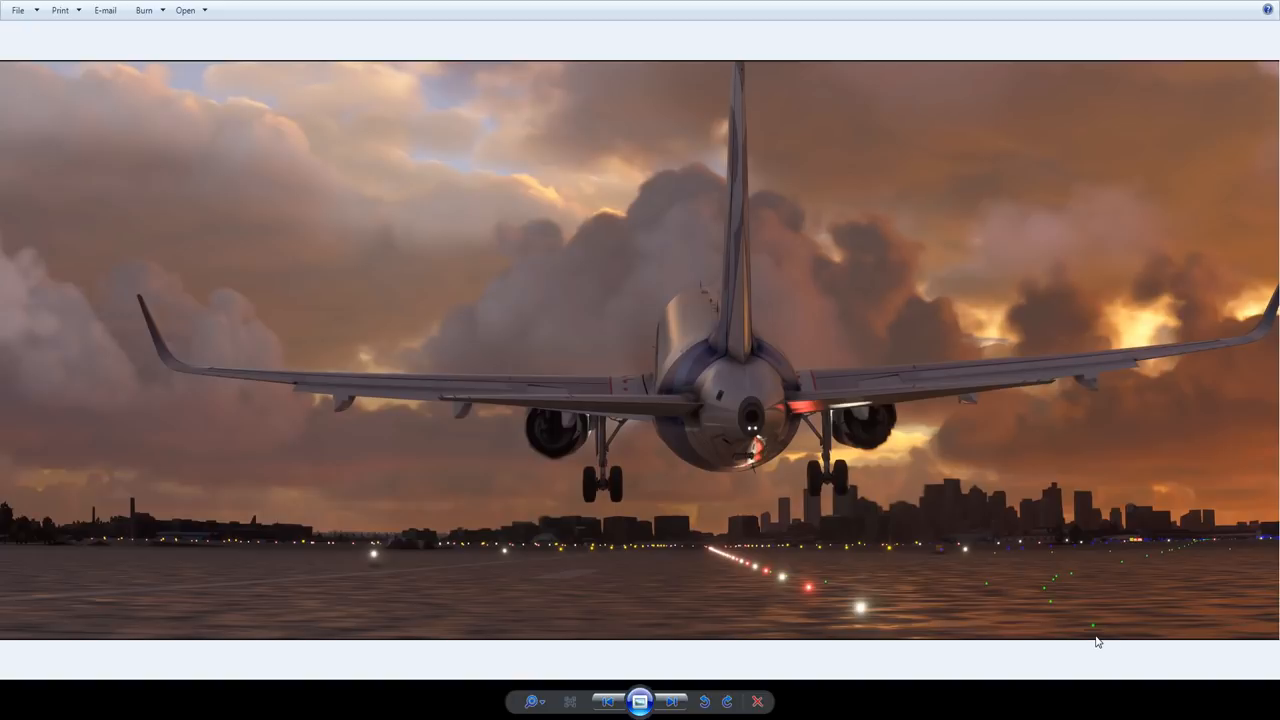
{"action": "mouse_move", "coordinate": [1172, 564]}
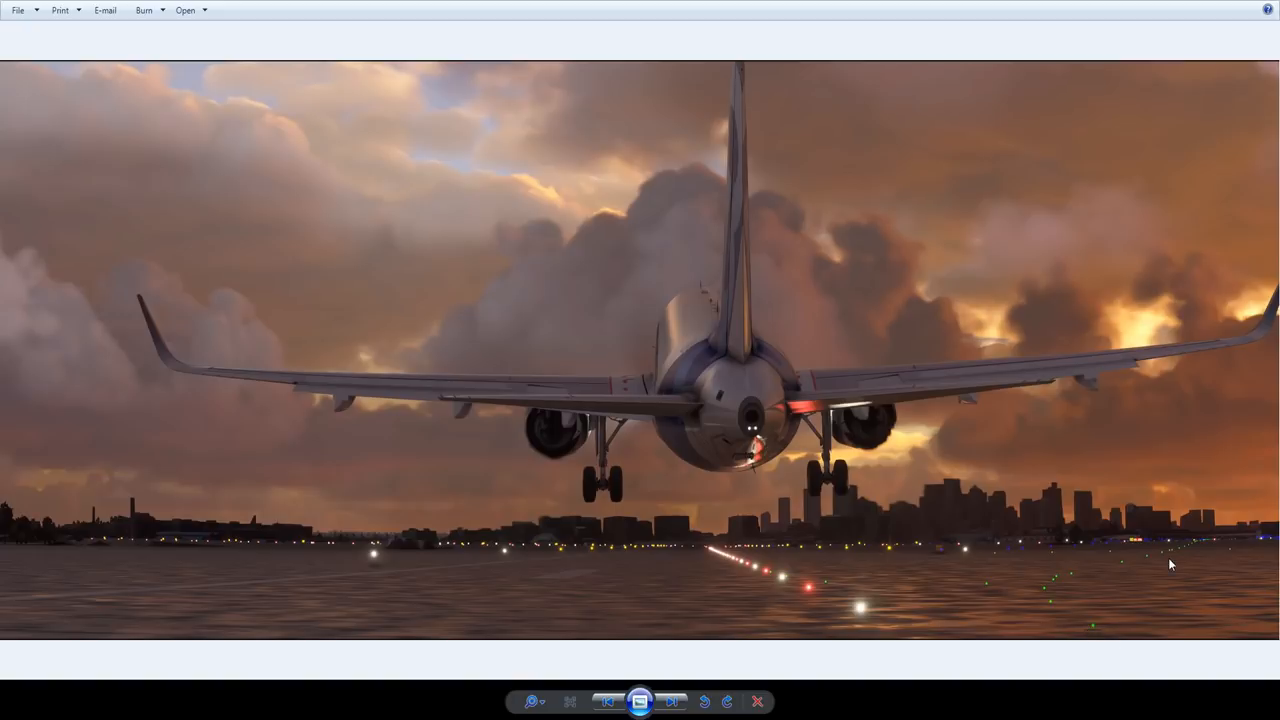
{"action": "mouse_move", "coordinate": [1006, 562]}
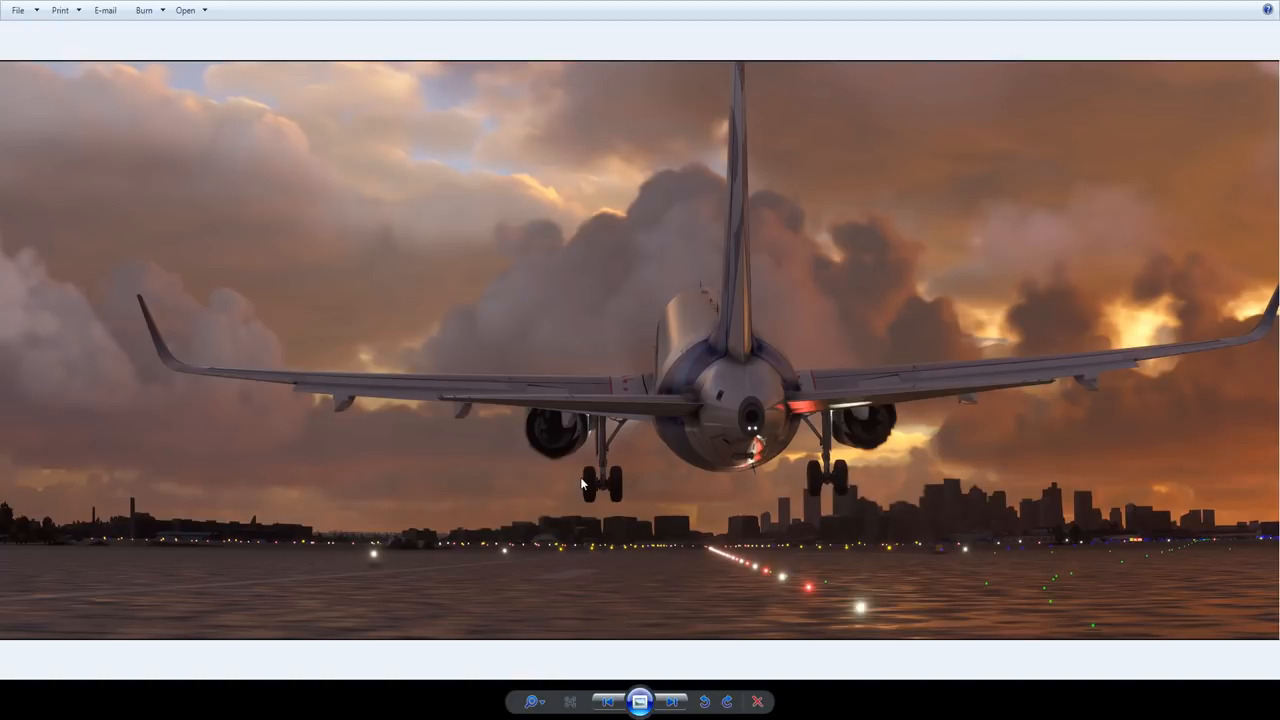
Step: Advance to the next screenshot, a small propeller plane flying low over savanna elephants
{"action": "left_click", "coordinate": [672, 700]}
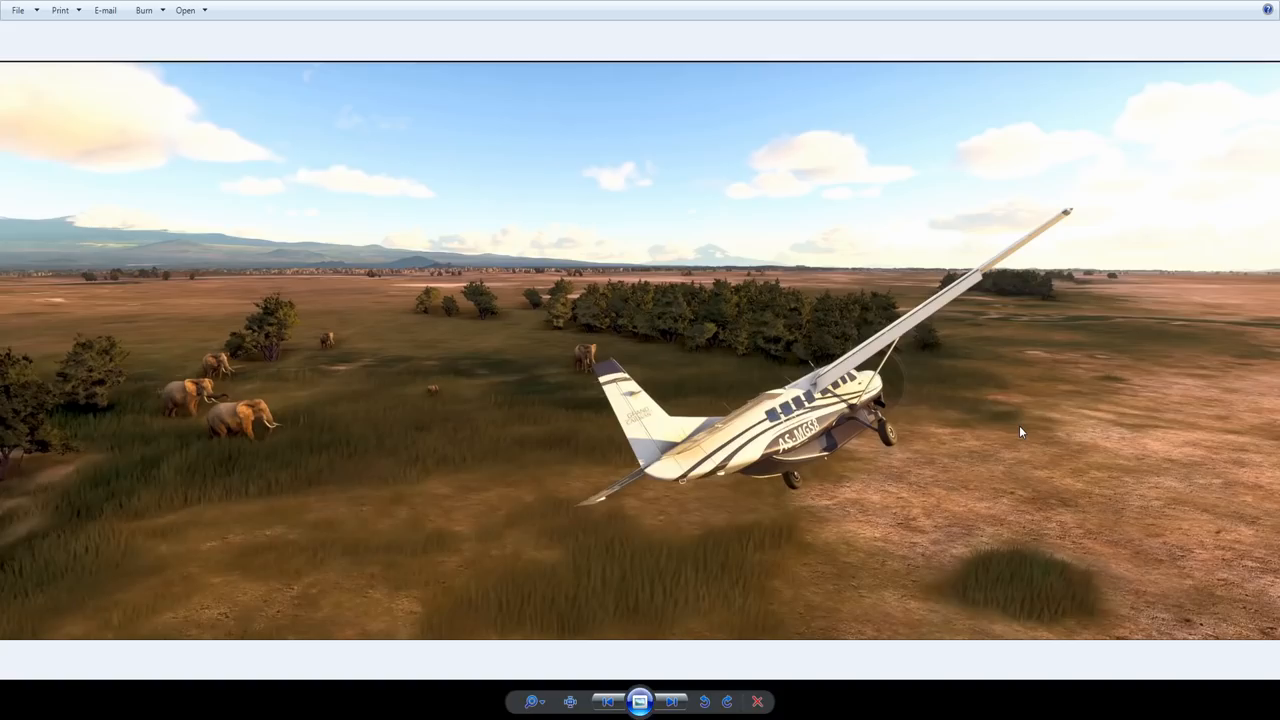
{"action": "mouse_move", "coordinate": [704, 470]}
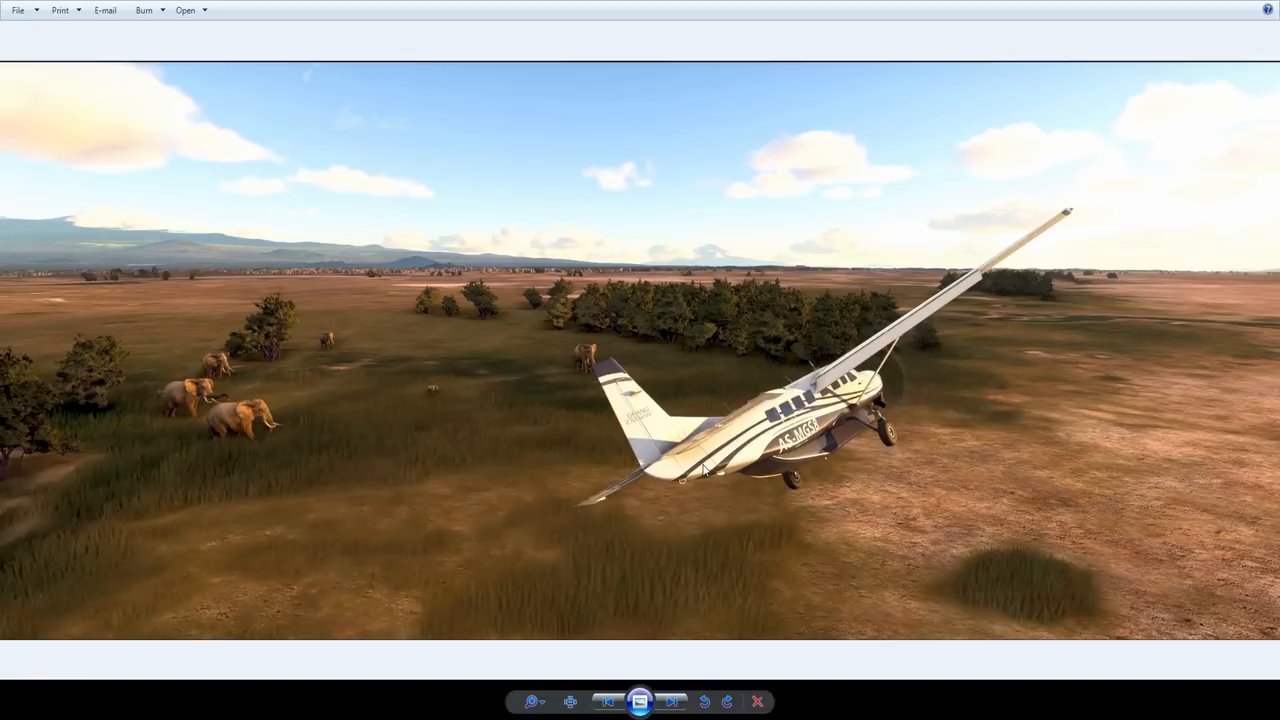
{"action": "mouse_move", "coordinate": [1048, 588]}
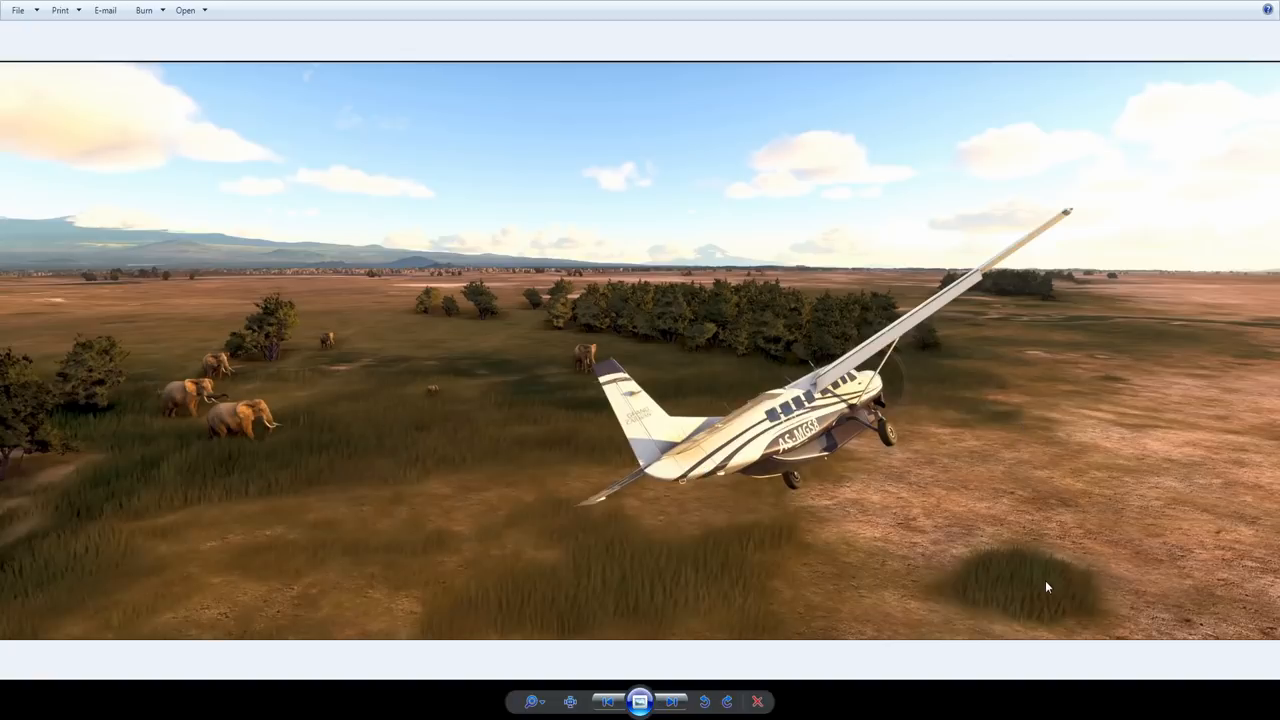
{"action": "mouse_move", "coordinate": [378, 456]}
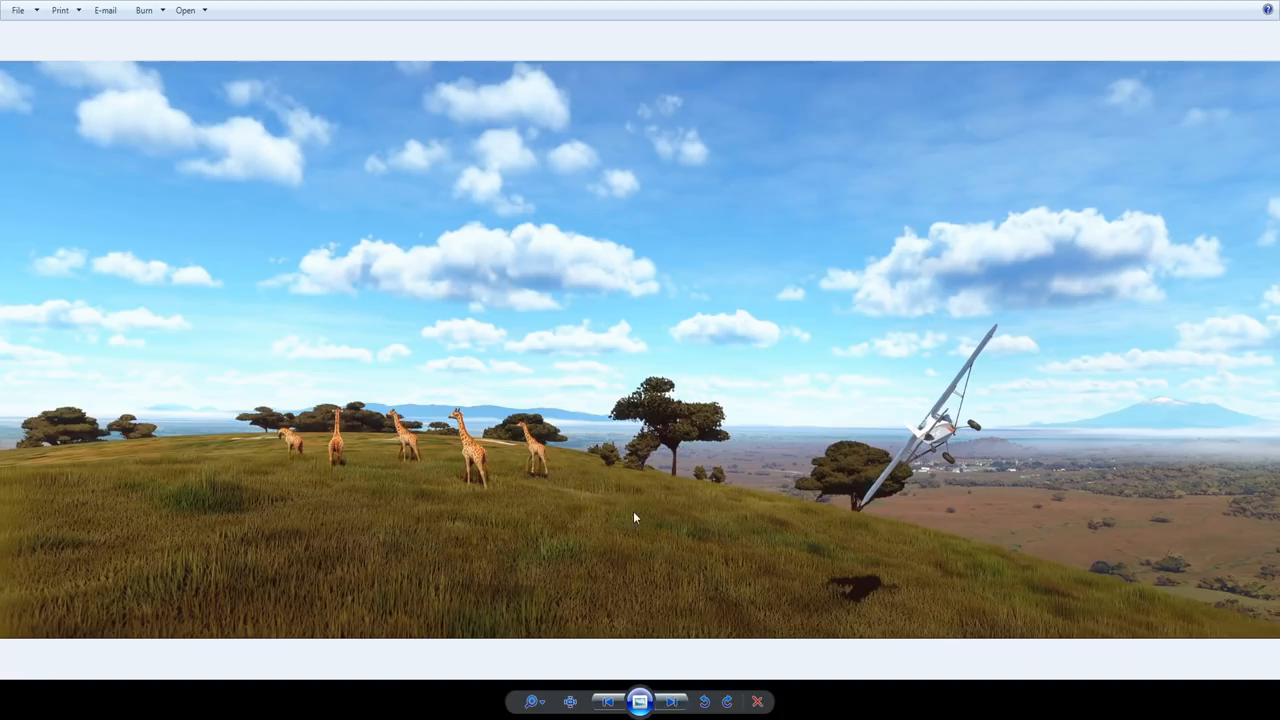
{"action": "mouse_move", "coordinate": [644, 470]}
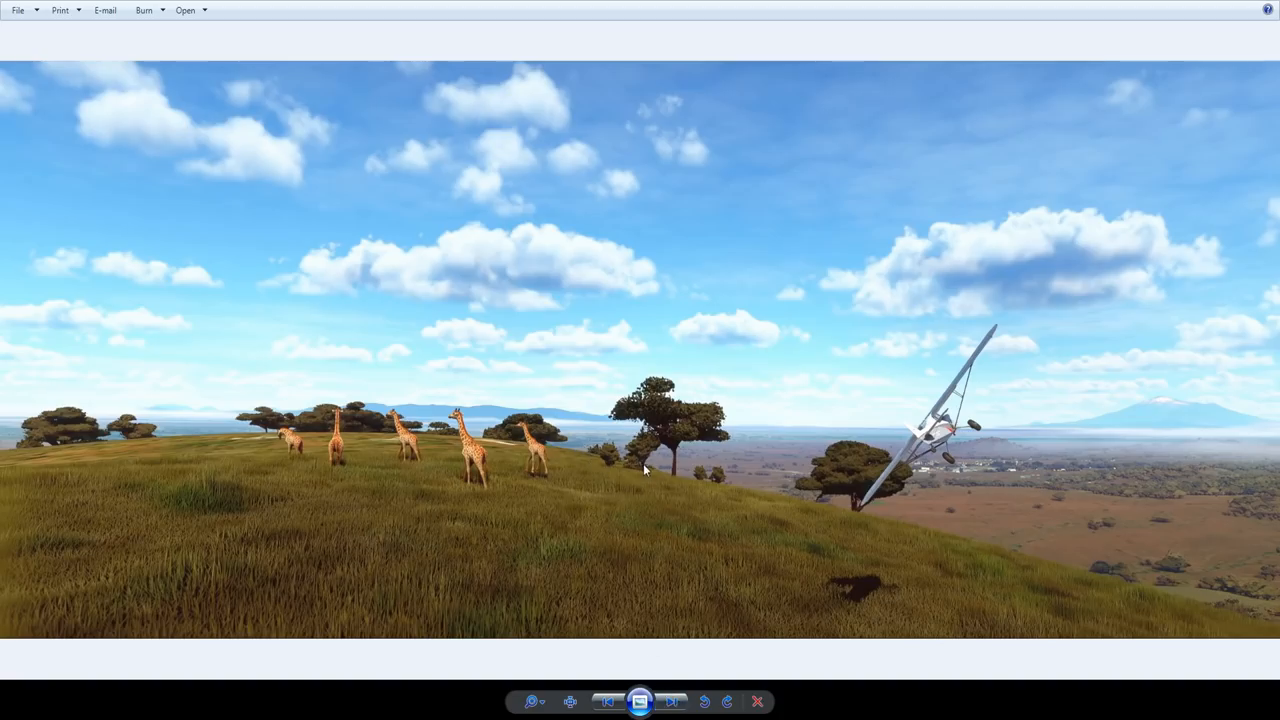
{"action": "mouse_move", "coordinate": [636, 488]}
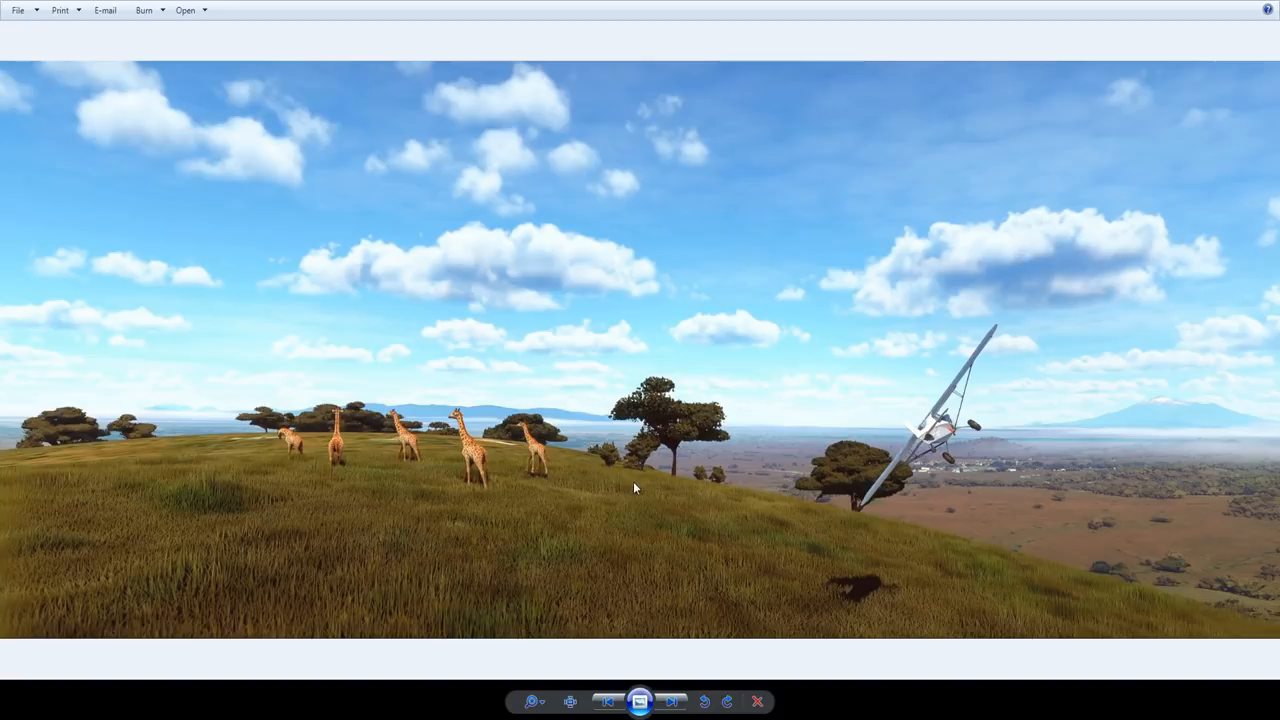
{"action": "mouse_move", "coordinate": [946, 410]}
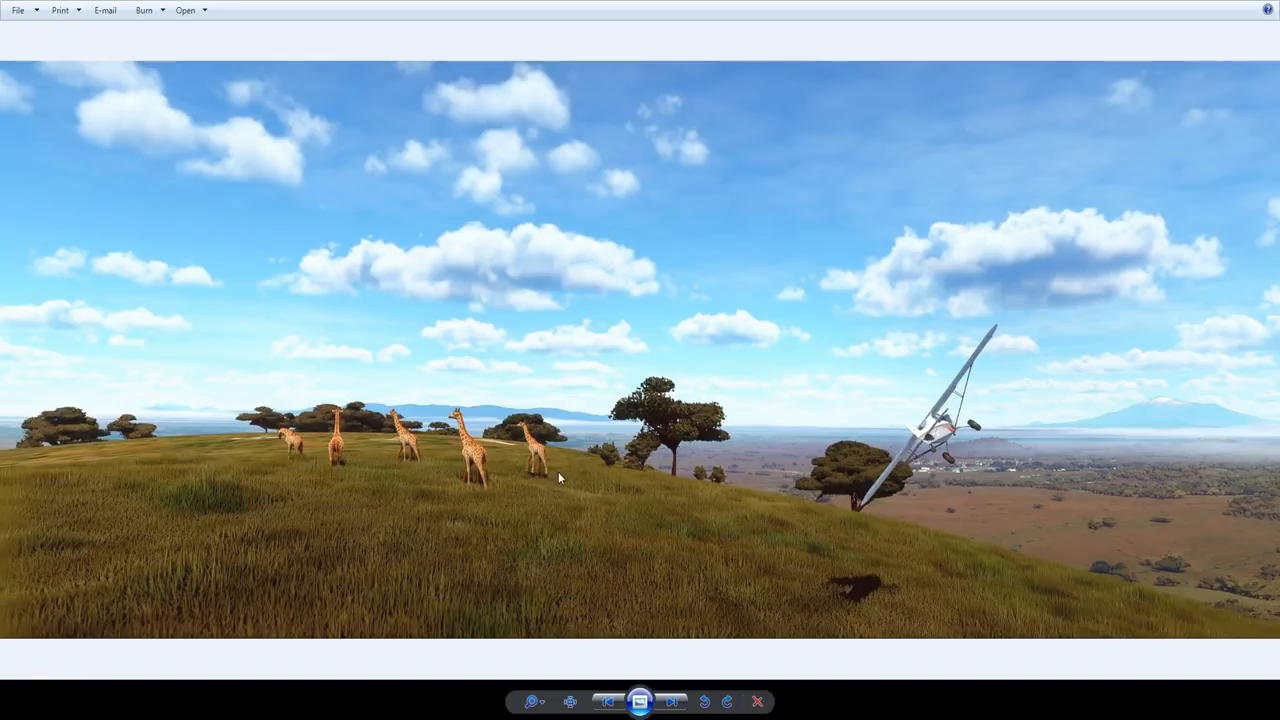
{"action": "mouse_move", "coordinate": [470, 466]}
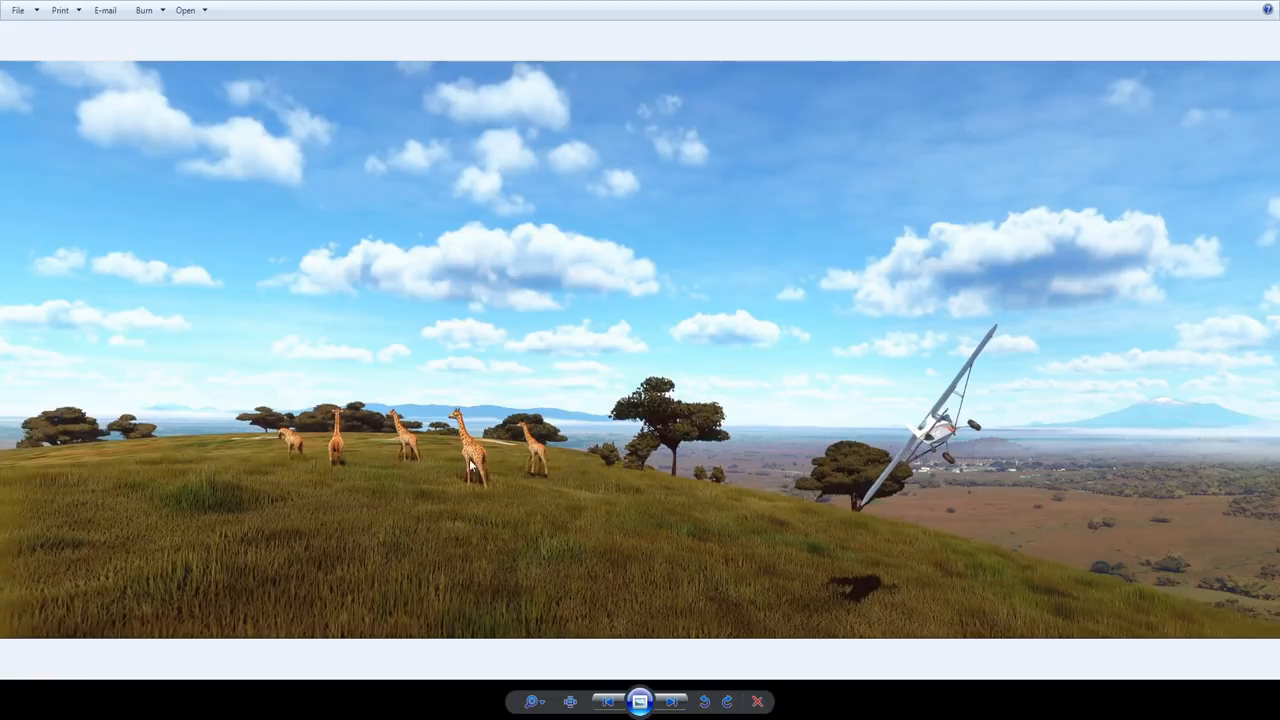
{"action": "mouse_move", "coordinate": [238, 472]}
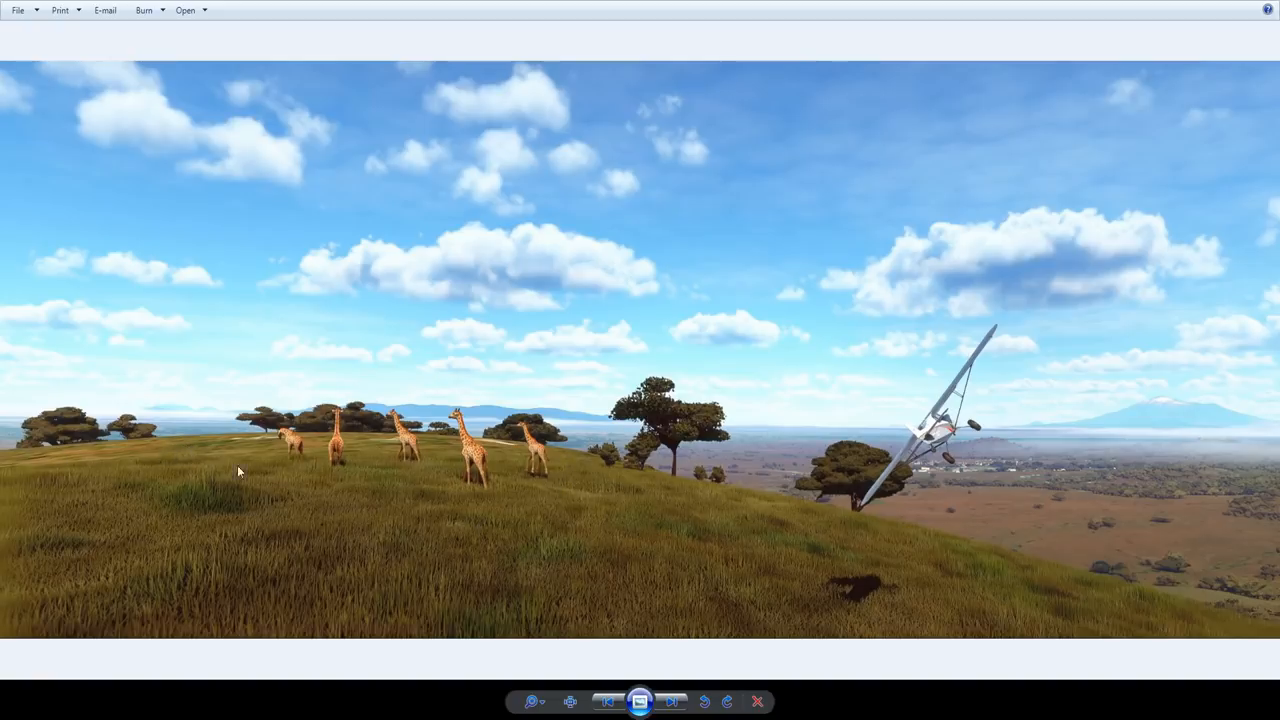
{"action": "mouse_move", "coordinate": [100, 456]}
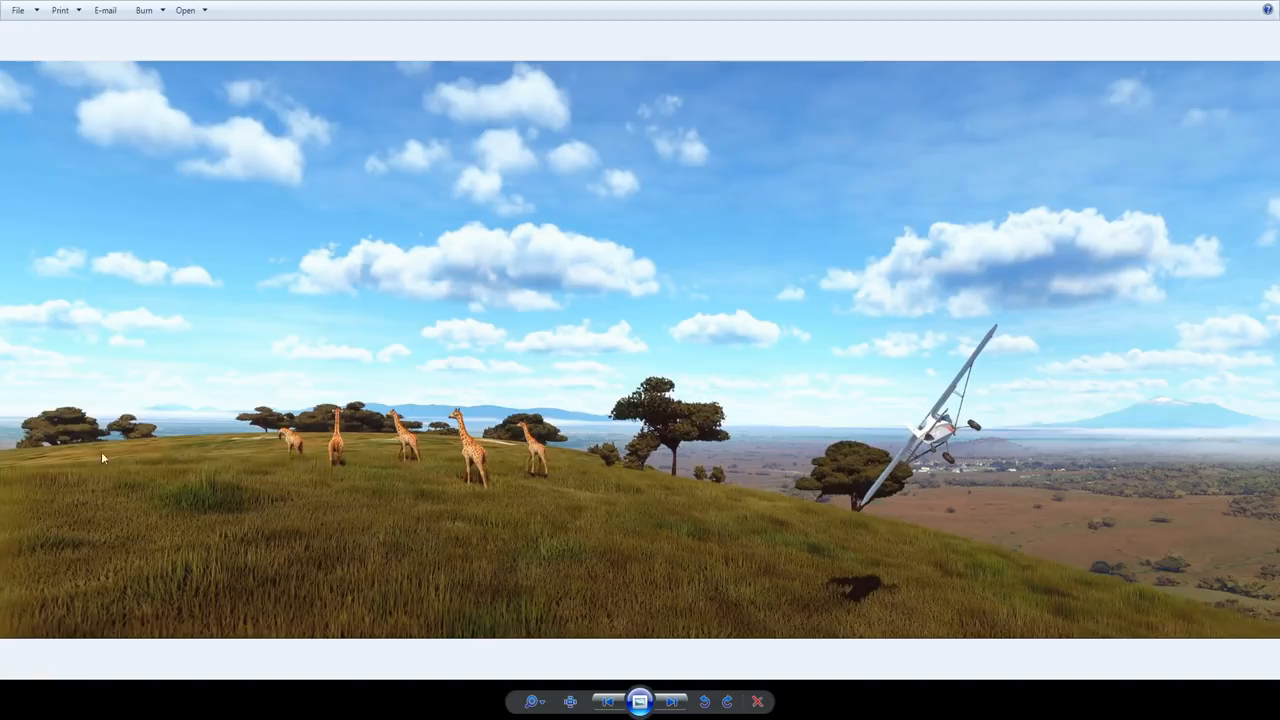
{"action": "mouse_move", "coordinate": [486, 462]}
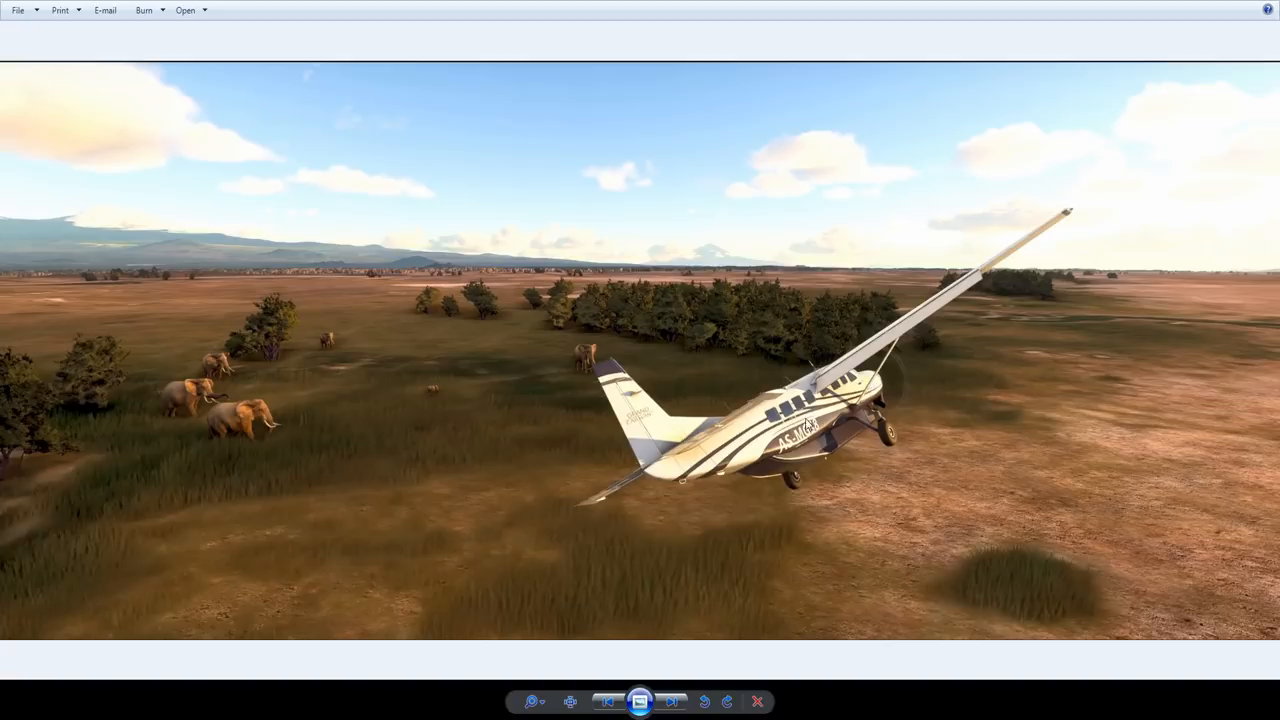
{"action": "mouse_move", "coordinate": [856, 438]}
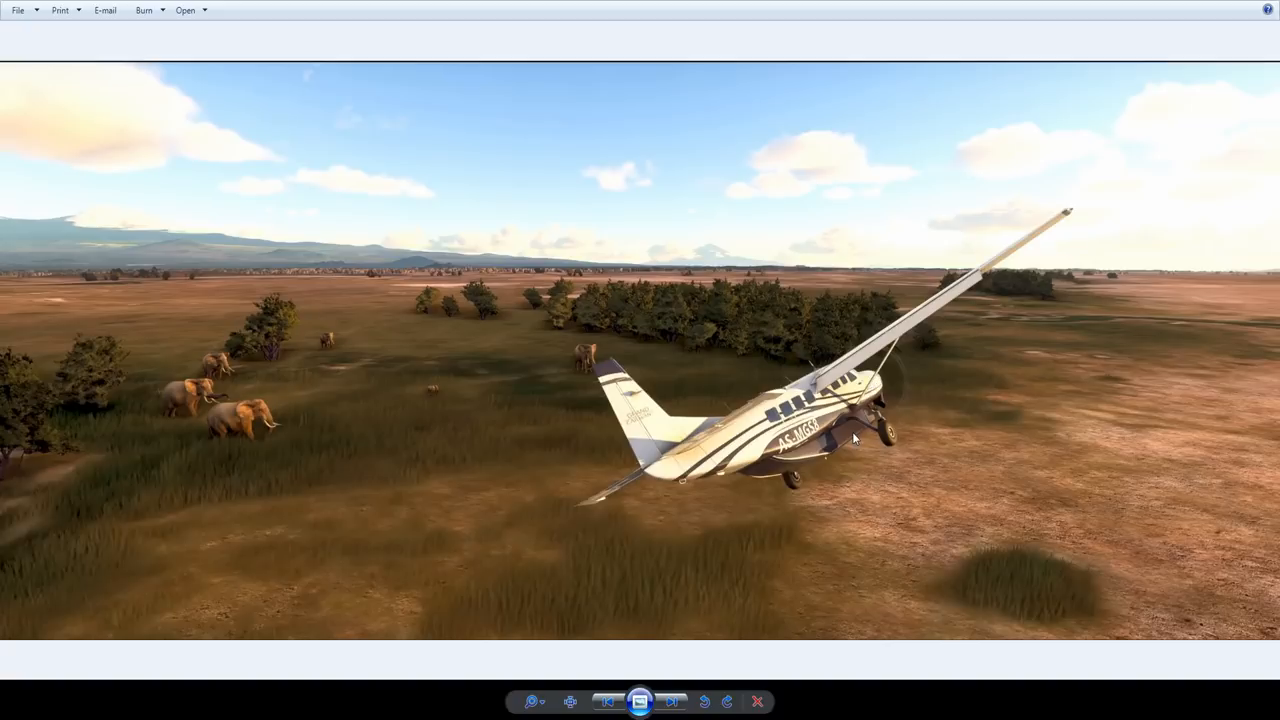
{"action": "mouse_move", "coordinate": [840, 428]}
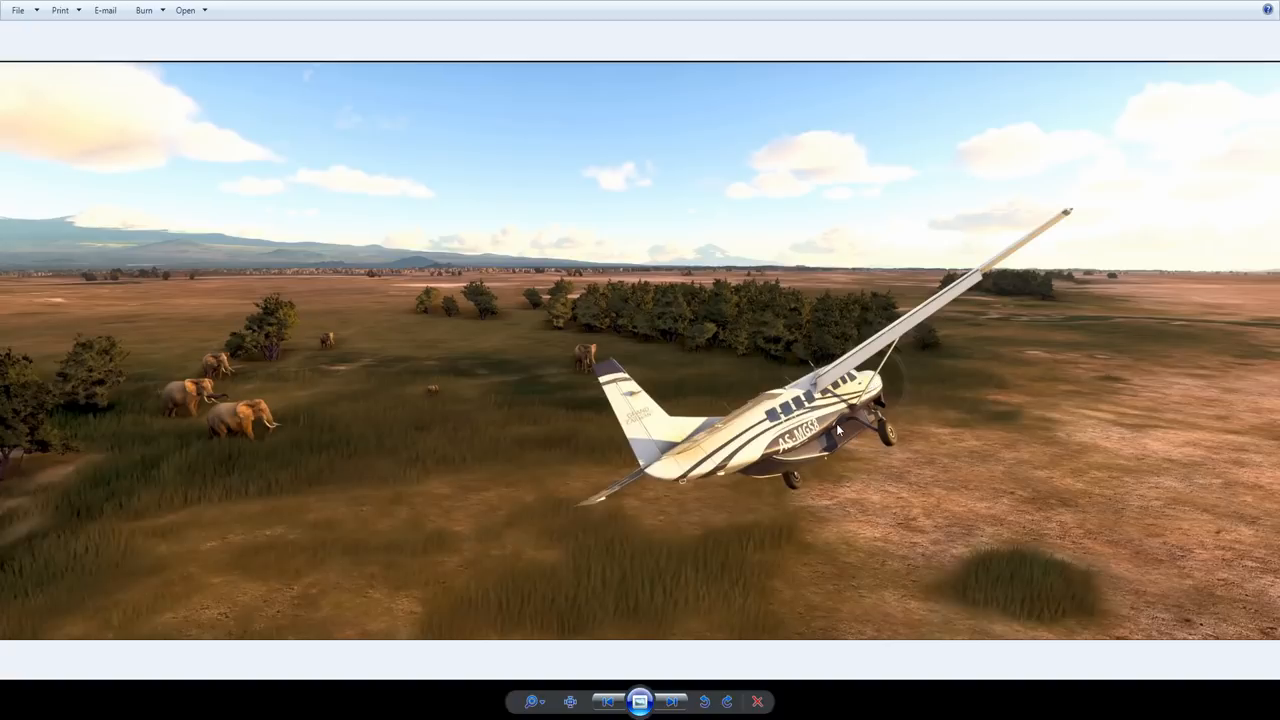
{"action": "mouse_move", "coordinate": [484, 382]}
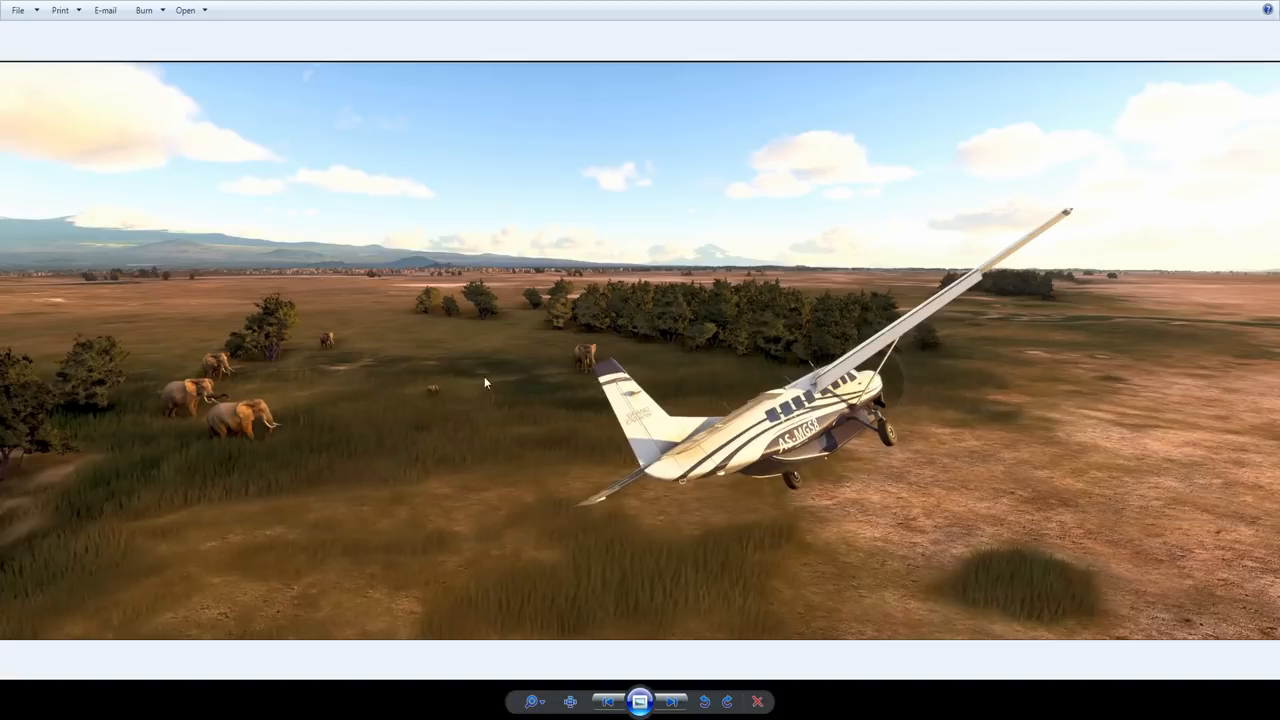
{"action": "mouse_move", "coordinate": [356, 376]}
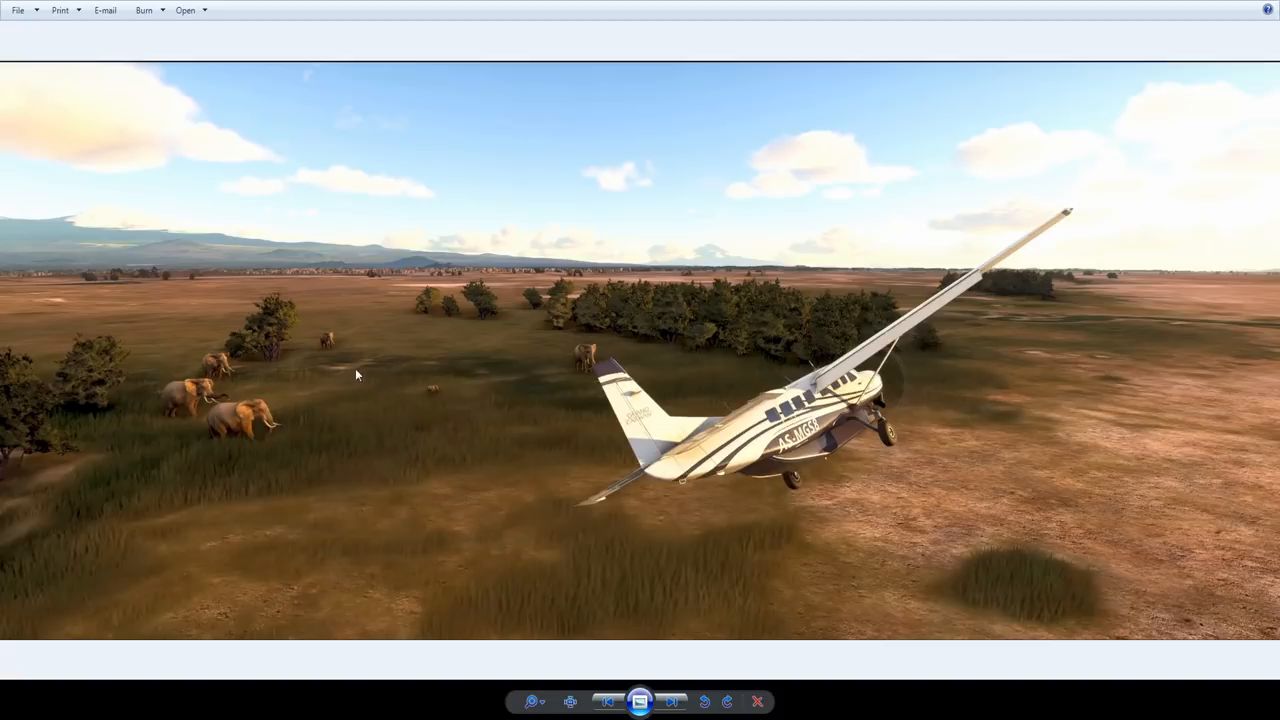
{"action": "mouse_move", "coordinate": [372, 378]}
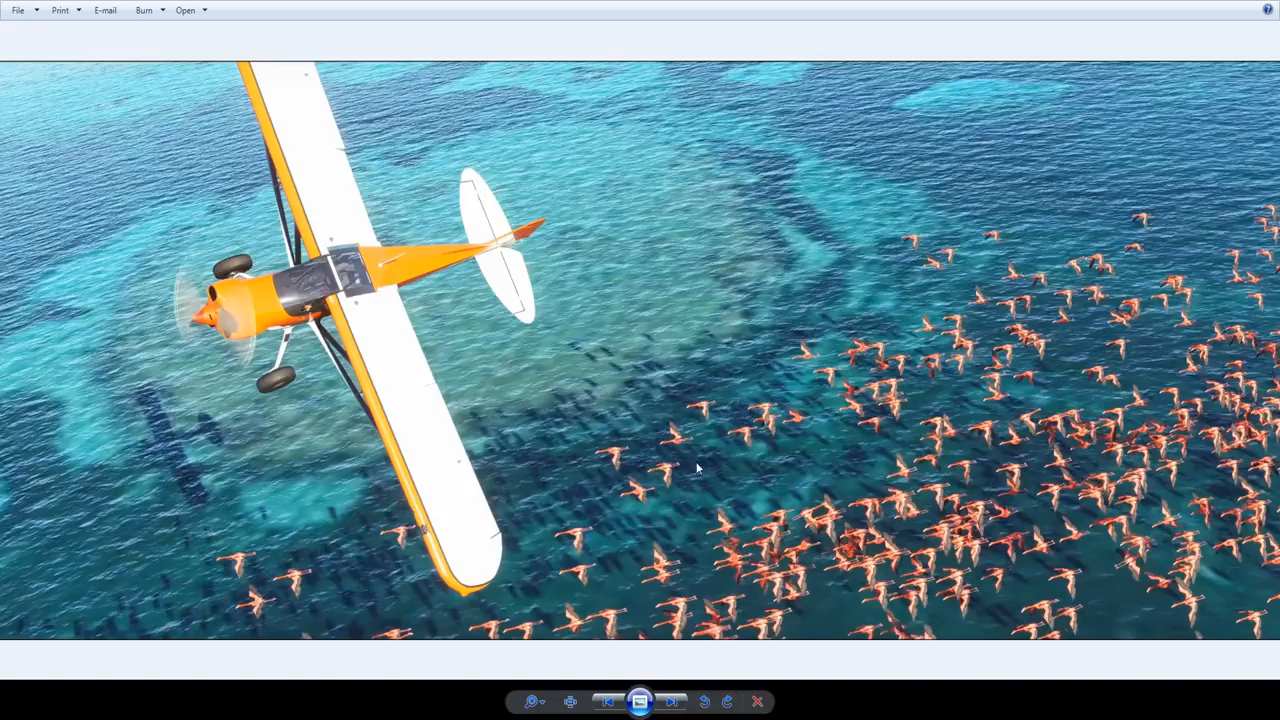
{"action": "mouse_move", "coordinate": [630, 450]}
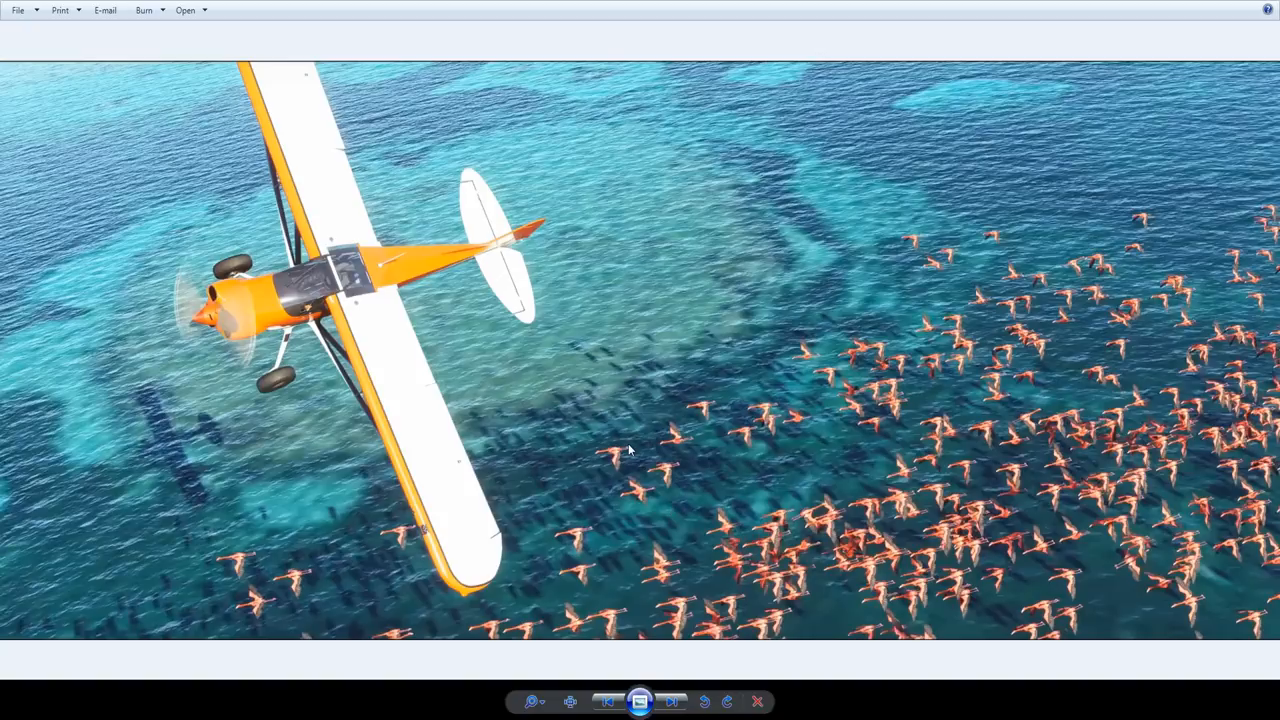
{"action": "mouse_move", "coordinate": [760, 432]}
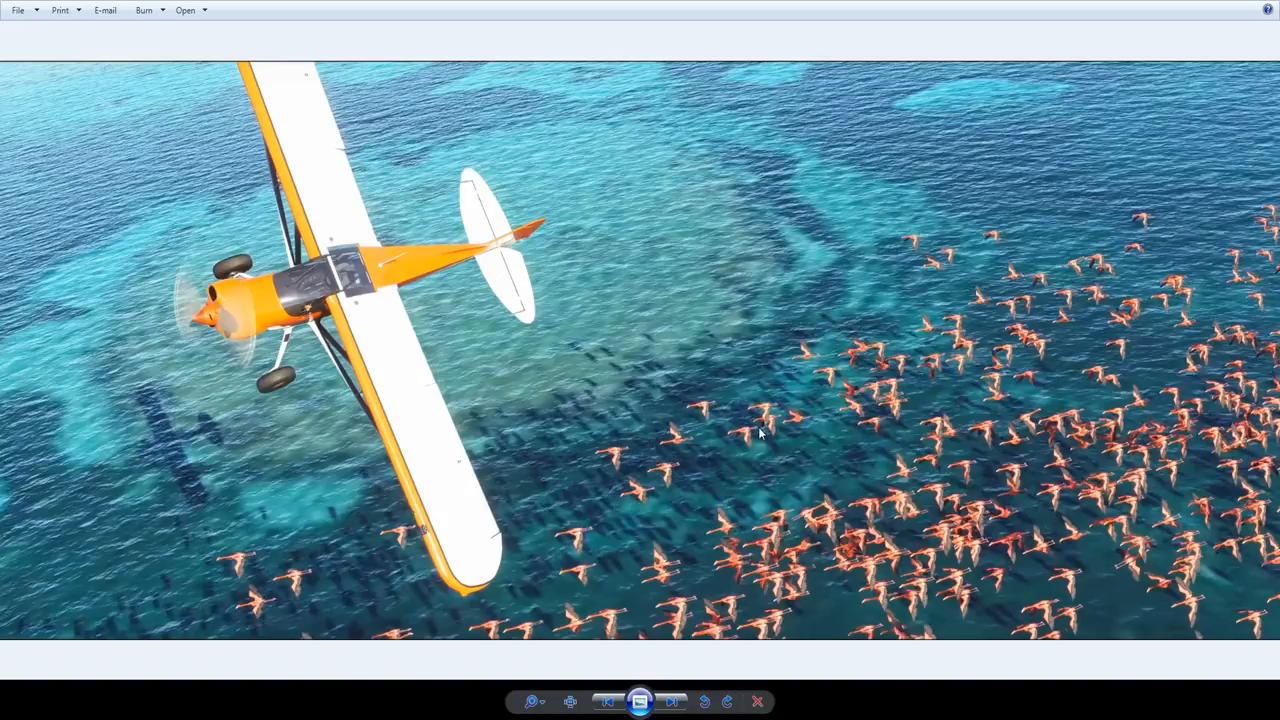
{"action": "mouse_move", "coordinate": [558, 408]}
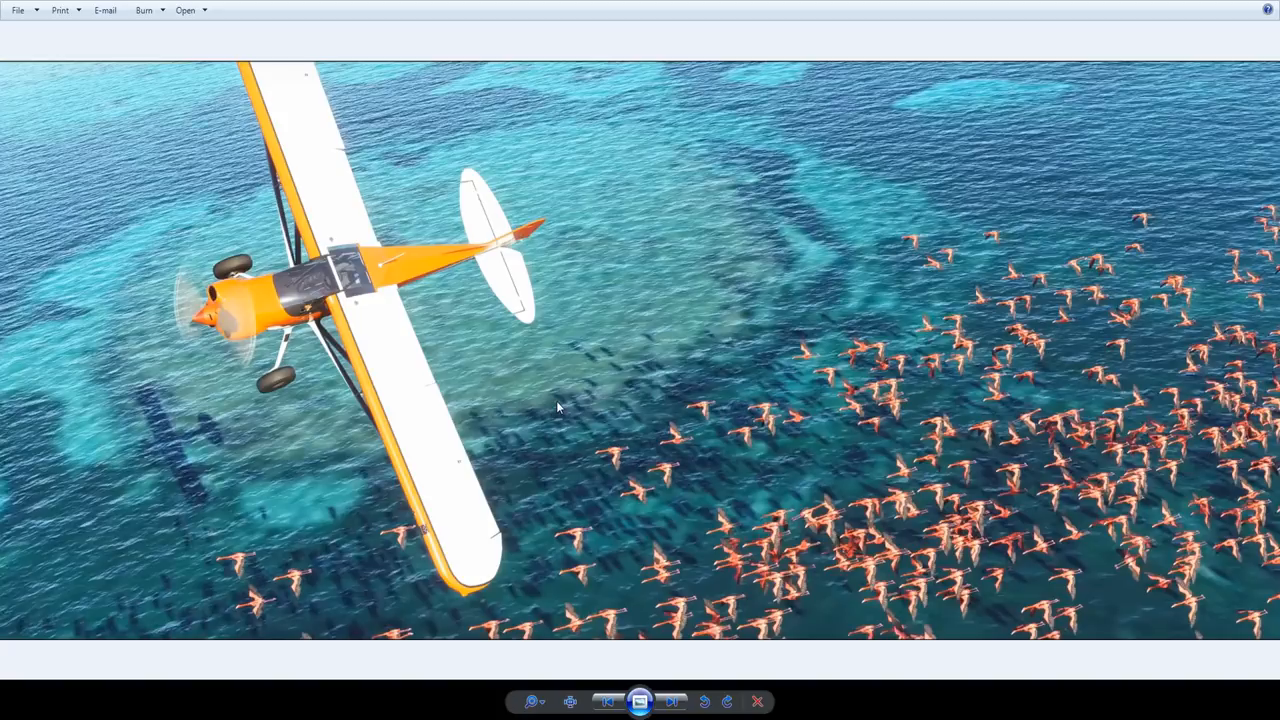
{"action": "mouse_move", "coordinate": [644, 460]}
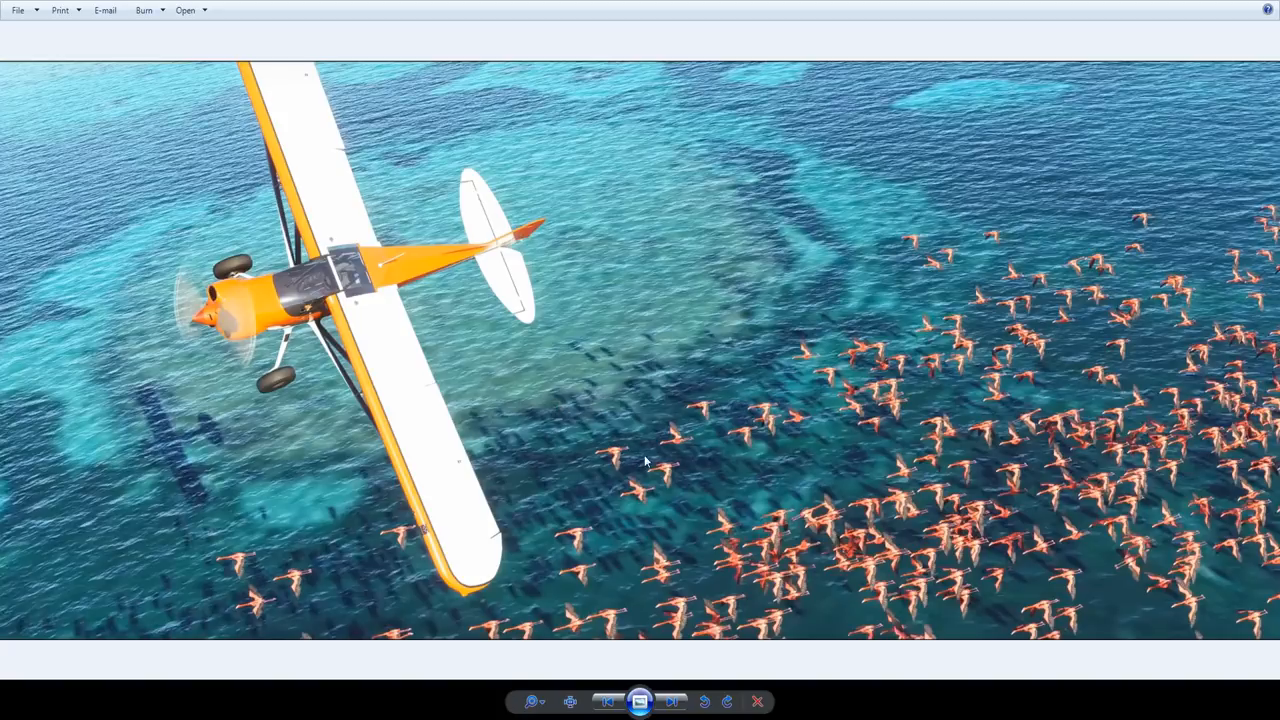
{"action": "mouse_move", "coordinate": [550, 456]}
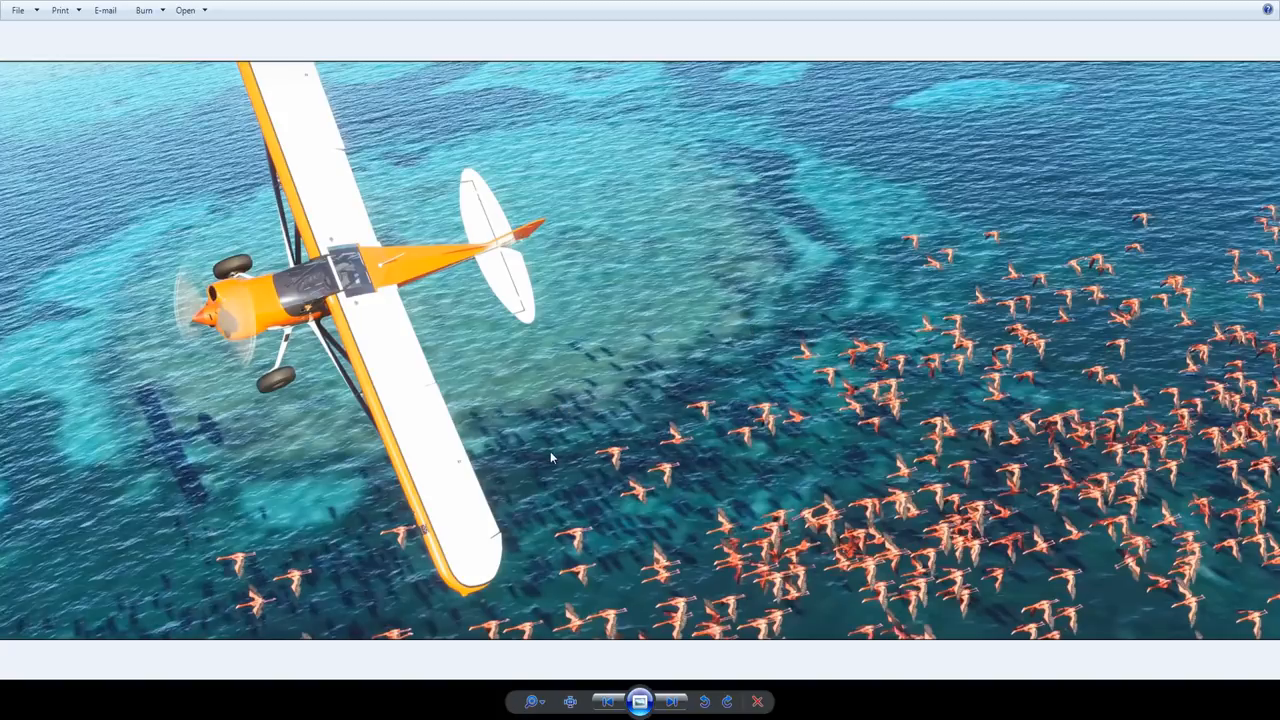
{"action": "mouse_move", "coordinate": [788, 530]}
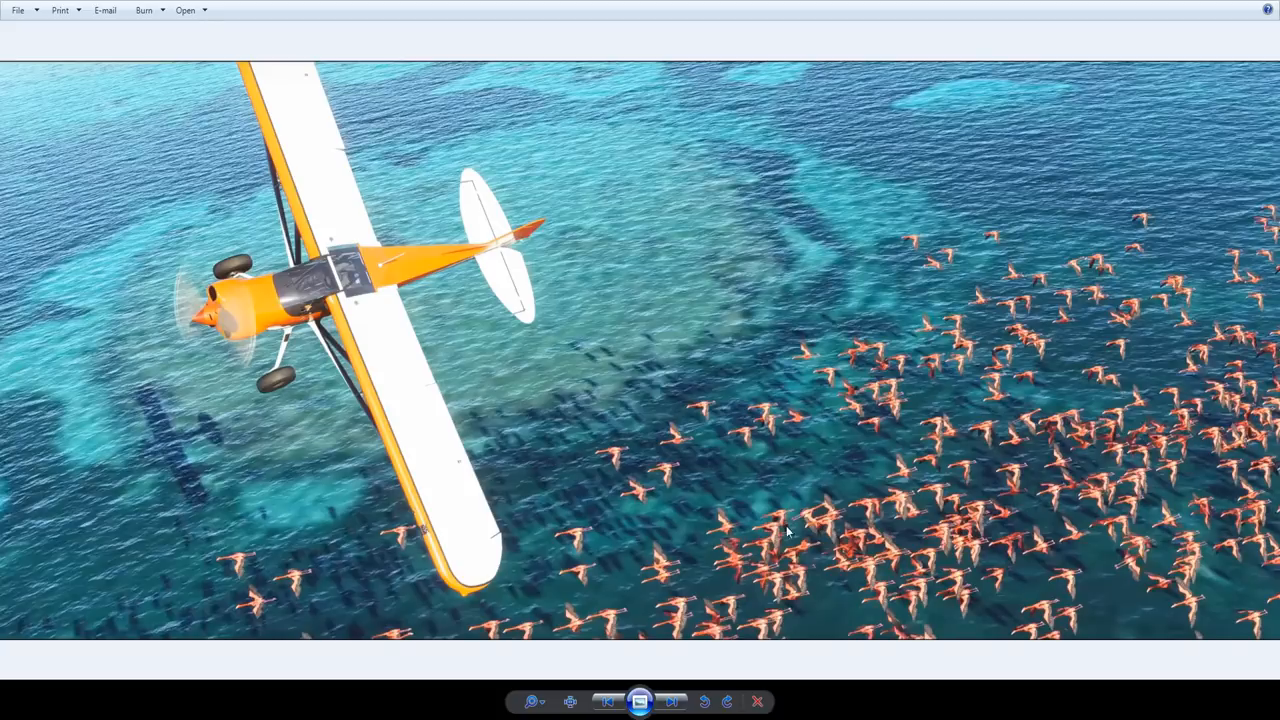
{"action": "mouse_move", "coordinate": [476, 572]}
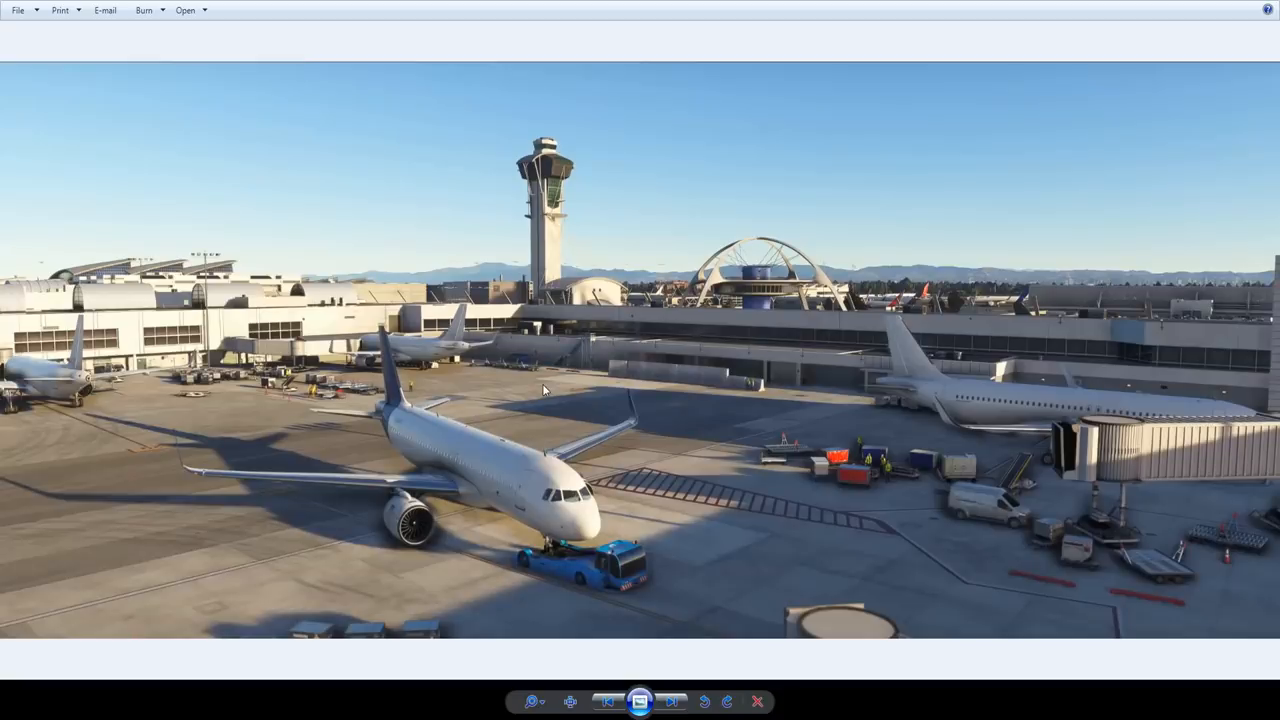
{"action": "mouse_move", "coordinate": [376, 392]}
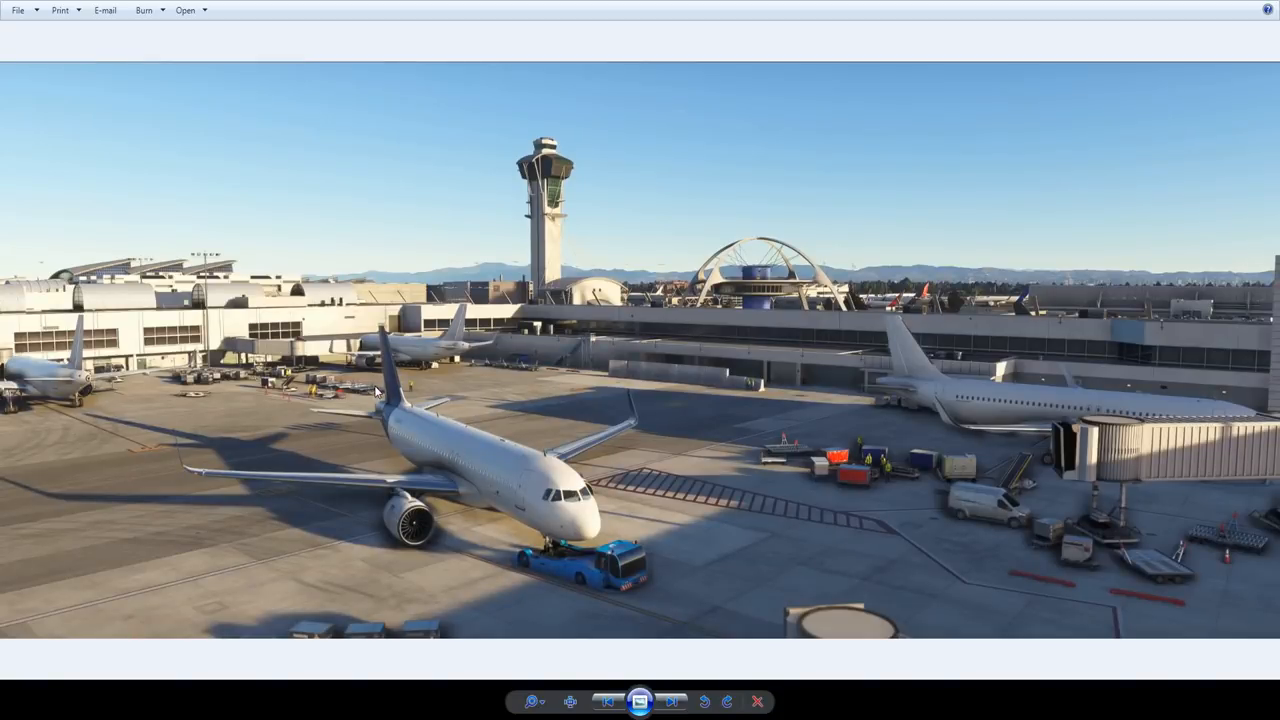
{"action": "mouse_move", "coordinate": [760, 518]}
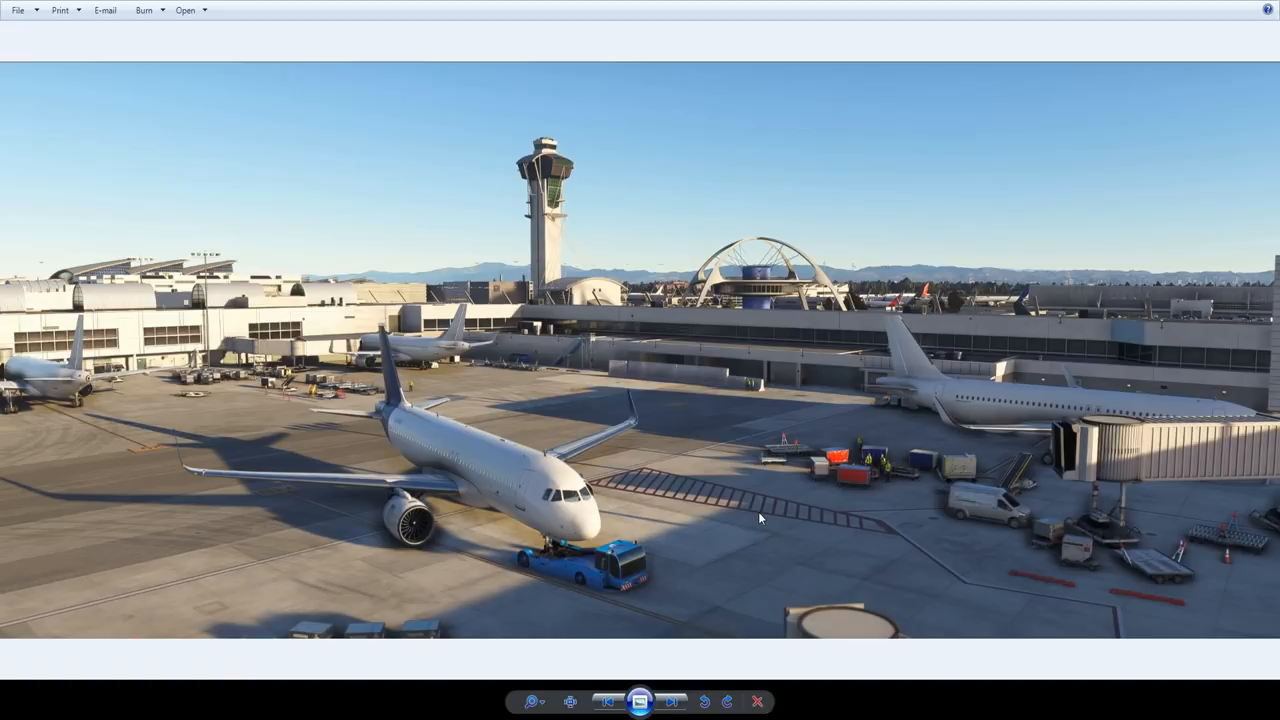
{"action": "mouse_move", "coordinate": [690, 444]}
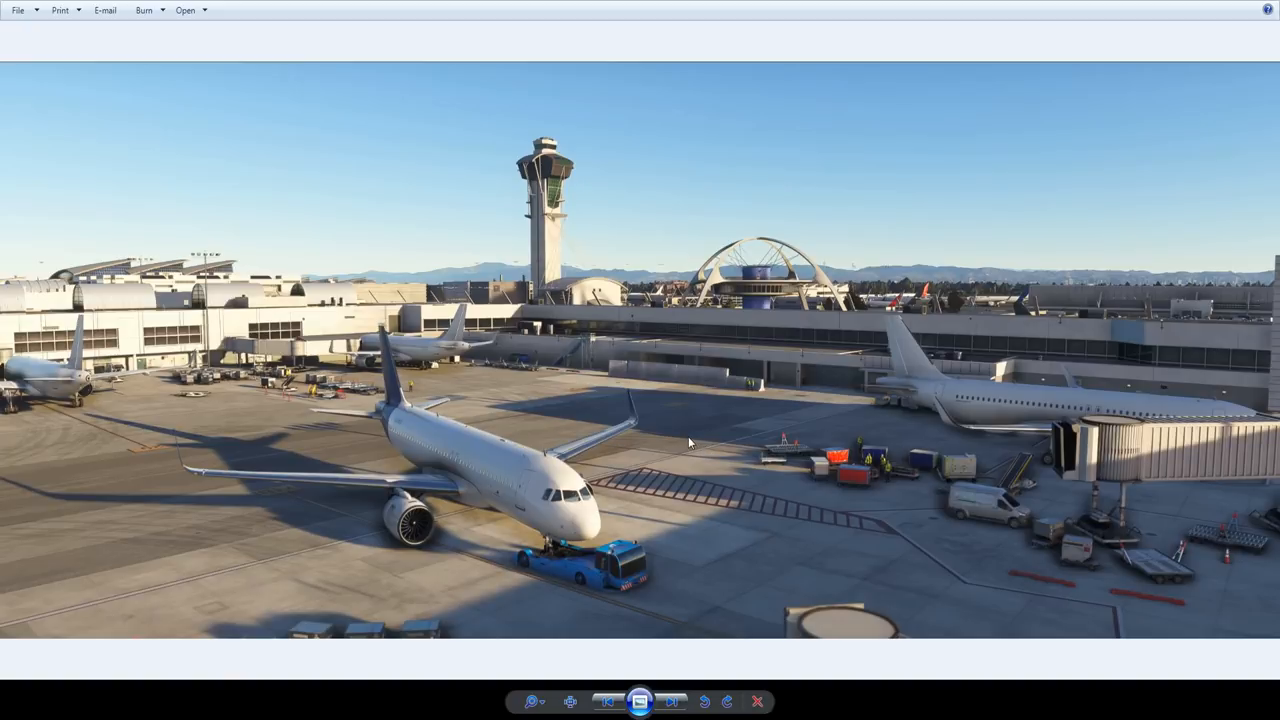
{"action": "mouse_move", "coordinate": [100, 370]}
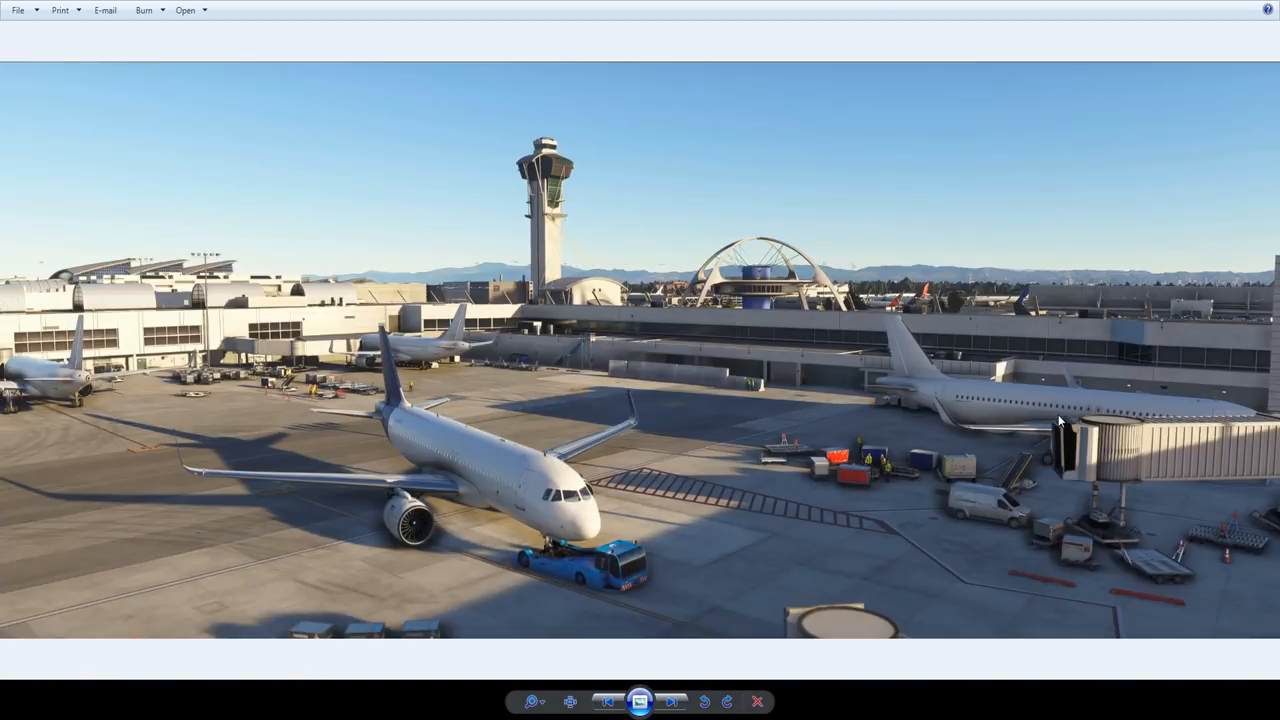
{"action": "mouse_move", "coordinate": [42, 368]}
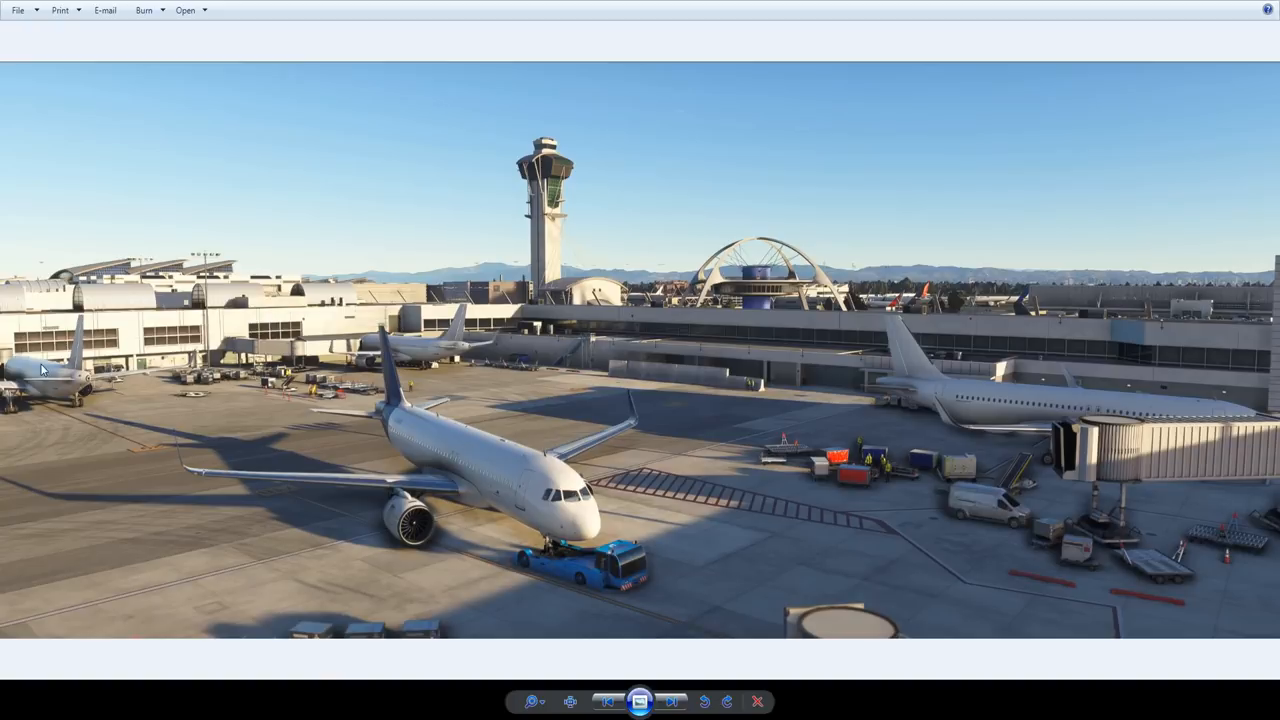
{"action": "mouse_move", "coordinate": [872, 438]}
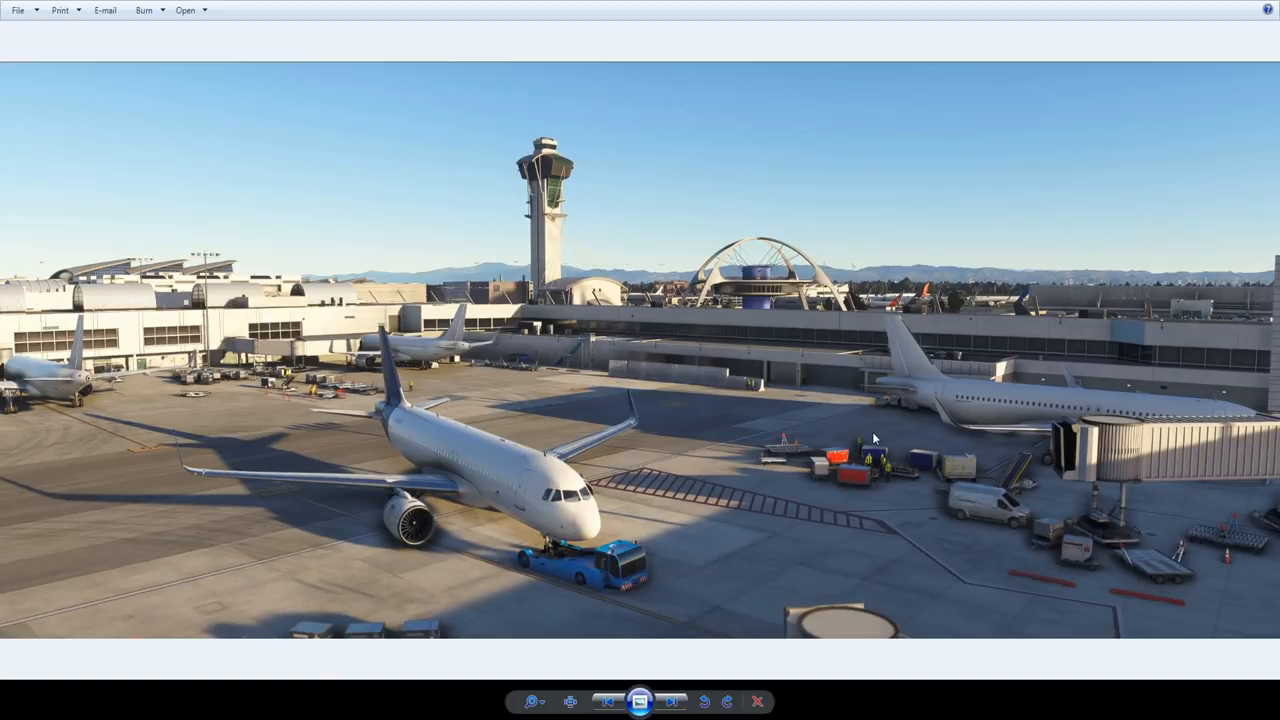
{"action": "mouse_move", "coordinate": [844, 420]}
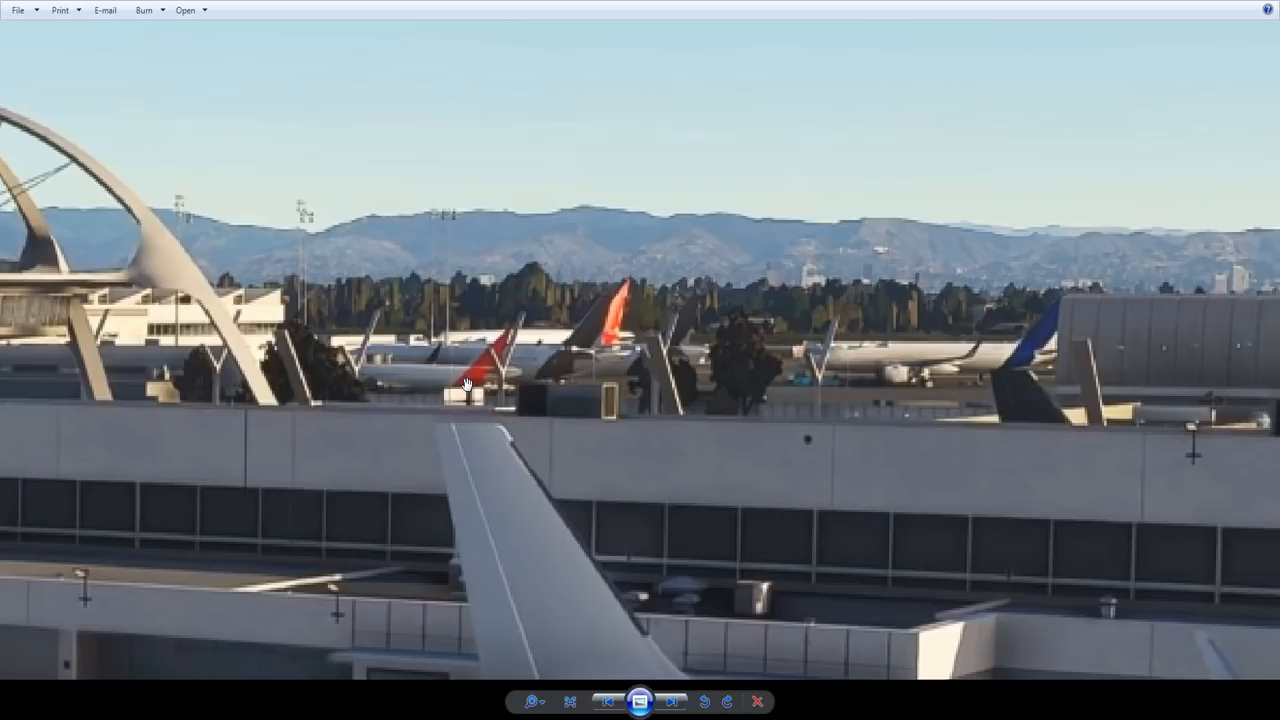
{"action": "mouse_move", "coordinate": [870, 400]}
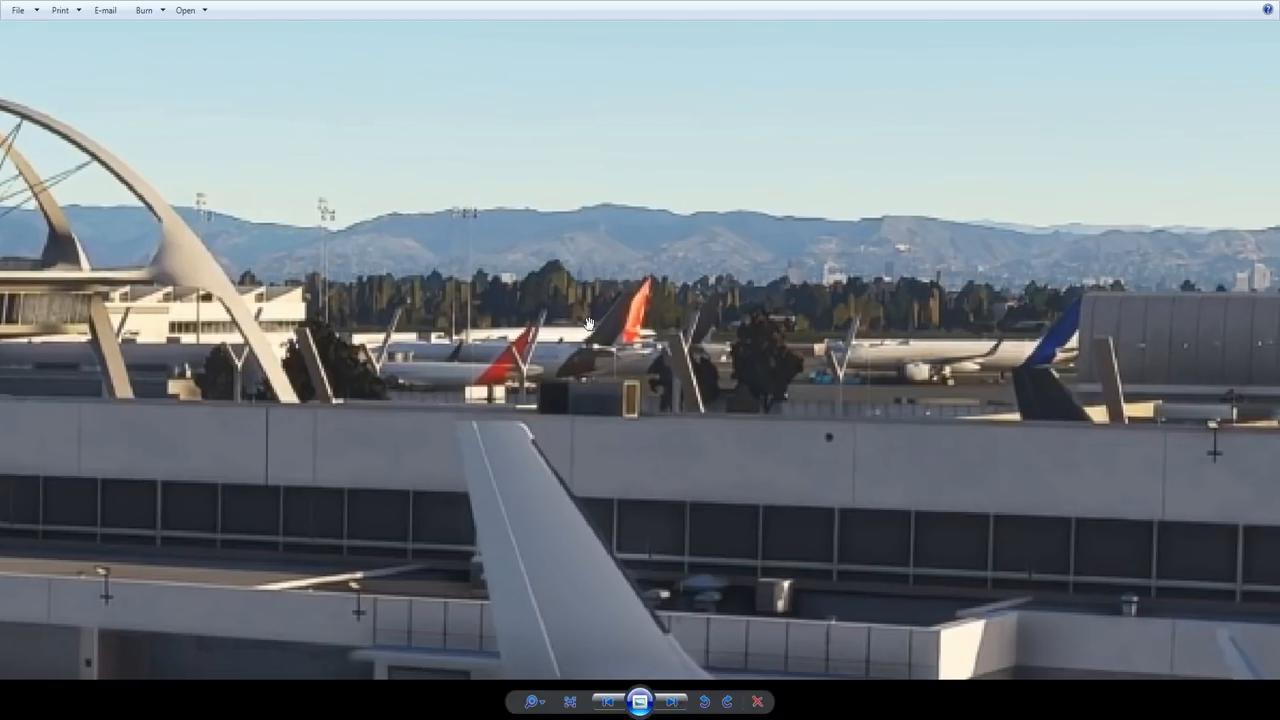
{"action": "mouse_move", "coordinate": [852, 520]}
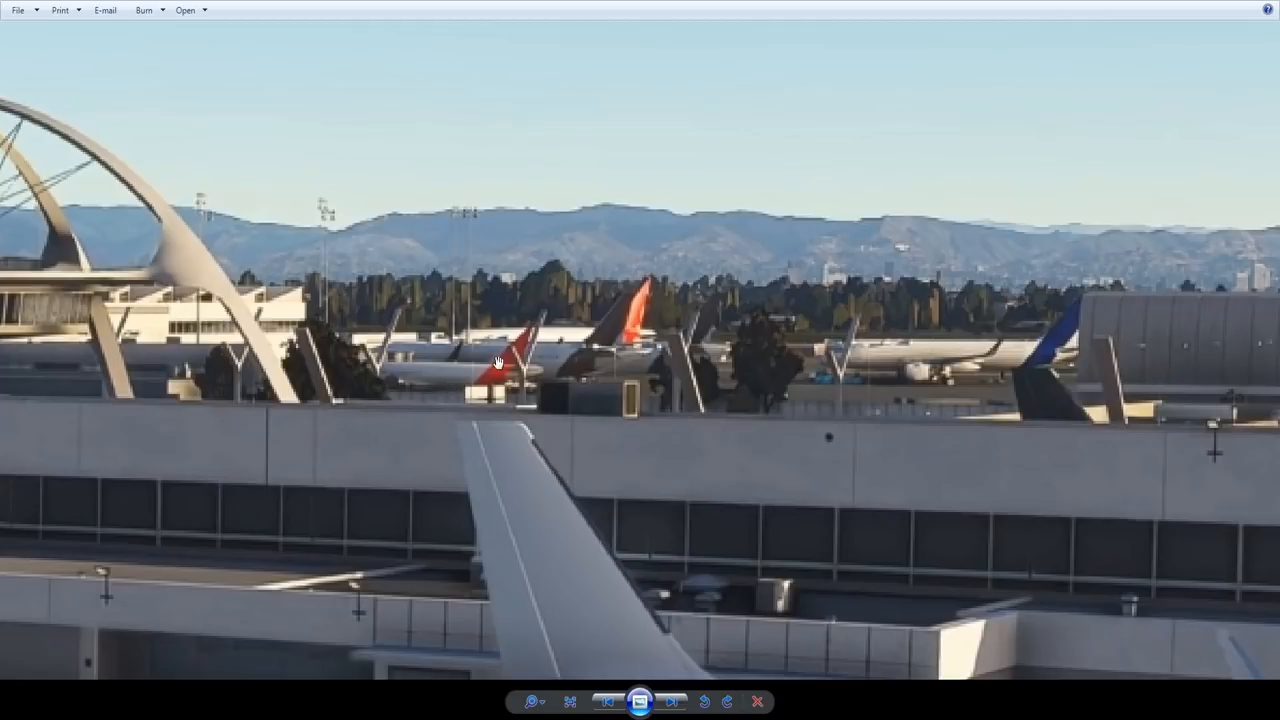
{"action": "mouse_move", "coordinate": [528, 348]}
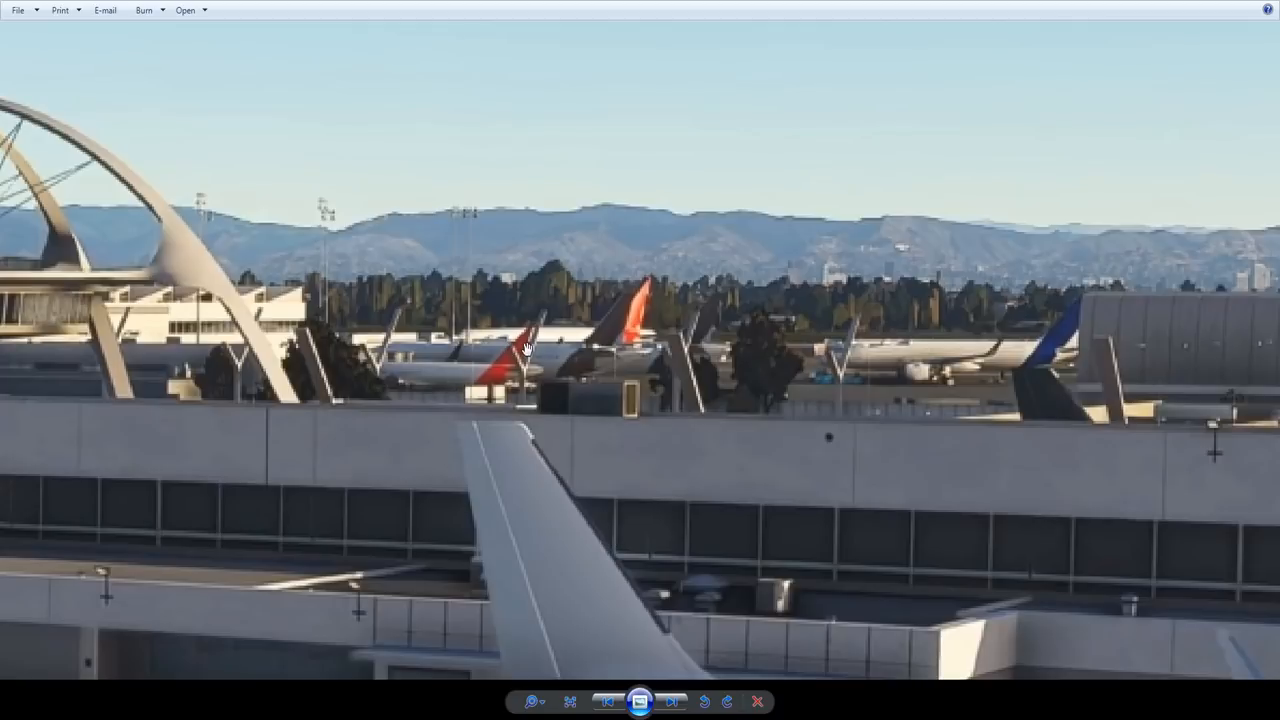
{"action": "mouse_move", "coordinate": [608, 308]}
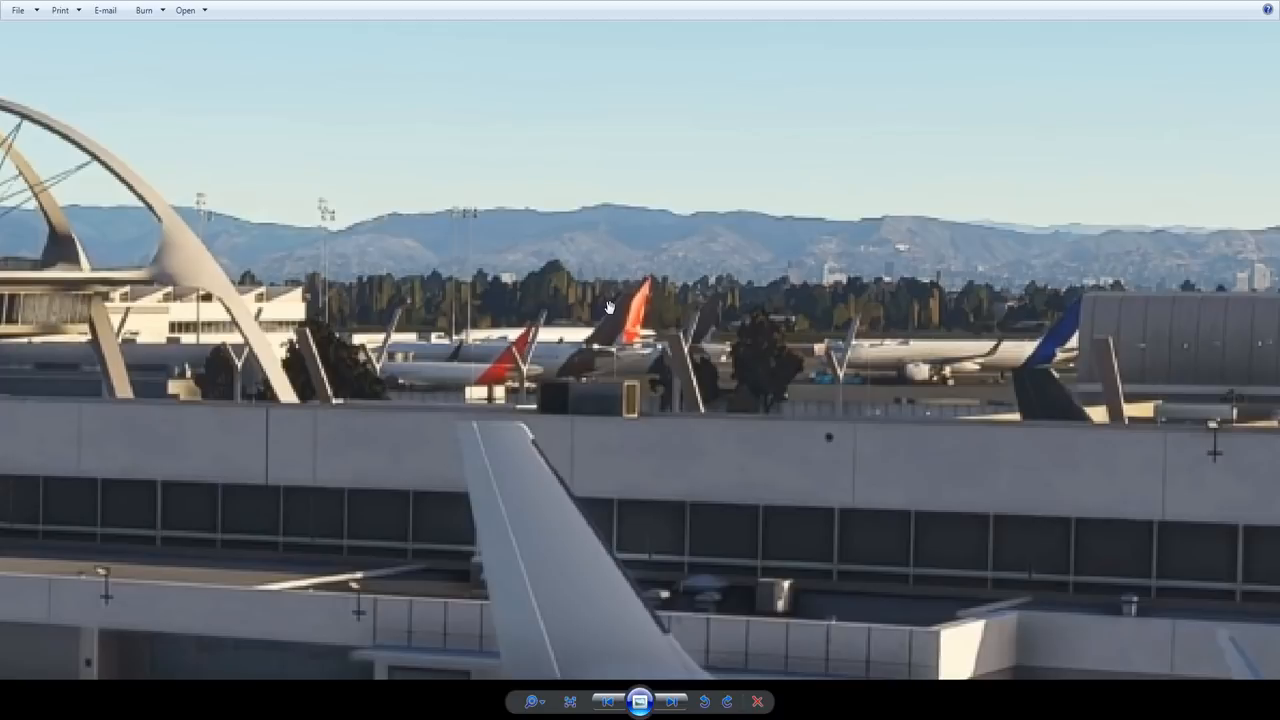
{"action": "mouse_move", "coordinate": [596, 320]}
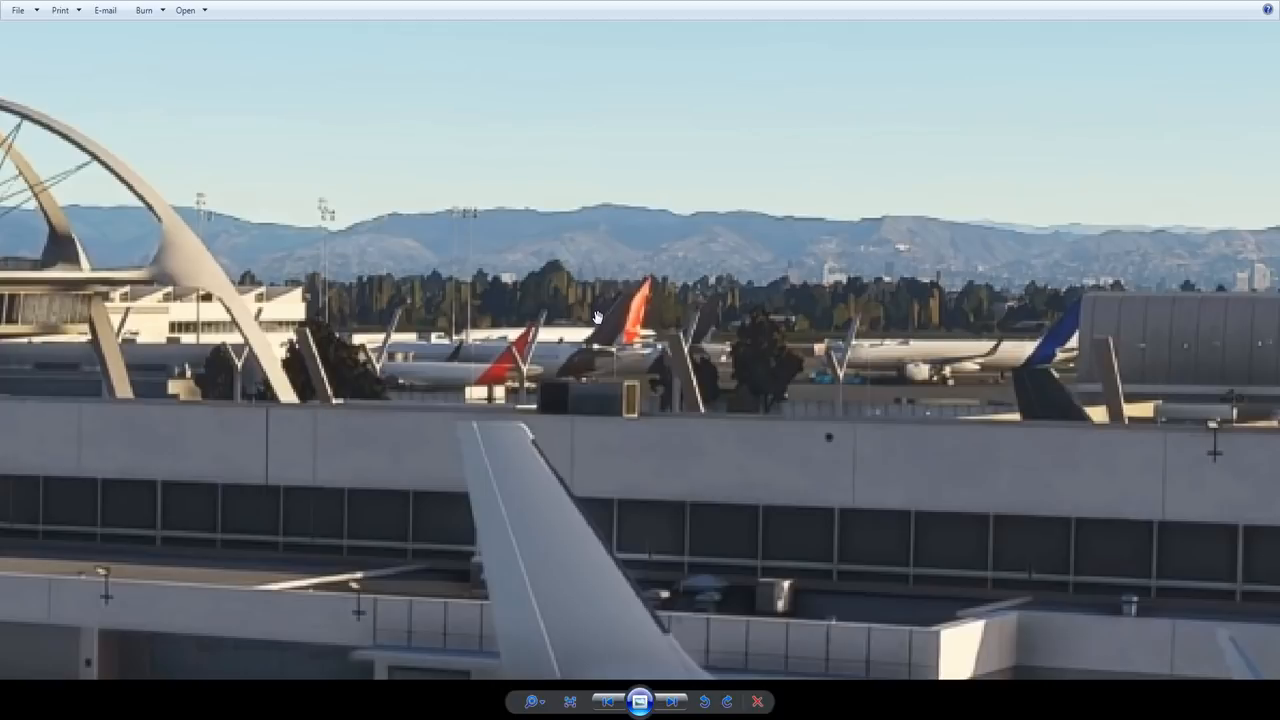
{"action": "mouse_move", "coordinate": [598, 322]}
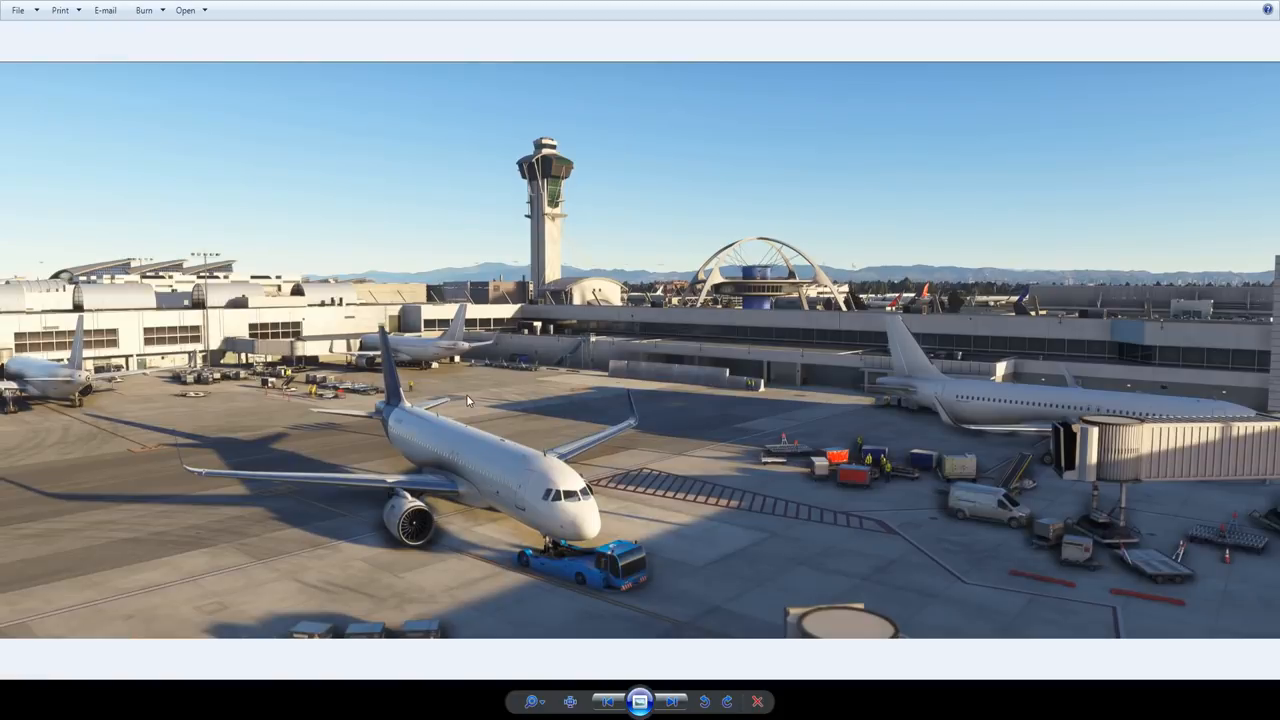
{"action": "mouse_move", "coordinate": [640, 364]}
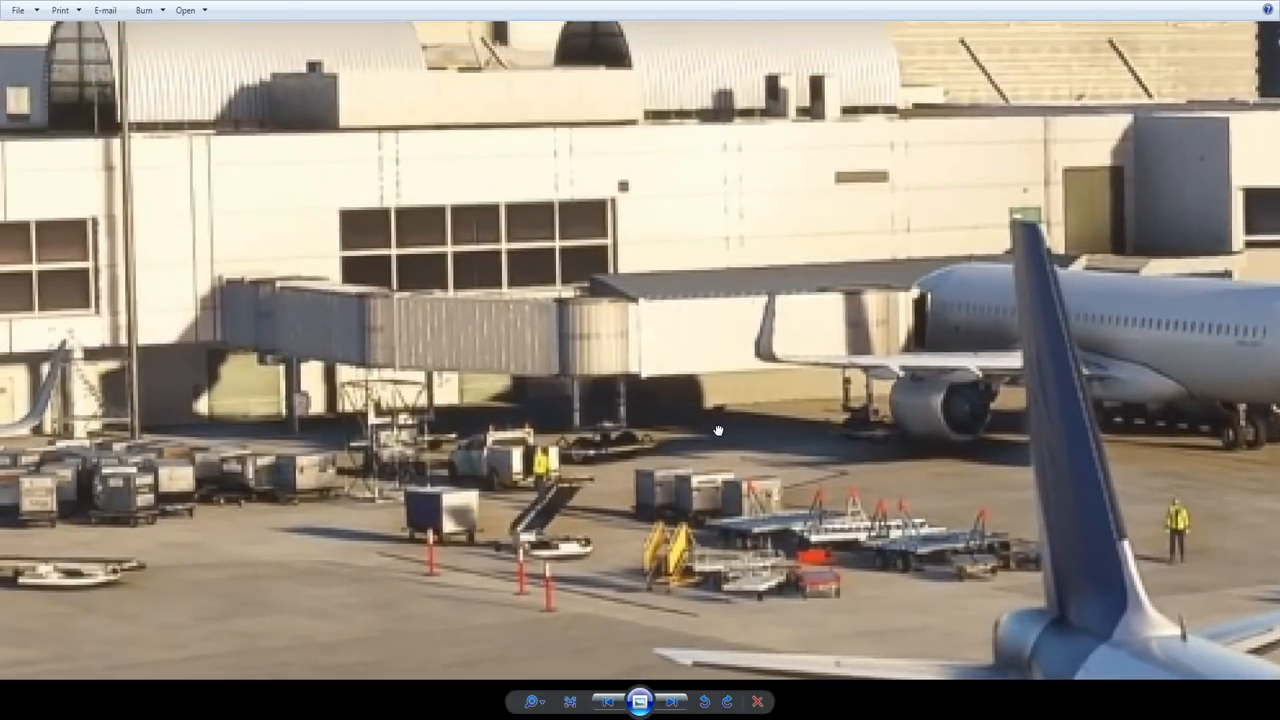
{"action": "mouse_move", "coordinate": [224, 324]}
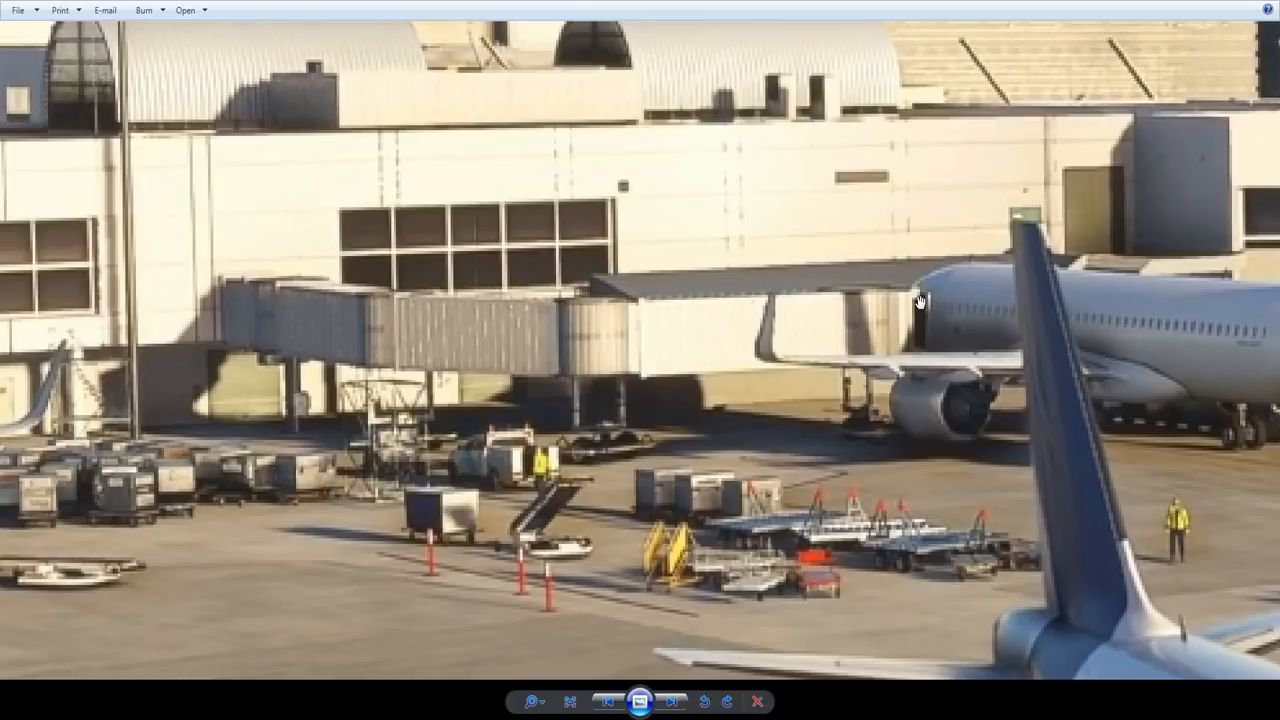
{"action": "mouse_move", "coordinate": [608, 348]}
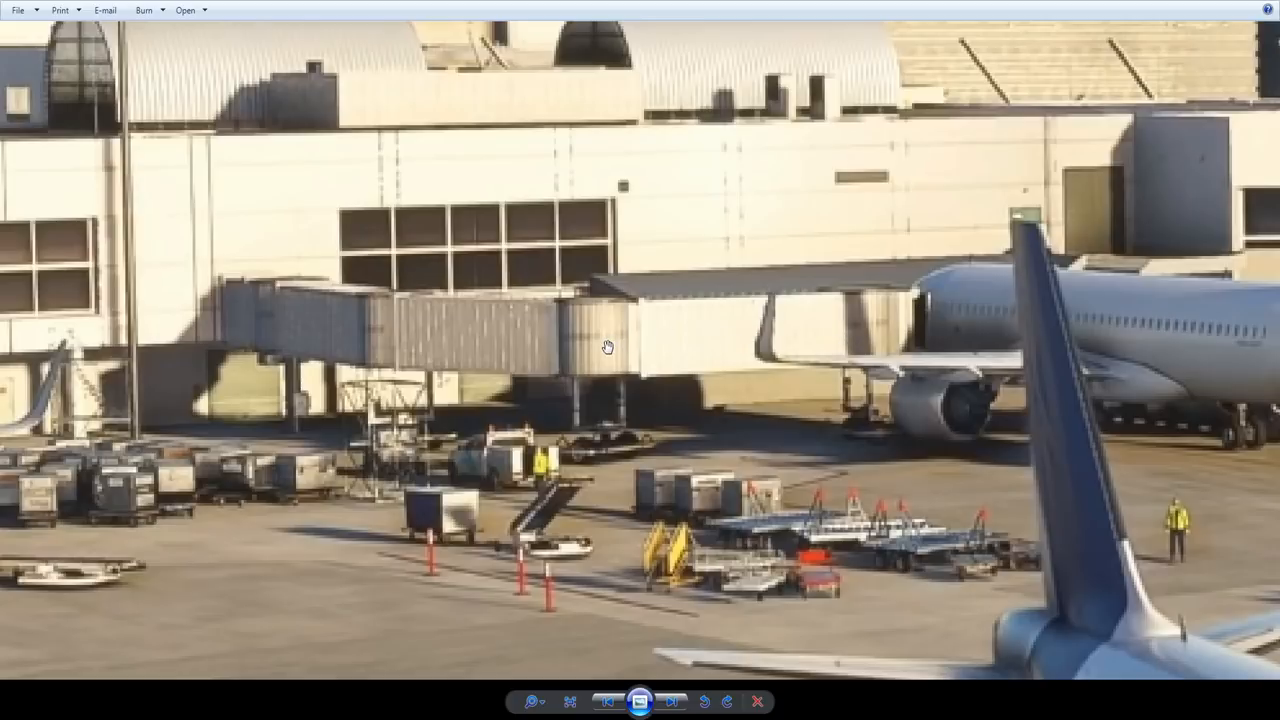
{"action": "mouse_move", "coordinate": [844, 344]}
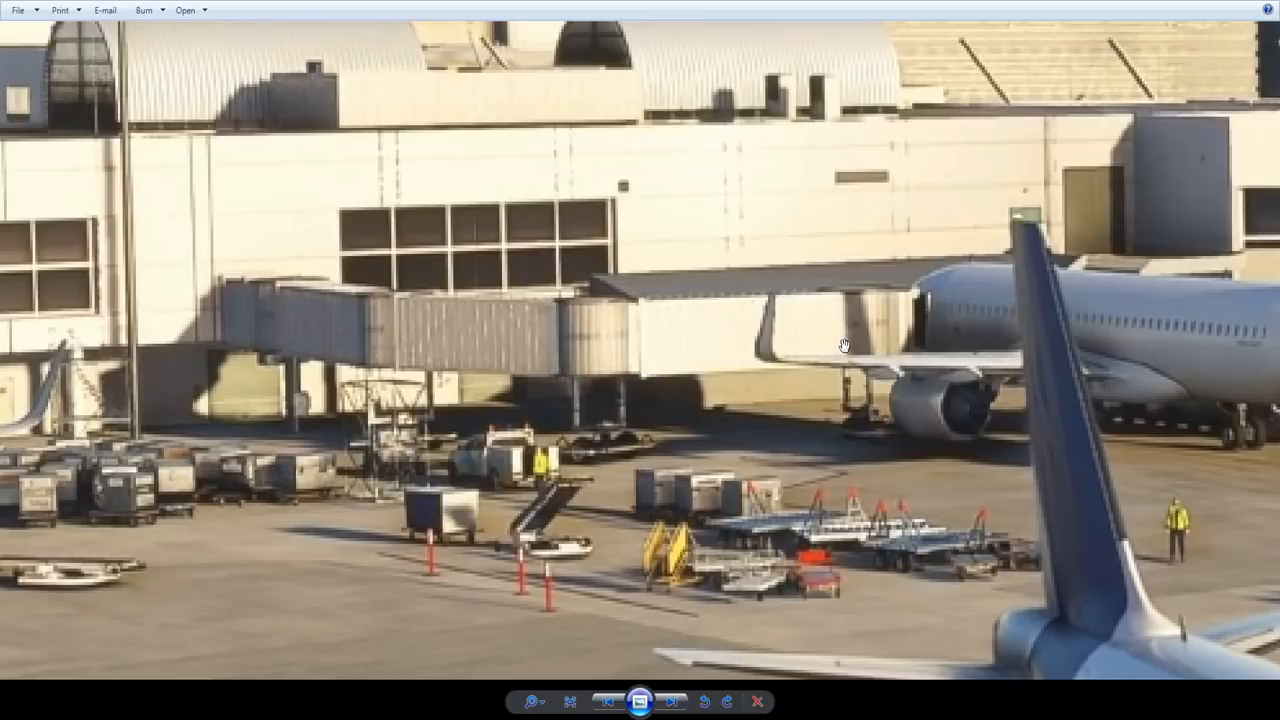
{"action": "mouse_move", "coordinate": [552, 336]}
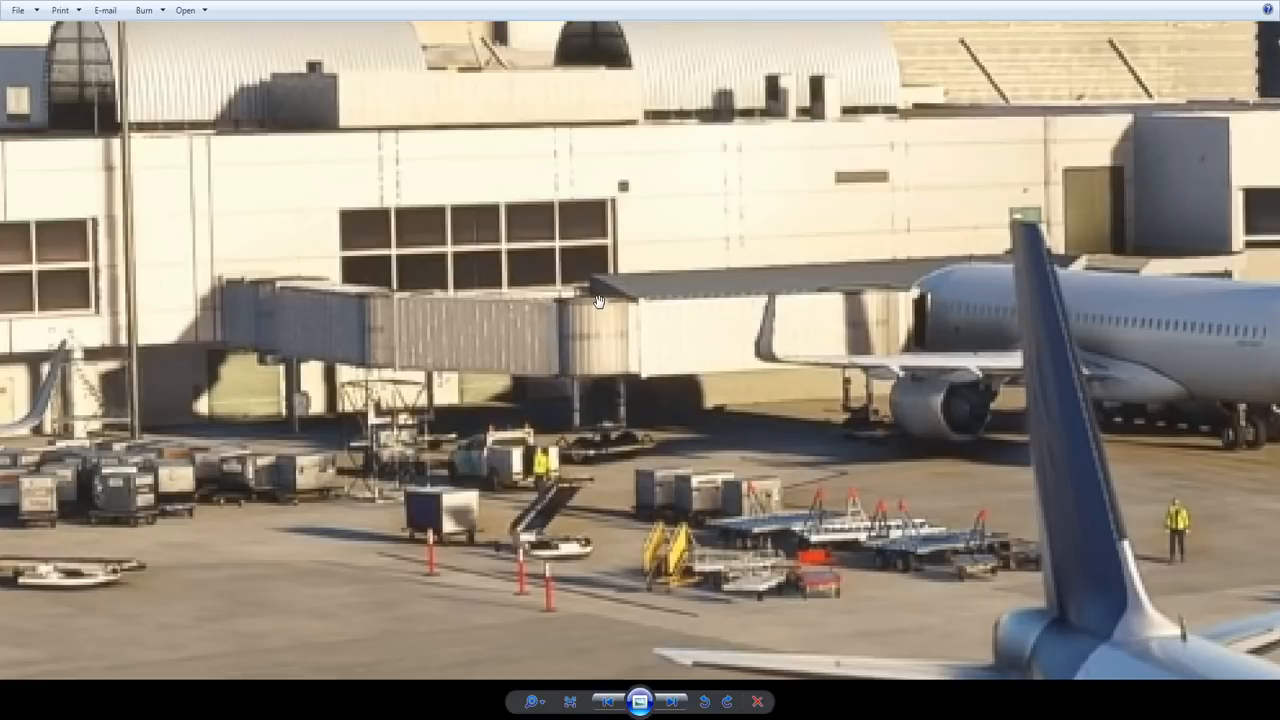
{"action": "mouse_move", "coordinate": [808, 468]}
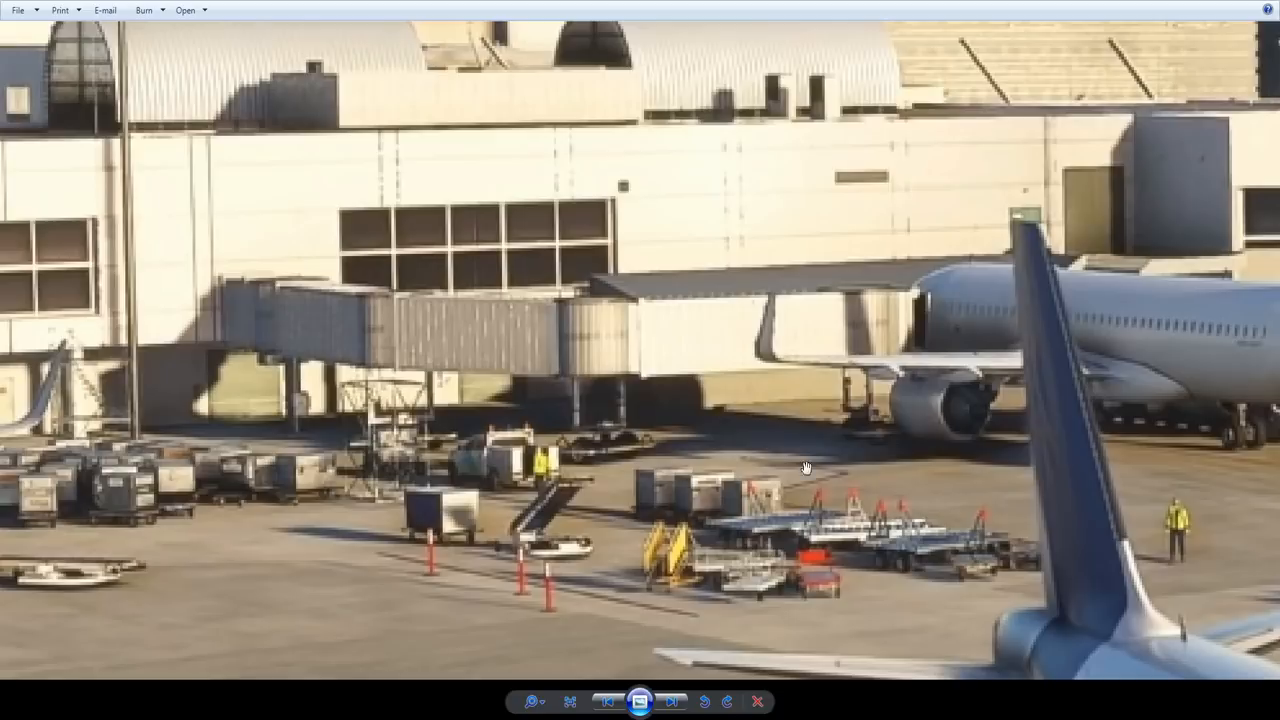
{"action": "mouse_move", "coordinate": [512, 322]}
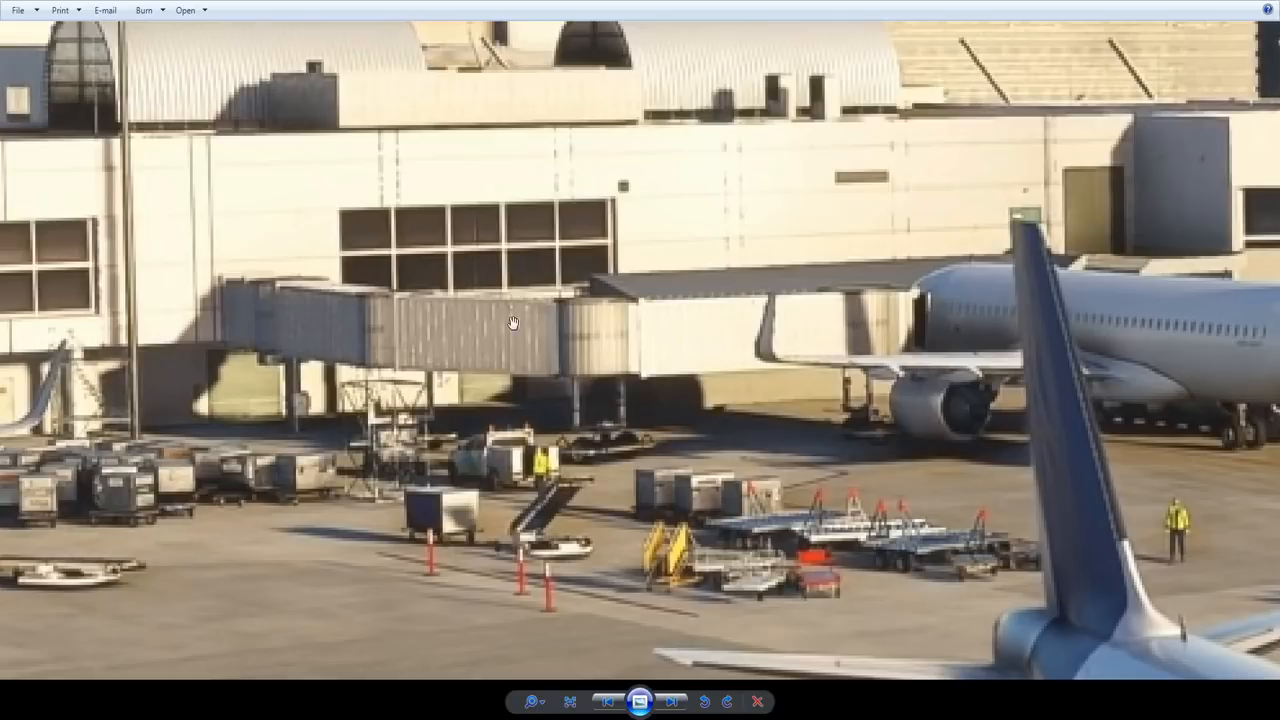
{"action": "mouse_move", "coordinate": [482, 350]}
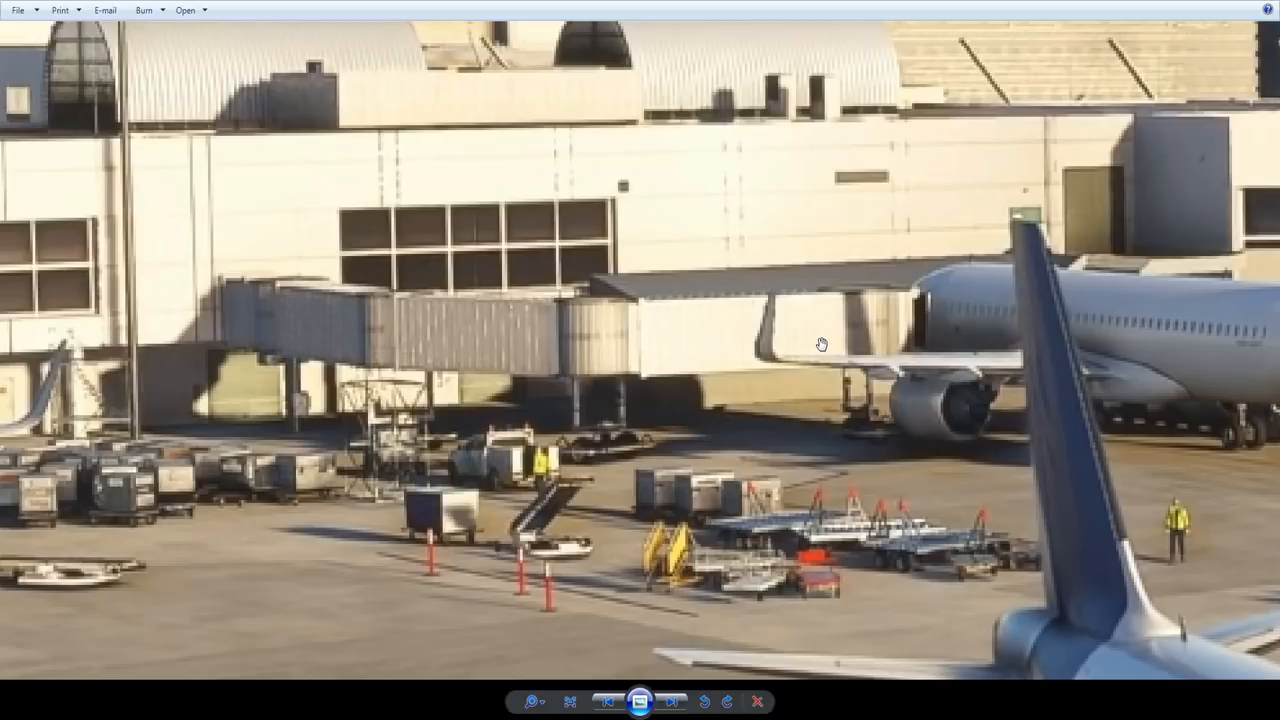
{"action": "mouse_move", "coordinate": [898, 308]}
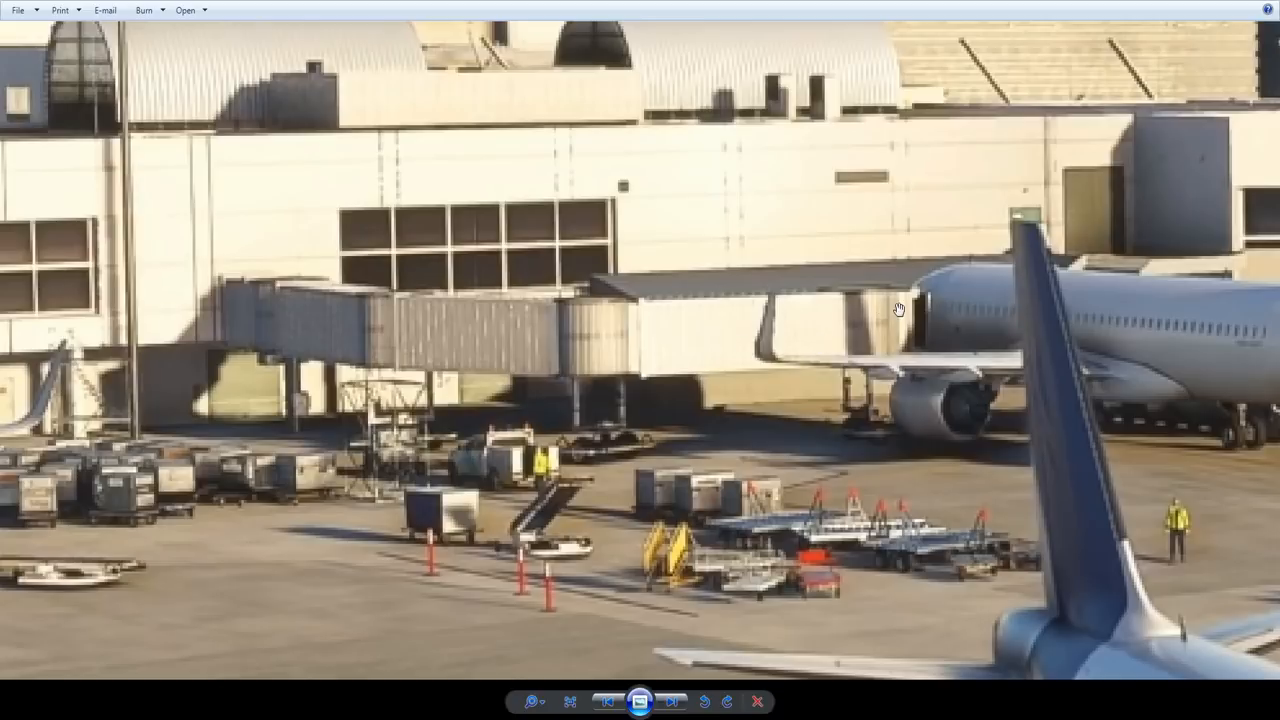
{"action": "mouse_move", "coordinate": [252, 294]}
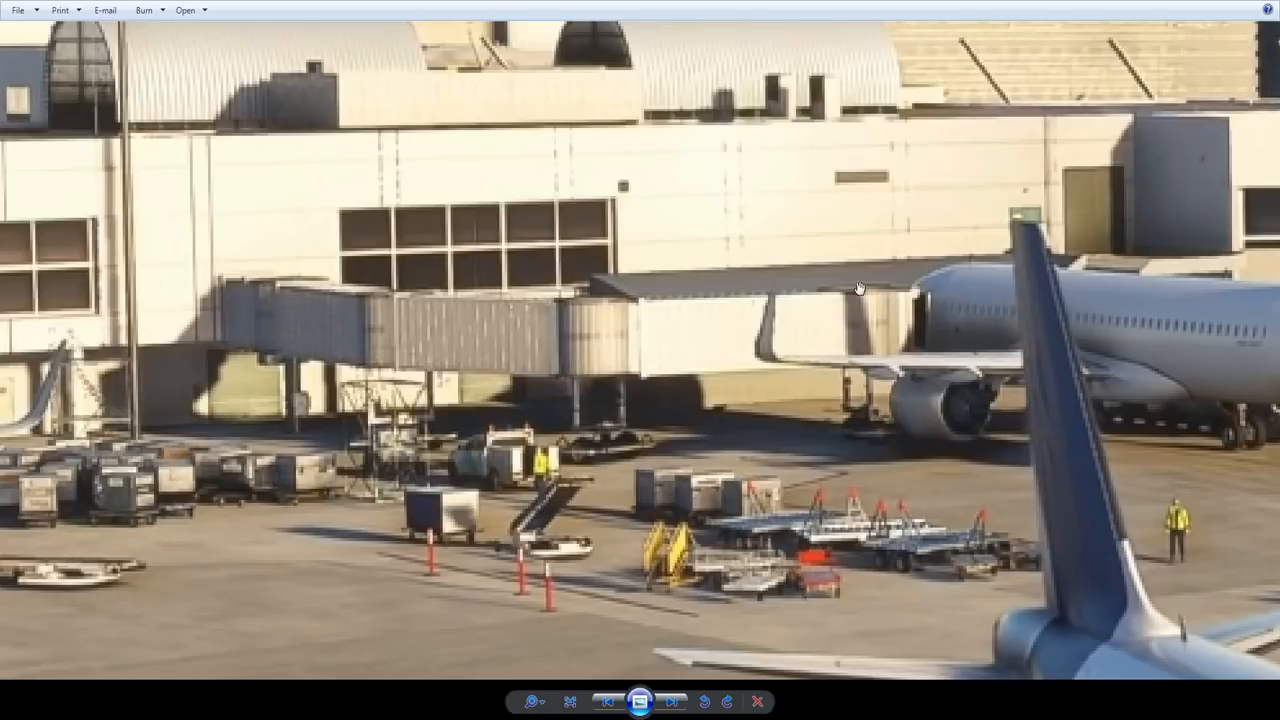
{"action": "mouse_move", "coordinate": [324, 326]}
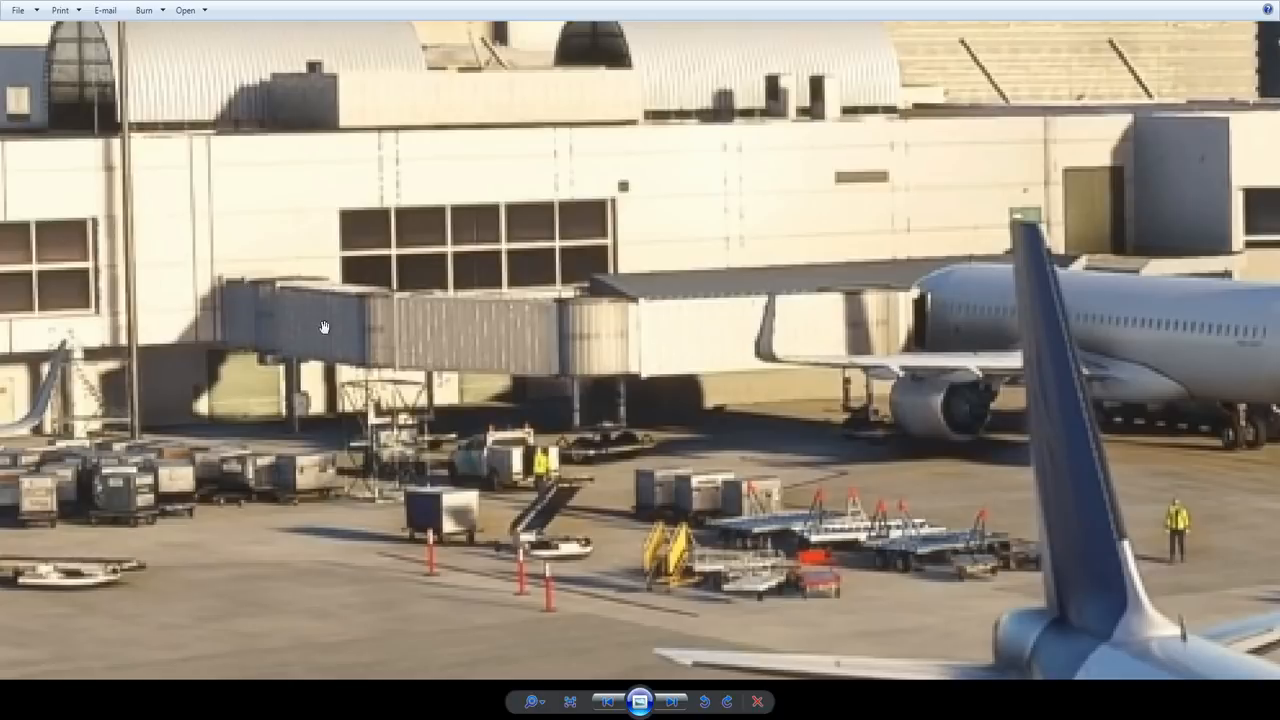
{"action": "mouse_move", "coordinate": [412, 374]}
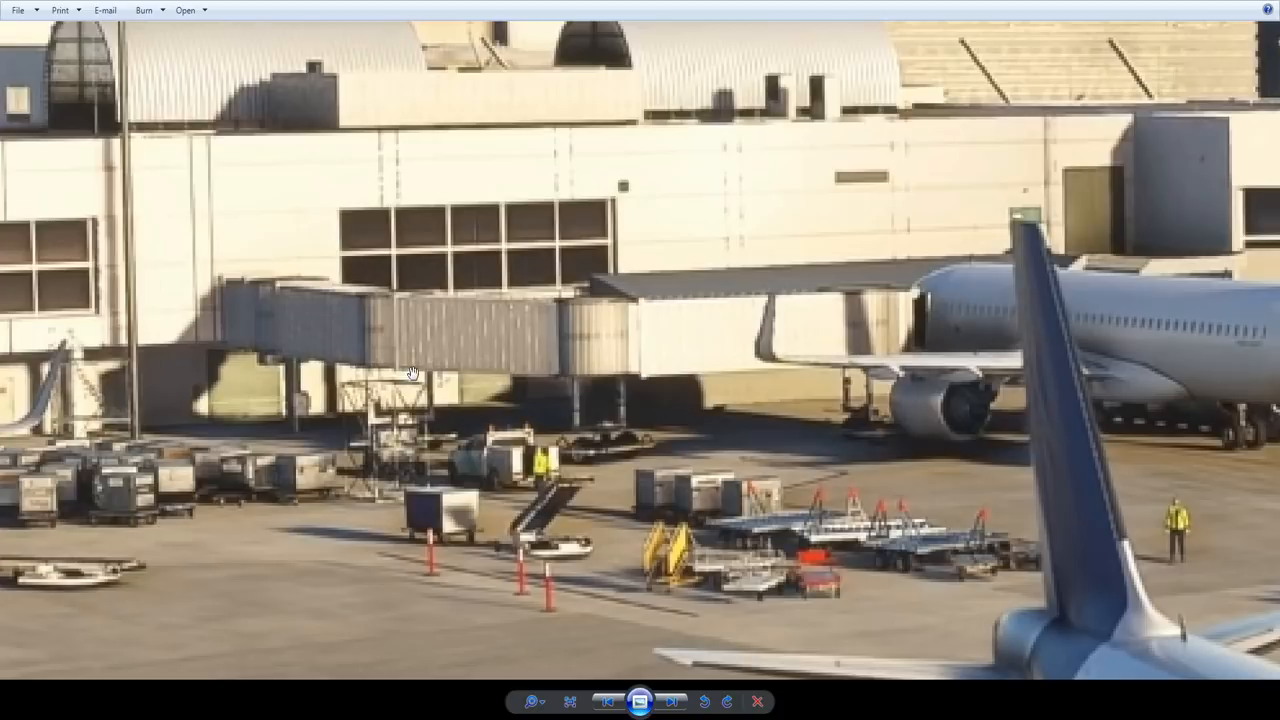
{"action": "mouse_move", "coordinate": [590, 444]}
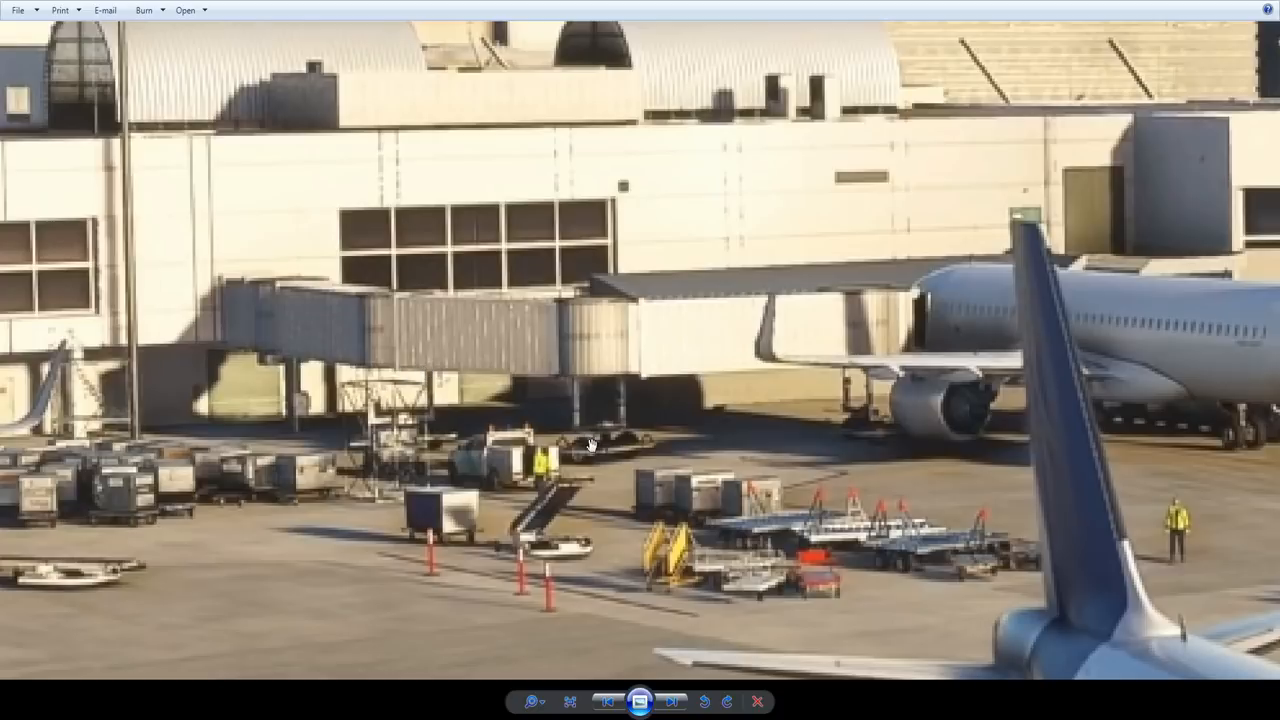
{"action": "mouse_move", "coordinate": [392, 432]}
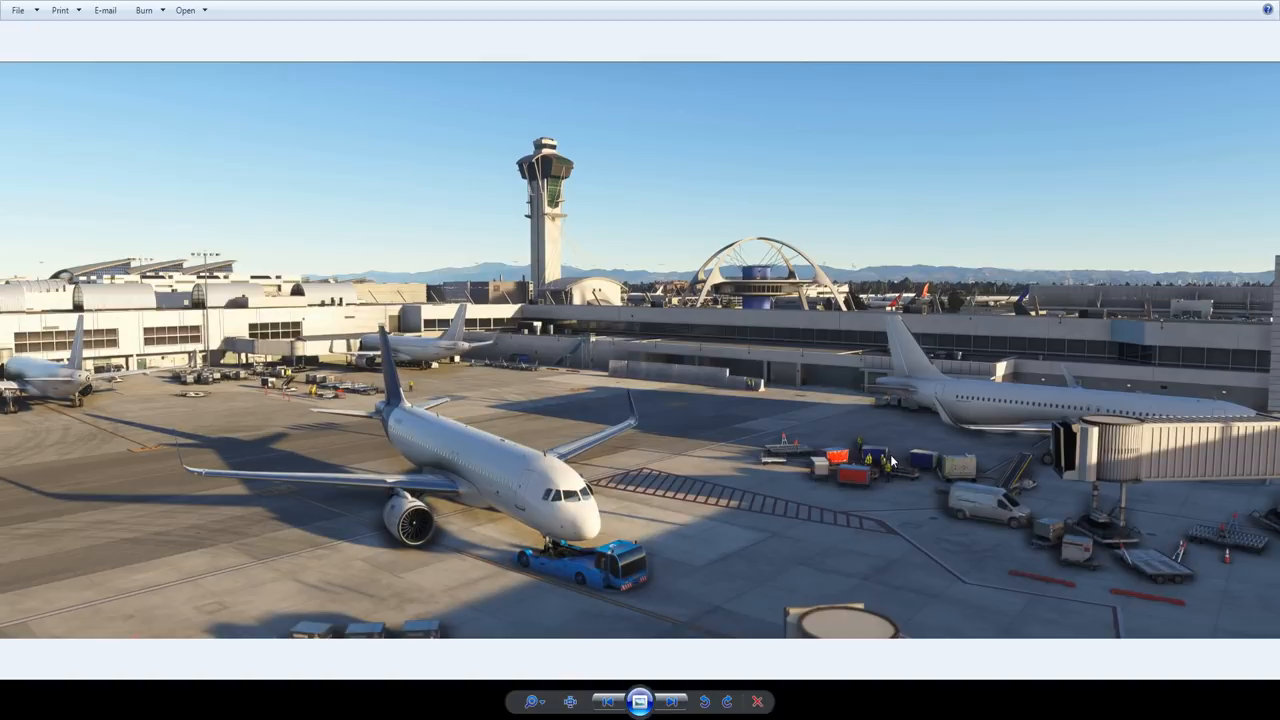
{"action": "mouse_move", "coordinate": [872, 376]}
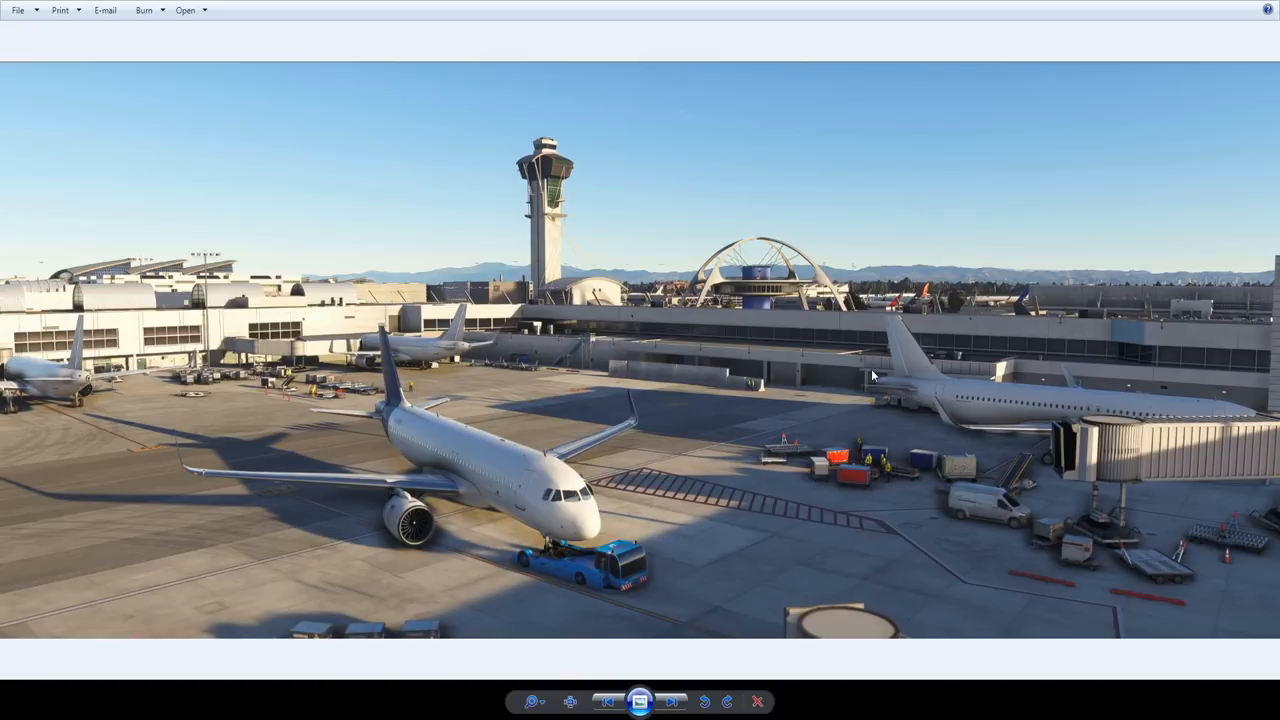
{"action": "mouse_move", "coordinate": [872, 370]}
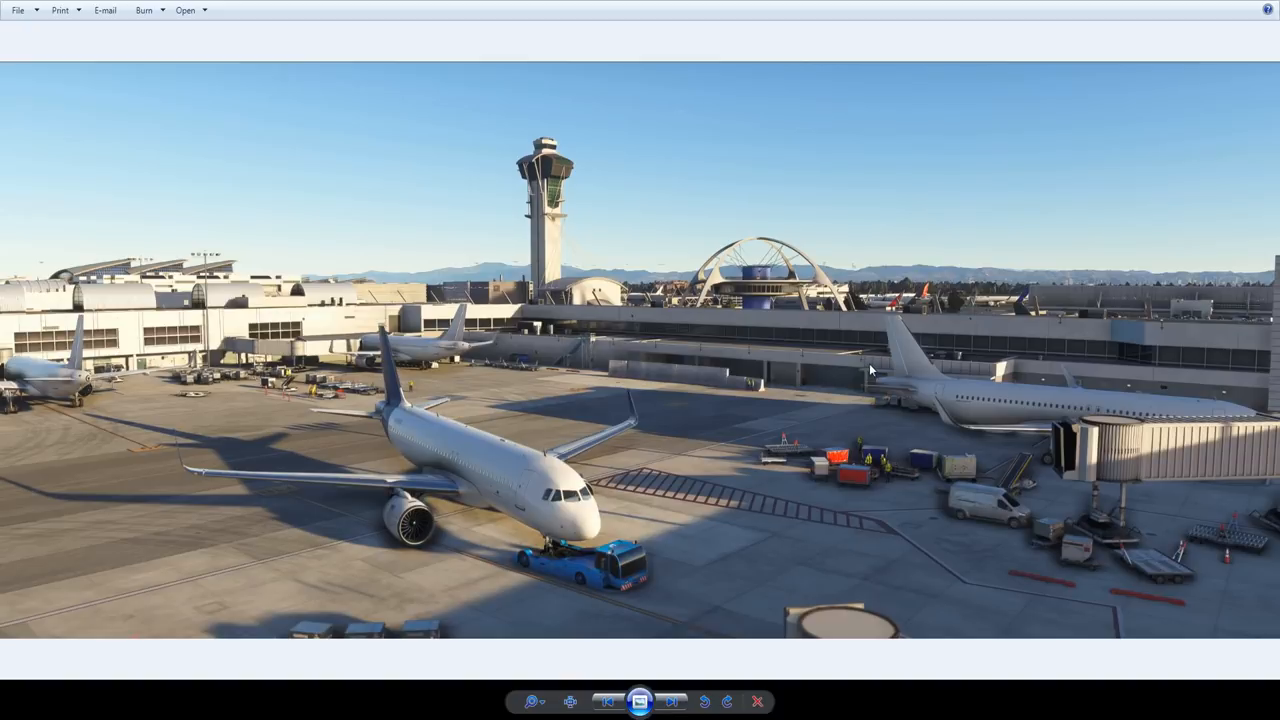
{"action": "mouse_move", "coordinate": [776, 192]}
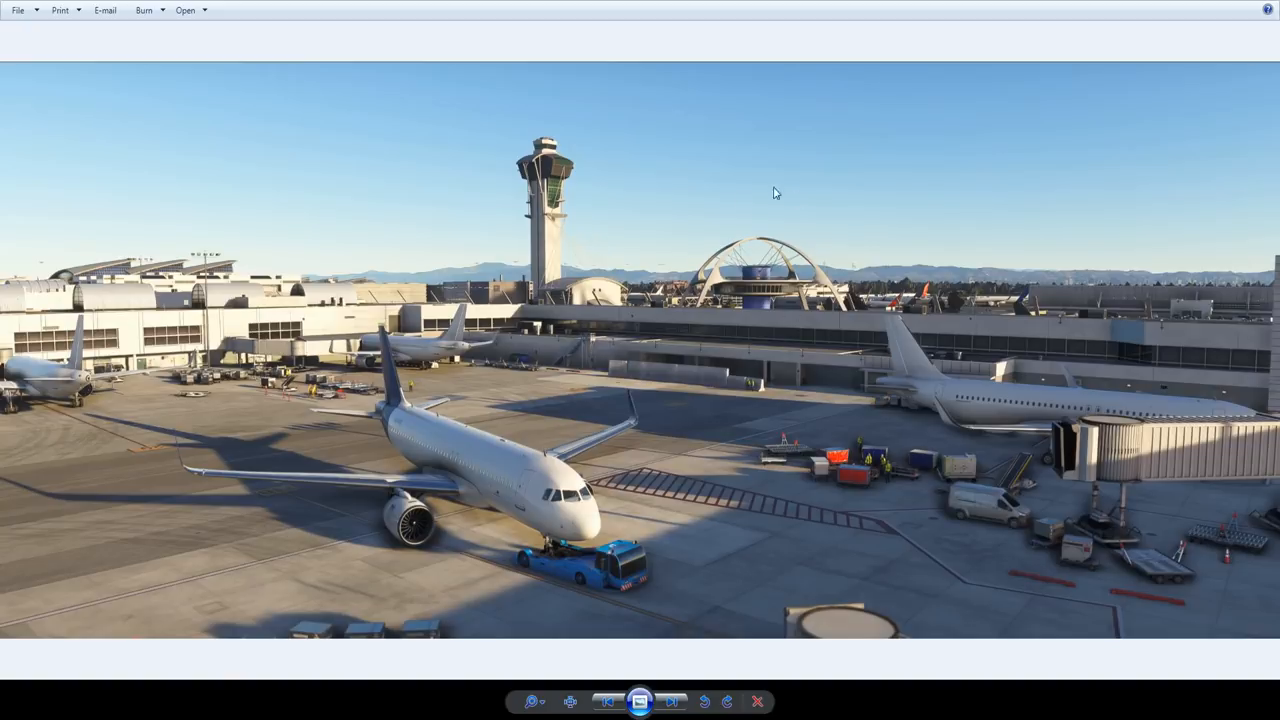
{"action": "mouse_move", "coordinate": [744, 308]}
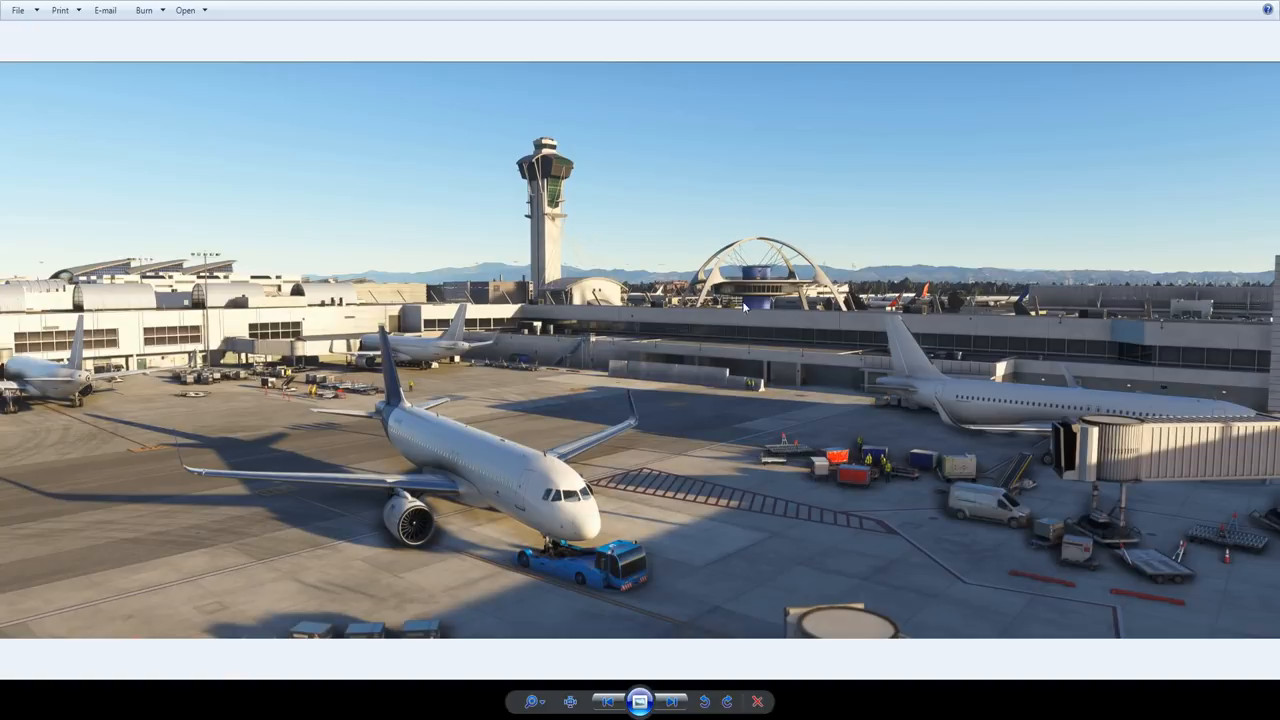
{"action": "mouse_move", "coordinate": [544, 220]}
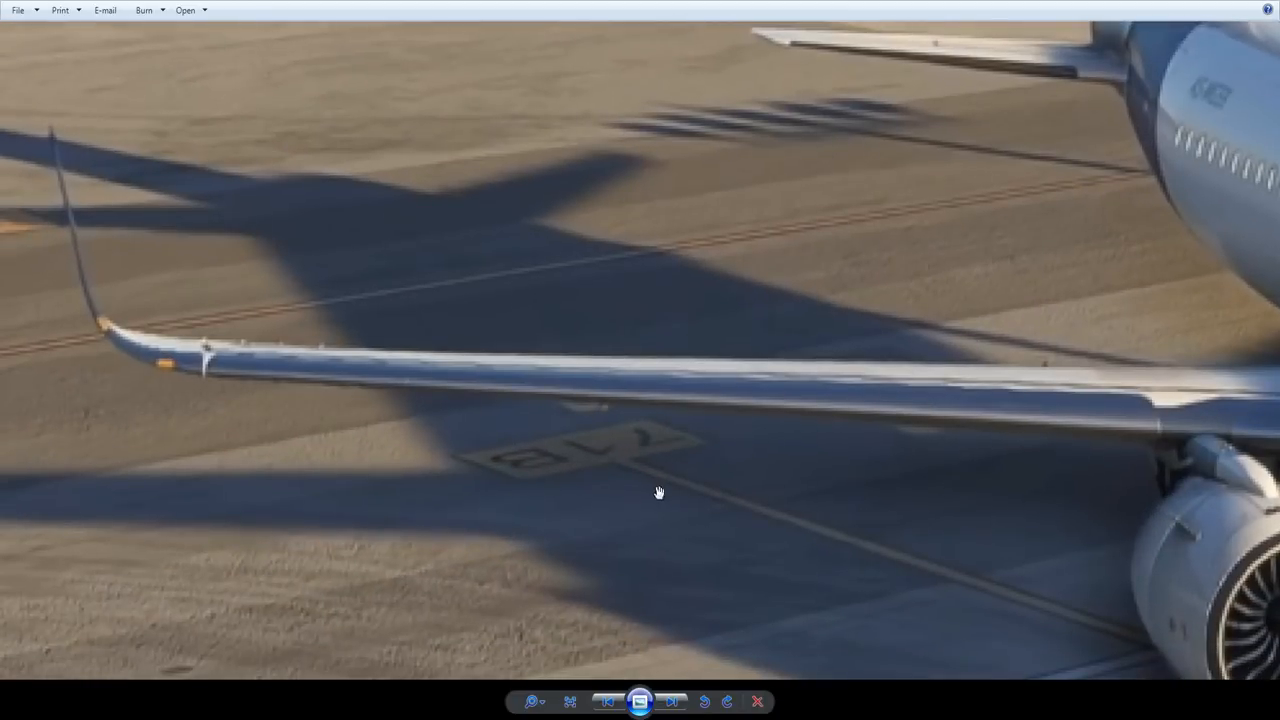
{"action": "mouse_move", "coordinate": [586, 458]}
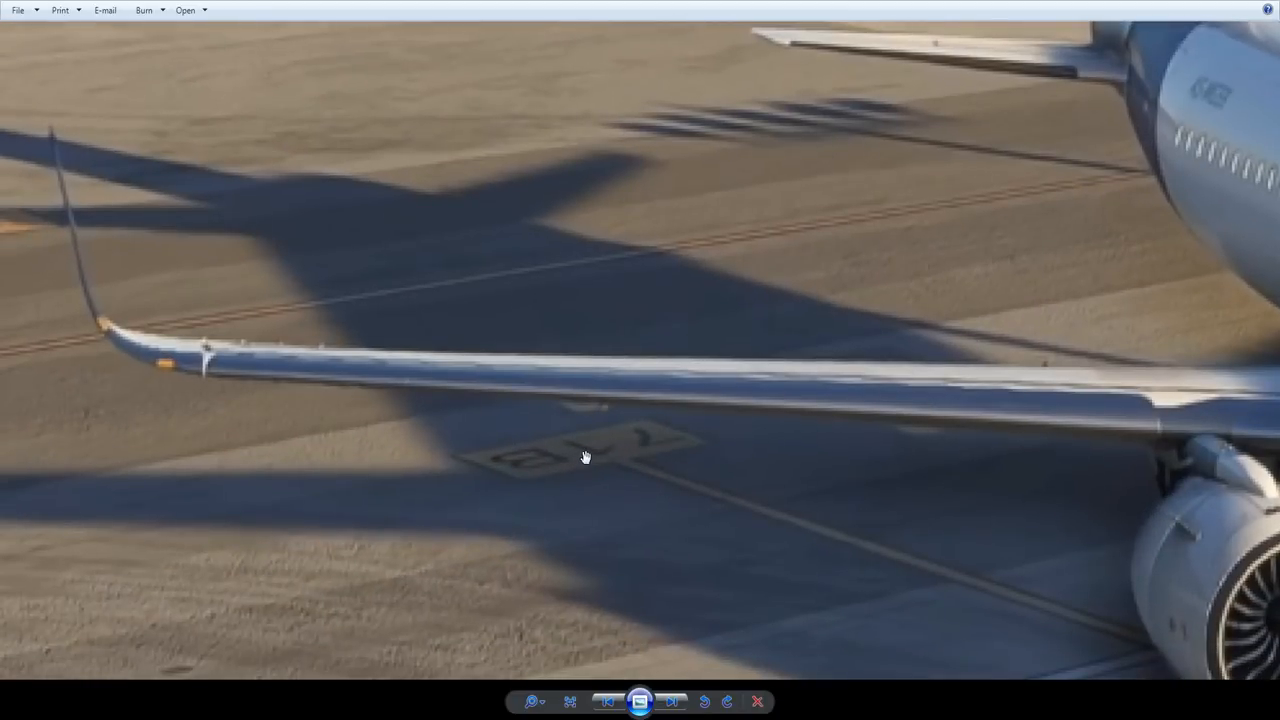
{"action": "mouse_move", "coordinate": [538, 474]}
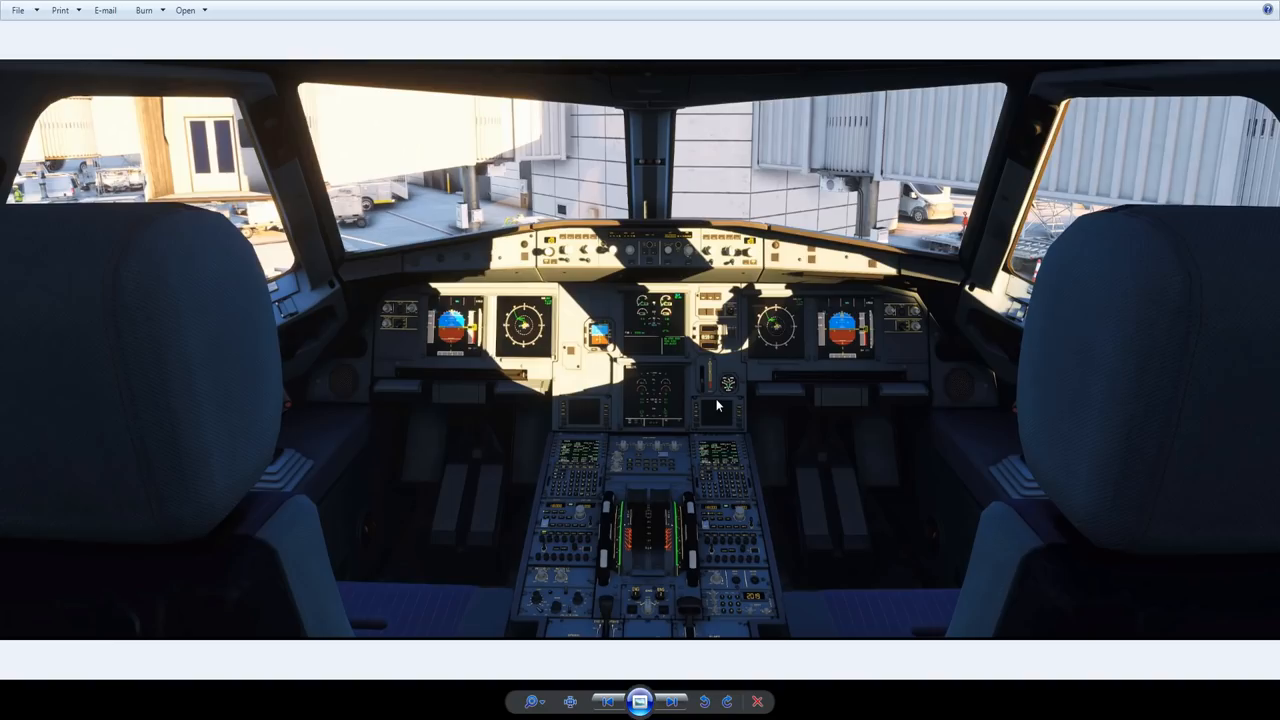
{"action": "mouse_move", "coordinate": [690, 216]}
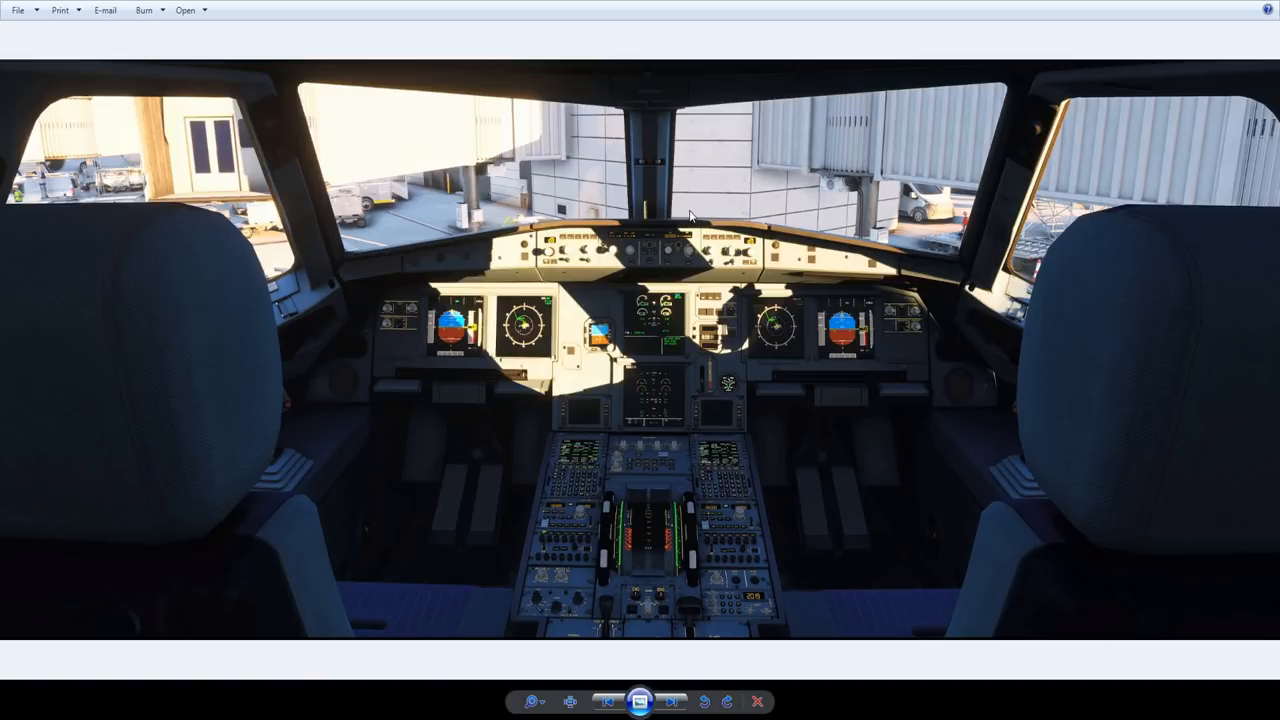
{"action": "mouse_move", "coordinate": [650, 190]}
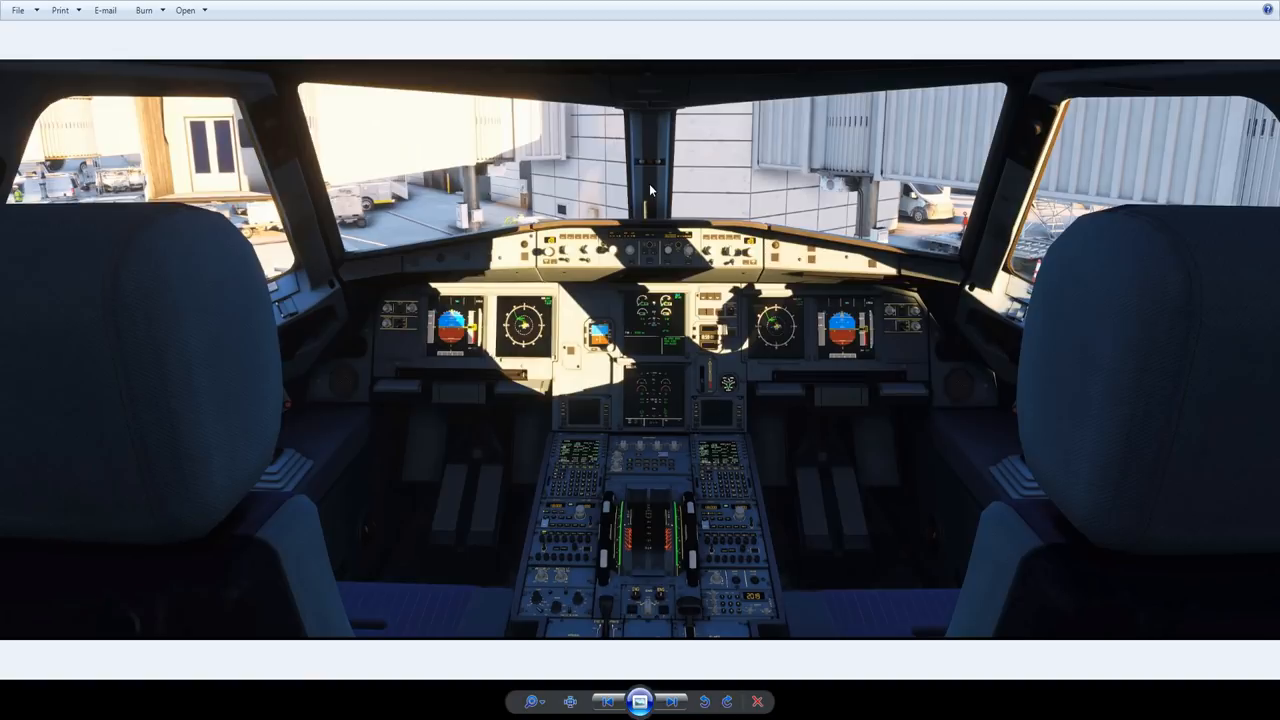
{"action": "mouse_move", "coordinate": [590, 152]}
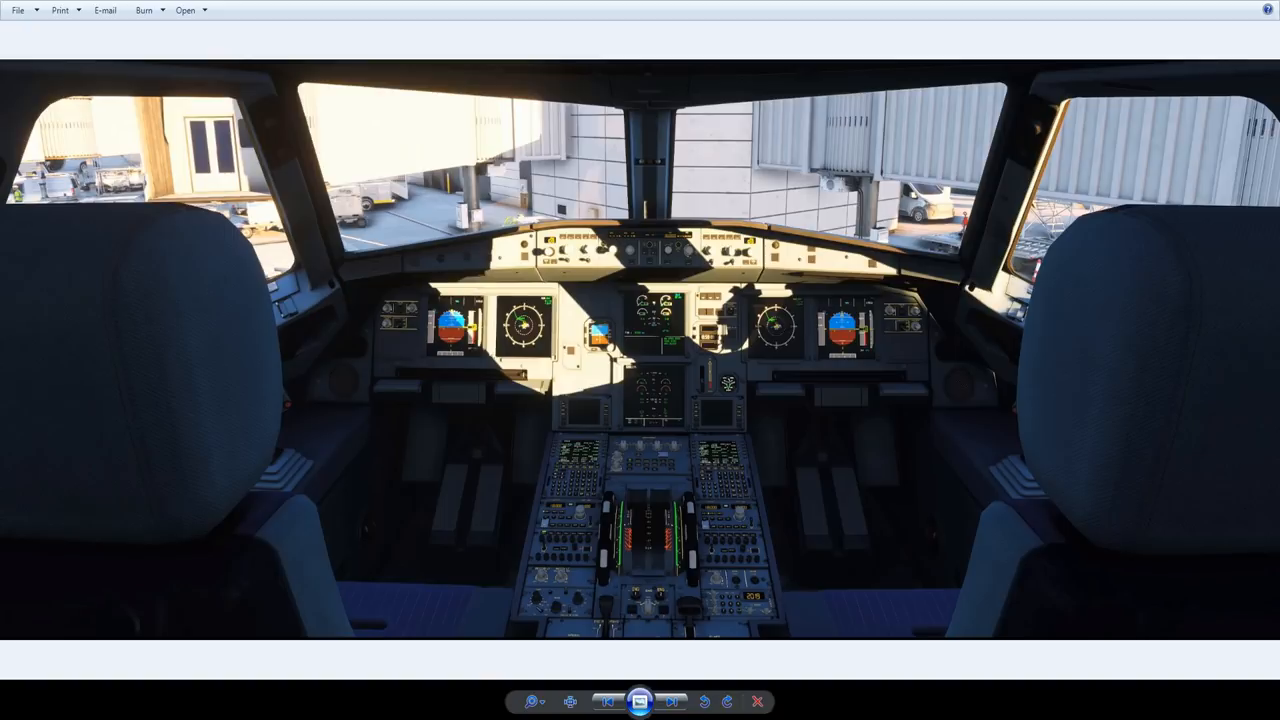
{"action": "mouse_move", "coordinate": [588, 488]}
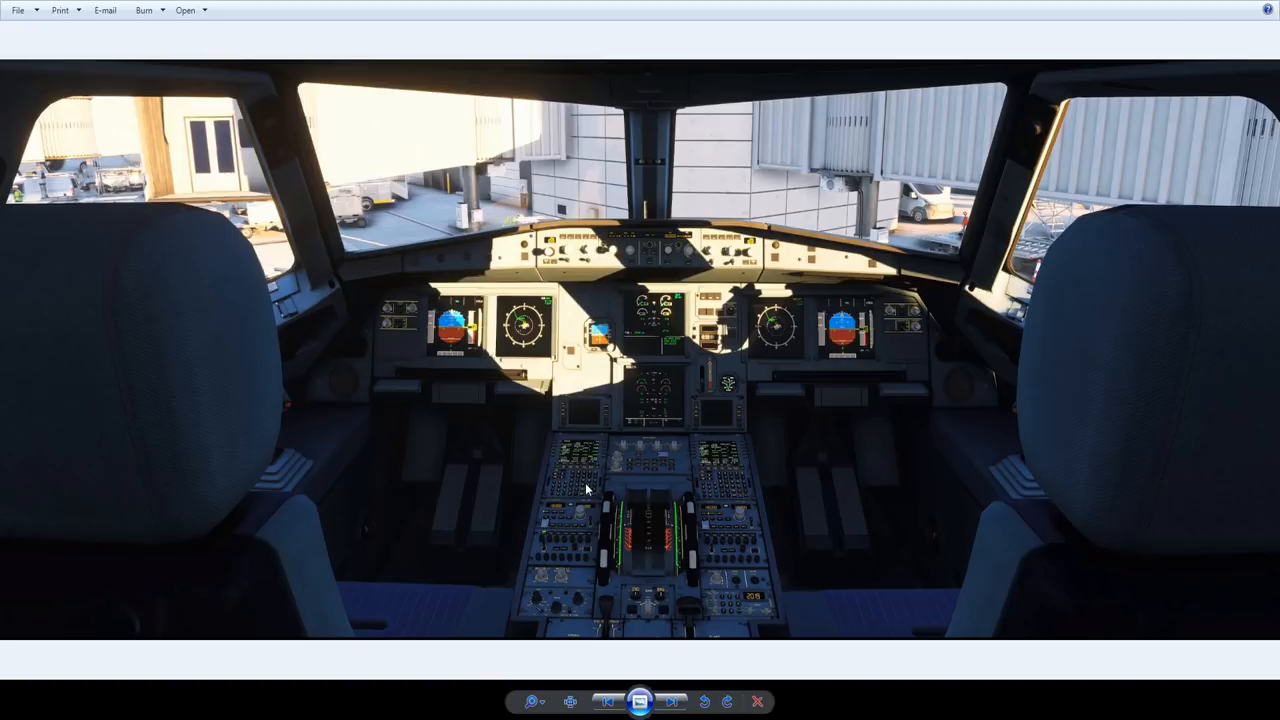
{"action": "mouse_move", "coordinate": [568, 468]}
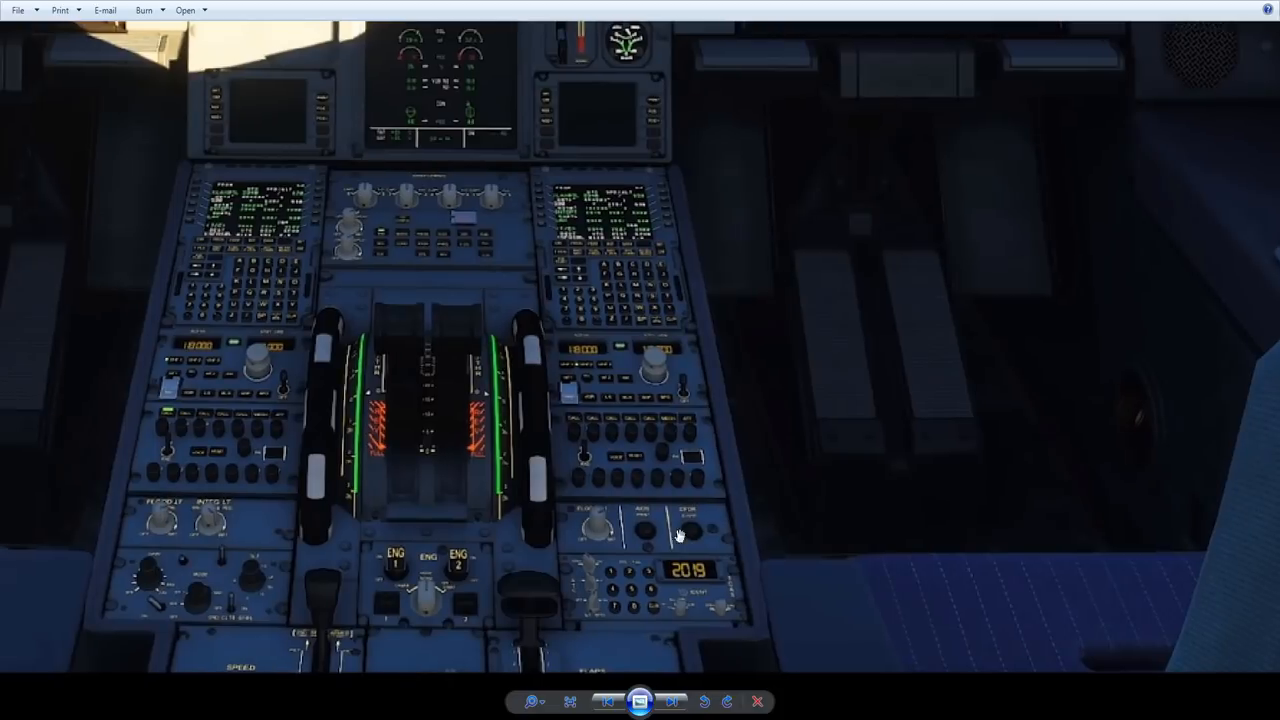
{"action": "mouse_move", "coordinate": [684, 604]}
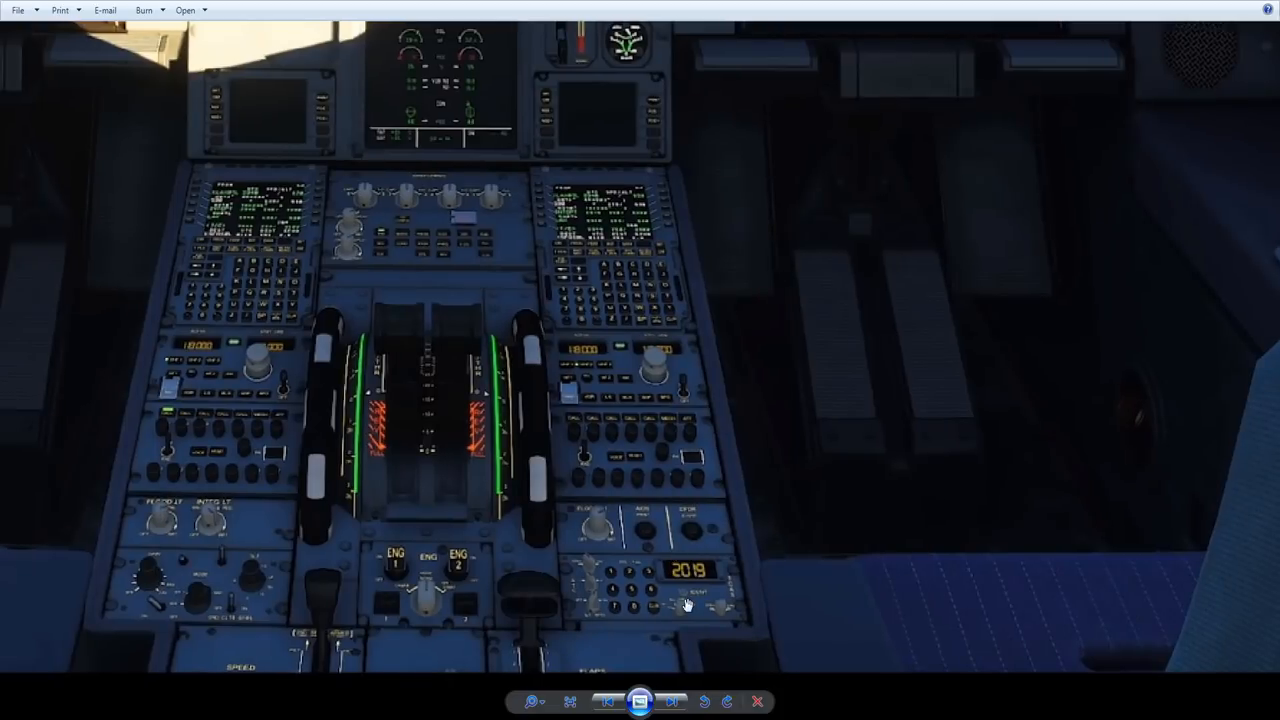
{"action": "mouse_move", "coordinate": [780, 652]}
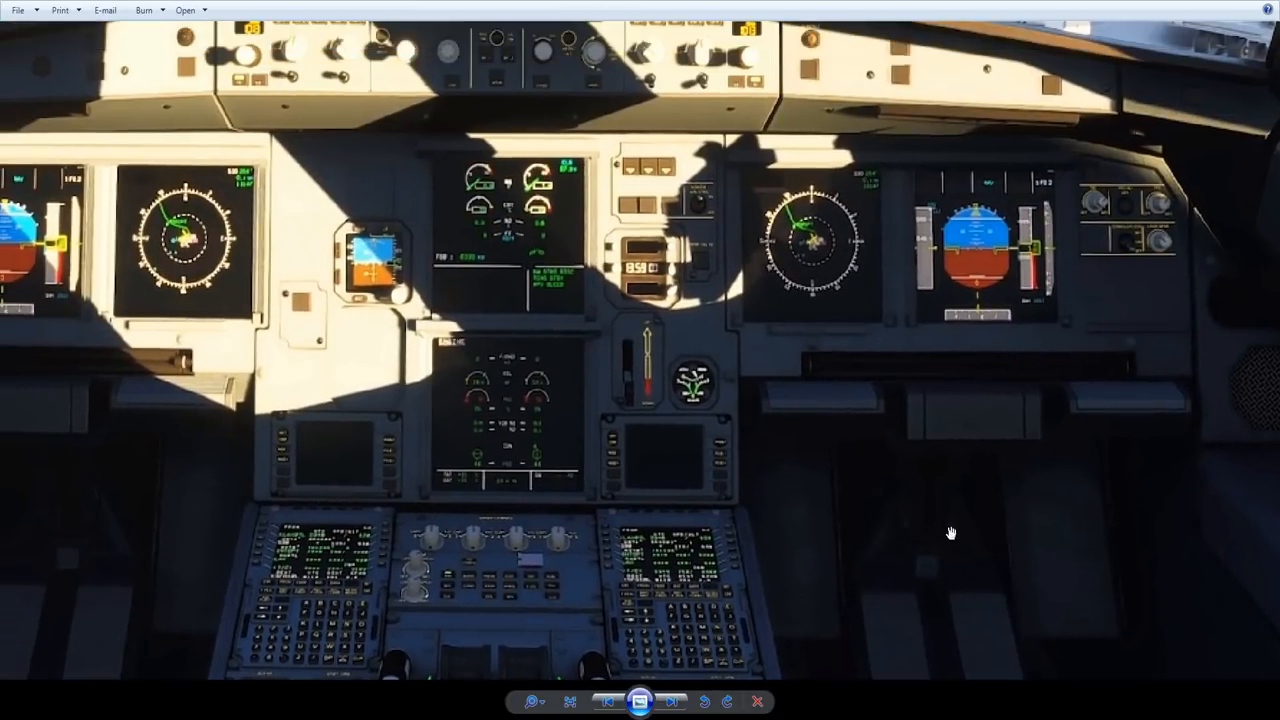
{"action": "mouse_move", "coordinate": [560, 308]}
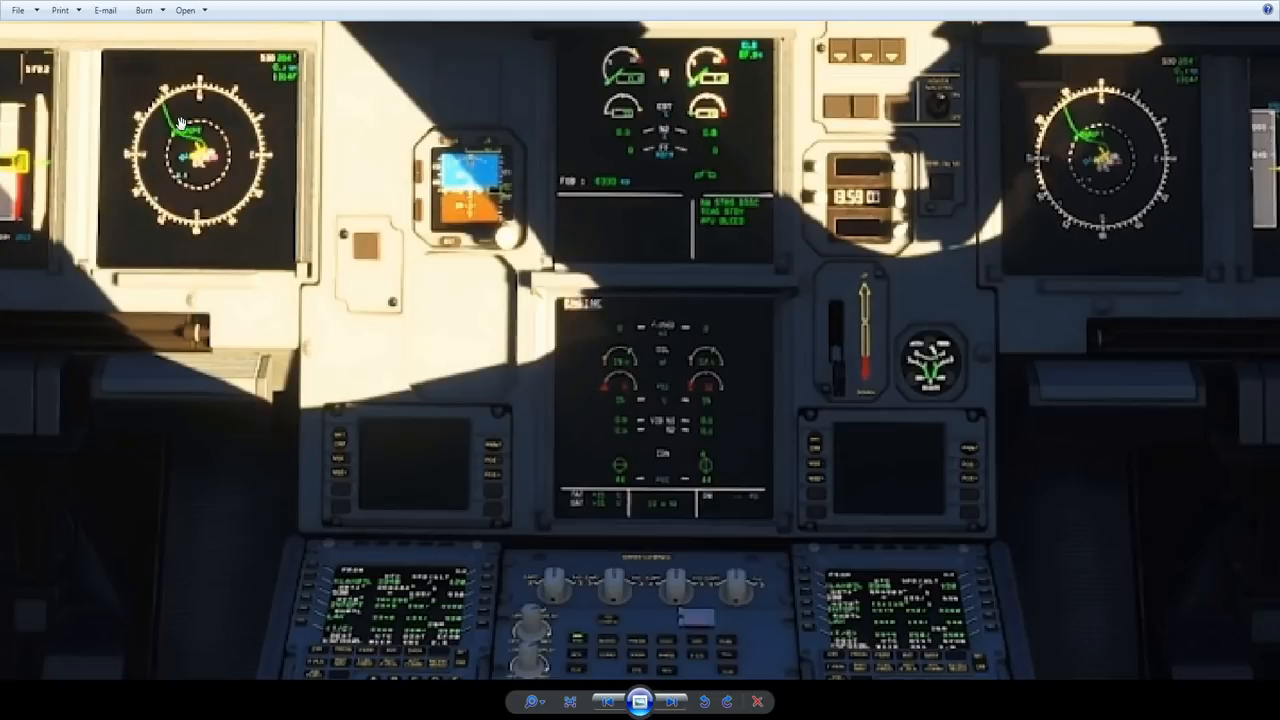
{"action": "mouse_move", "coordinate": [464, 398]}
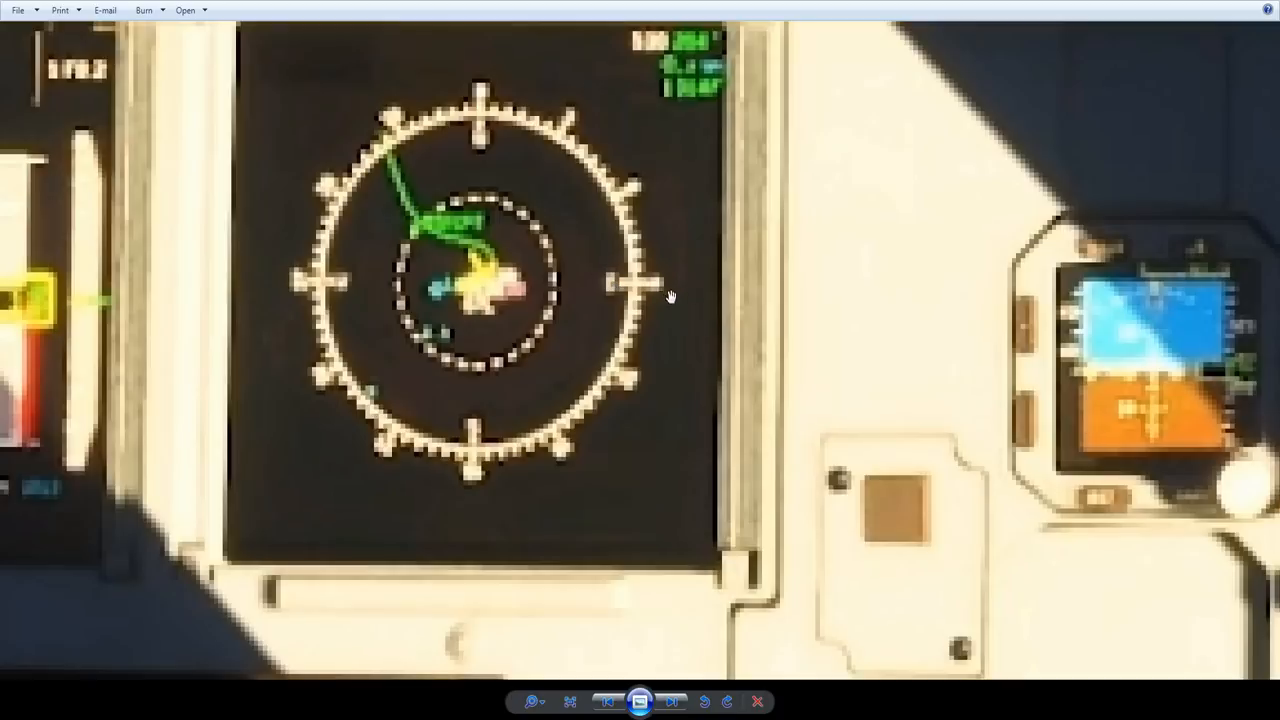
{"action": "mouse_move", "coordinate": [576, 128]}
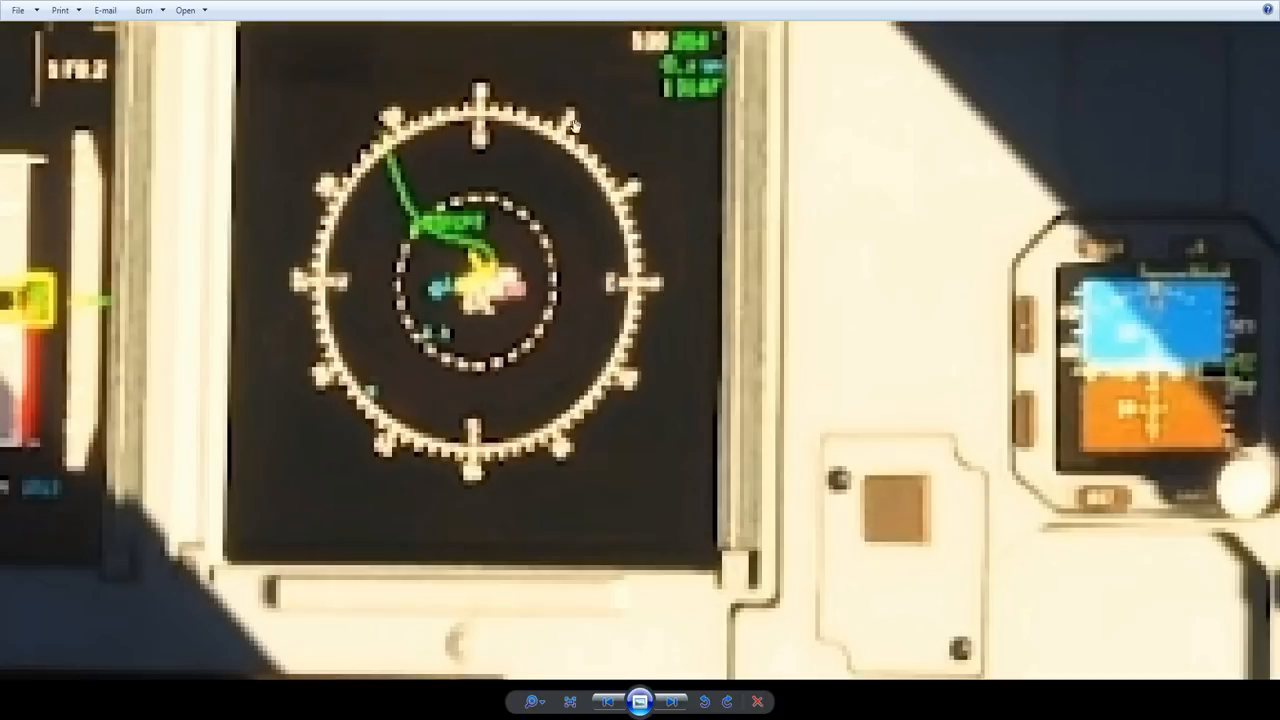
{"action": "mouse_move", "coordinate": [358, 428]}
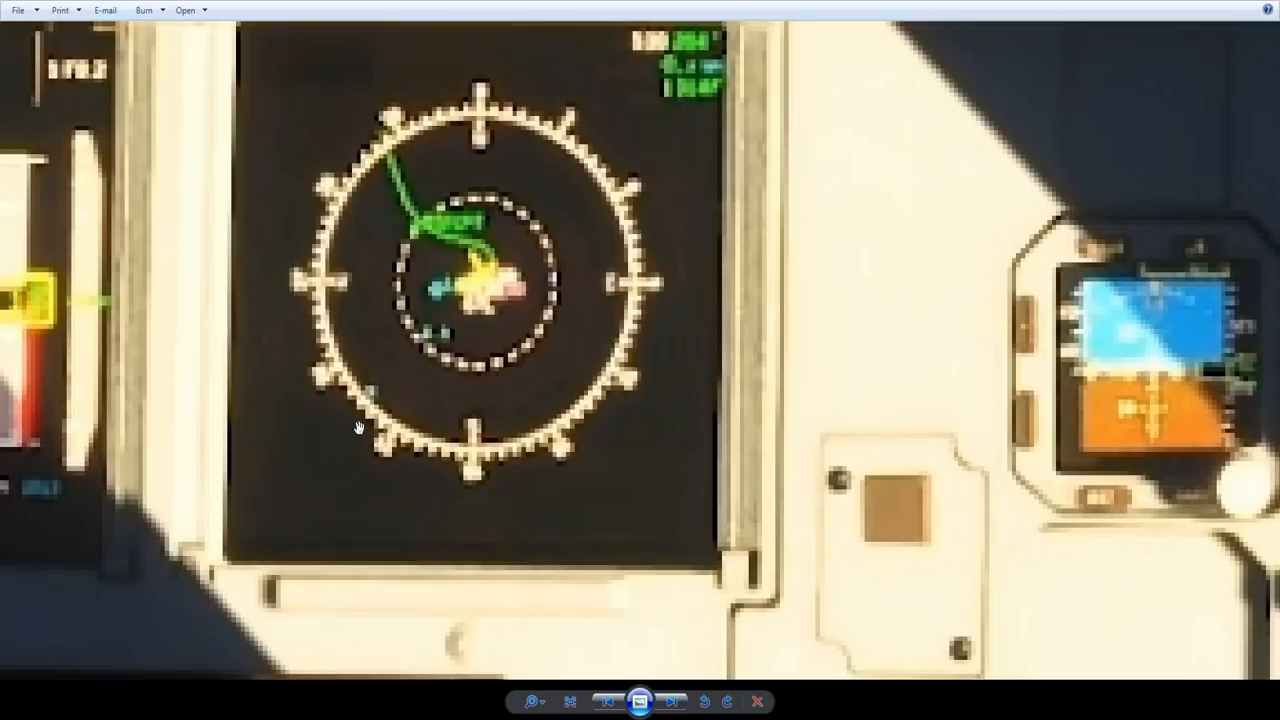
{"action": "mouse_move", "coordinate": [640, 364]}
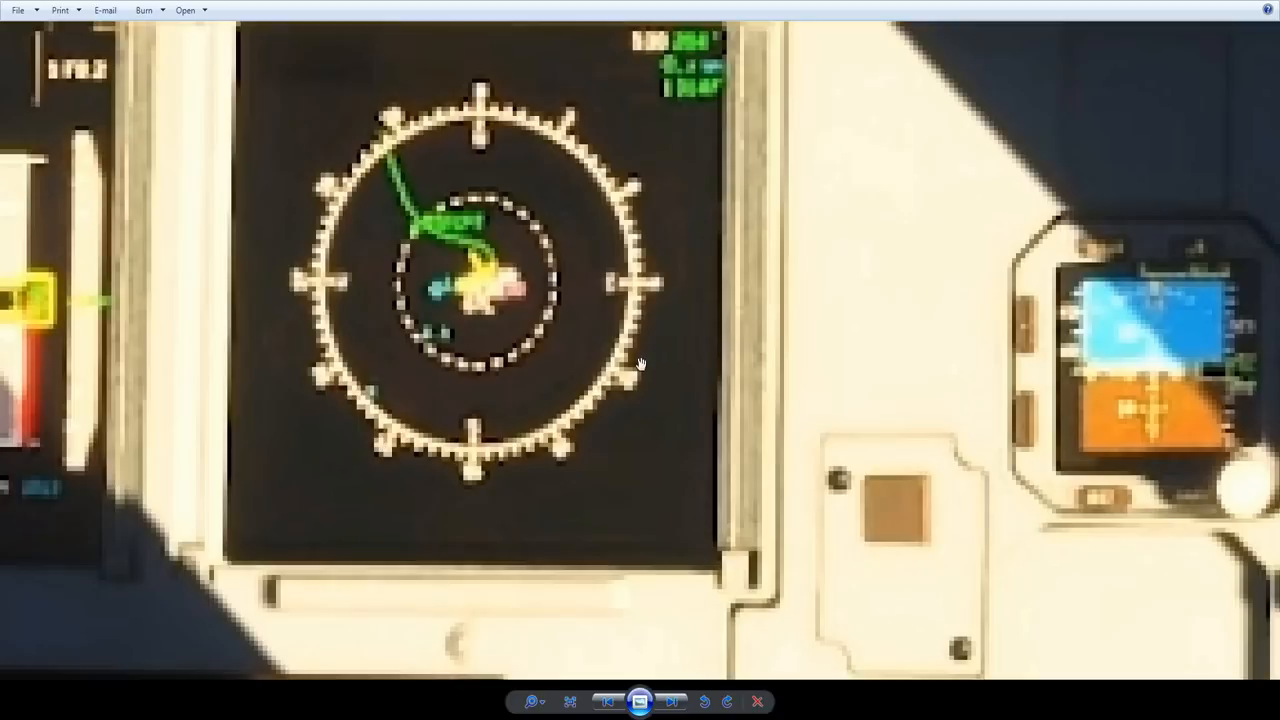
{"action": "mouse_move", "coordinate": [696, 392]}
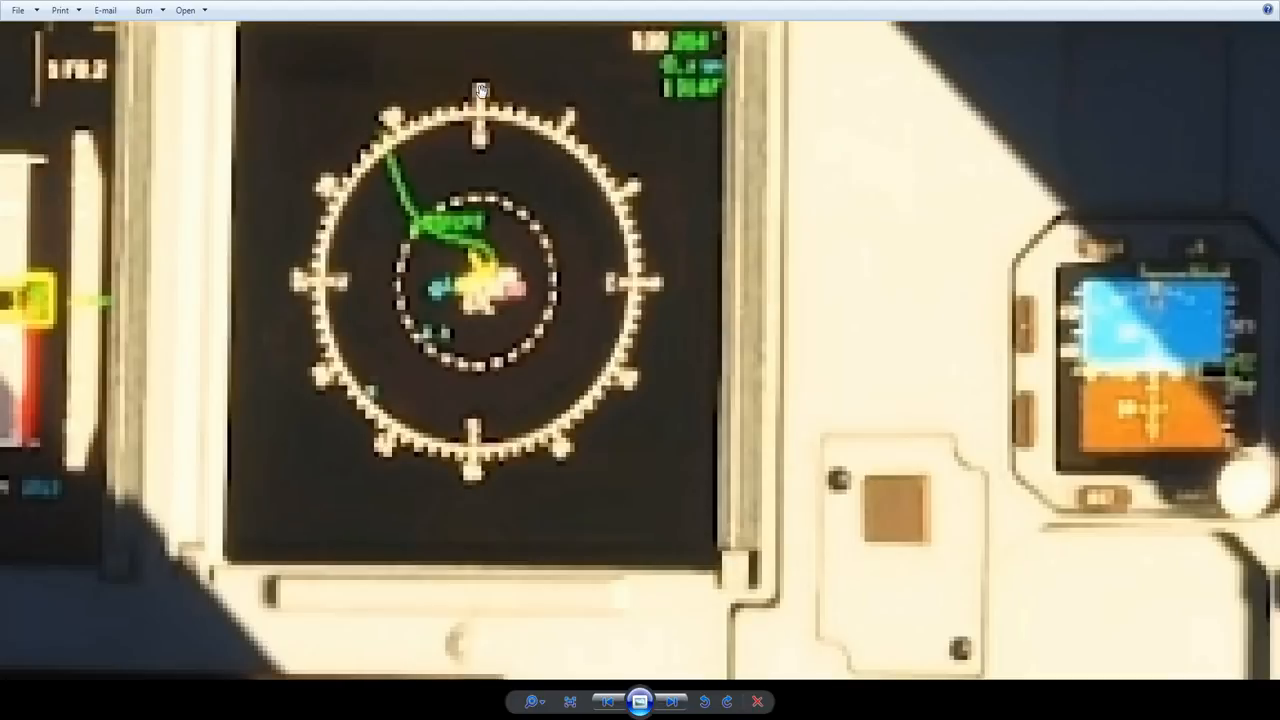
{"action": "mouse_move", "coordinate": [652, 328]}
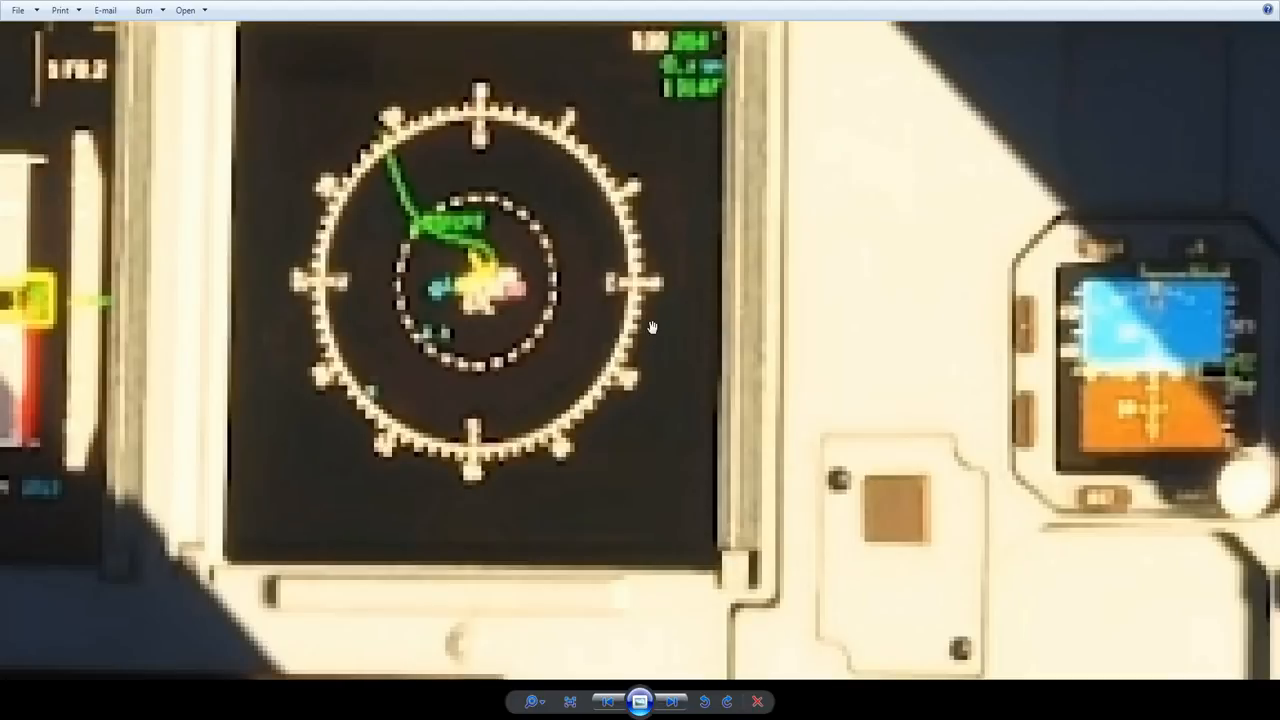
{"action": "mouse_move", "coordinate": [418, 114]}
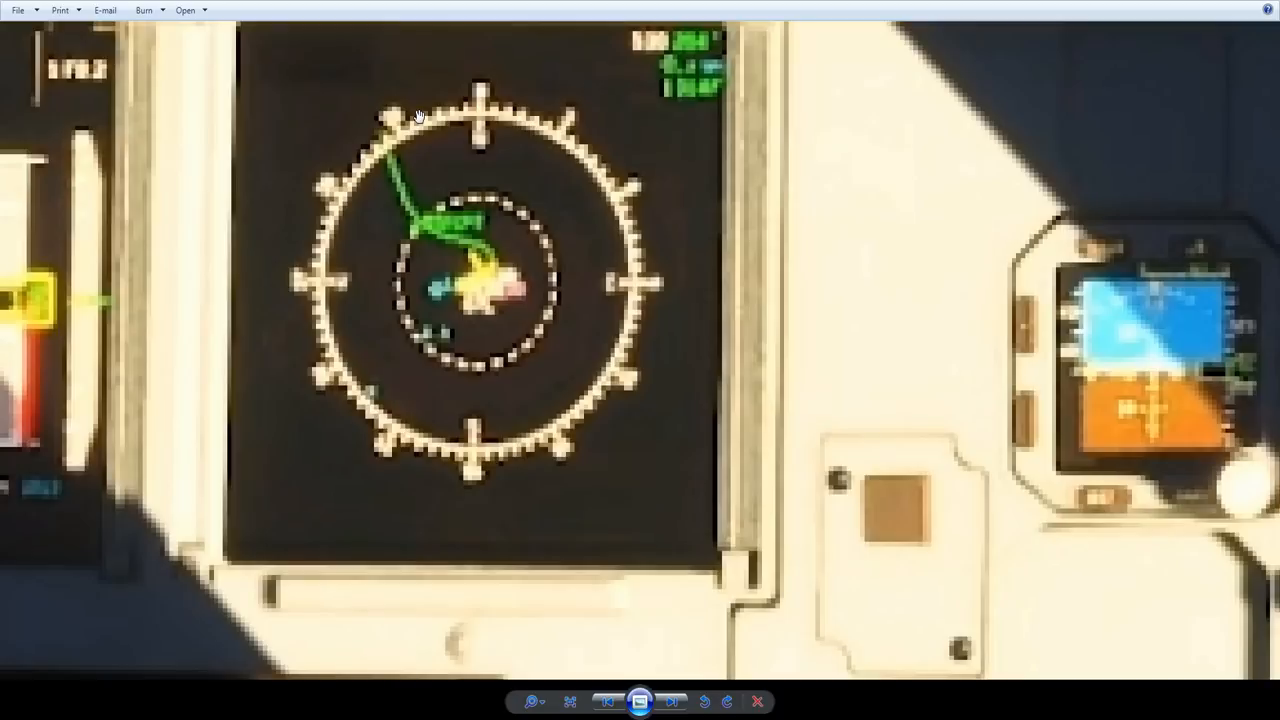
{"action": "mouse_move", "coordinate": [488, 108]}
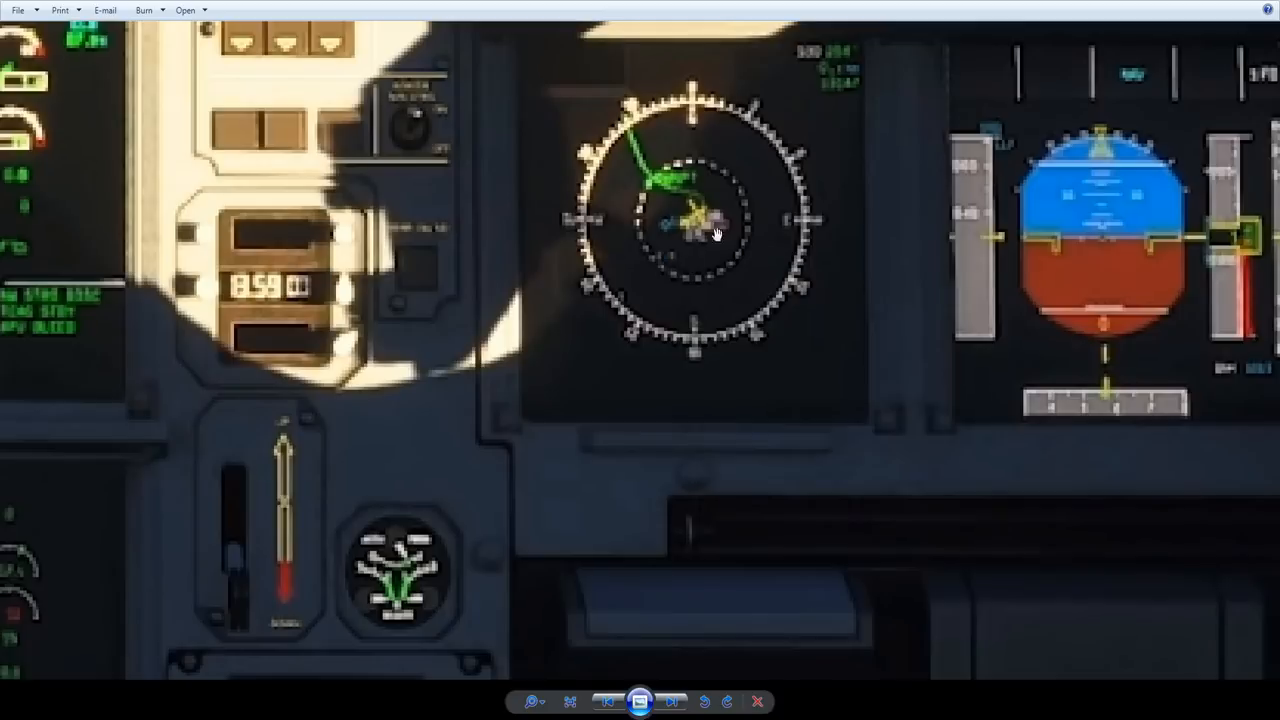
{"action": "mouse_move", "coordinate": [690, 212]}
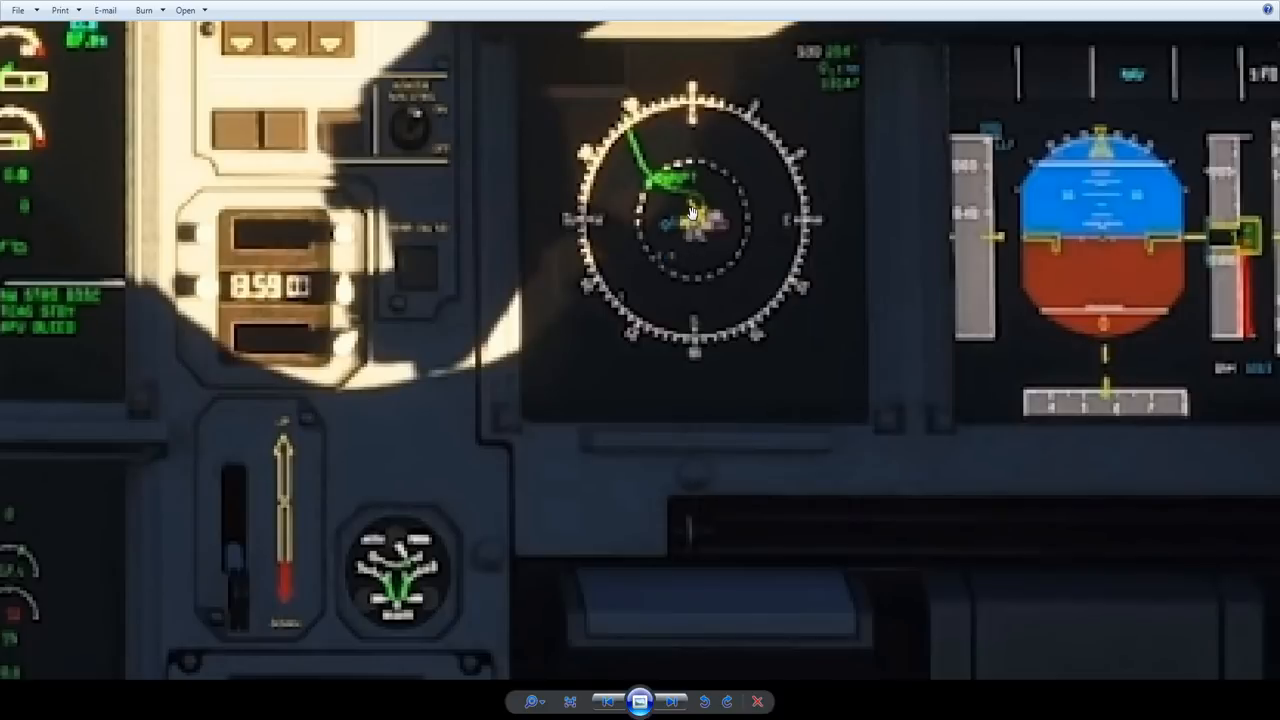
{"action": "mouse_move", "coordinate": [692, 212]}
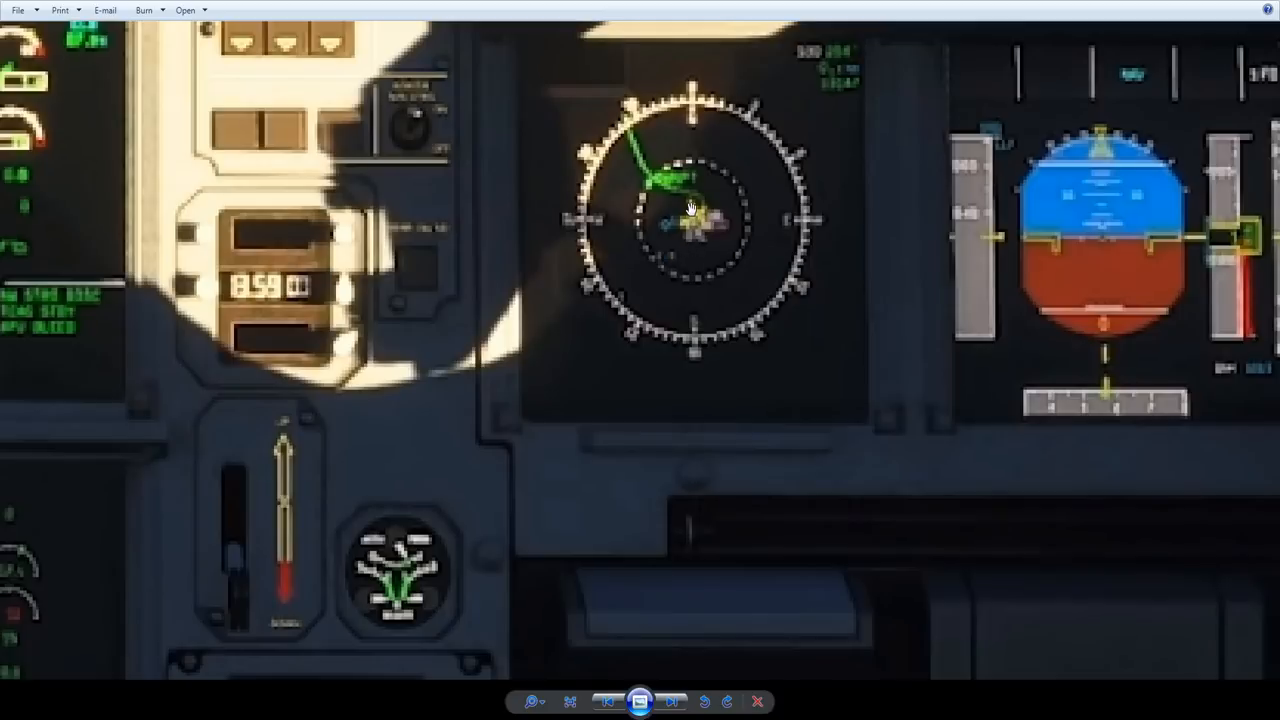
{"action": "mouse_move", "coordinate": [690, 188]}
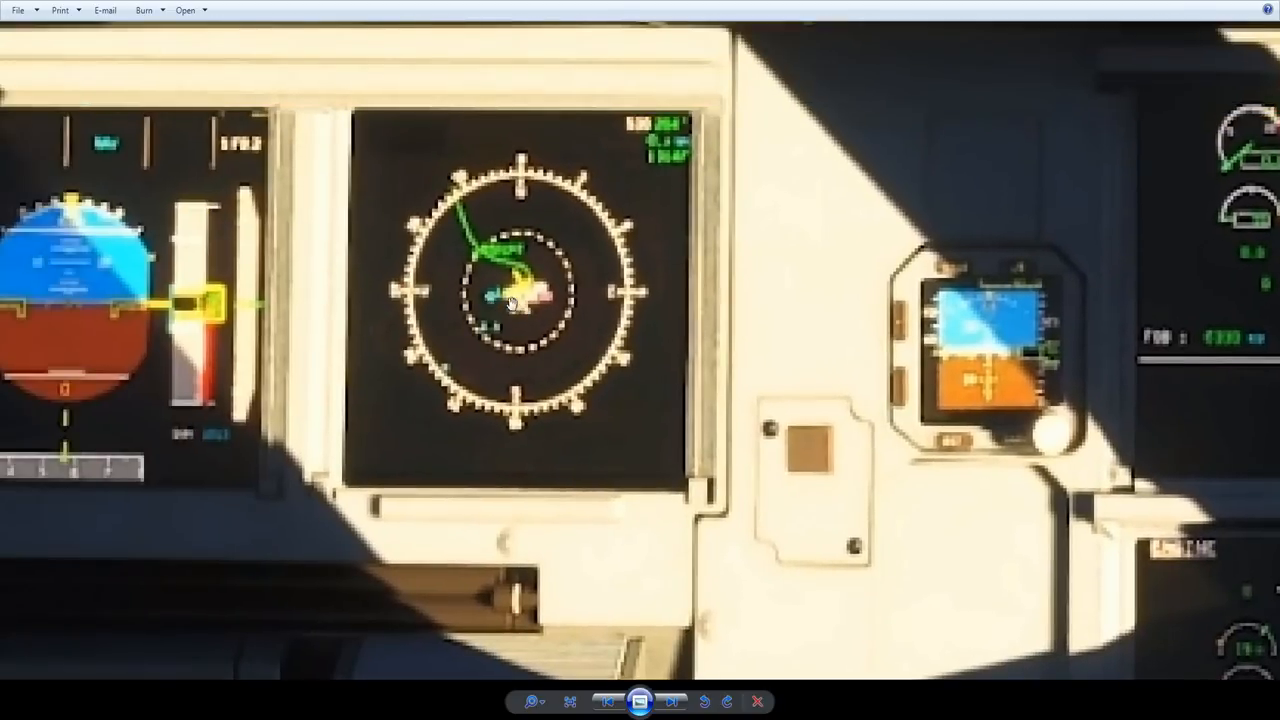
{"action": "mouse_move", "coordinate": [448, 194]}
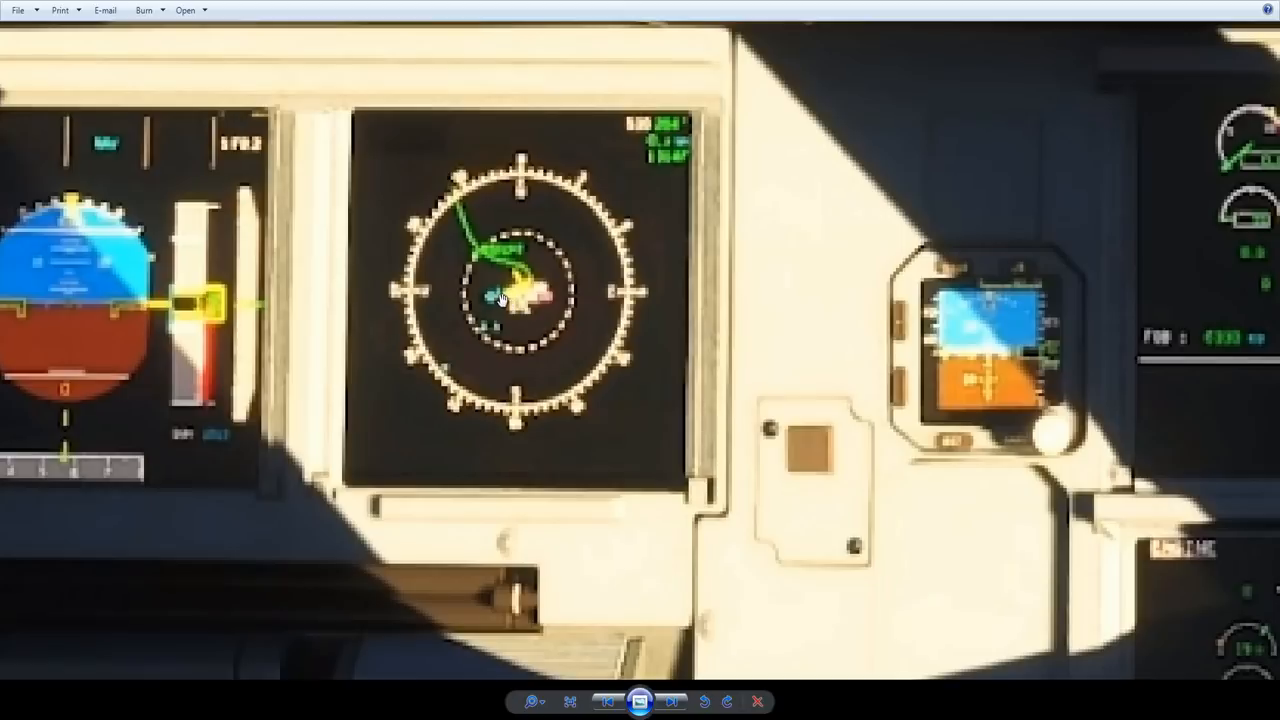
{"action": "mouse_move", "coordinate": [464, 230]}
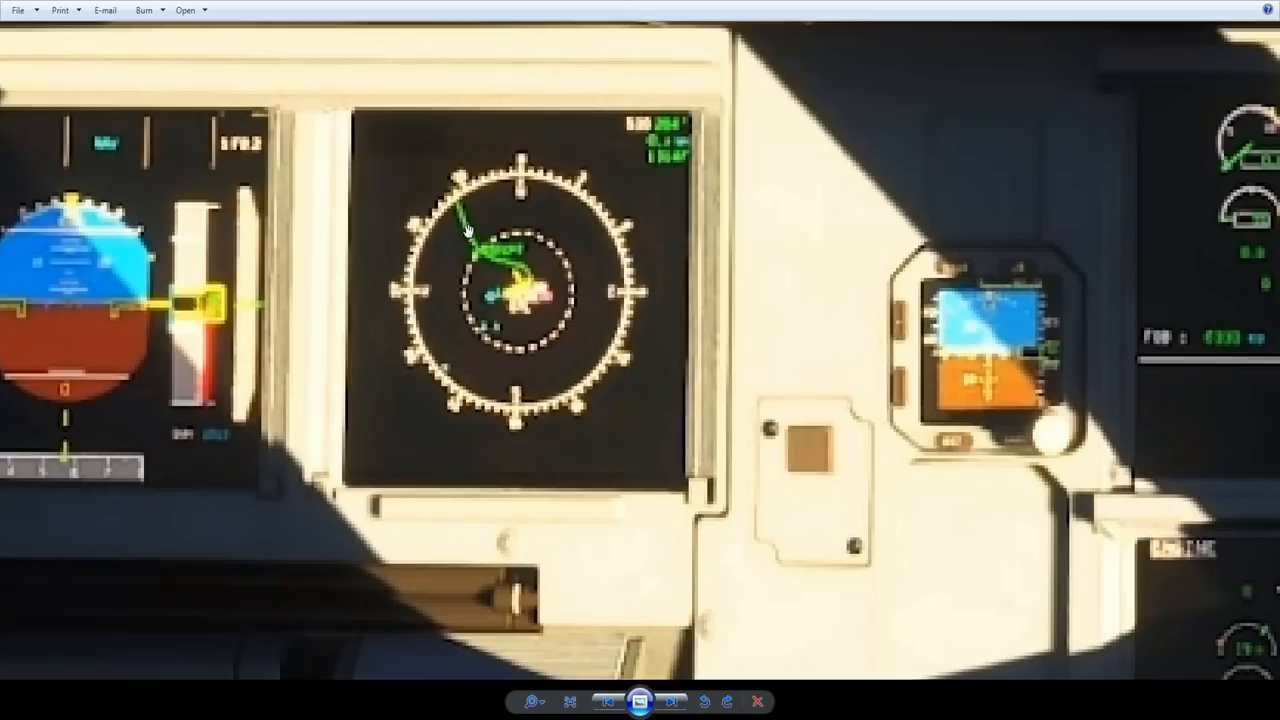
{"action": "mouse_move", "coordinate": [490, 292]}
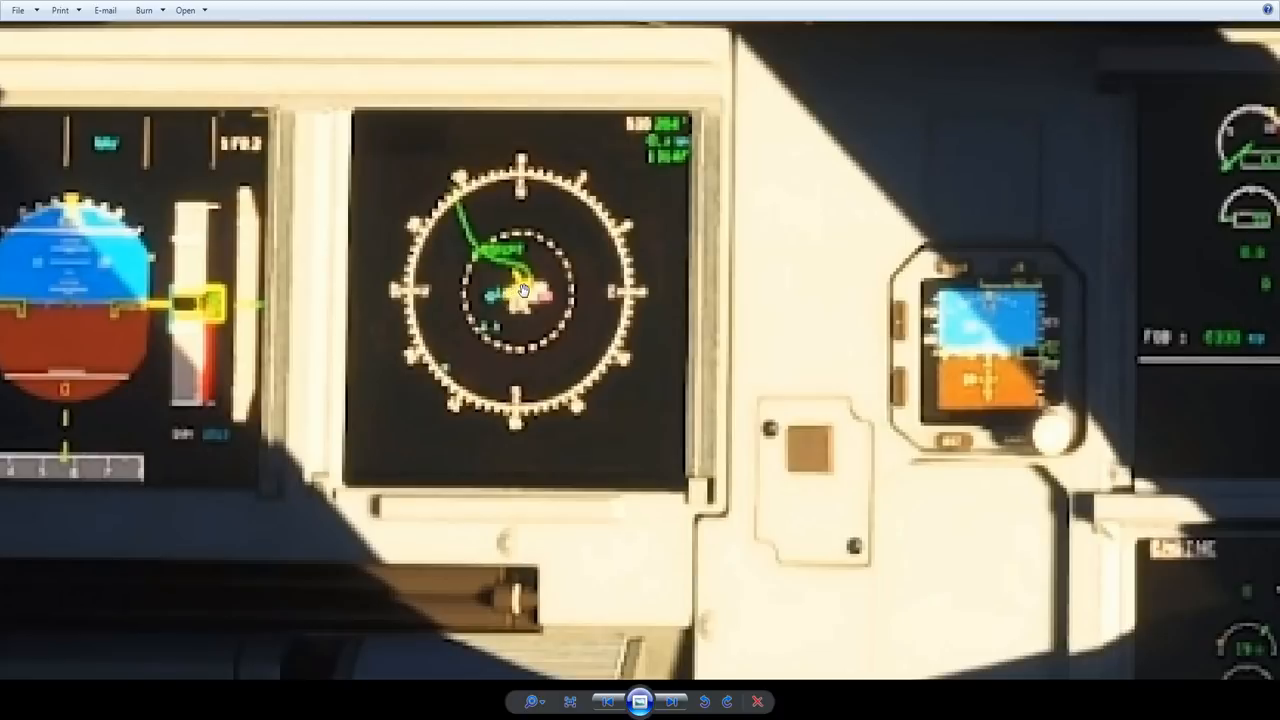
{"action": "mouse_move", "coordinate": [480, 252]}
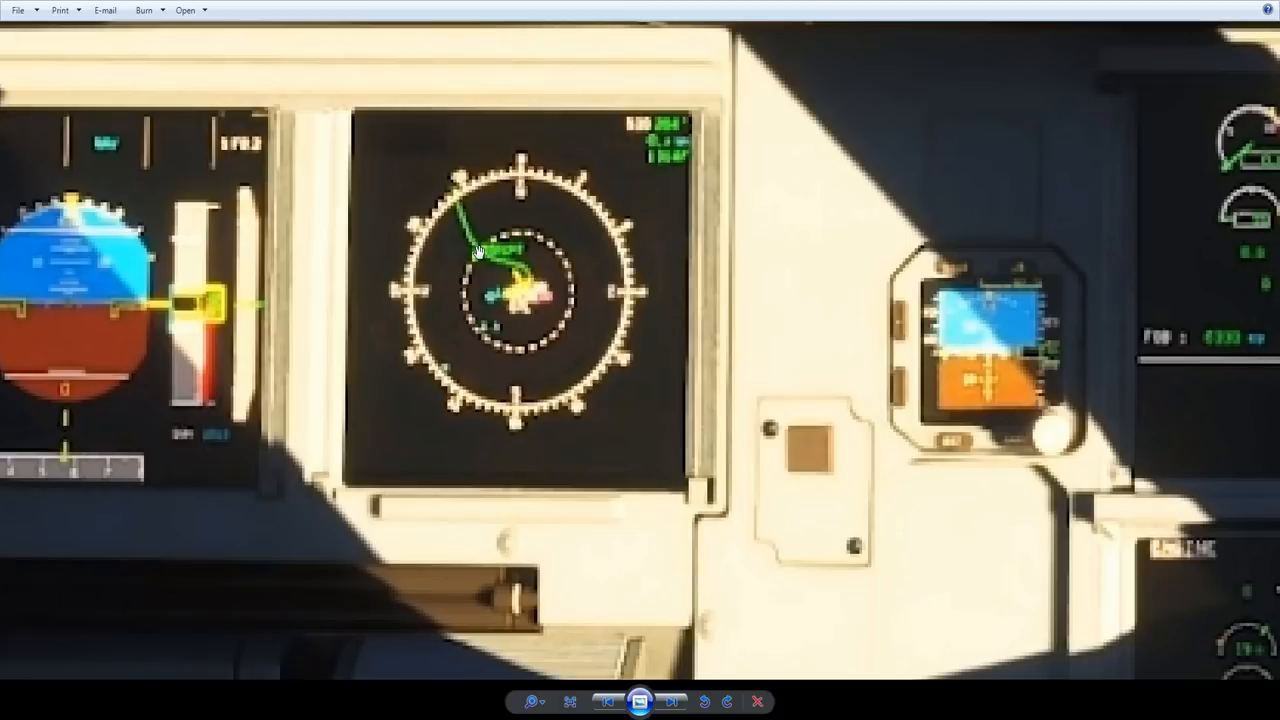
{"action": "mouse_move", "coordinate": [440, 192]}
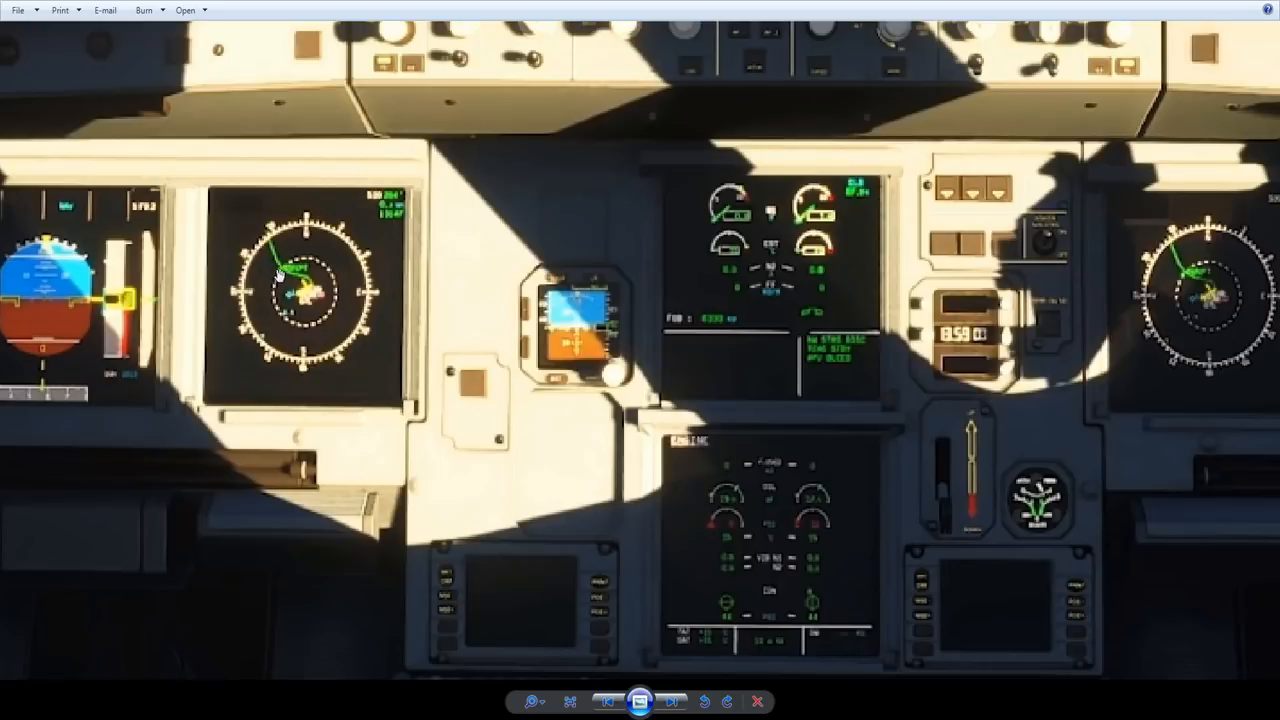
{"action": "mouse_move", "coordinate": [262, 220]}
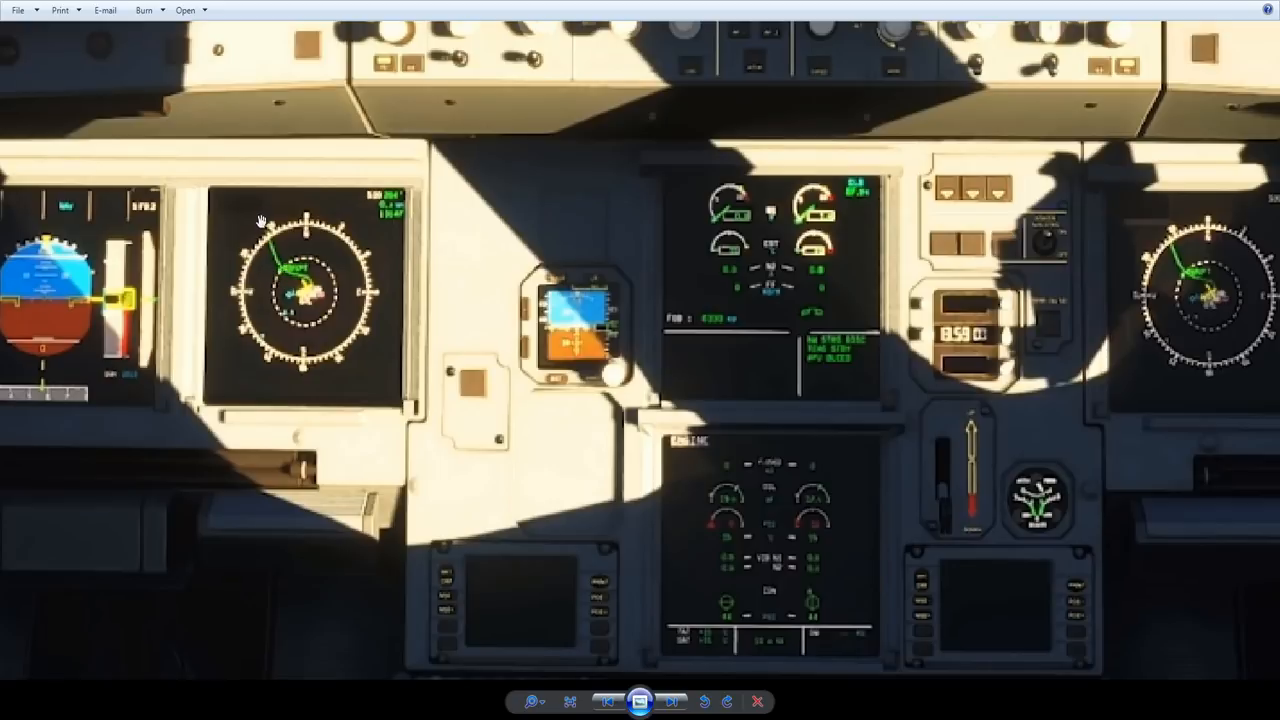
{"action": "mouse_move", "coordinate": [262, 228]}
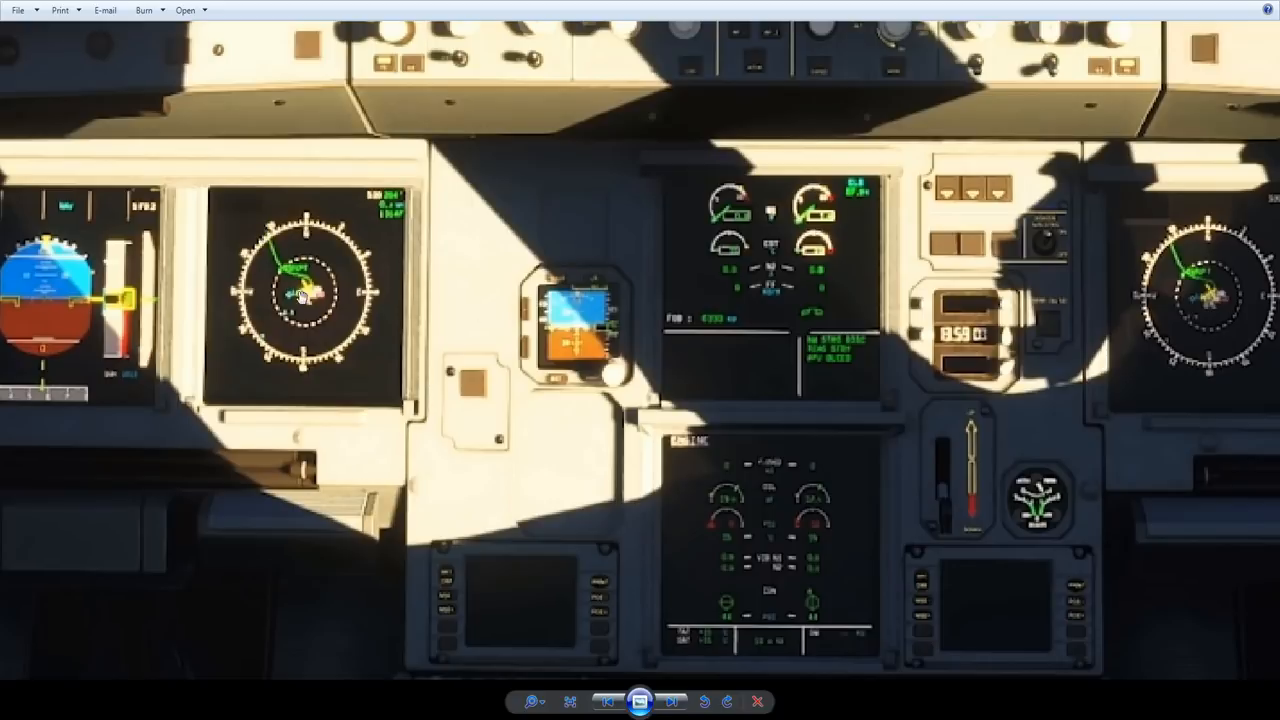
{"action": "mouse_move", "coordinate": [320, 288]}
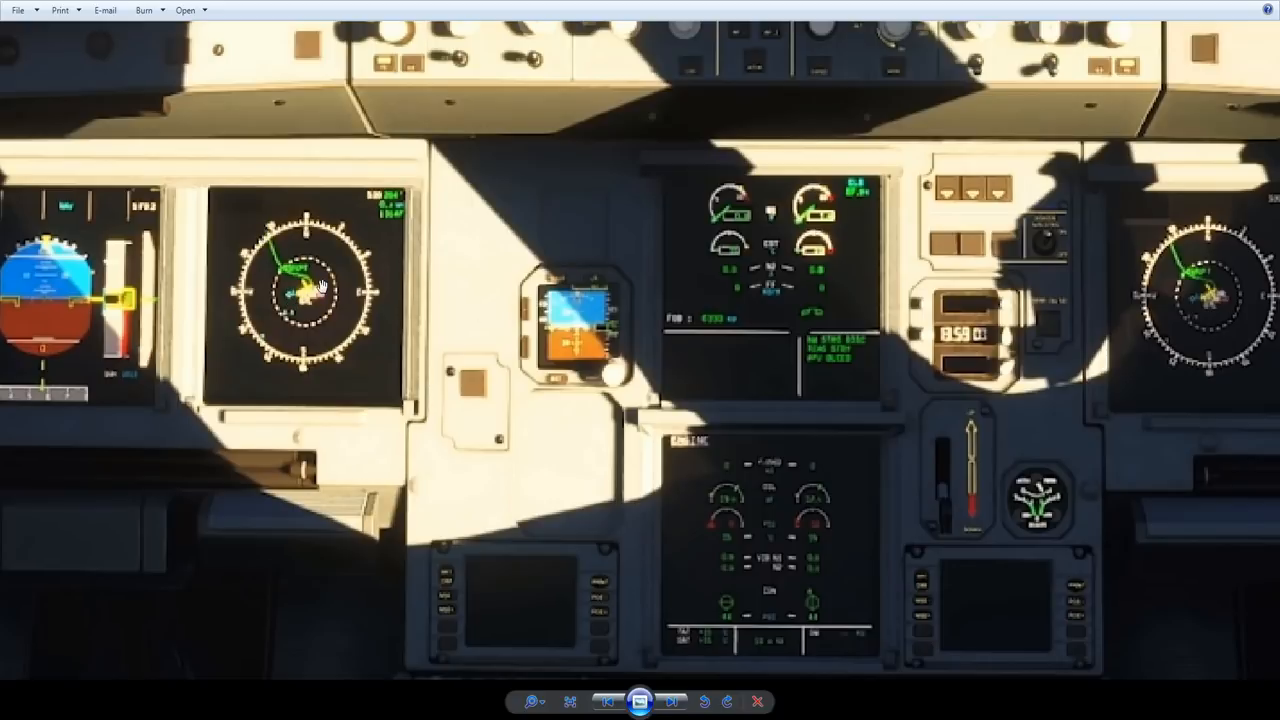
{"action": "mouse_move", "coordinate": [300, 296]}
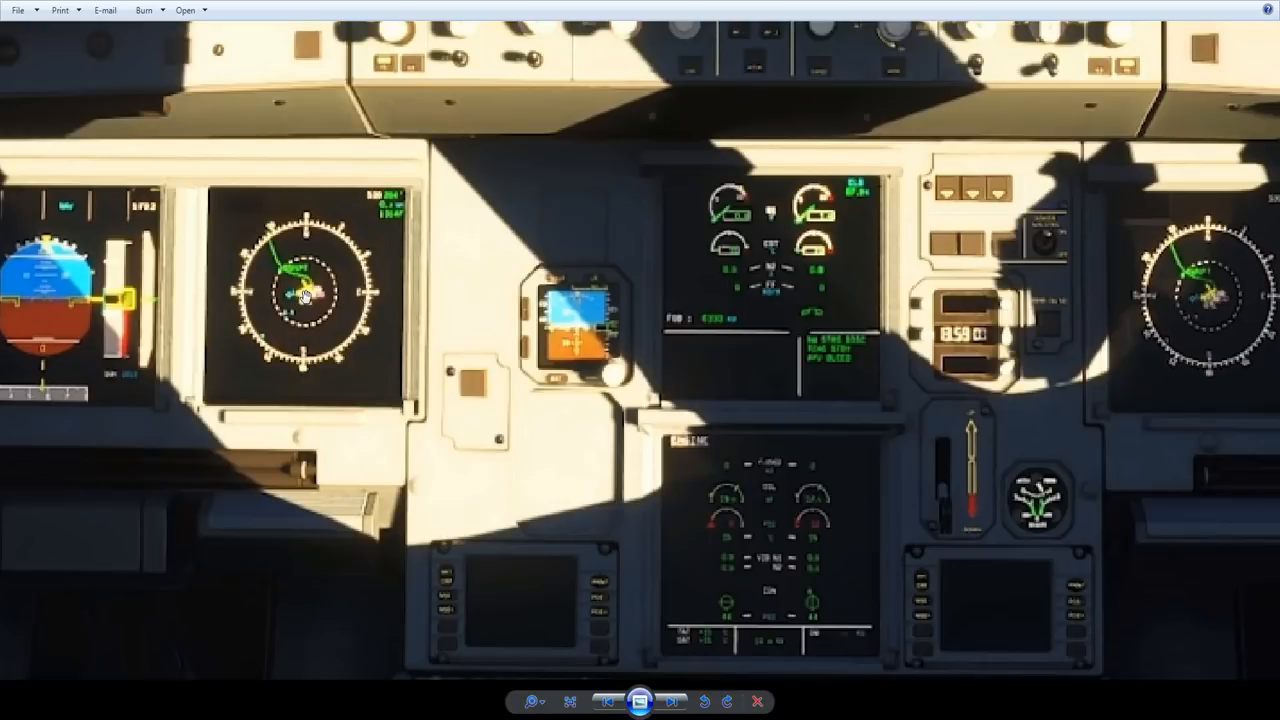
{"action": "mouse_move", "coordinate": [376, 256]}
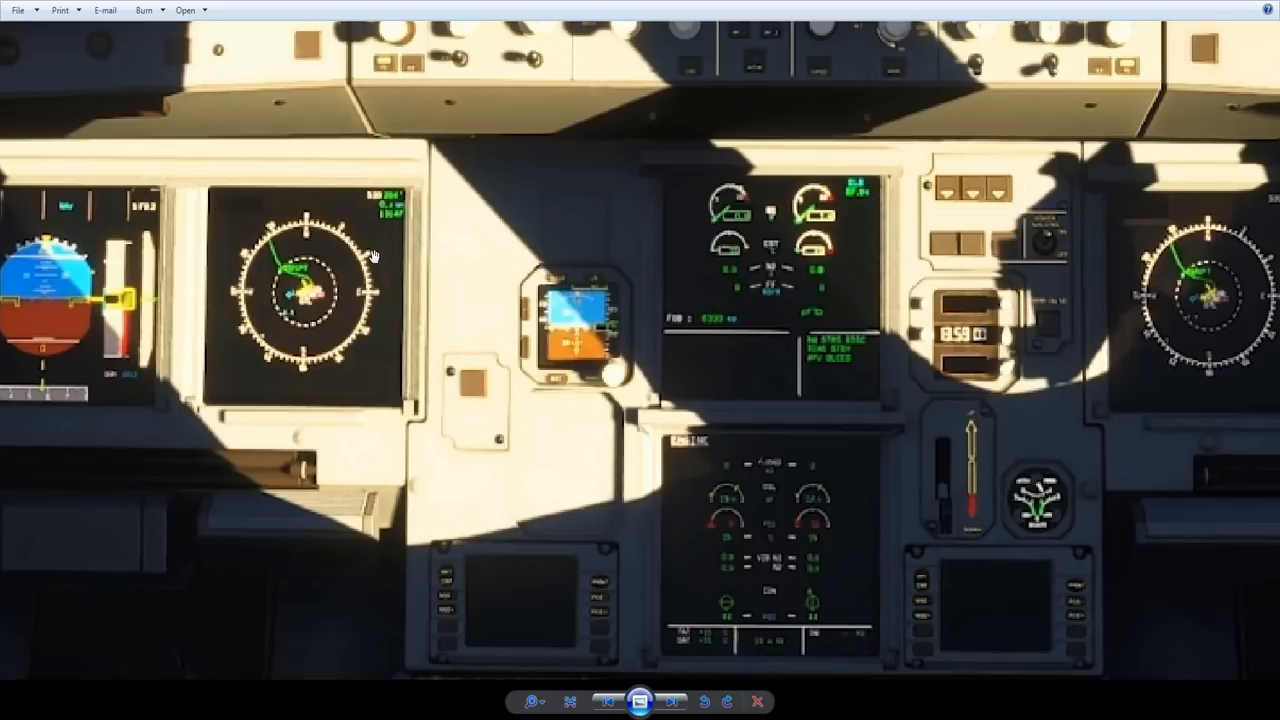
{"action": "mouse_move", "coordinate": [322, 284]}
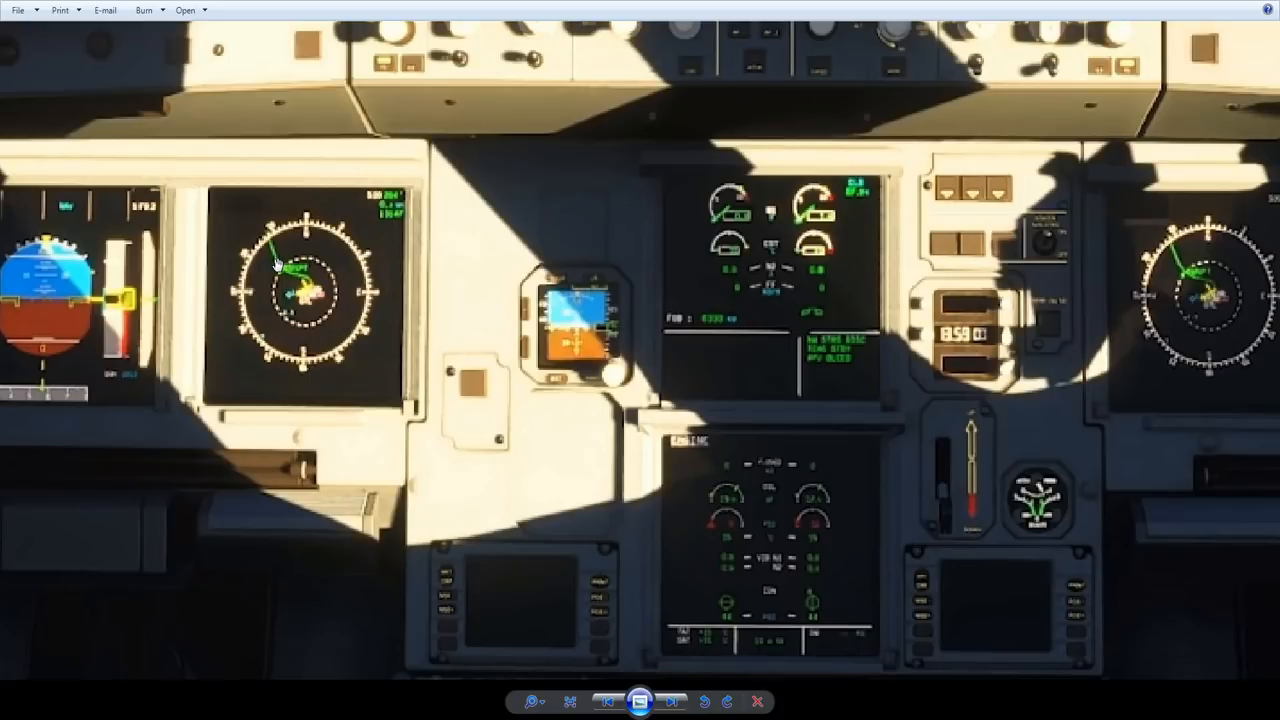
{"action": "mouse_move", "coordinate": [208, 216]}
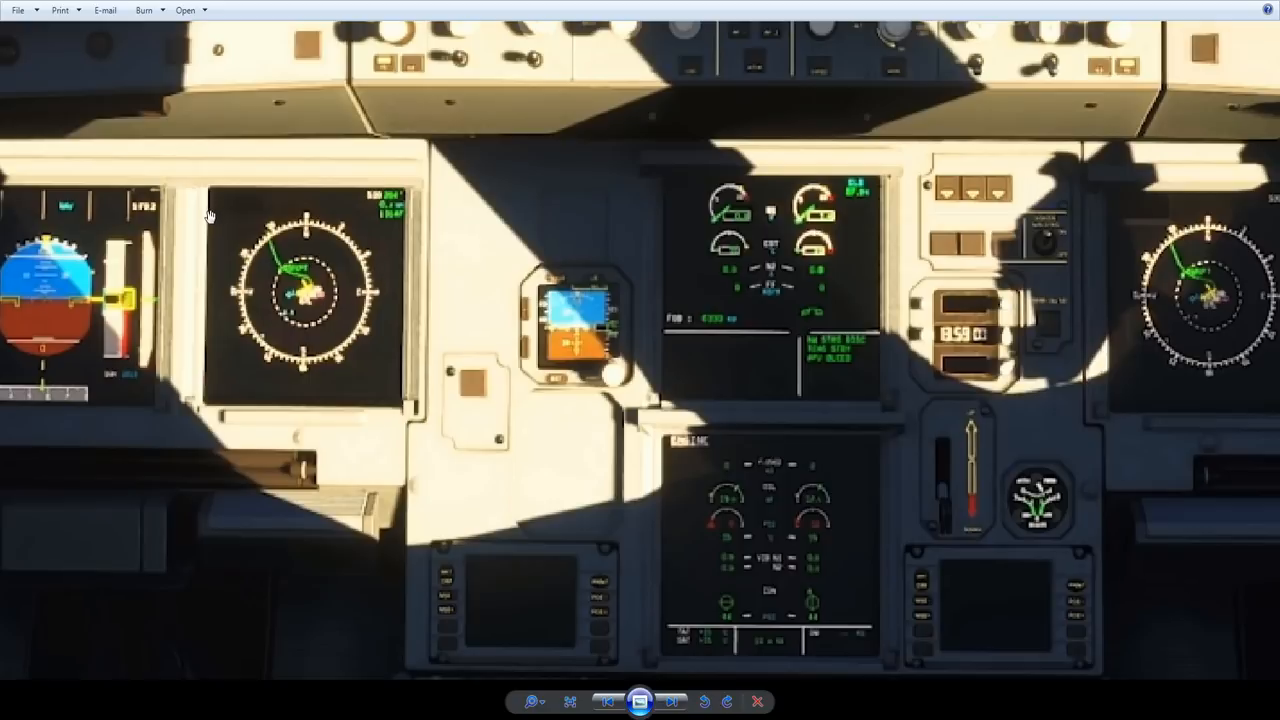
{"action": "mouse_move", "coordinate": [296, 310]}
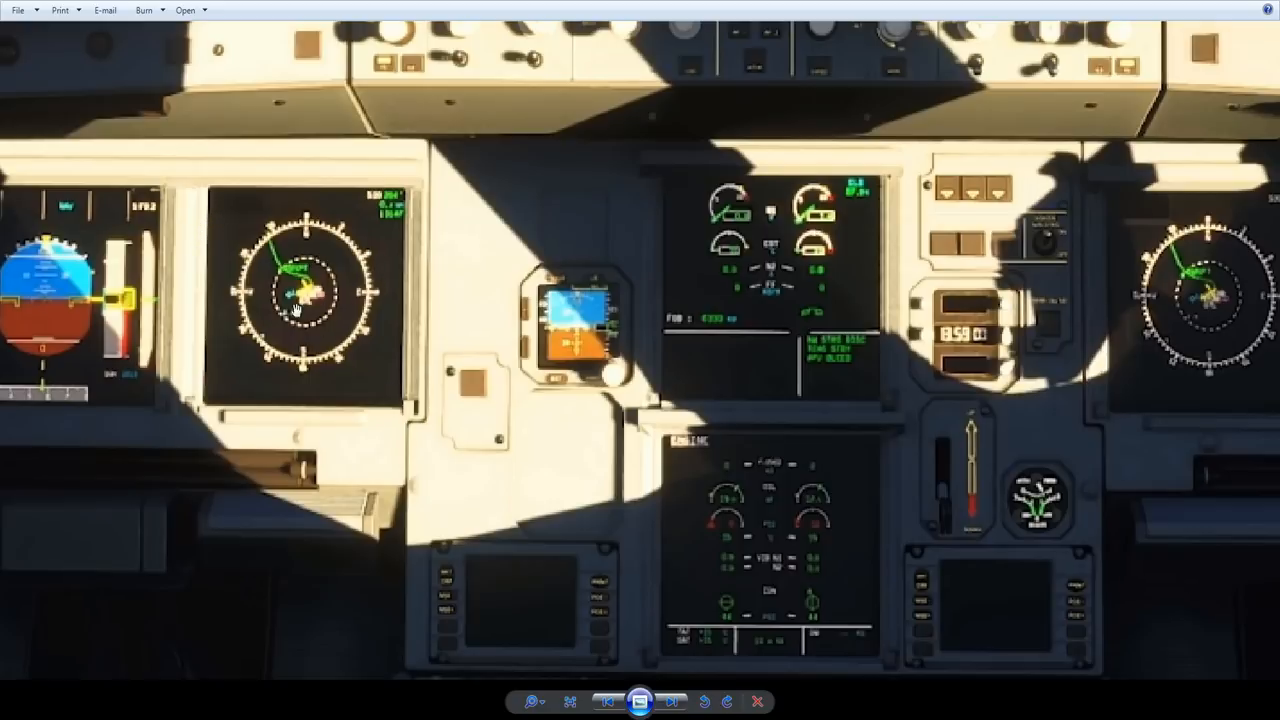
{"action": "mouse_move", "coordinate": [210, 22]}
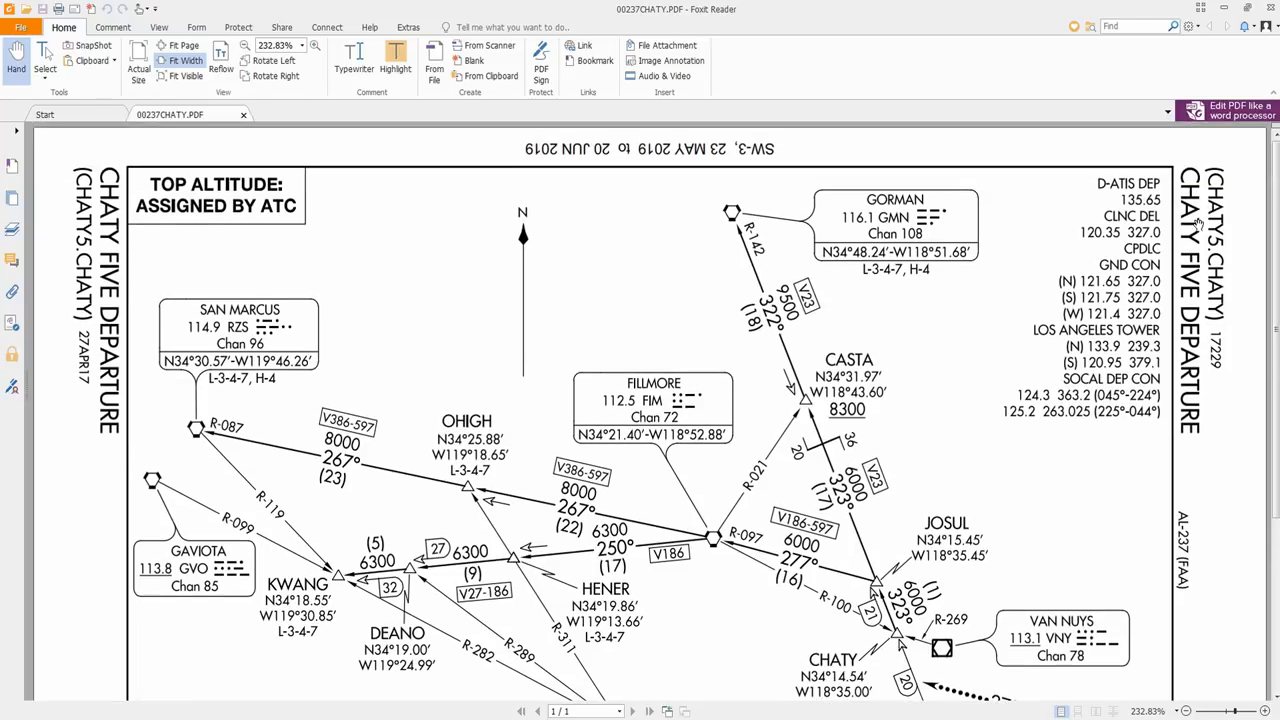
Step: Scroll through the CHATY FIVE departure chart past San Marcus and Gorman to the takeoff minimums
{"action": "scroll", "scroll_direction": "down", "scroll_amount": 3}
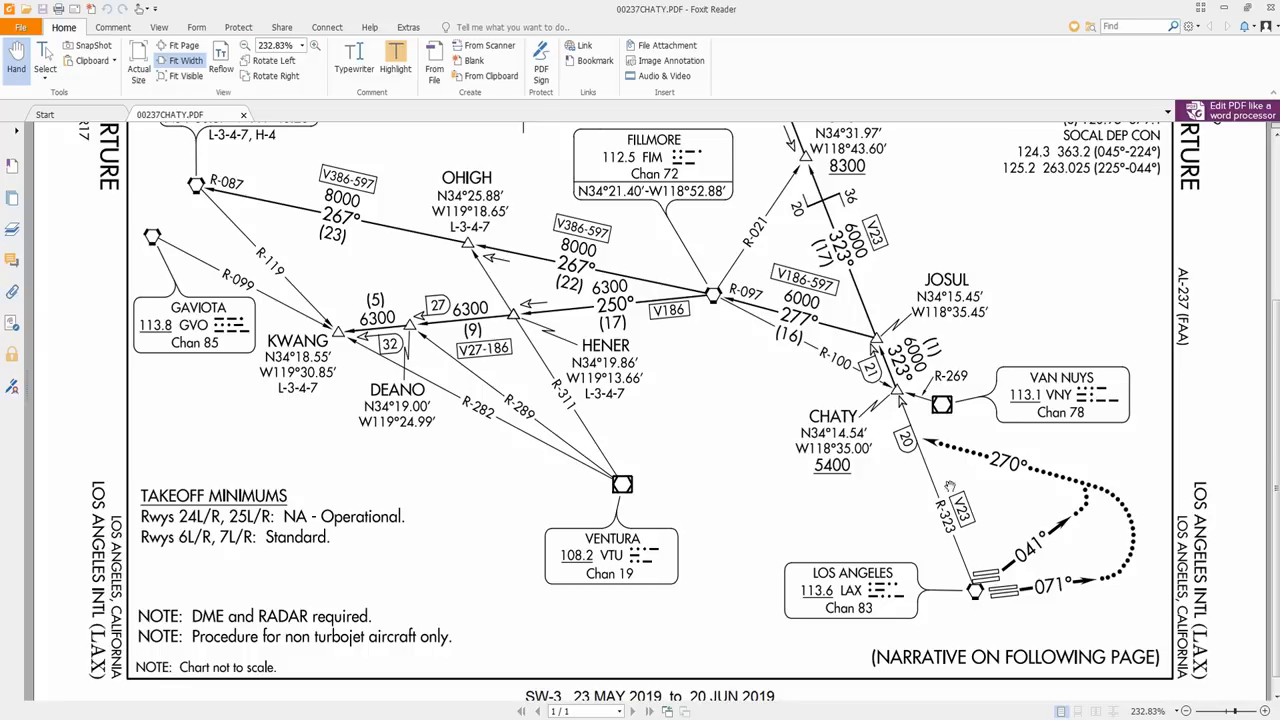
{"action": "scroll", "scroll_direction": "down", "scroll_amount": 3}
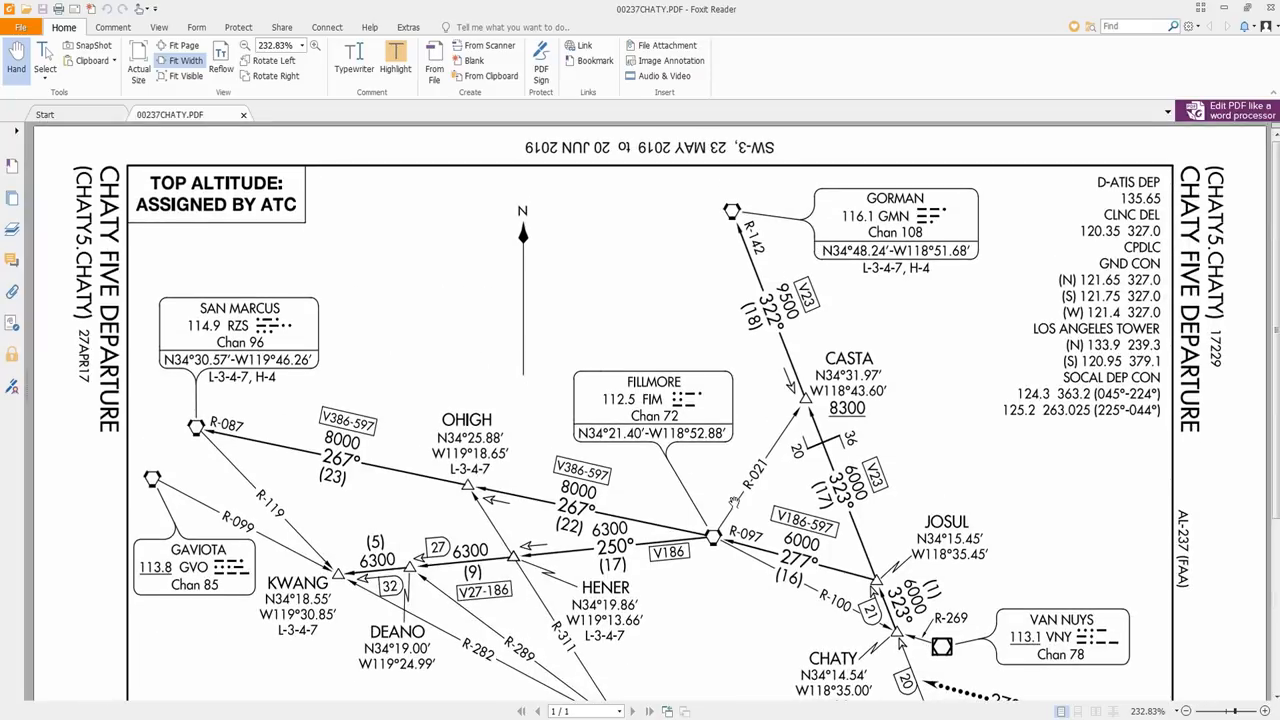
{"action": "scroll", "scroll_direction": "down", "scroll_amount": 3}
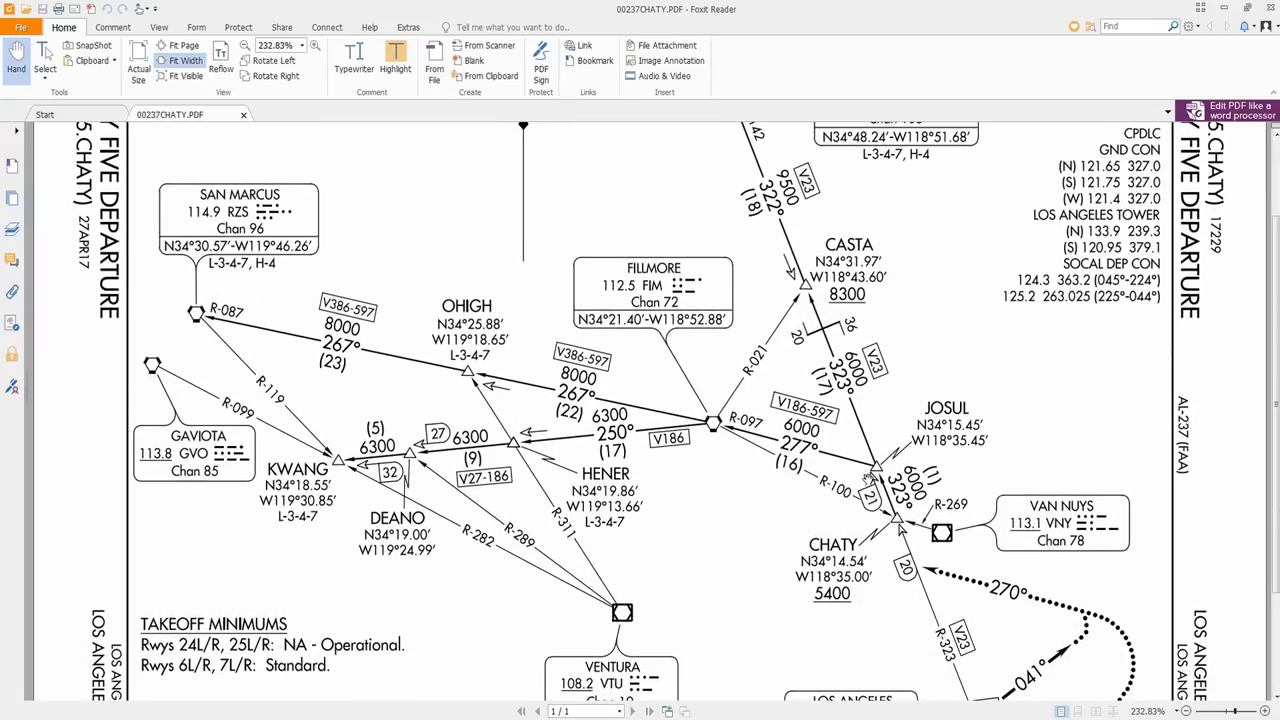
{"action": "scroll", "scroll_direction": "down", "scroll_amount": 3}
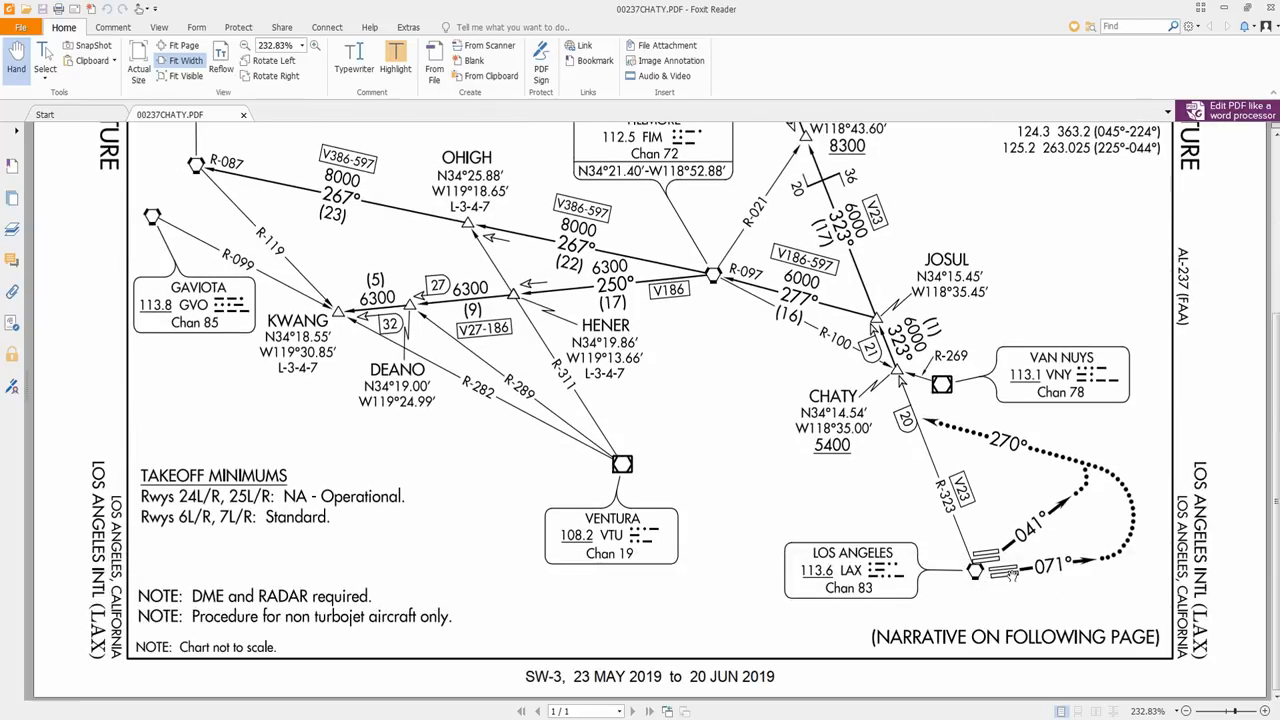
{"action": "mouse_move", "coordinate": [1010, 570]}
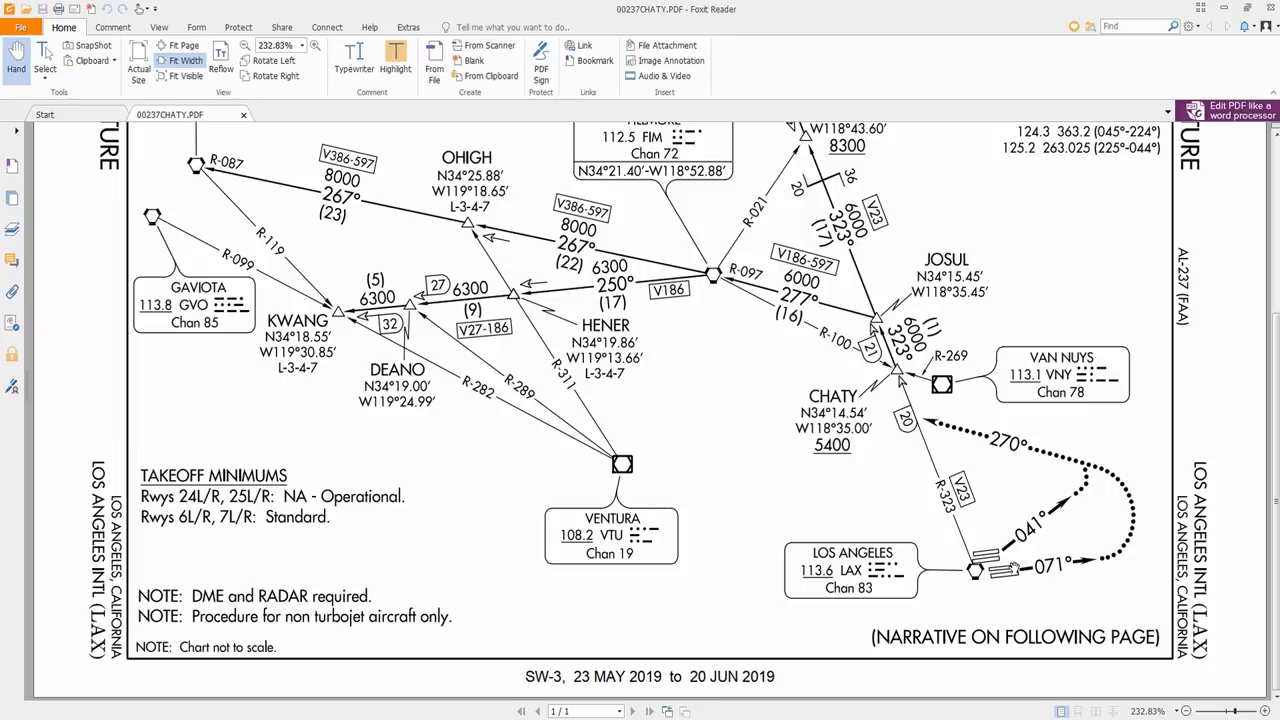
{"action": "mouse_move", "coordinate": [1084, 578]}
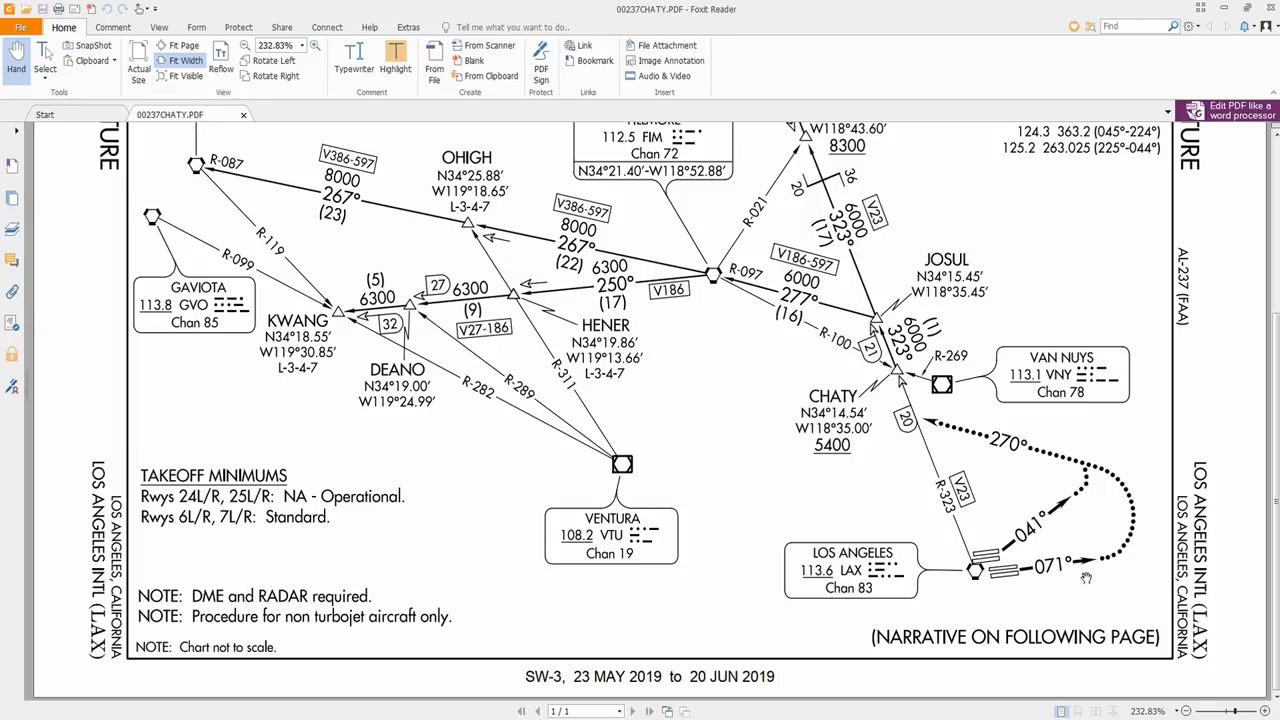
{"action": "mouse_move", "coordinate": [872, 380]}
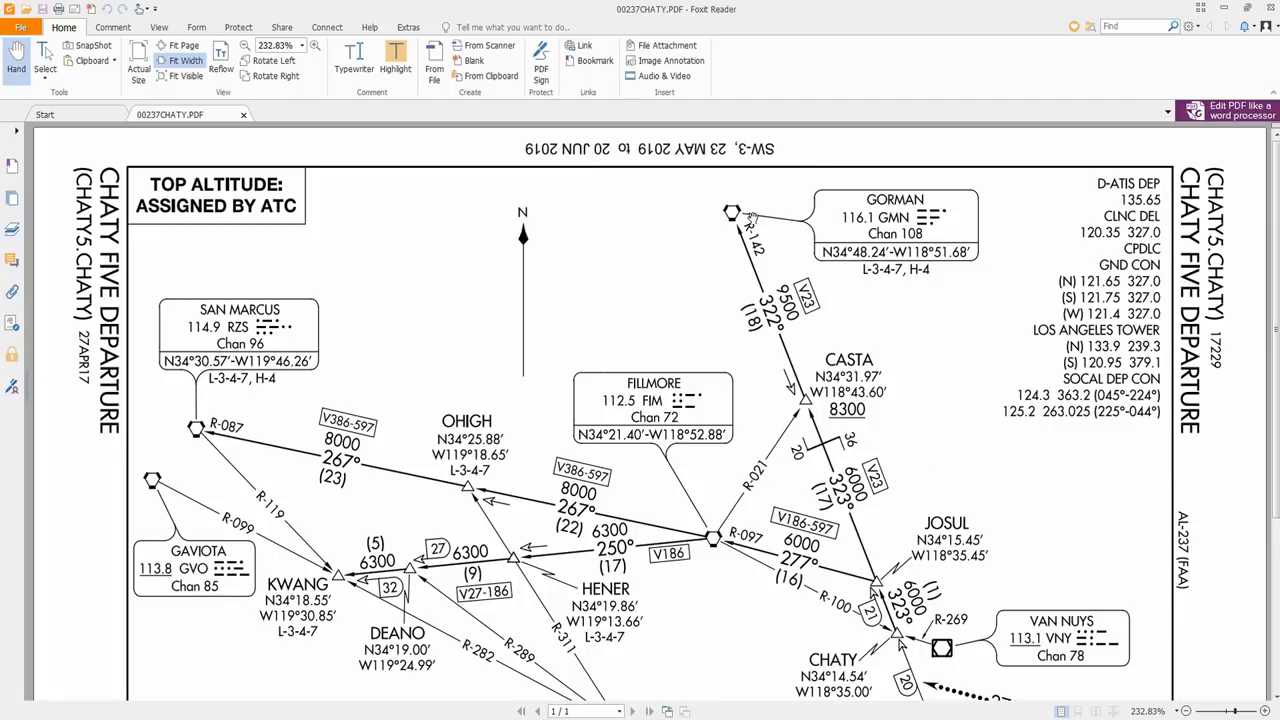
{"action": "mouse_move", "coordinate": [808, 256]}
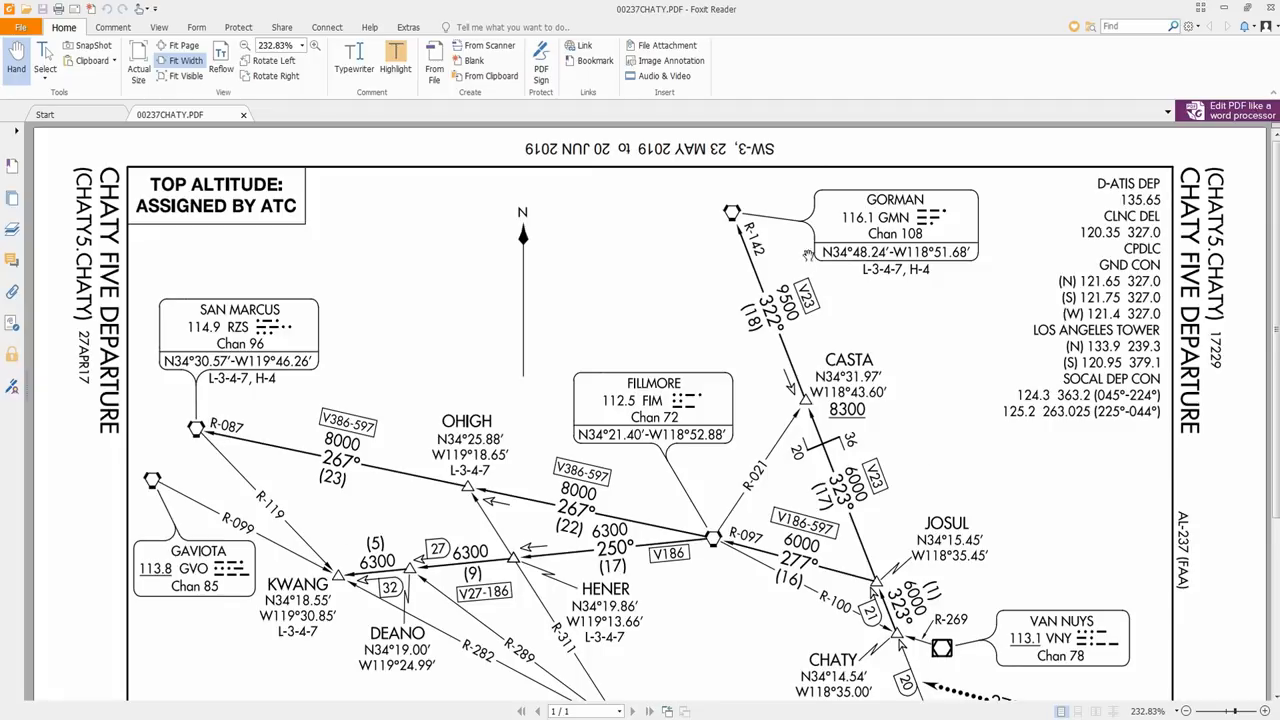
{"action": "mouse_move", "coordinate": [886, 456]}
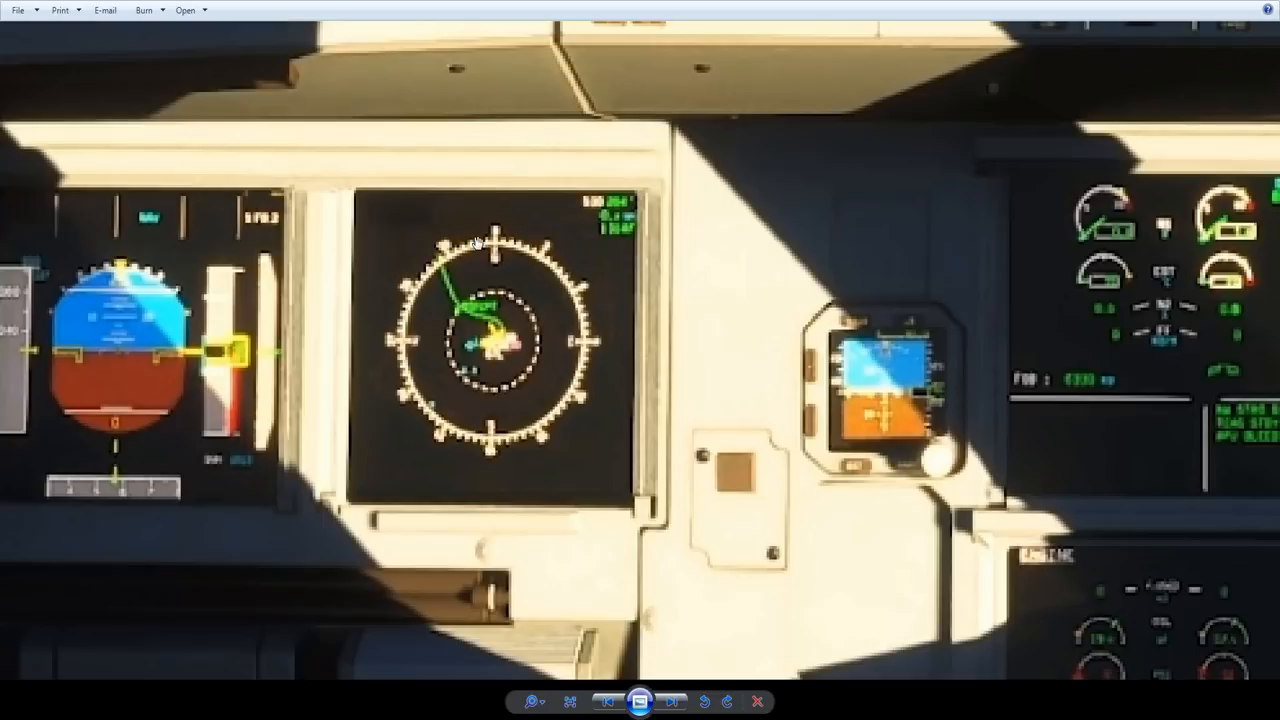
{"action": "mouse_move", "coordinate": [512, 334]}
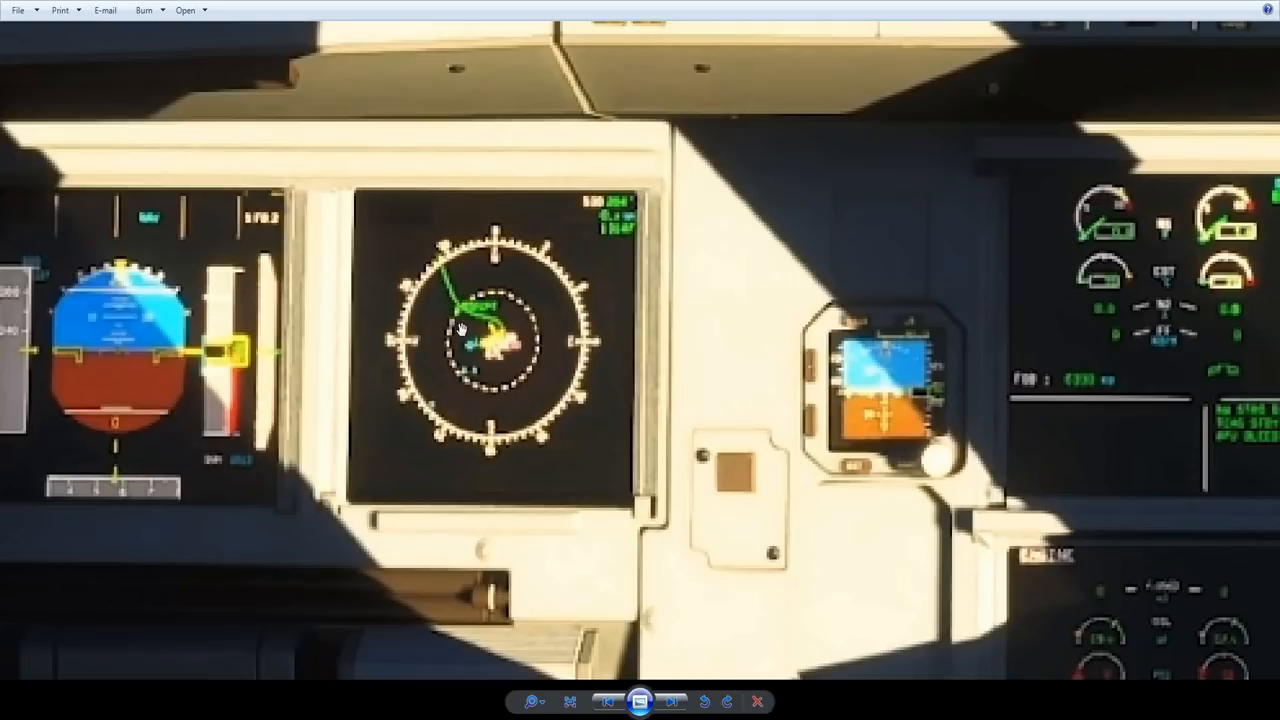
{"action": "mouse_move", "coordinate": [484, 358]}
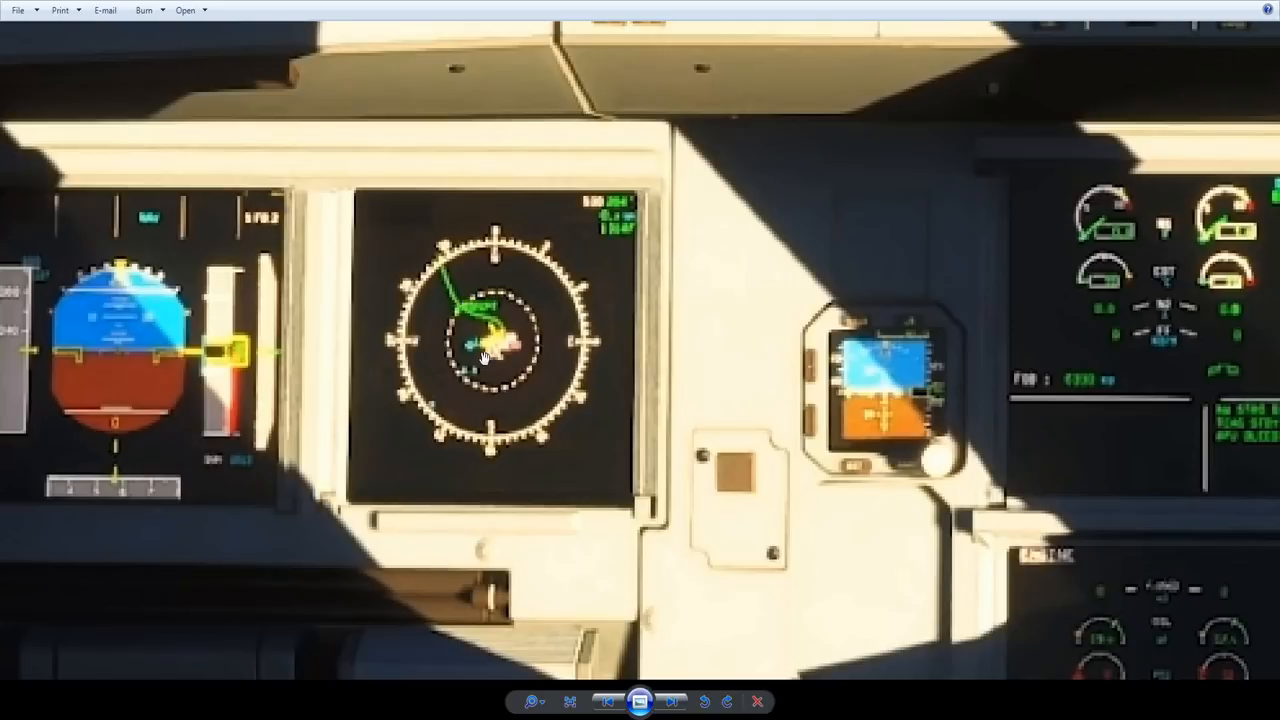
{"action": "mouse_move", "coordinate": [484, 308]}
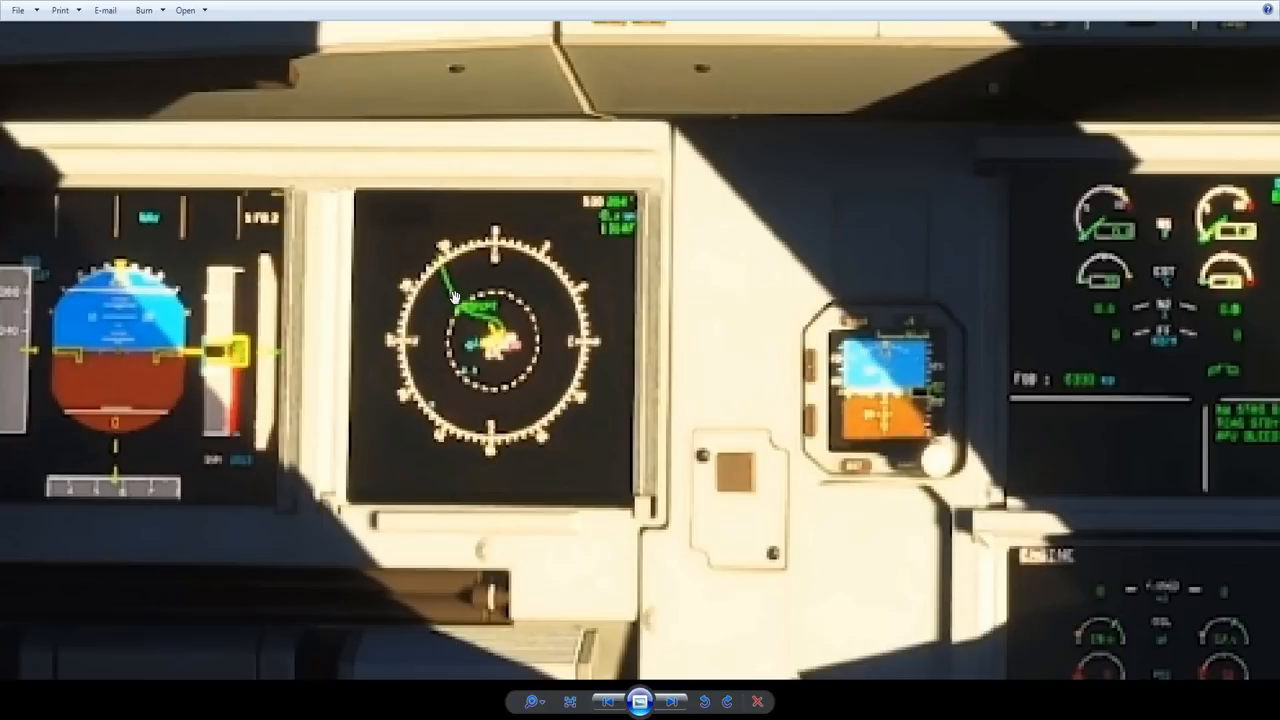
{"action": "mouse_move", "coordinate": [460, 312]}
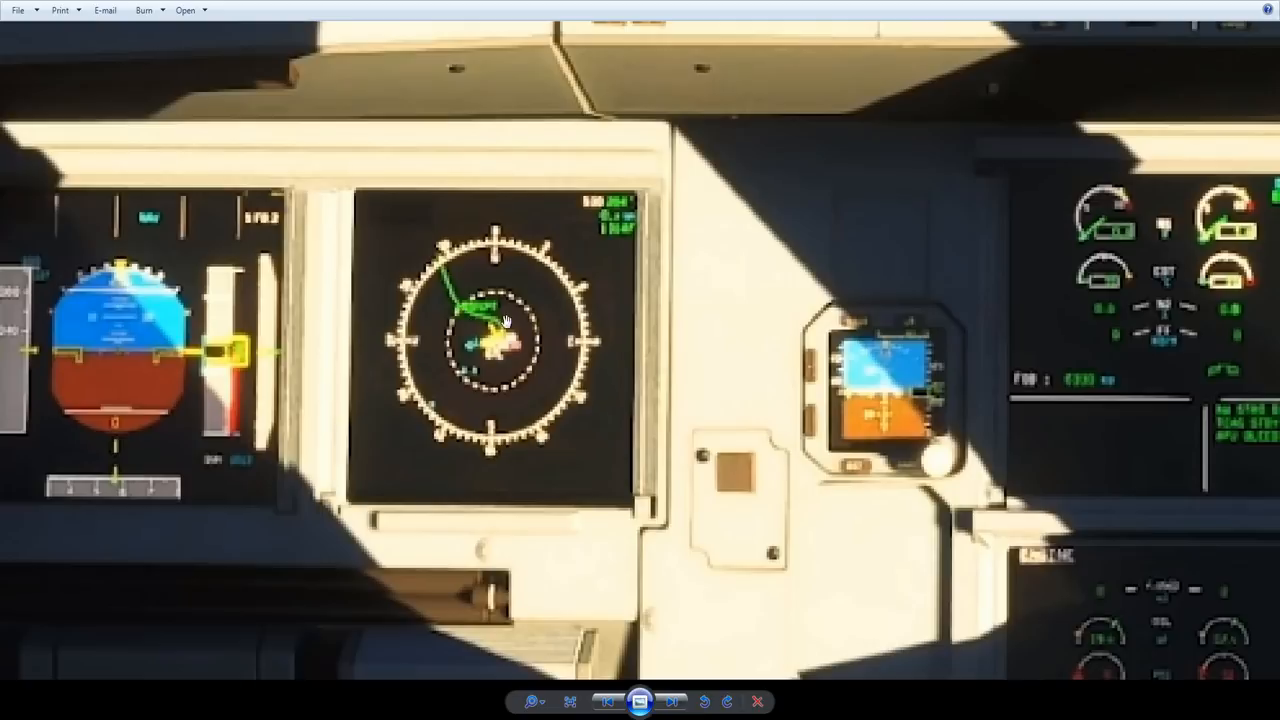
{"action": "mouse_move", "coordinate": [476, 344]}
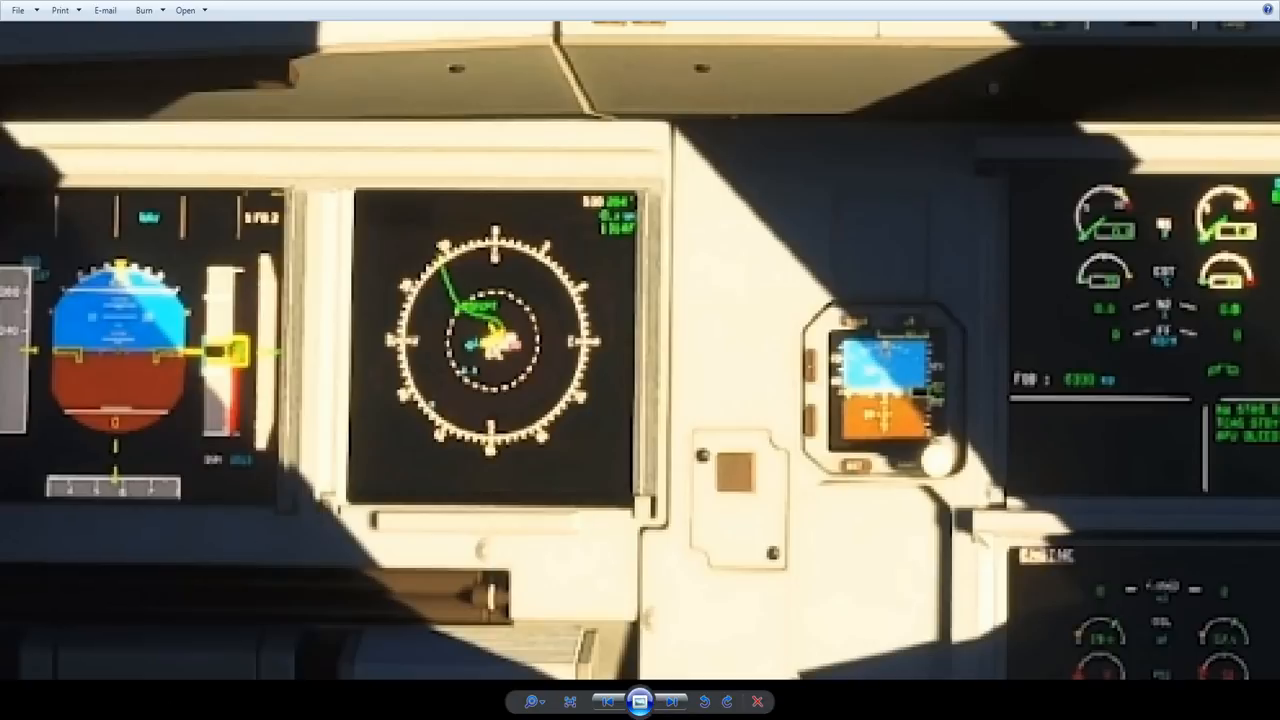
{"action": "mouse_move", "coordinate": [938, 428]}
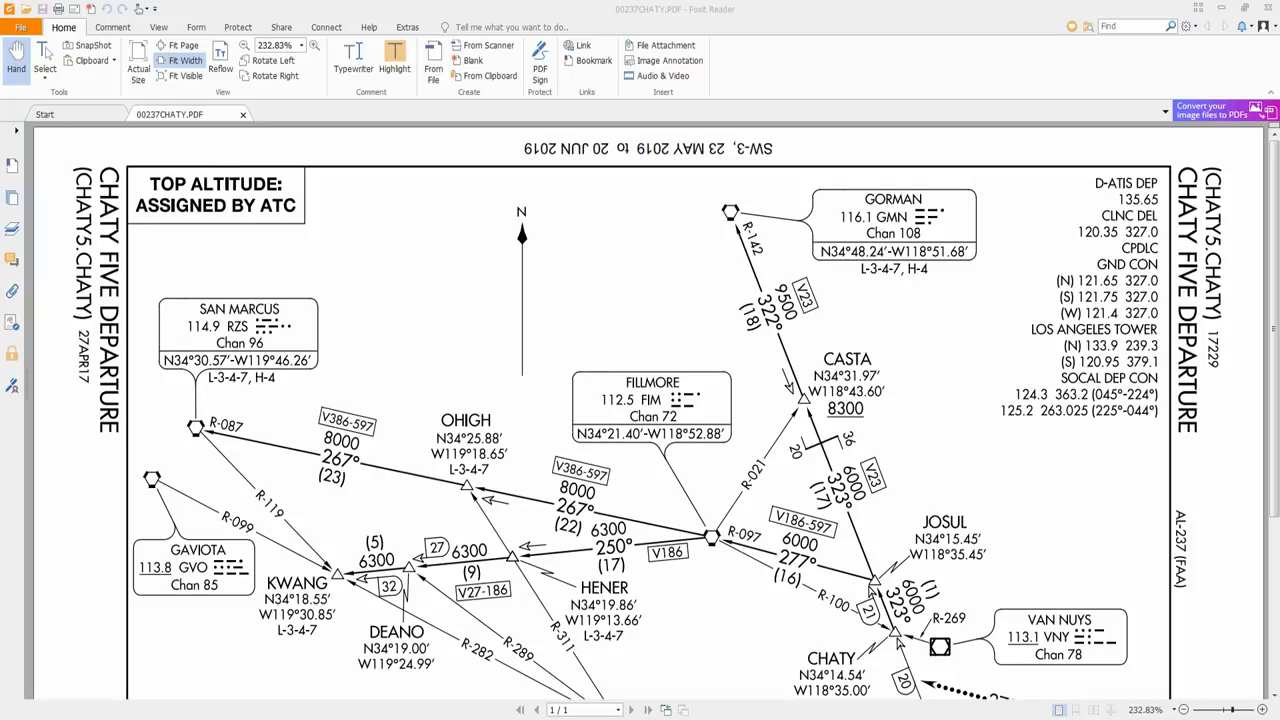
{"action": "mouse_move", "coordinate": [698, 452]}
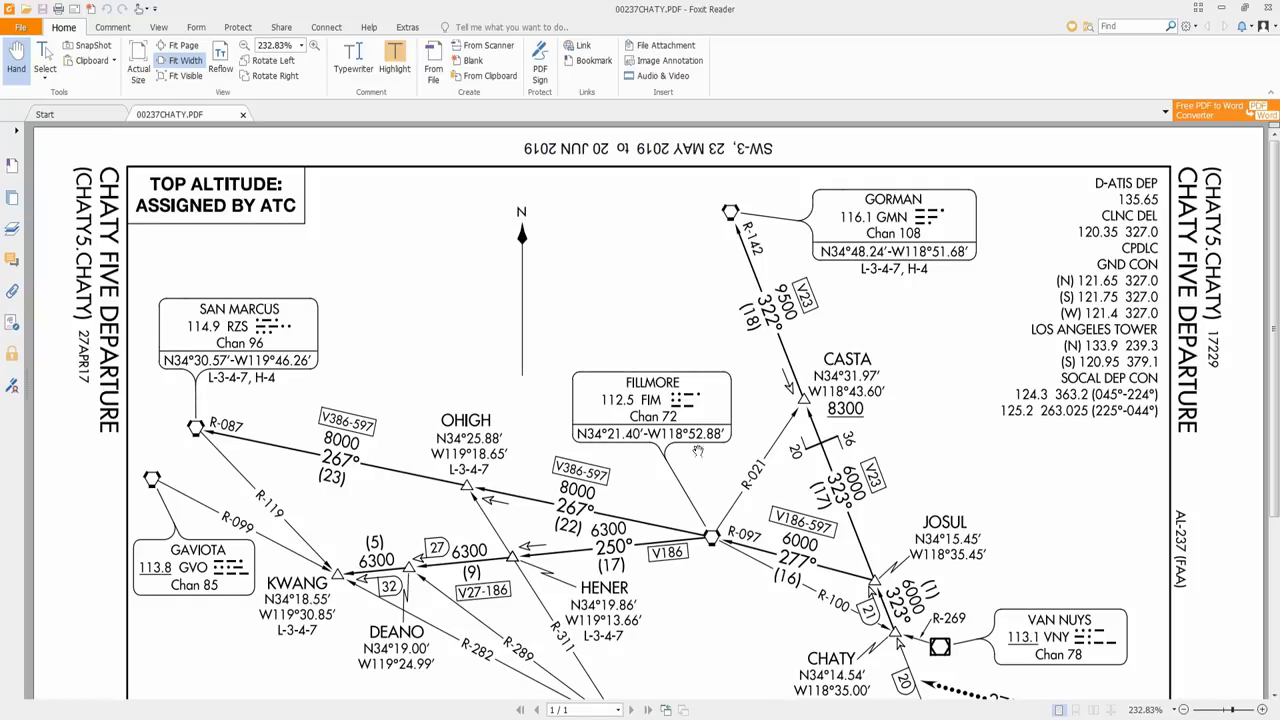
Step: Scroll within the CHATY FIVE departure chart in Foxit Reader
{"action": "scroll", "scroll_direction": "down", "scroll_amount": 3}
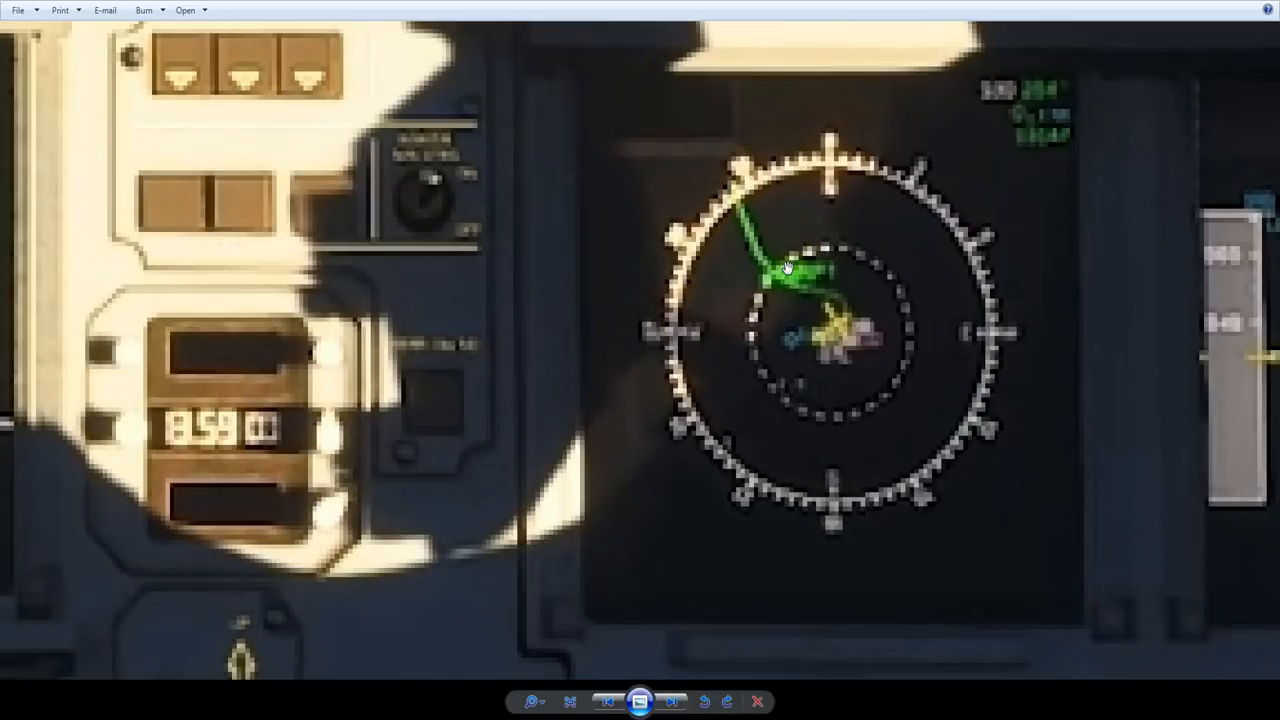
{"action": "mouse_move", "coordinate": [748, 252]}
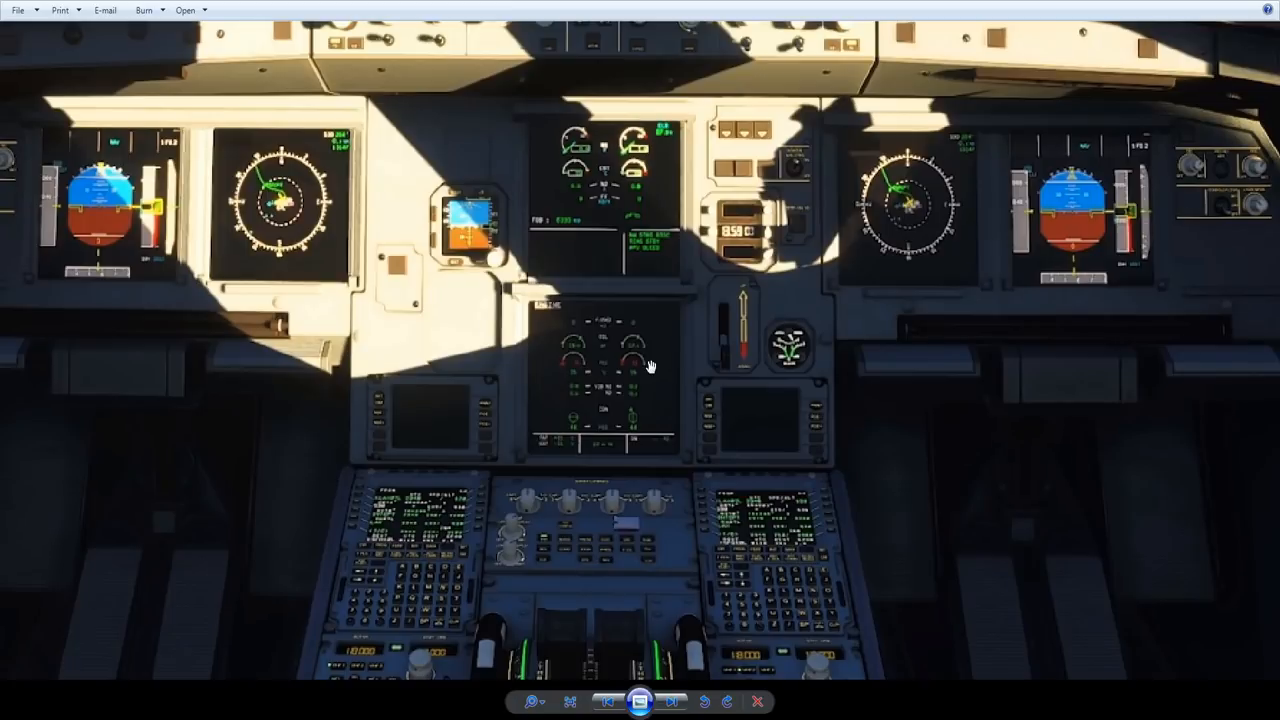
{"action": "mouse_move", "coordinate": [516, 326]}
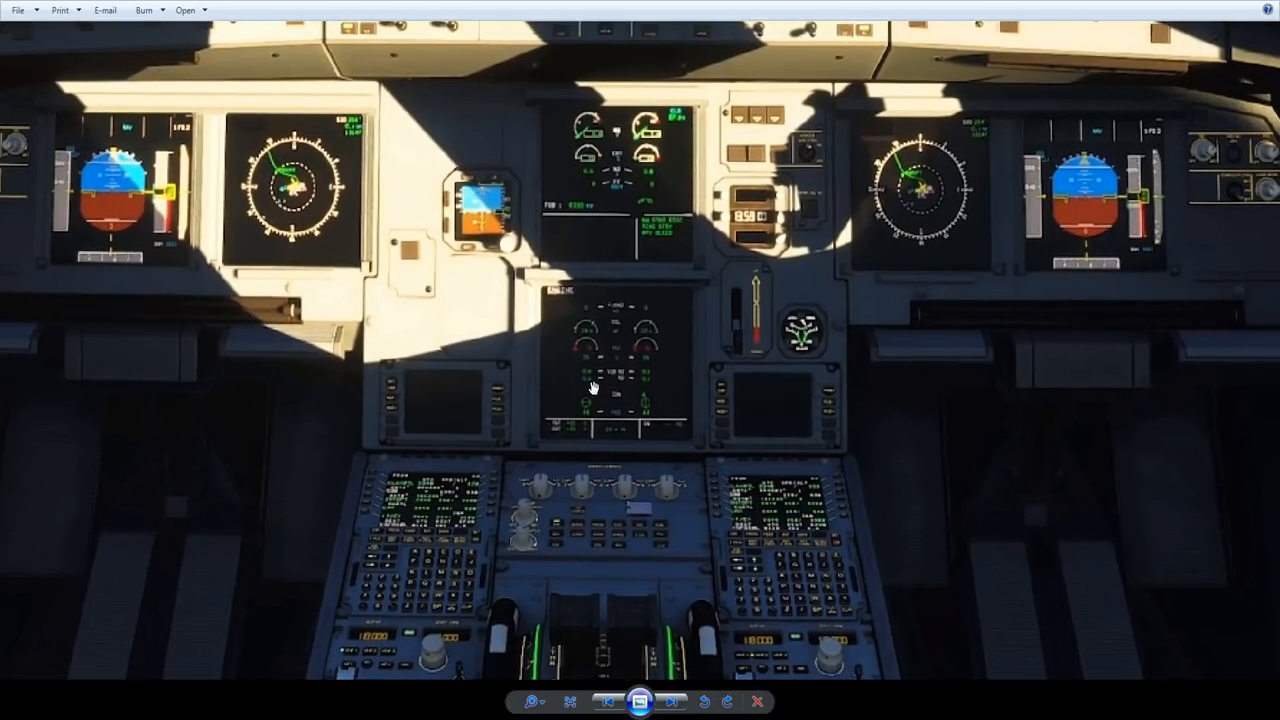
{"action": "mouse_move", "coordinate": [572, 380]}
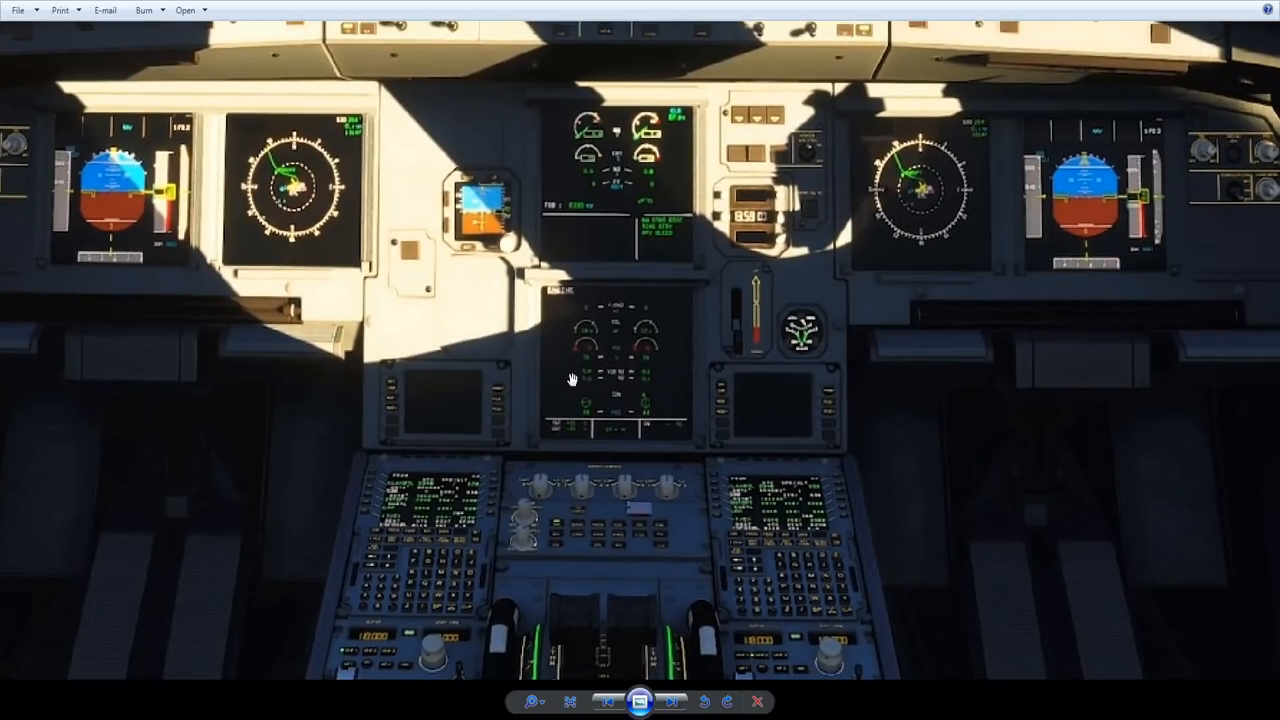
{"action": "mouse_move", "coordinate": [588, 240]}
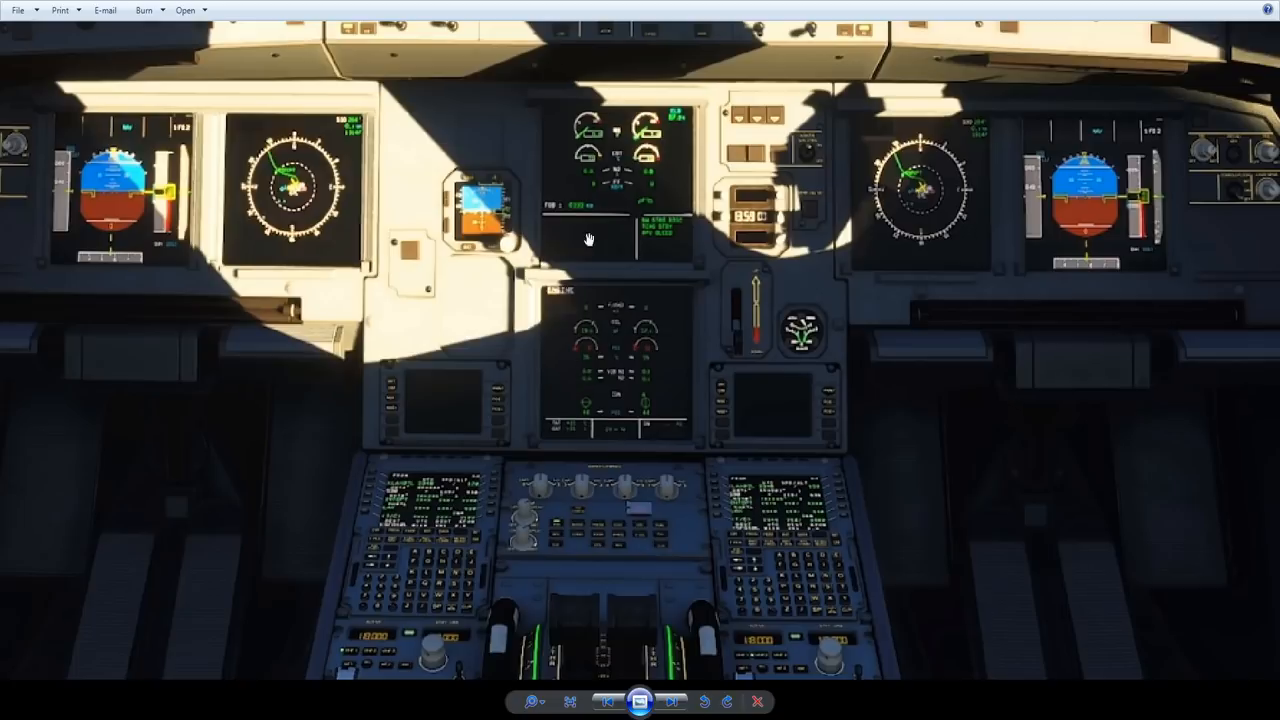
{"action": "mouse_move", "coordinate": [576, 64]}
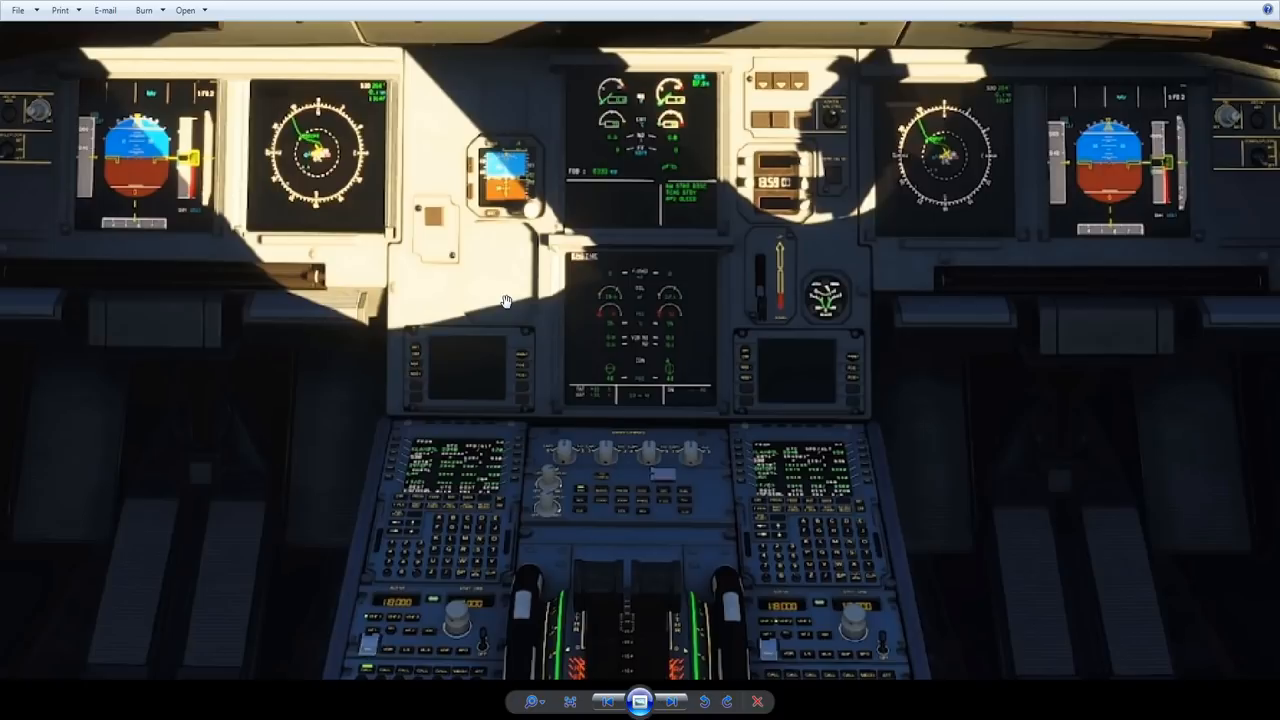
{"action": "mouse_move", "coordinate": [512, 280]}
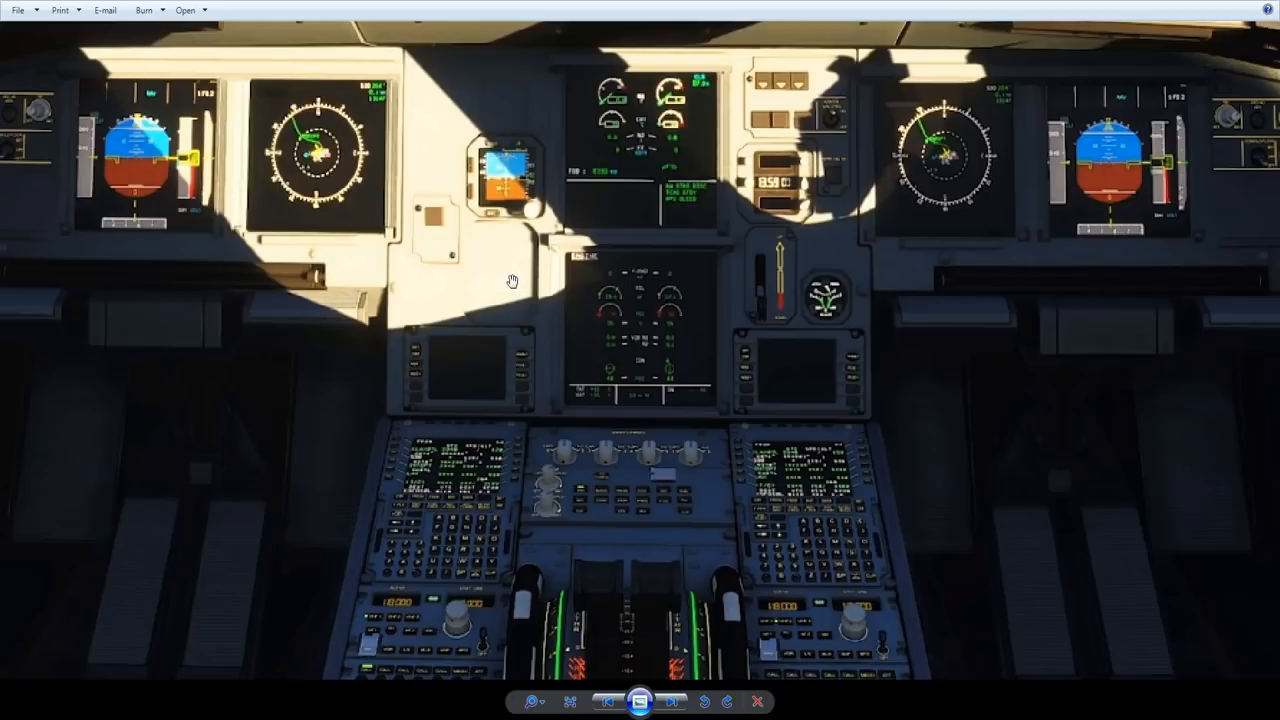
{"action": "mouse_move", "coordinate": [668, 240]}
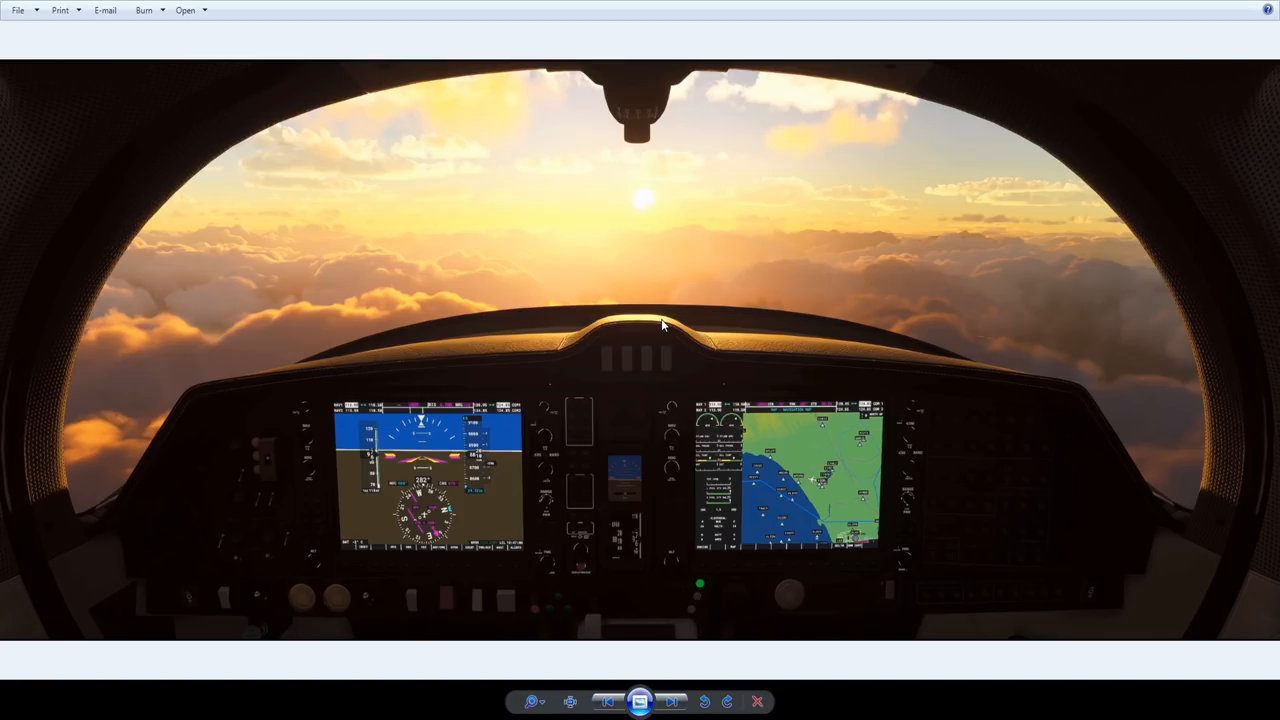
{"action": "mouse_move", "coordinate": [648, 348]}
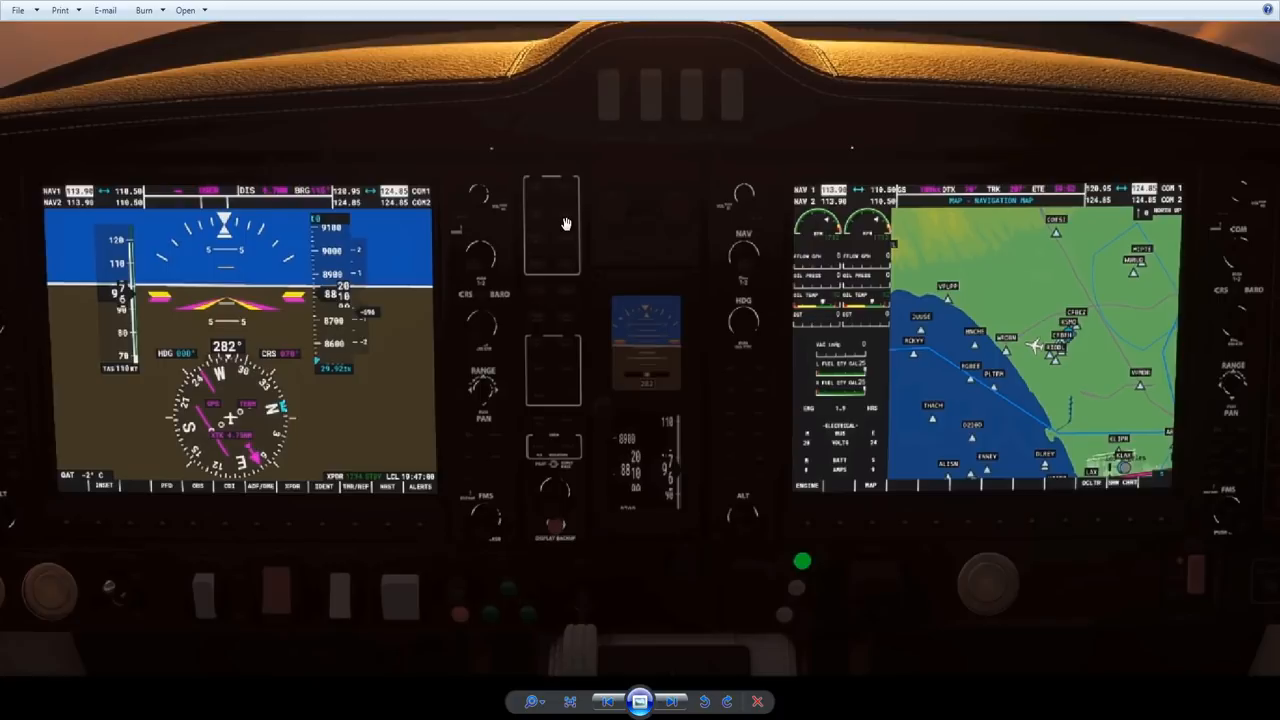
{"action": "mouse_move", "coordinate": [600, 216]}
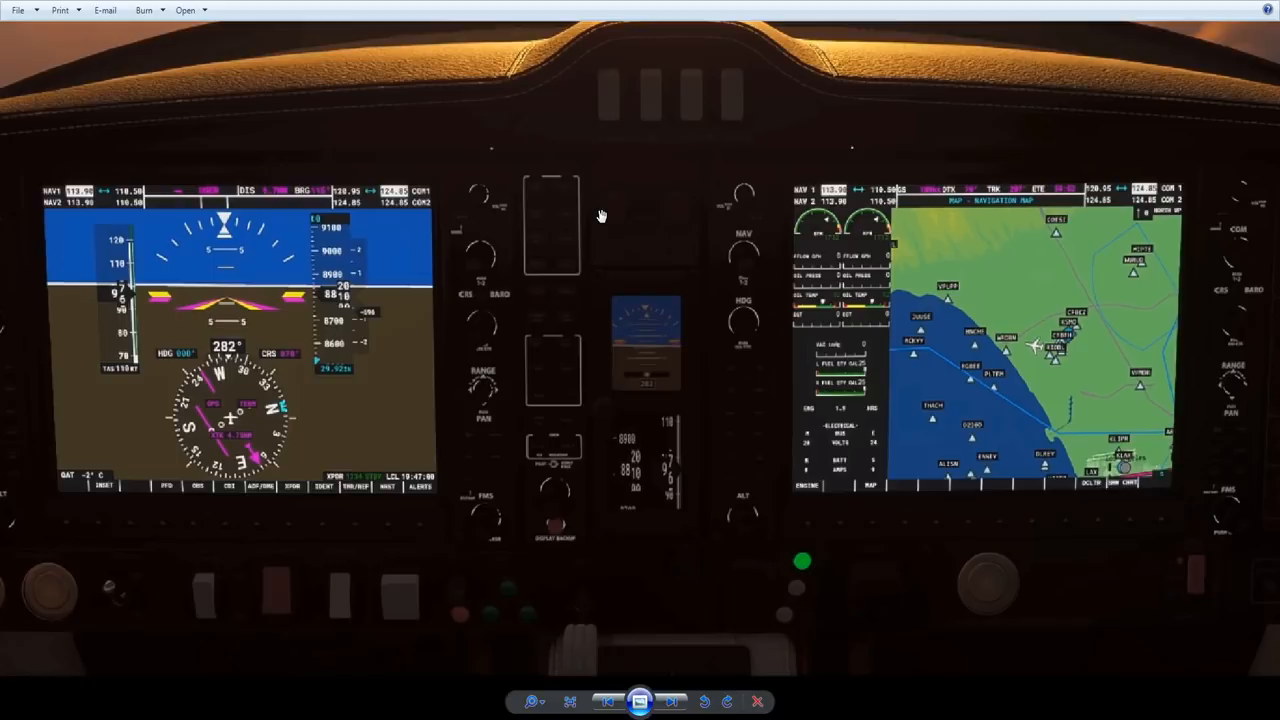
{"action": "mouse_move", "coordinate": [596, 212]}
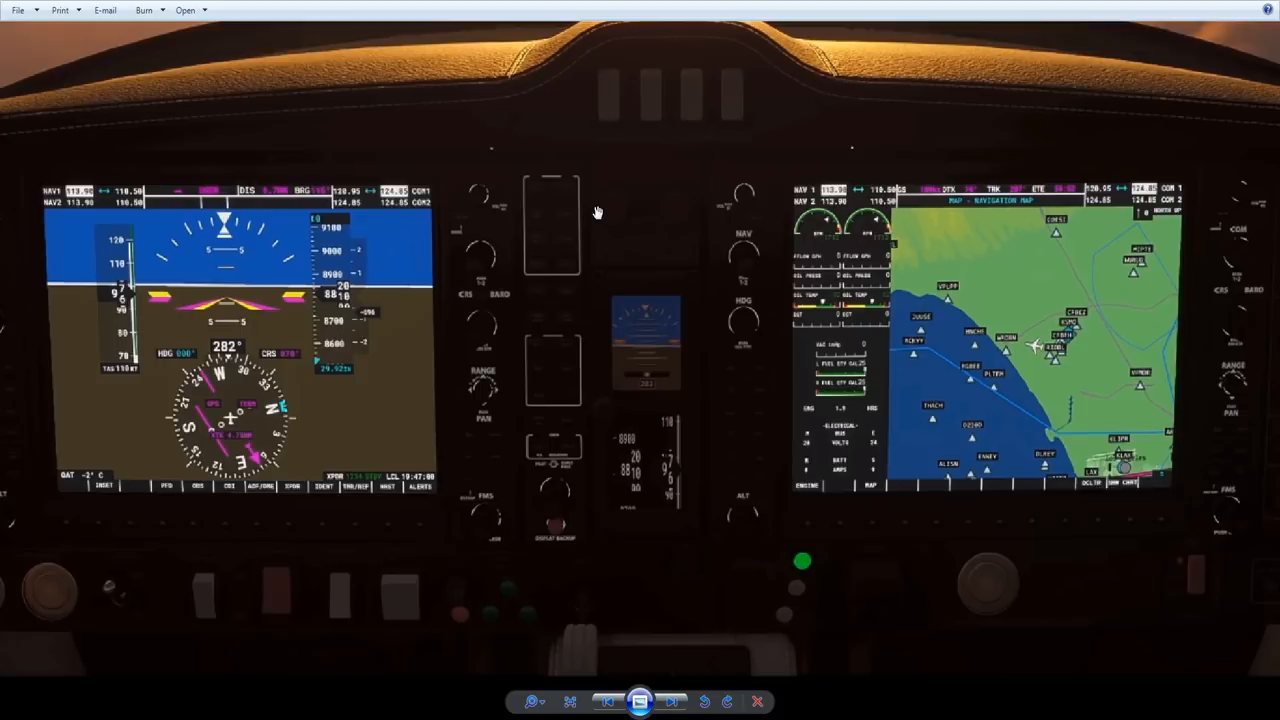
{"action": "mouse_move", "coordinate": [624, 270]}
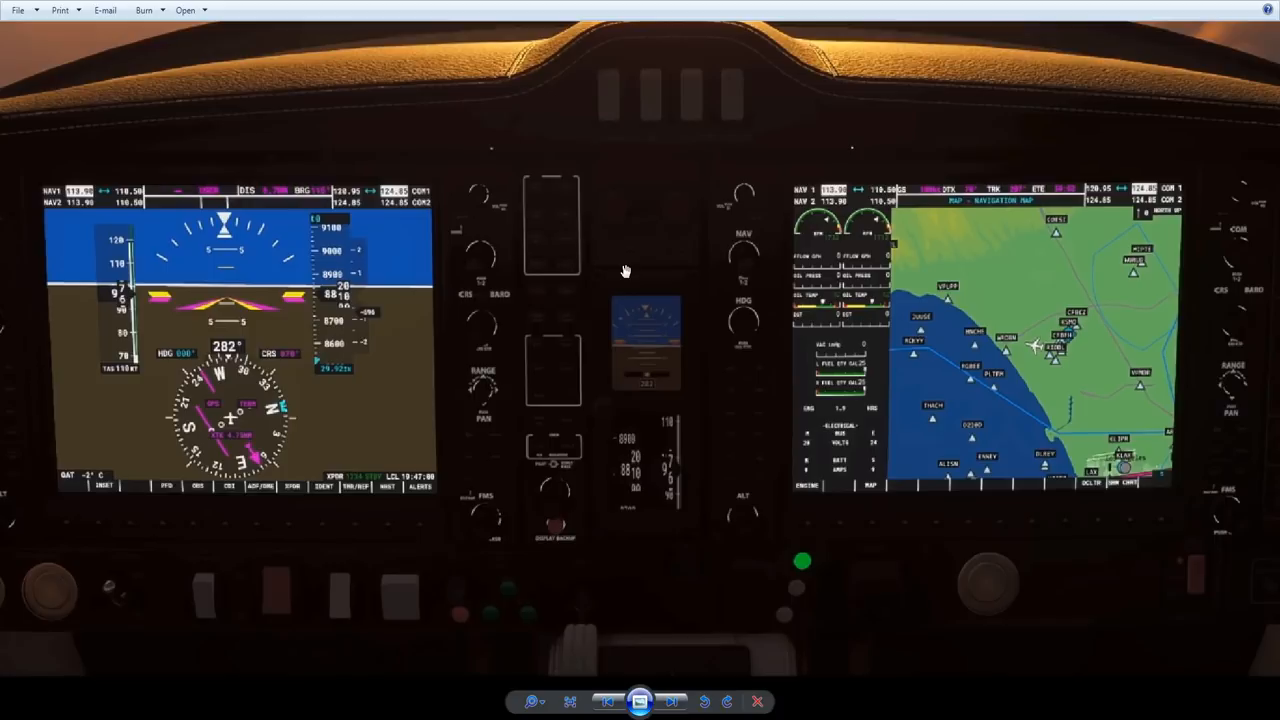
{"action": "mouse_move", "coordinate": [428, 552]}
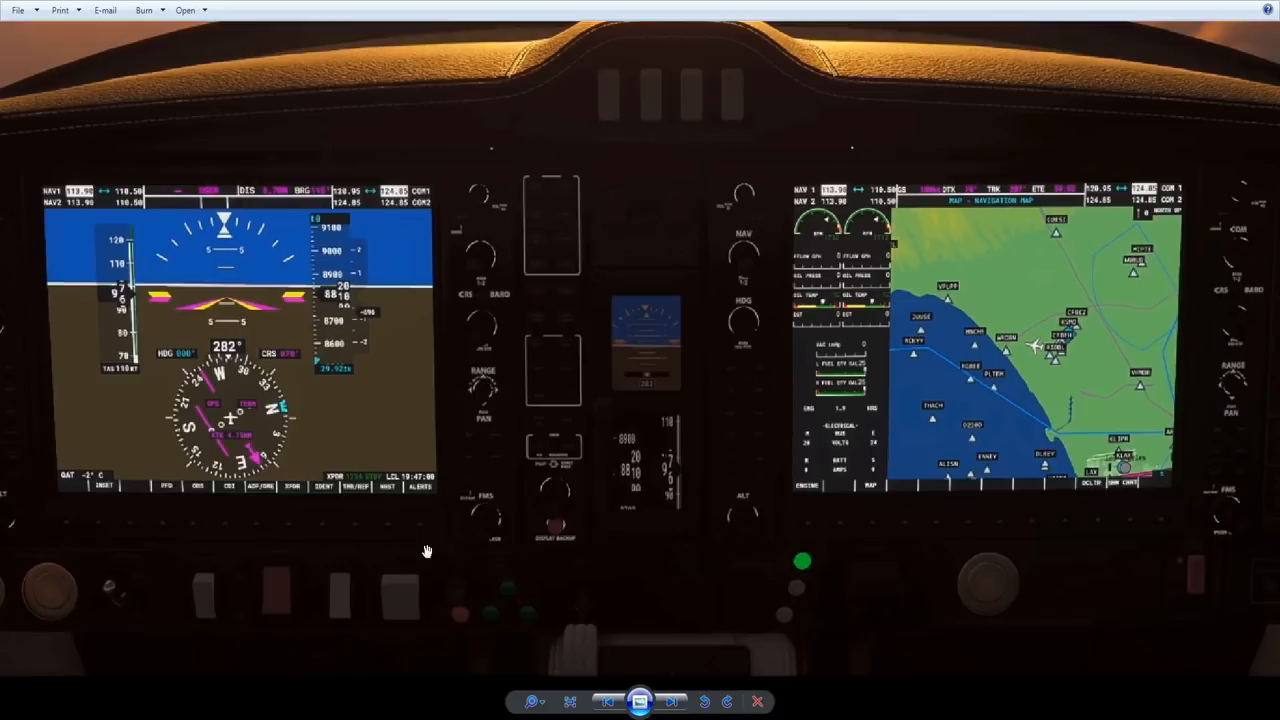
{"action": "mouse_move", "coordinate": [426, 546]}
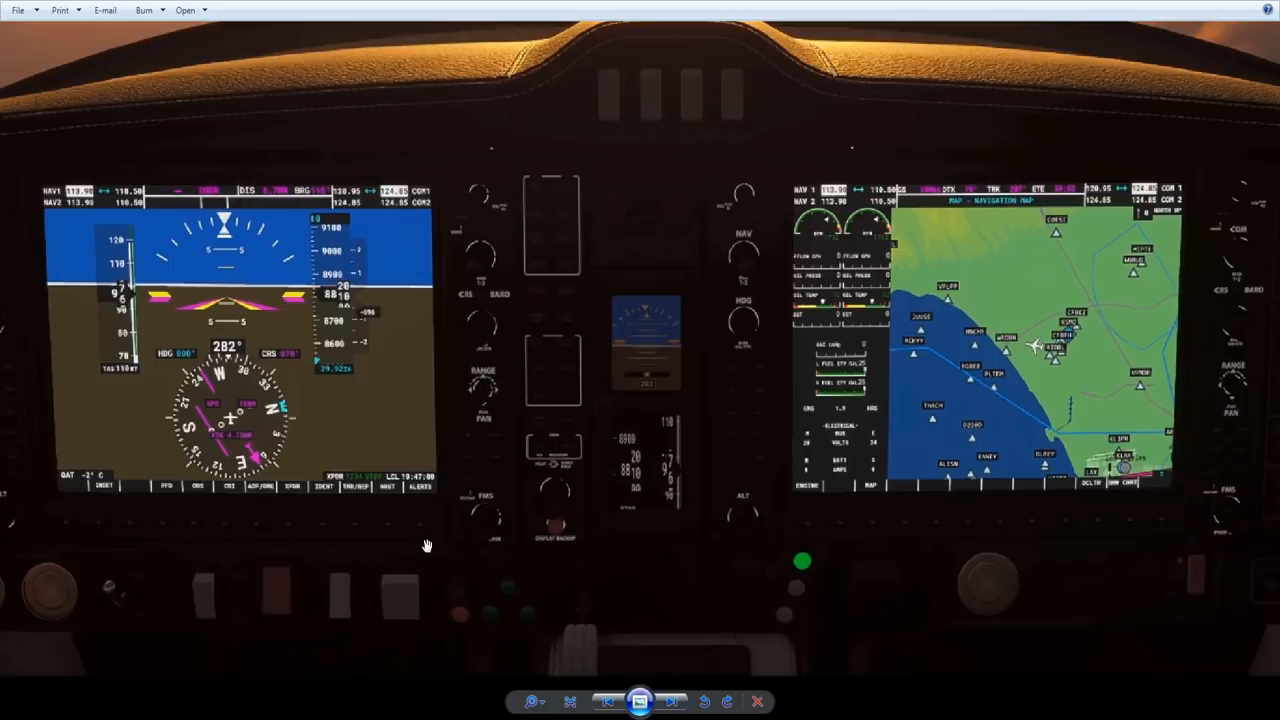
{"action": "mouse_move", "coordinate": [634, 304]}
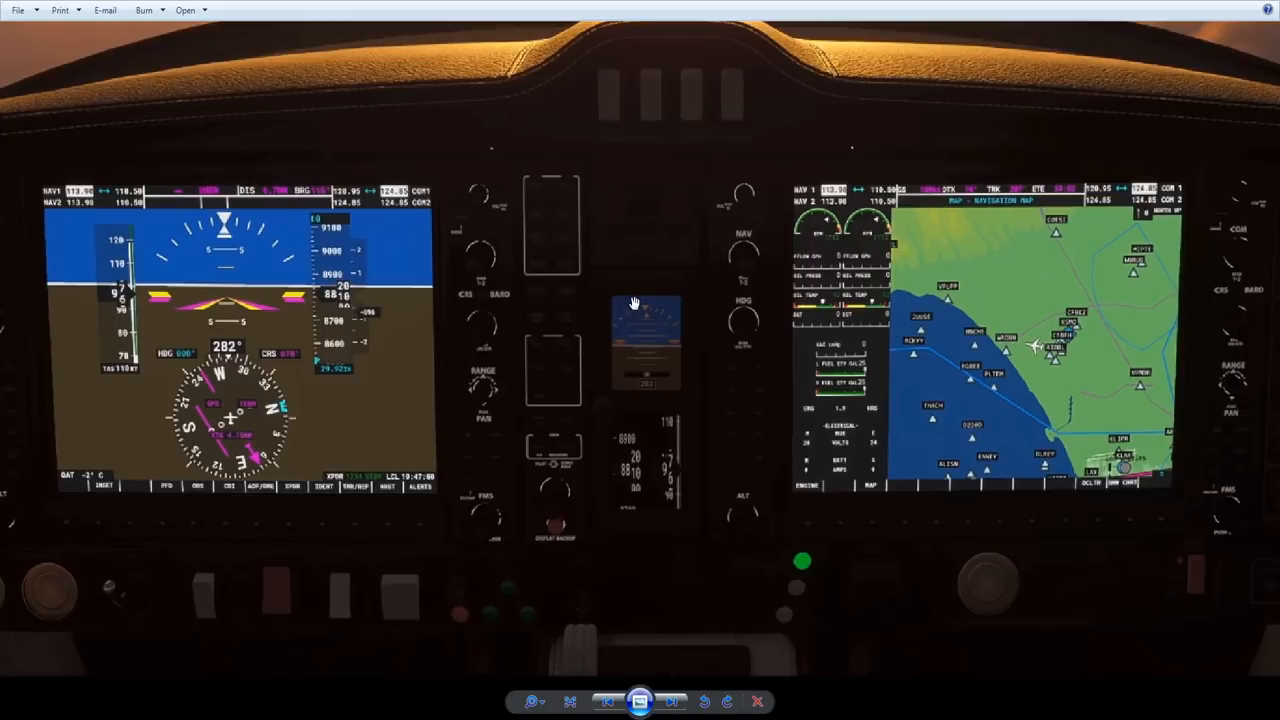
{"action": "mouse_move", "coordinate": [378, 488]}
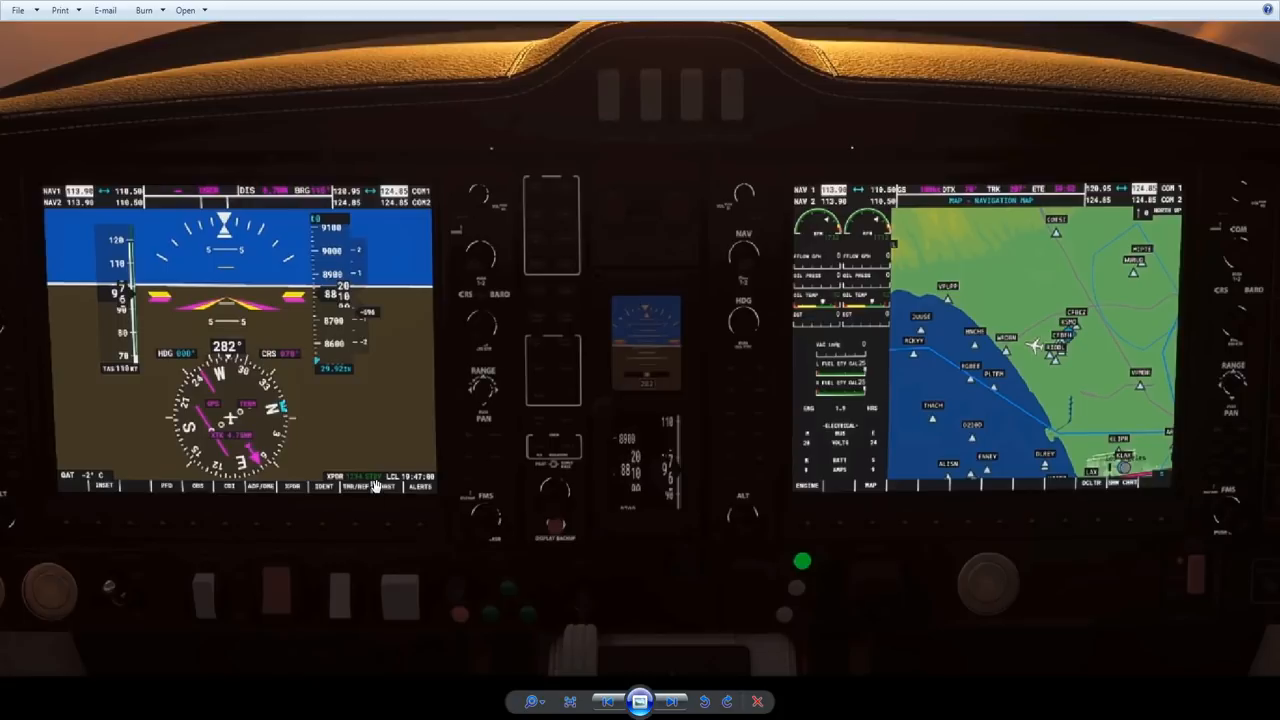
{"action": "mouse_move", "coordinate": [376, 496]}
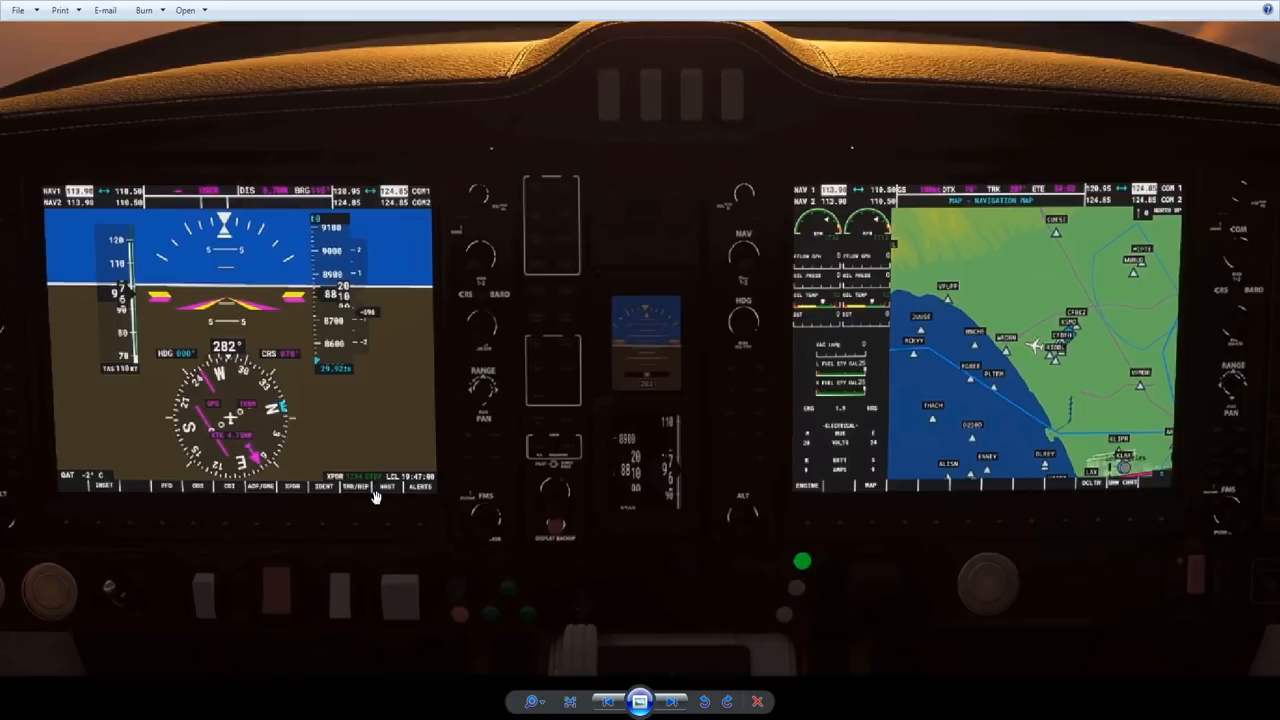
{"action": "mouse_move", "coordinate": [612, 344]}
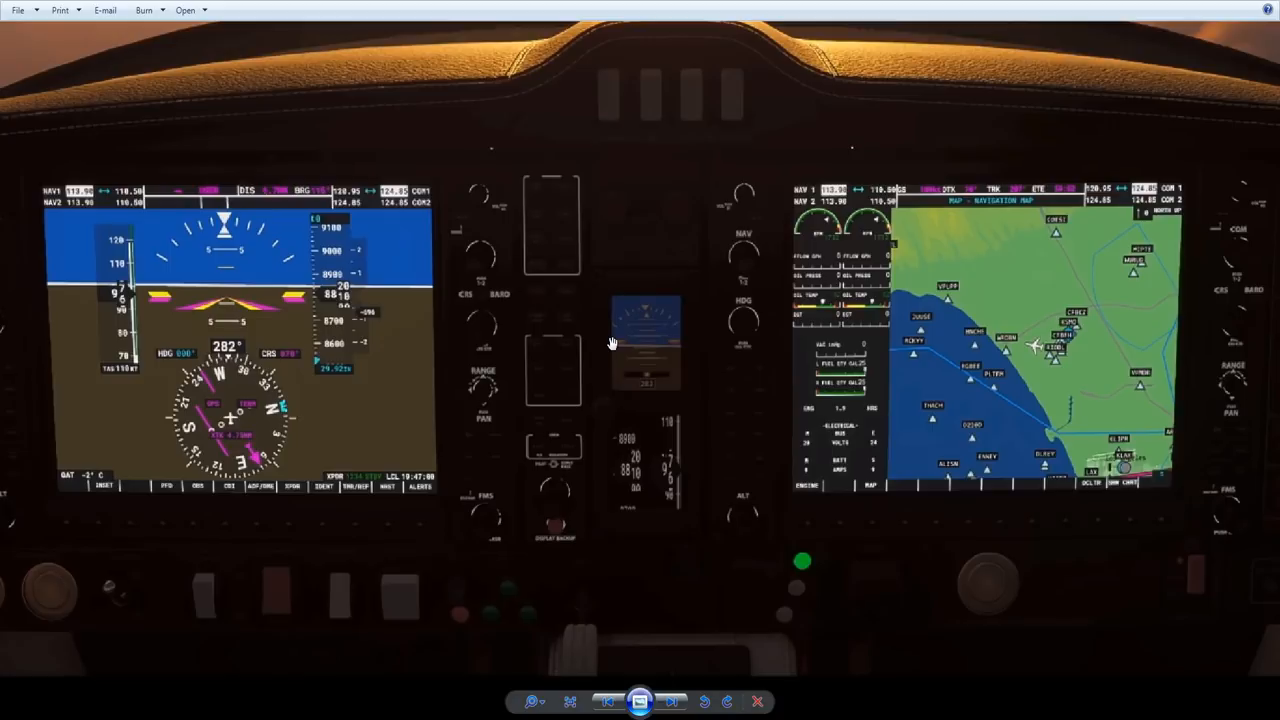
{"action": "mouse_move", "coordinate": [604, 336]}
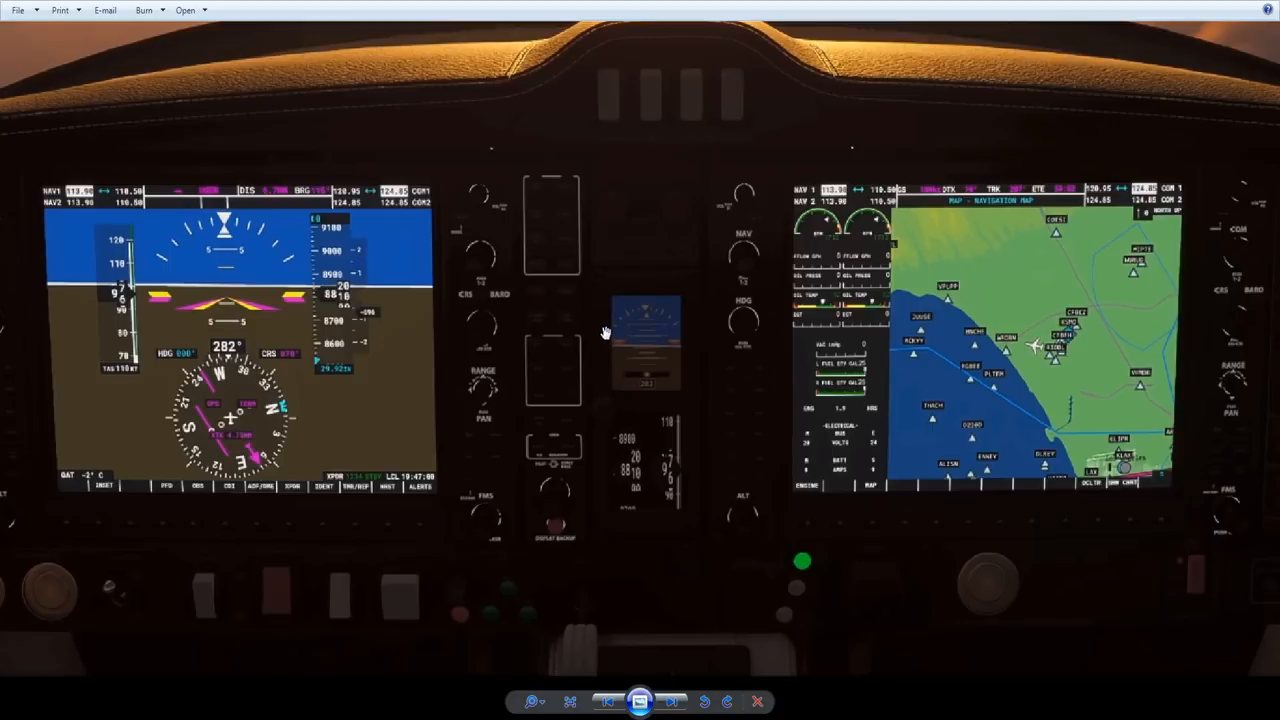
{"action": "mouse_move", "coordinate": [168, 384]}
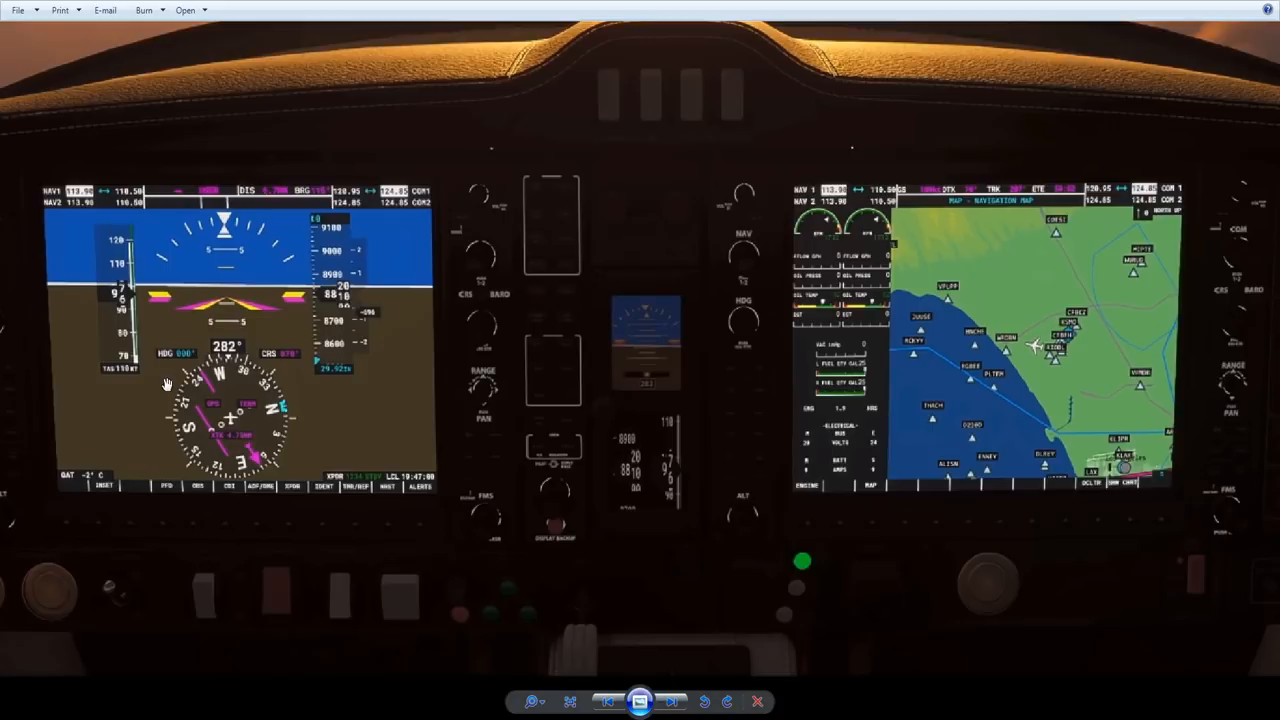
{"action": "mouse_move", "coordinate": [280, 640]}
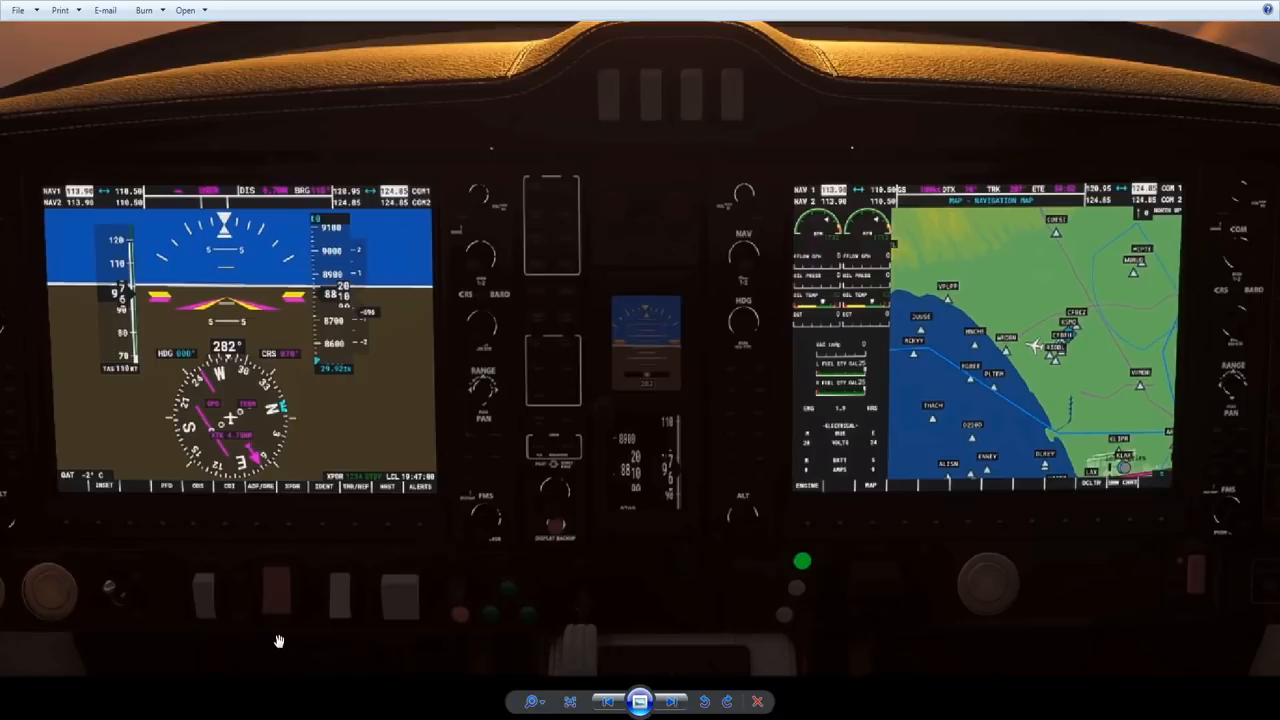
{"action": "mouse_move", "coordinate": [238, 500]}
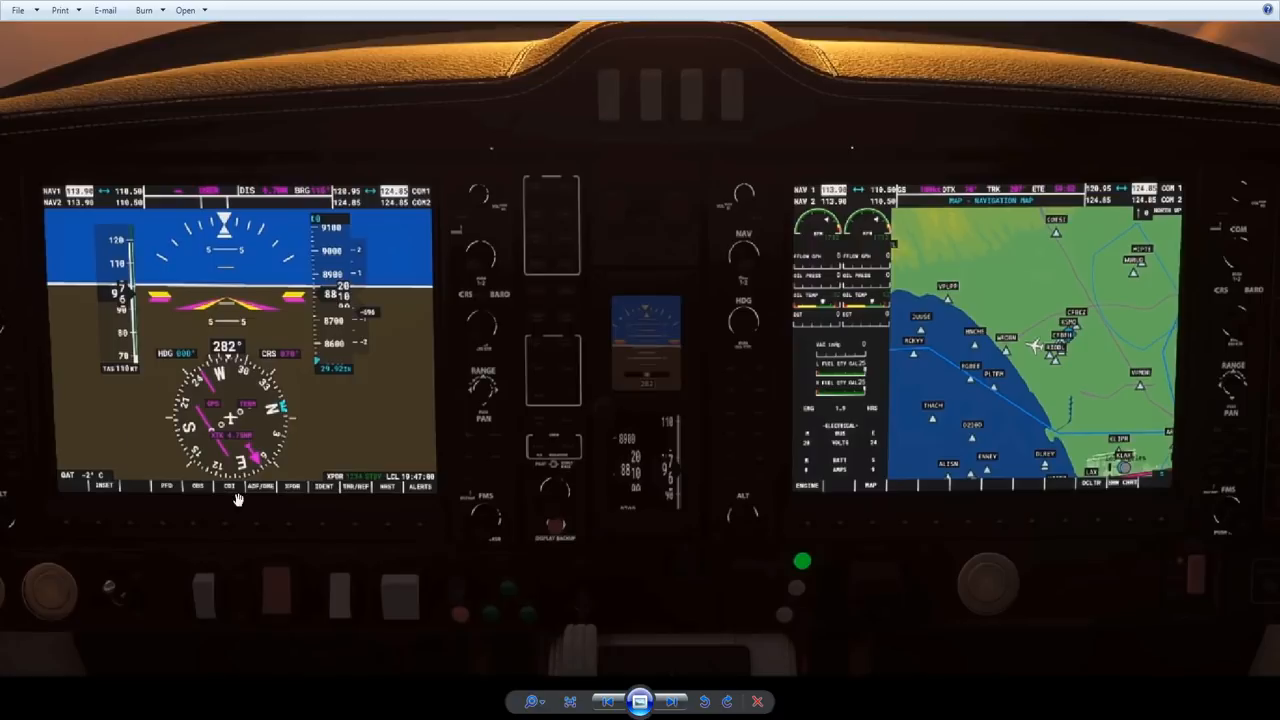
{"action": "mouse_move", "coordinate": [168, 524]}
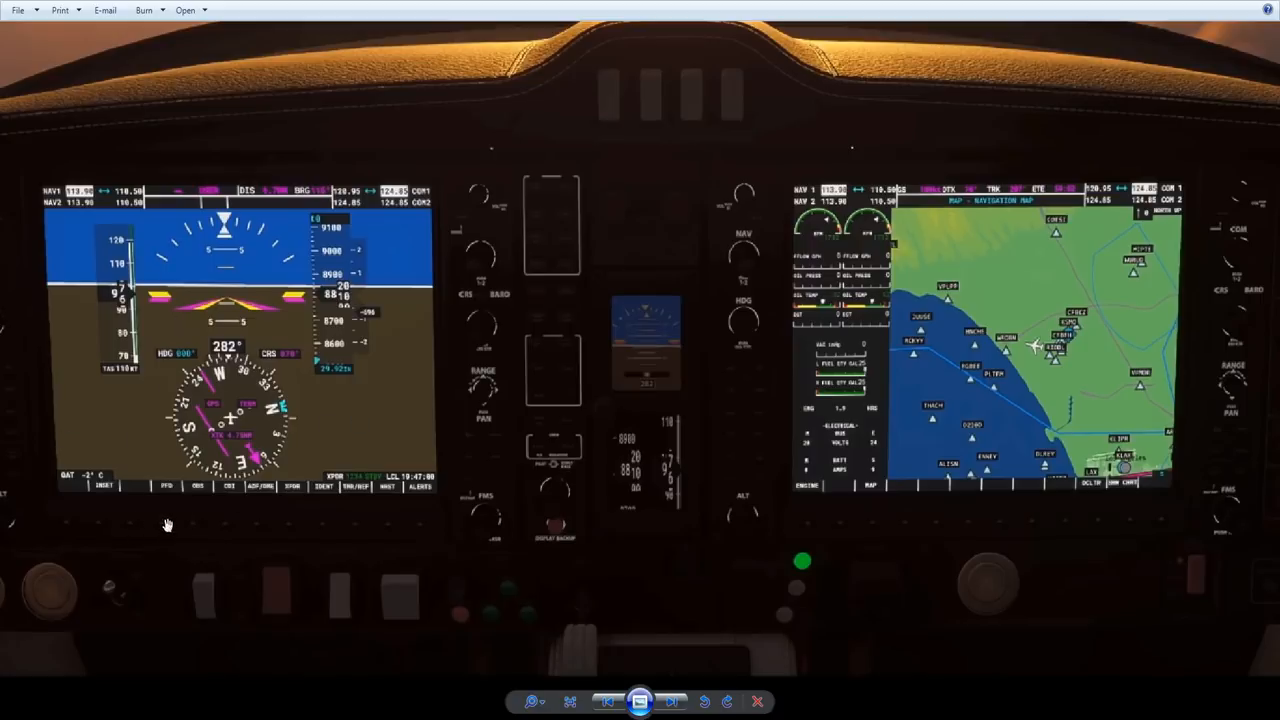
{"action": "mouse_move", "coordinate": [230, 536]}
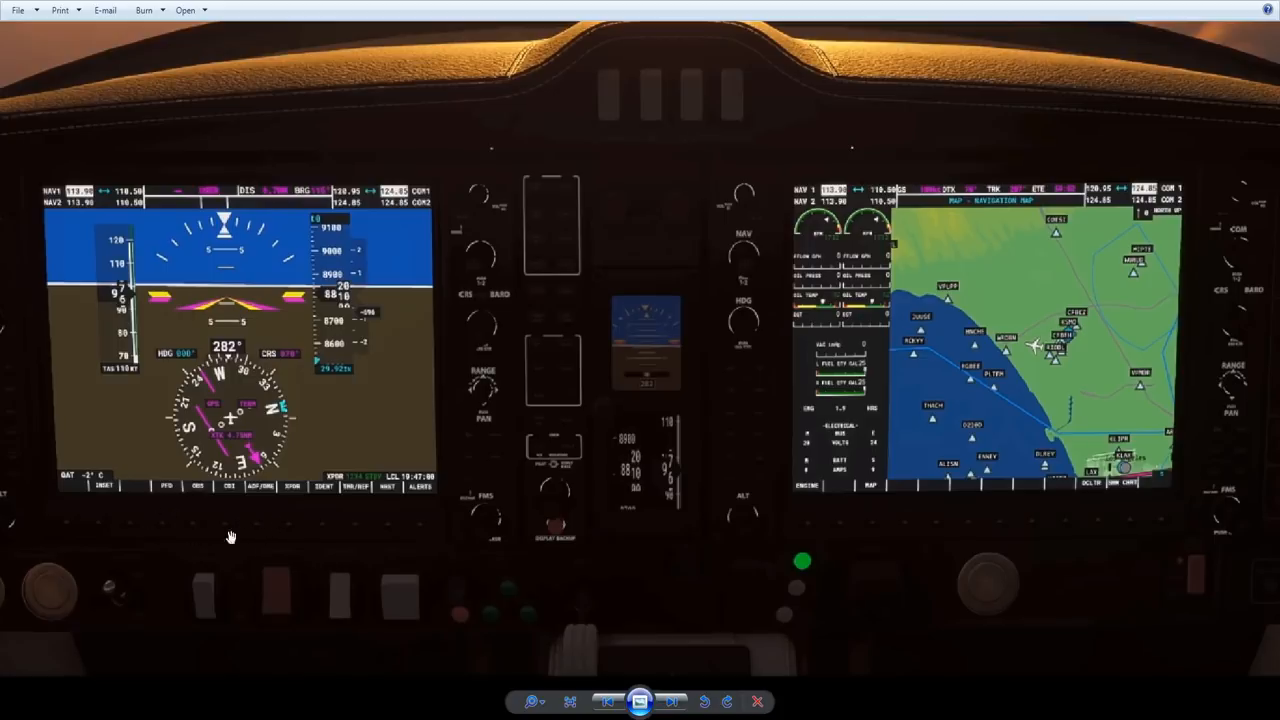
{"action": "mouse_move", "coordinate": [168, 476]}
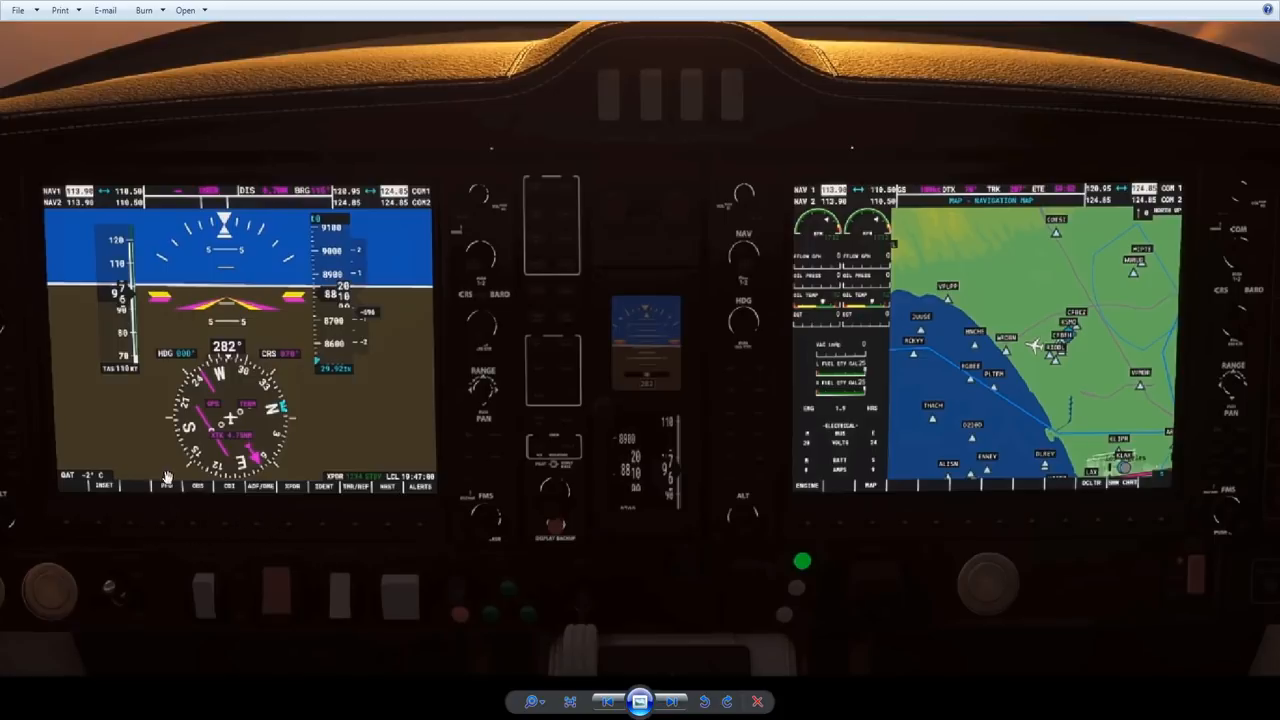
{"action": "mouse_move", "coordinate": [418, 468]}
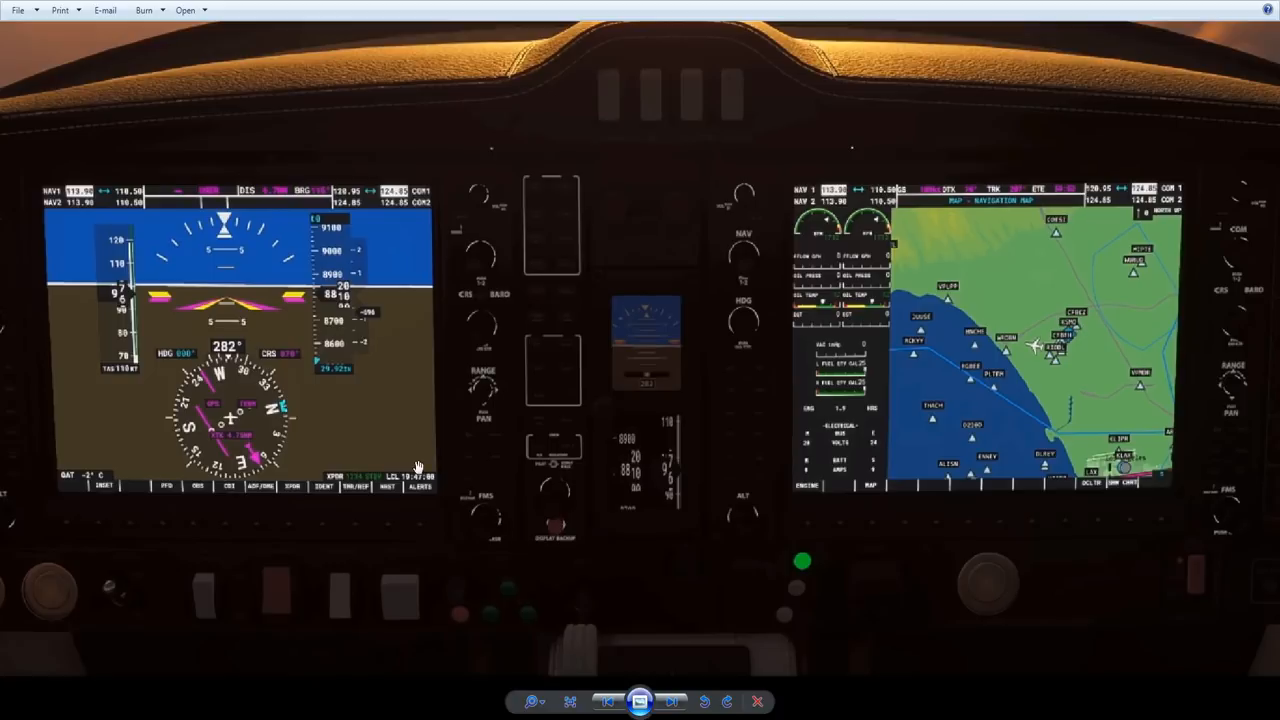
{"action": "mouse_move", "coordinate": [328, 324]}
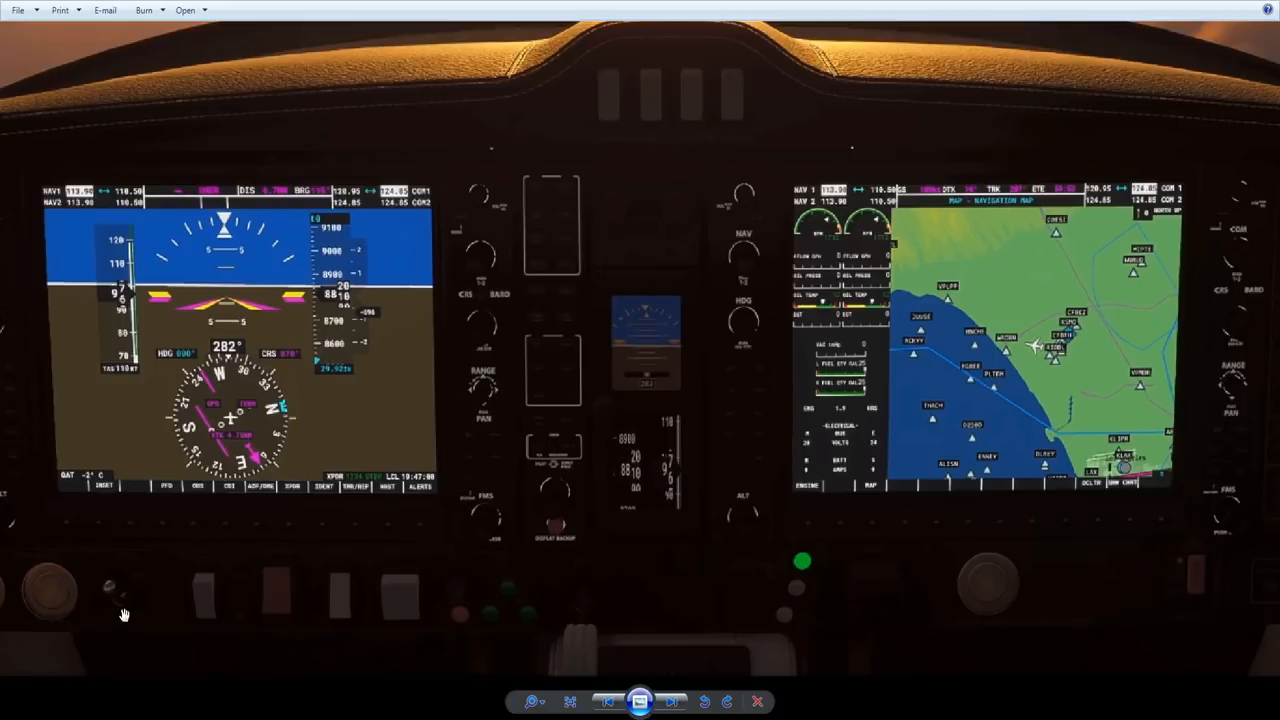
{"action": "mouse_move", "coordinate": [380, 508]}
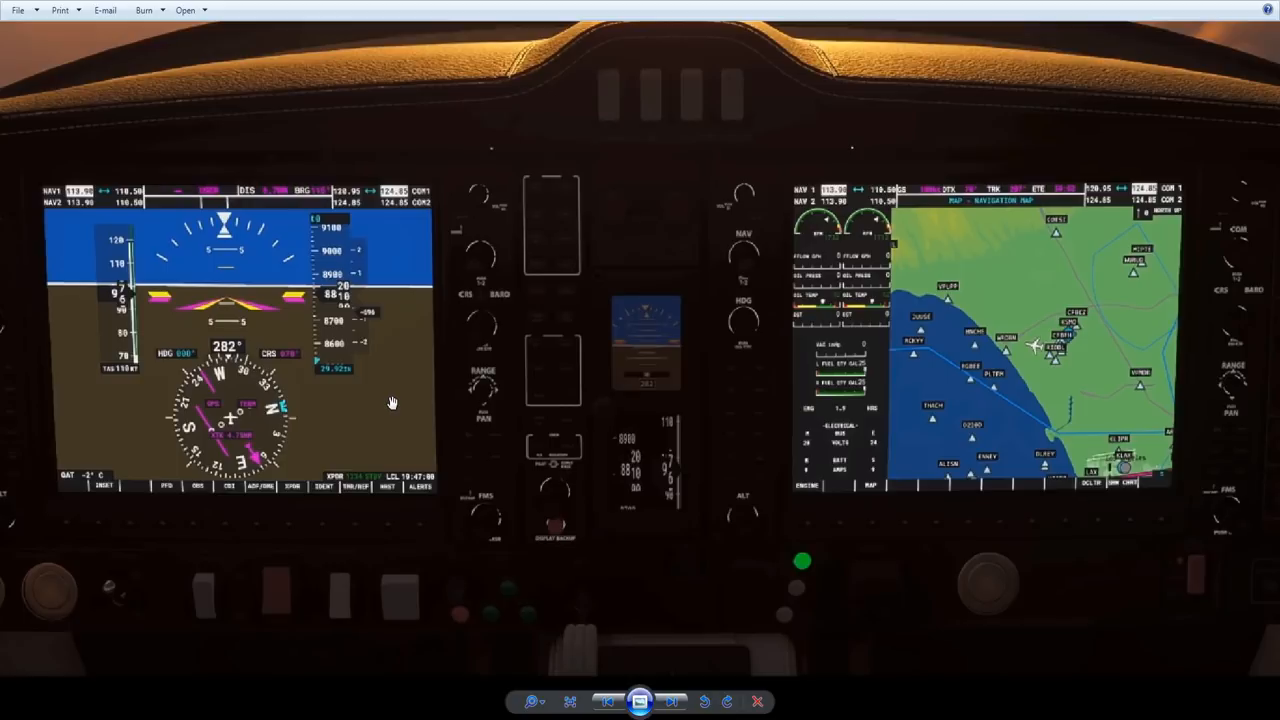
{"action": "mouse_move", "coordinate": [628, 432]}
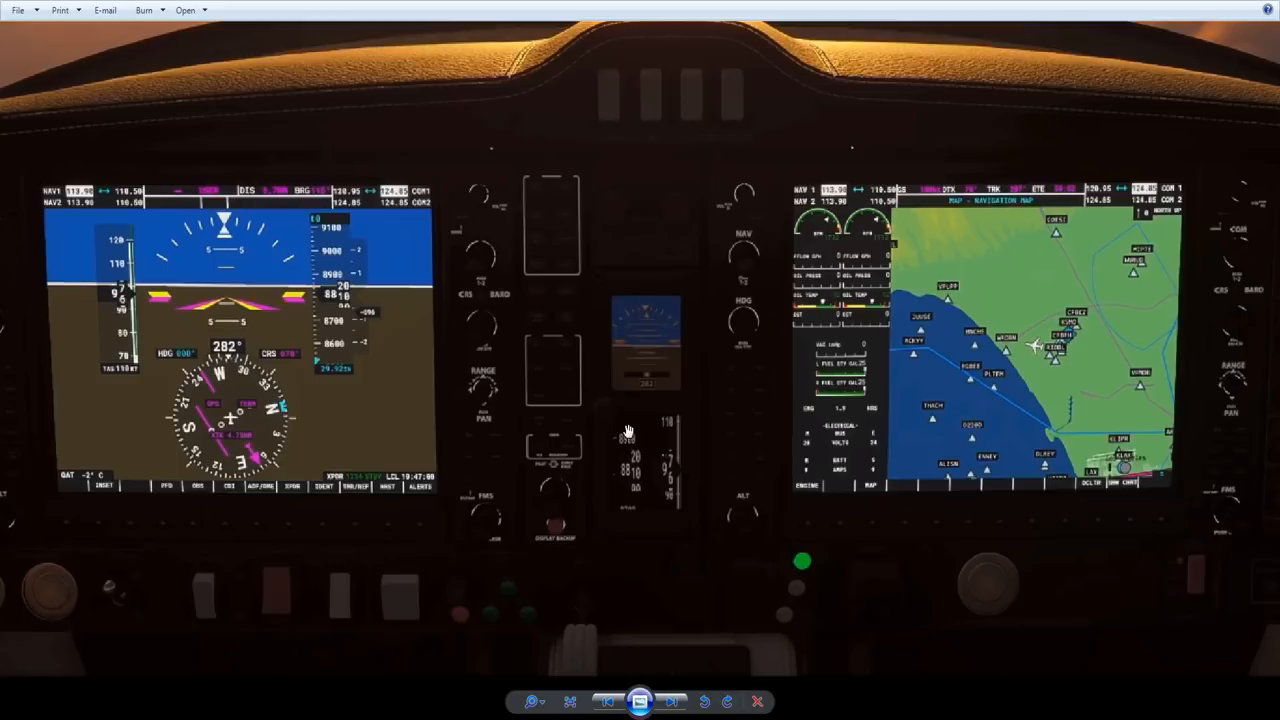
{"action": "mouse_move", "coordinate": [618, 448]}
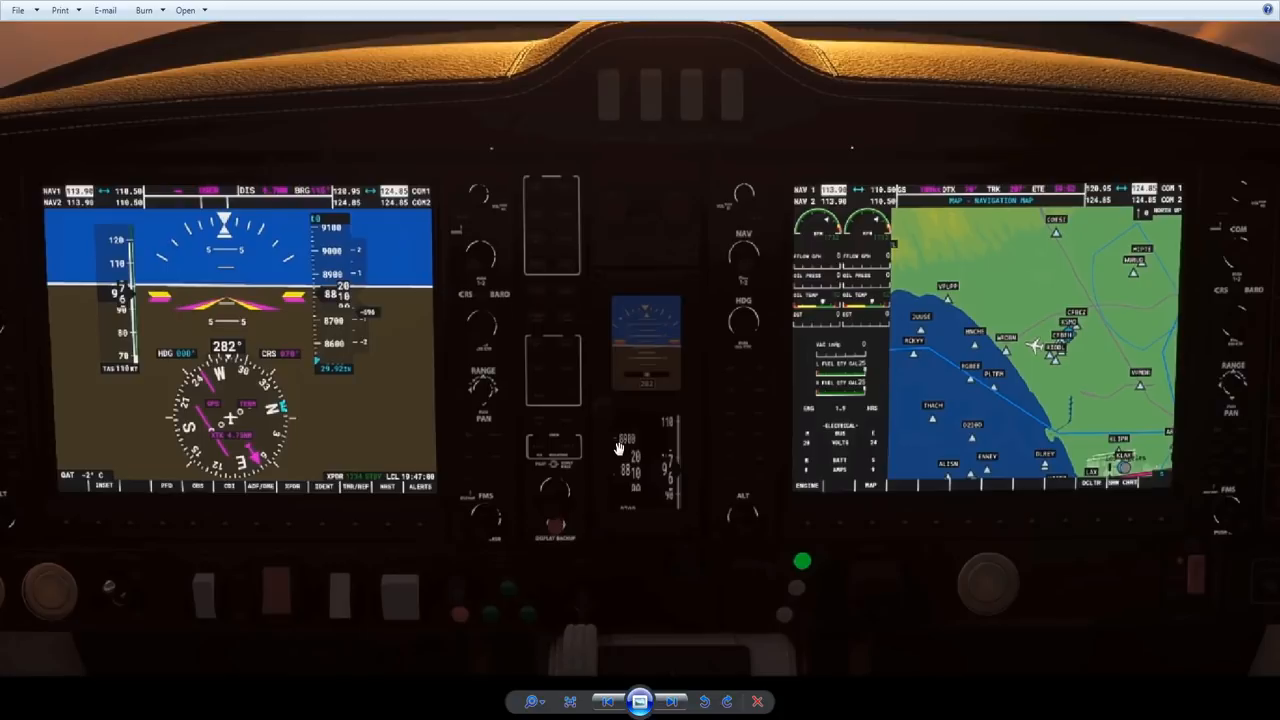
{"action": "mouse_move", "coordinate": [618, 442]}
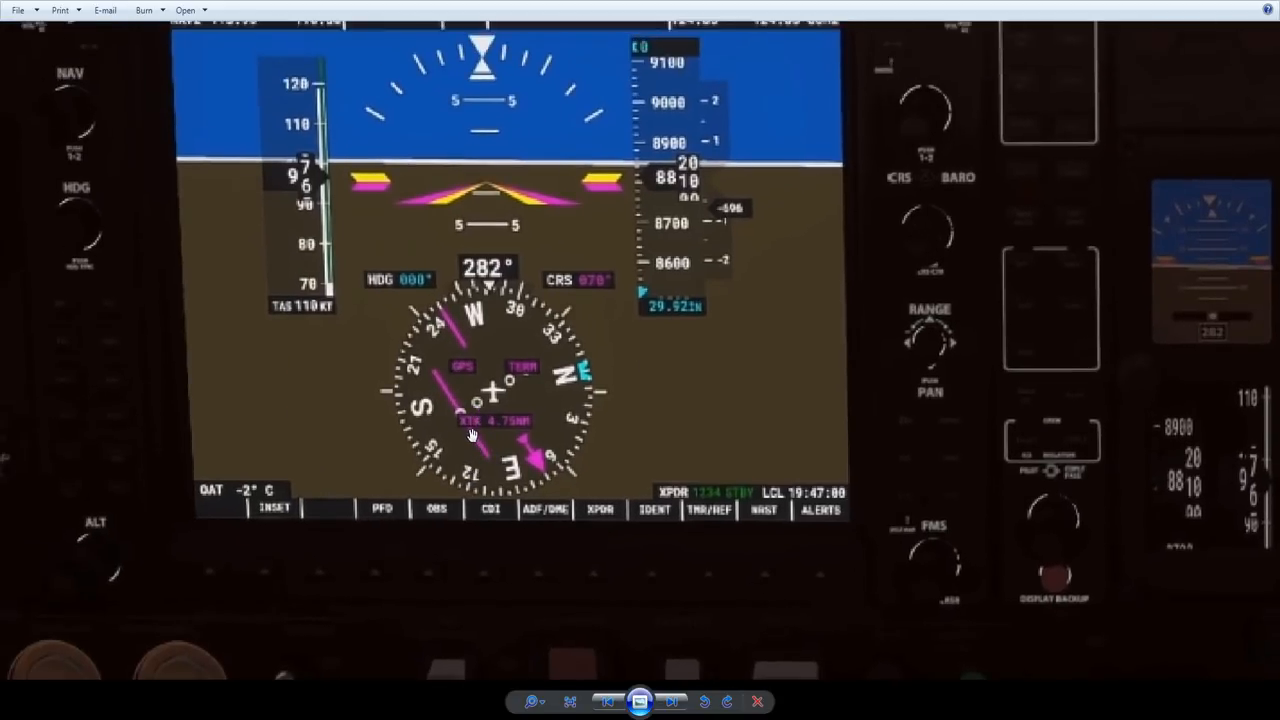
{"action": "mouse_move", "coordinate": [440, 330]}
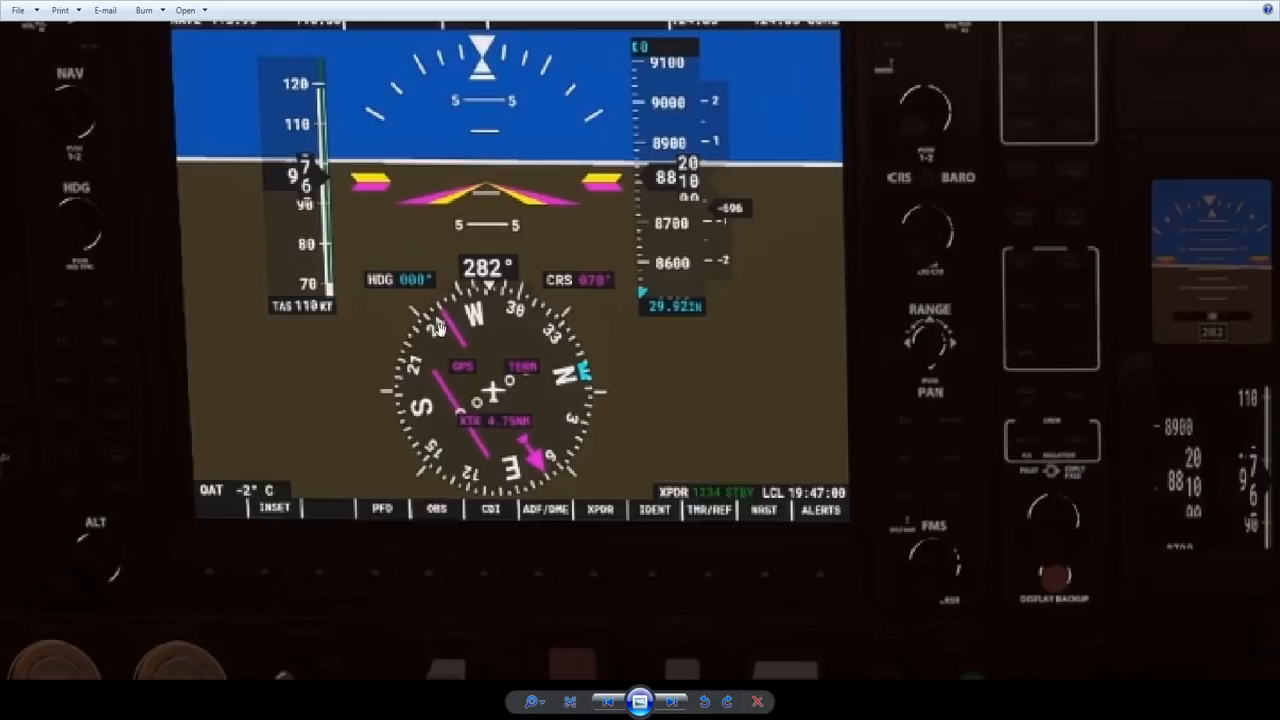
{"action": "mouse_move", "coordinate": [396, 296]}
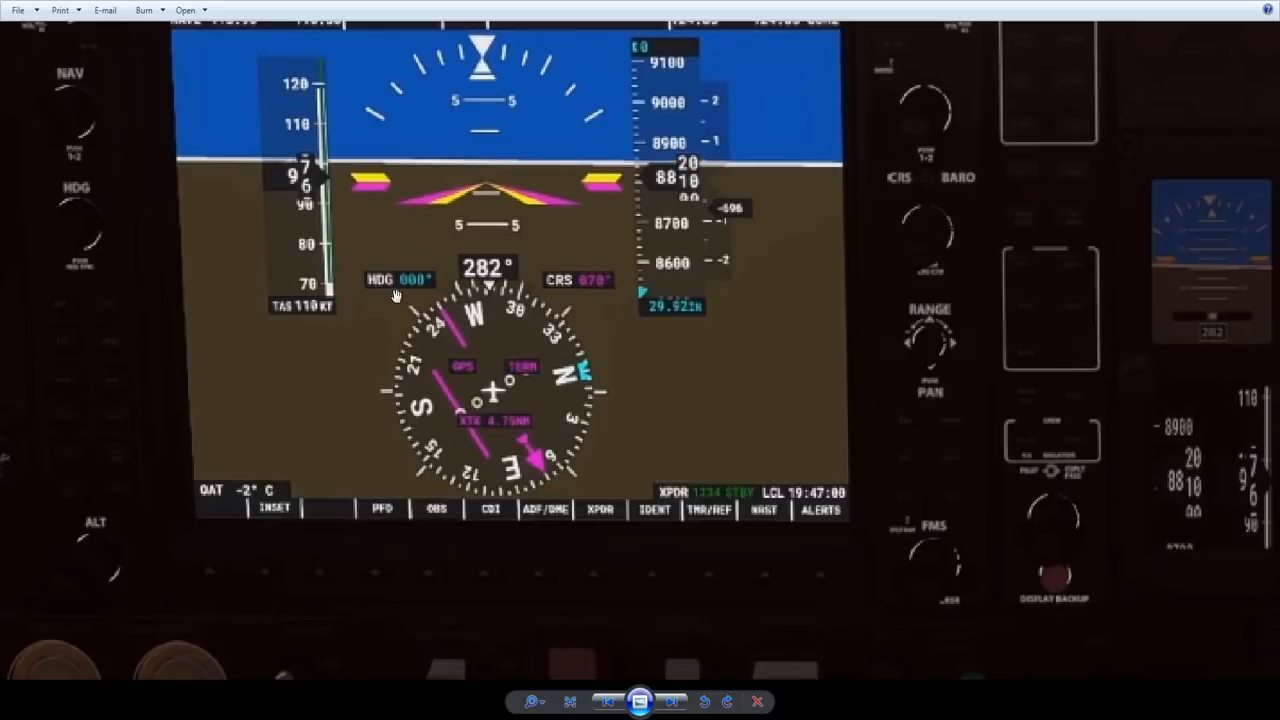
{"action": "mouse_move", "coordinate": [496, 324]}
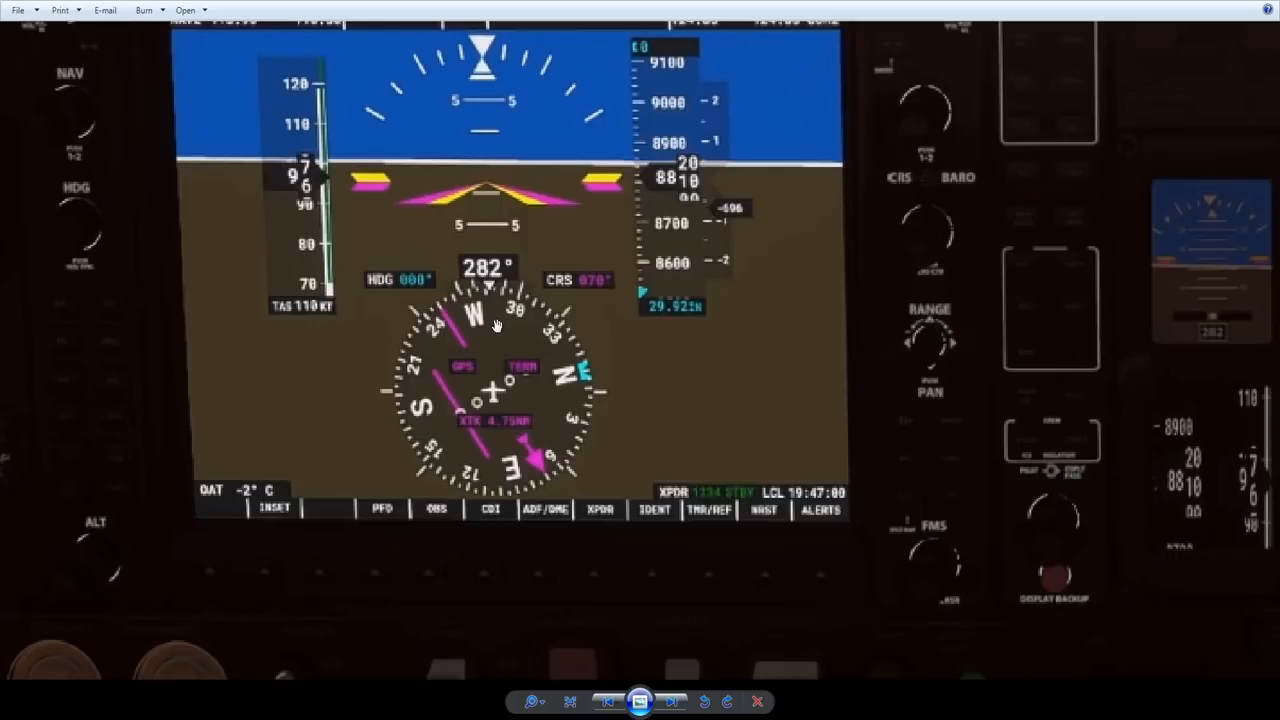
{"action": "mouse_move", "coordinate": [494, 318]}
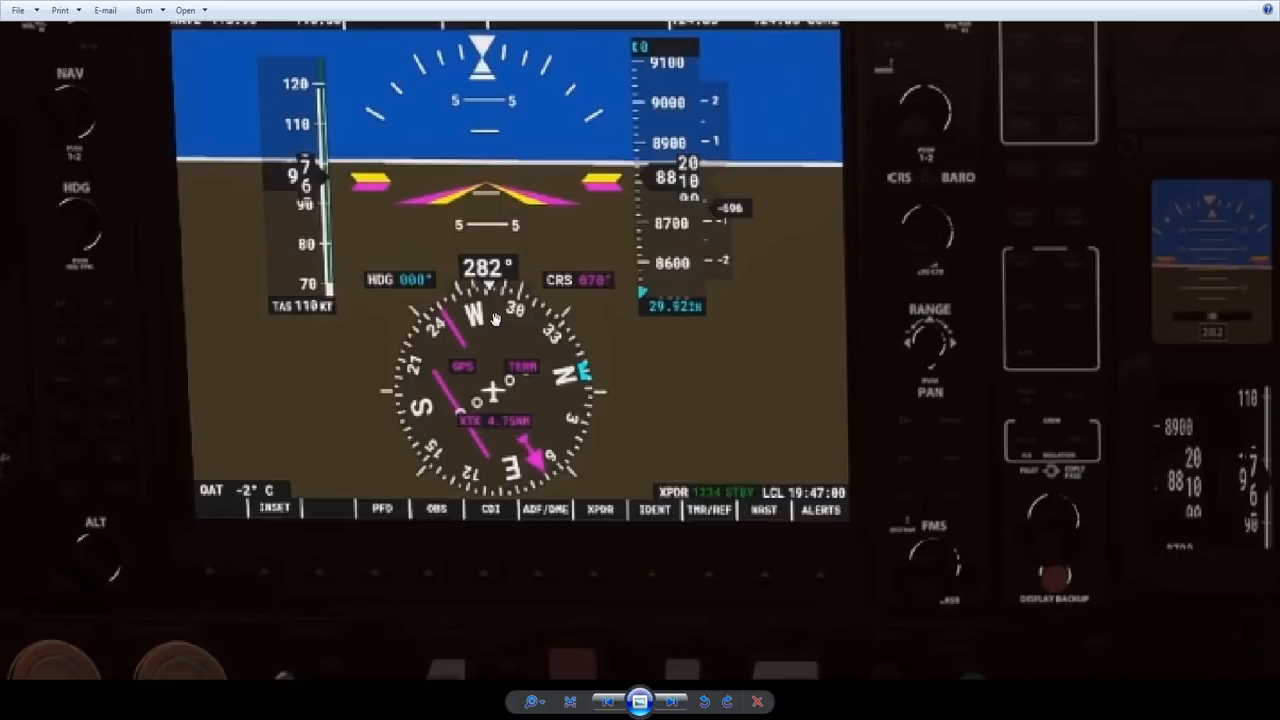
{"action": "mouse_move", "coordinate": [508, 380]}
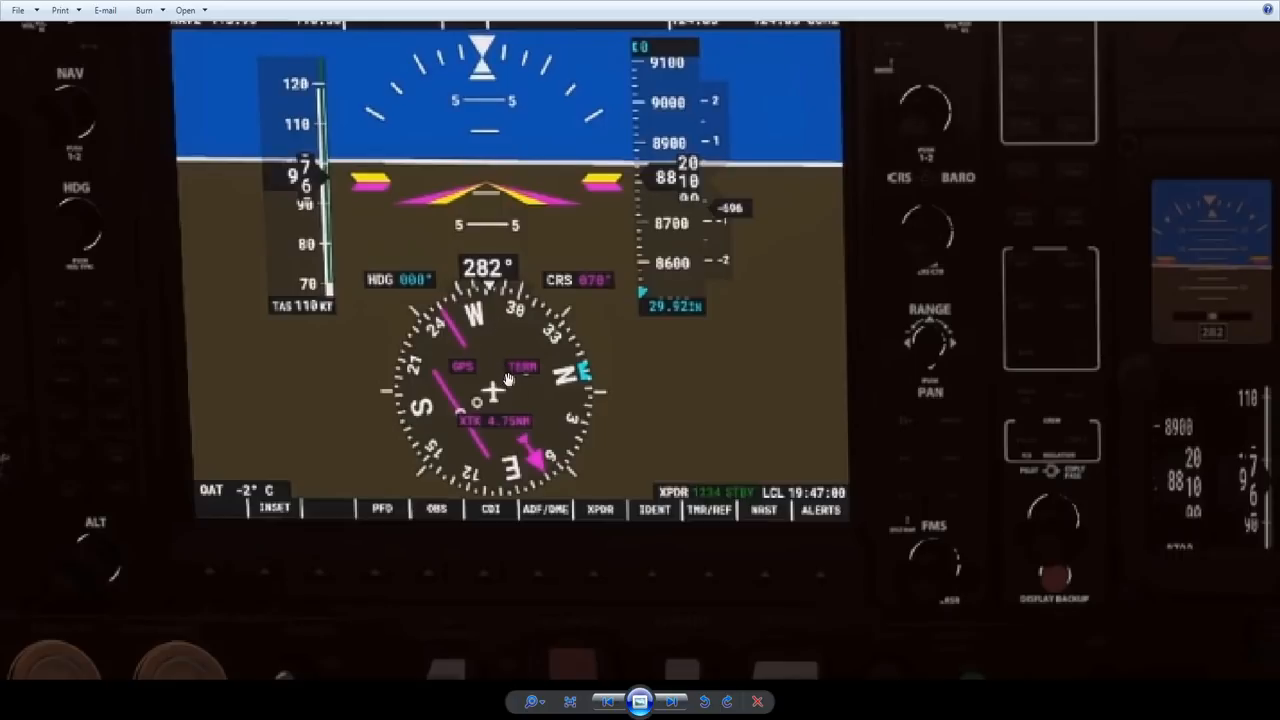
{"action": "mouse_move", "coordinate": [496, 356]}
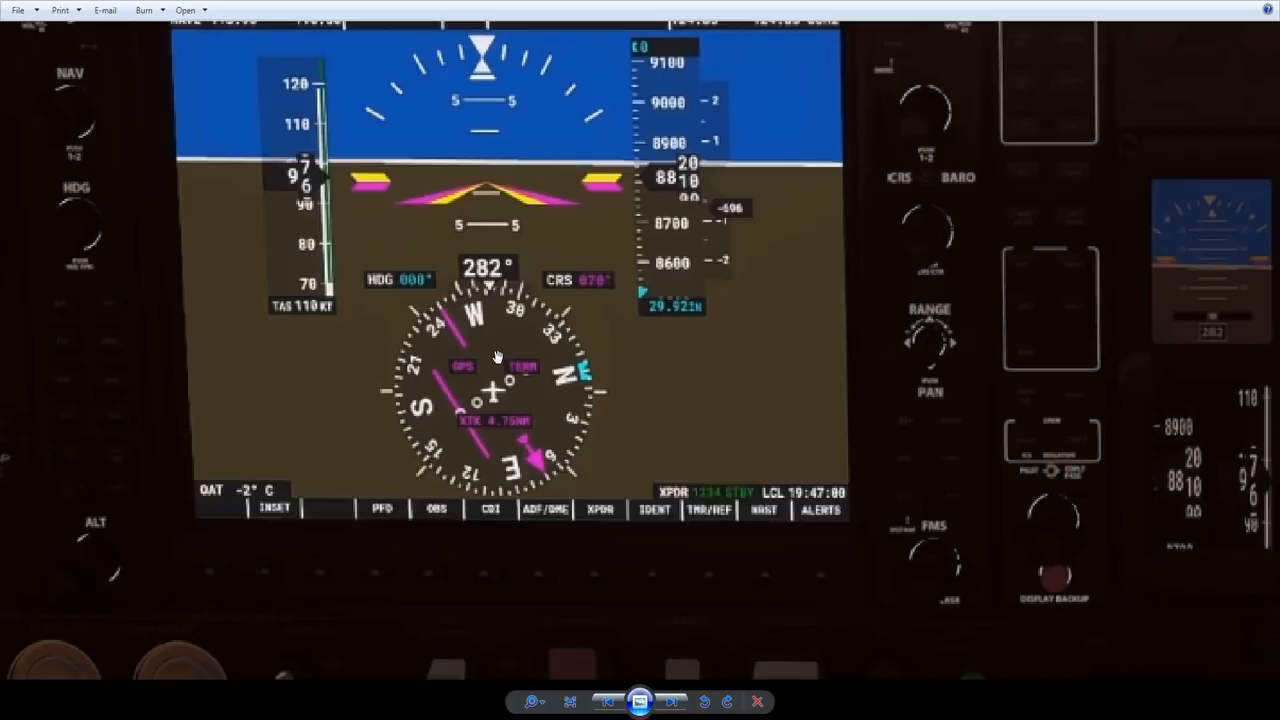
{"action": "mouse_move", "coordinate": [450, 432]}
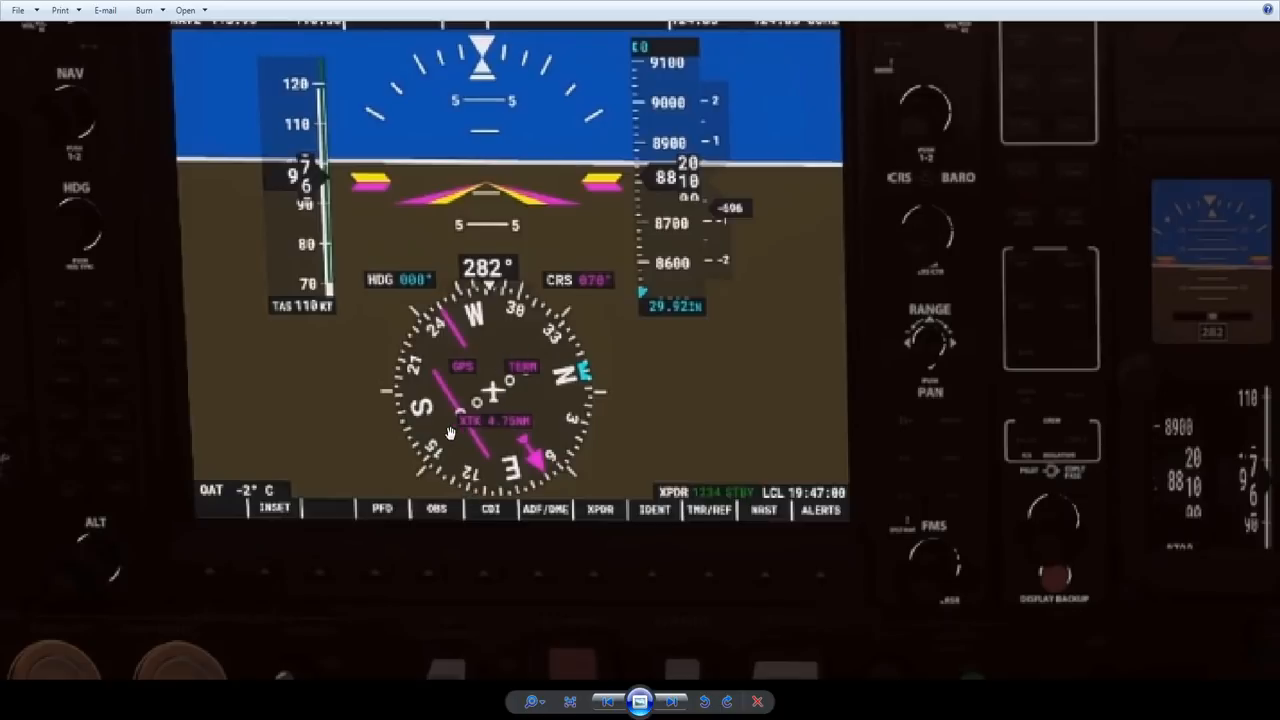
{"action": "mouse_move", "coordinate": [532, 470]}
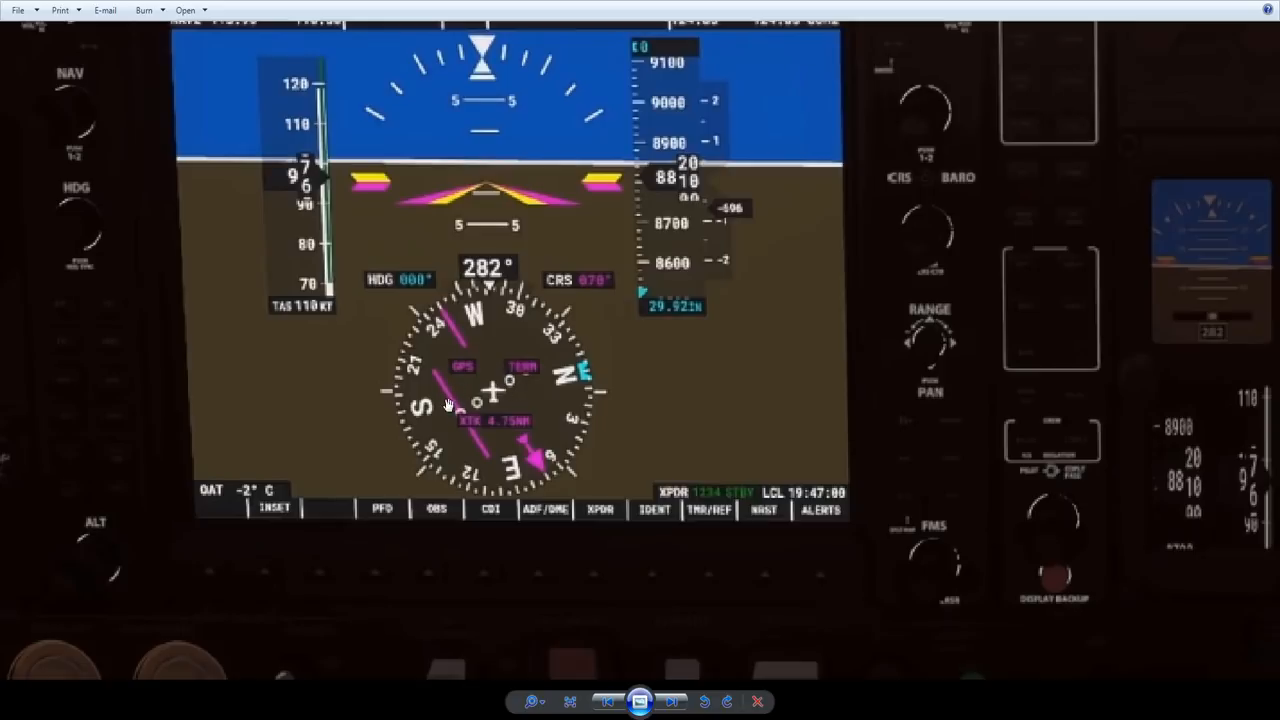
{"action": "mouse_move", "coordinate": [492, 452]}
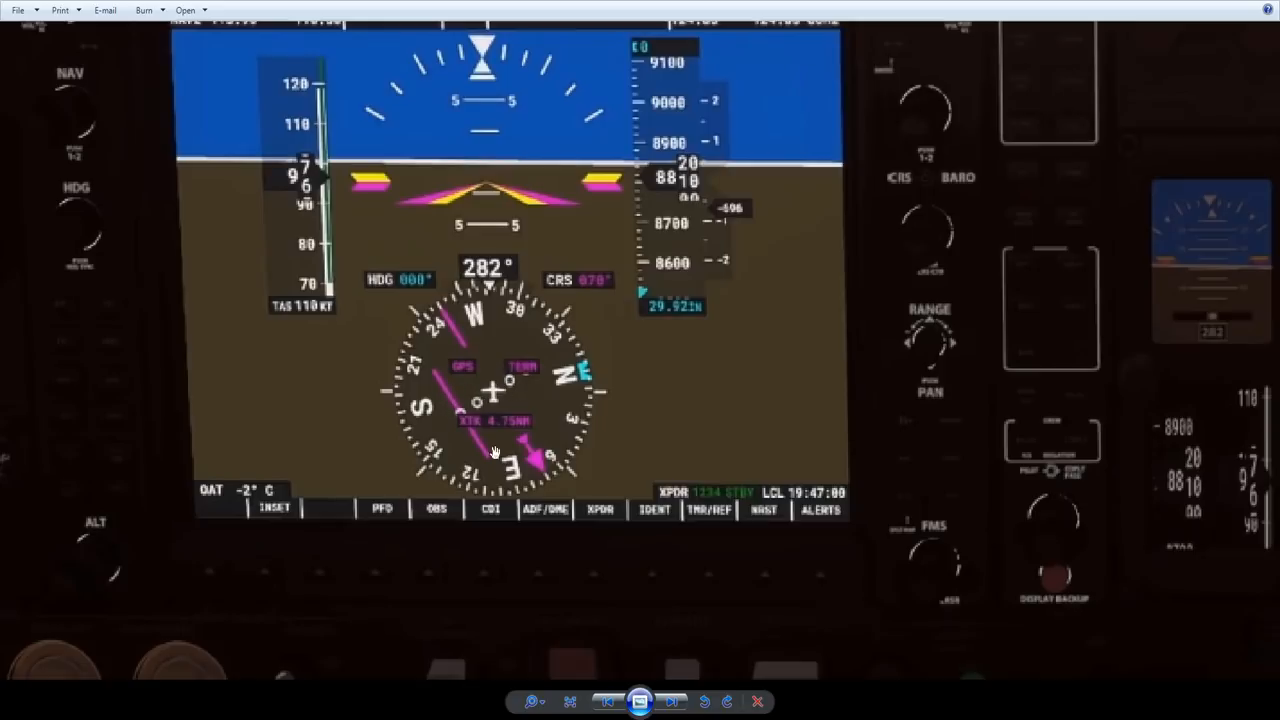
{"action": "mouse_move", "coordinate": [436, 384]}
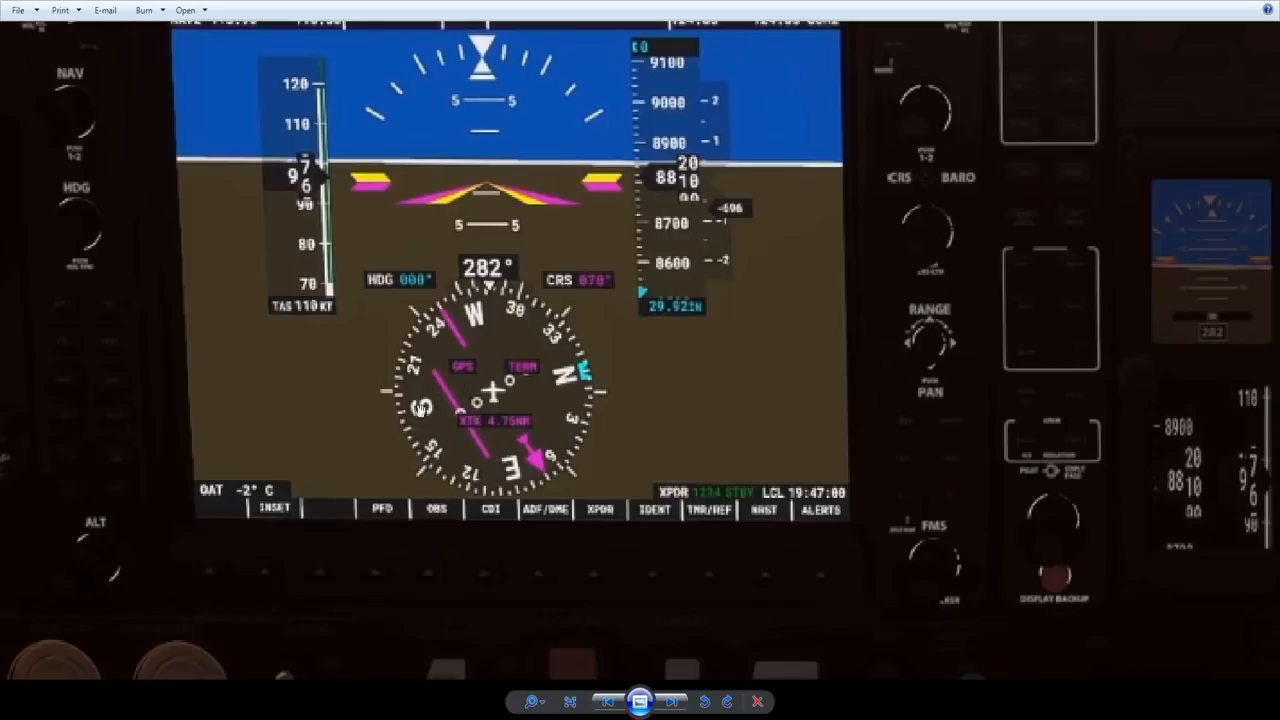
{"action": "mouse_move", "coordinate": [424, 528]}
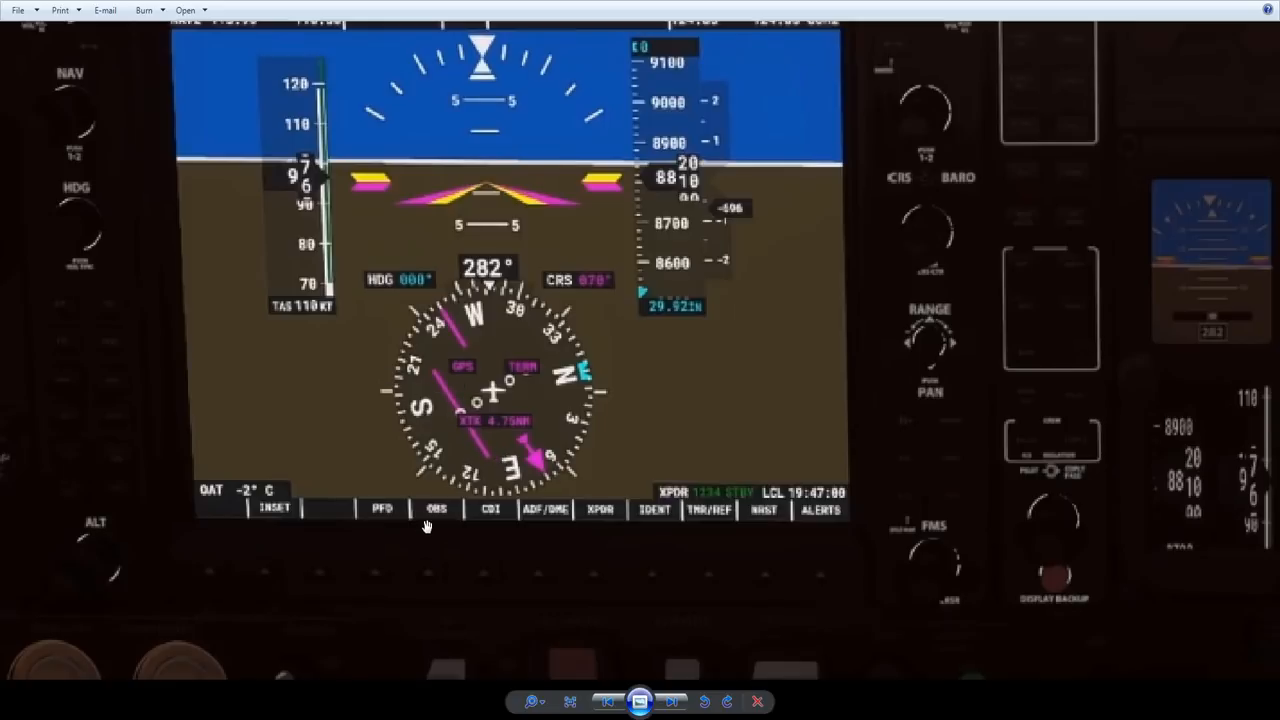
{"action": "mouse_move", "coordinate": [472, 432]}
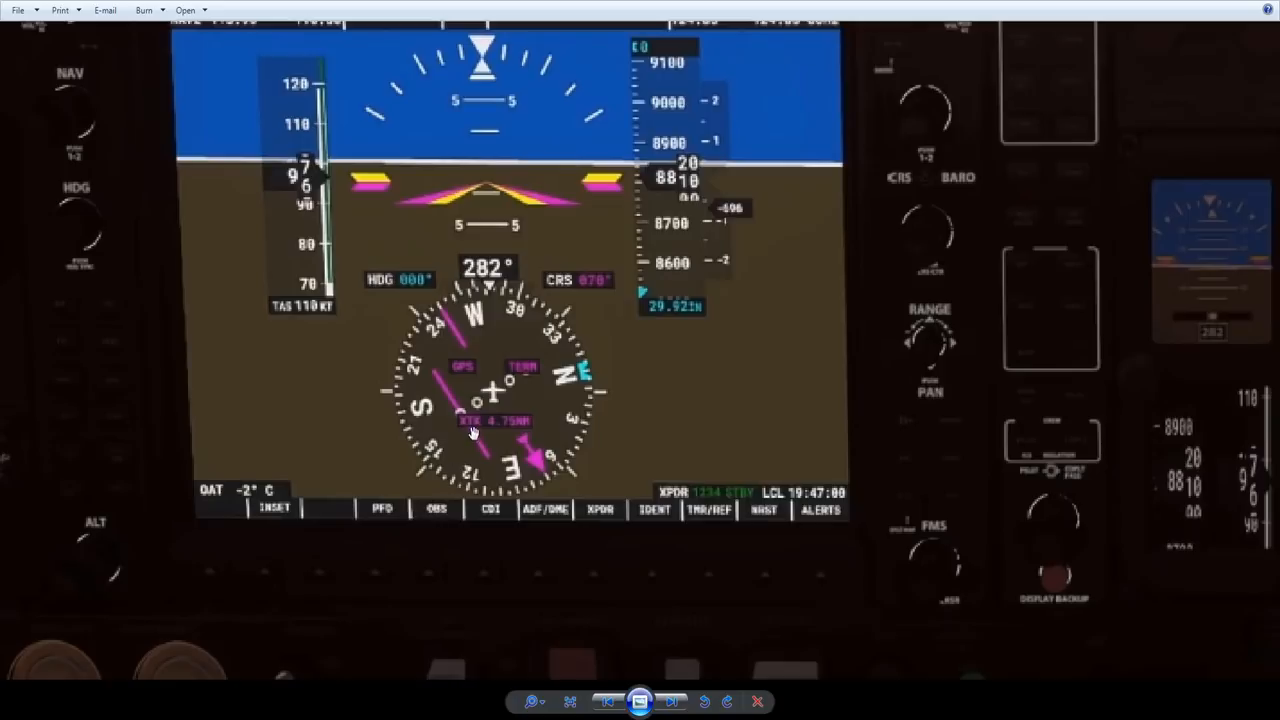
{"action": "mouse_move", "coordinate": [438, 376]}
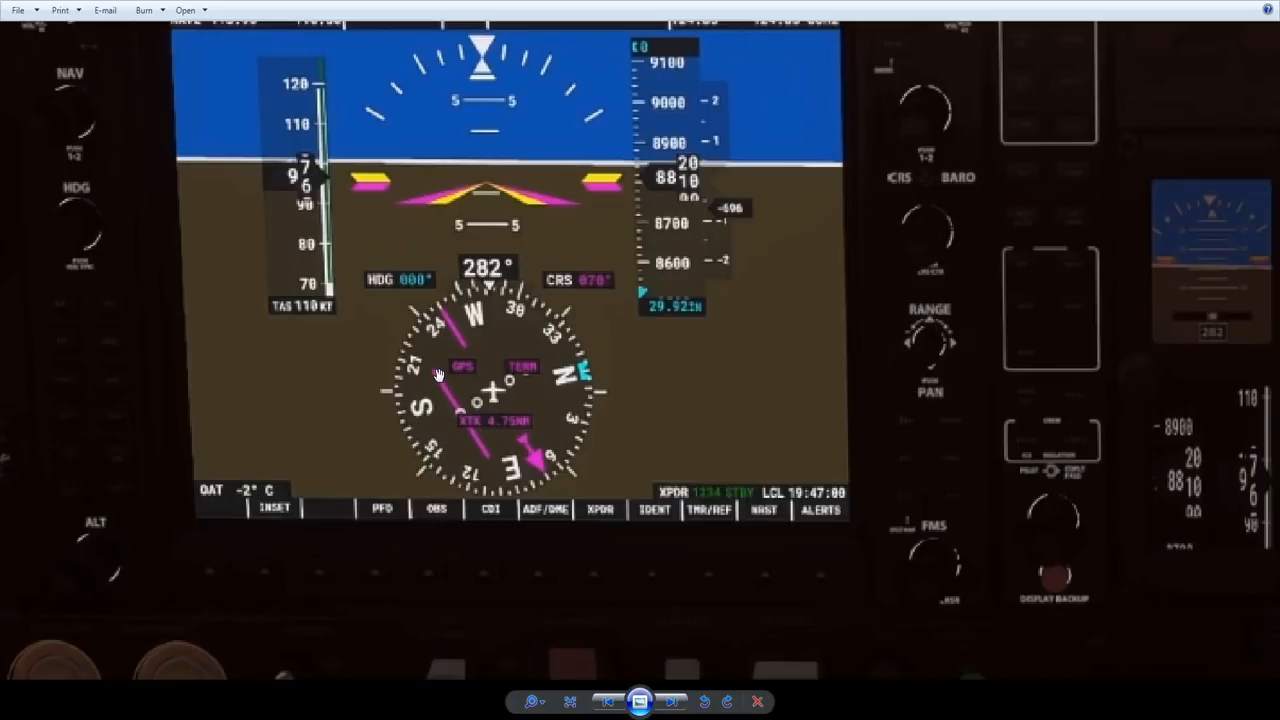
{"action": "mouse_move", "coordinate": [530, 424]}
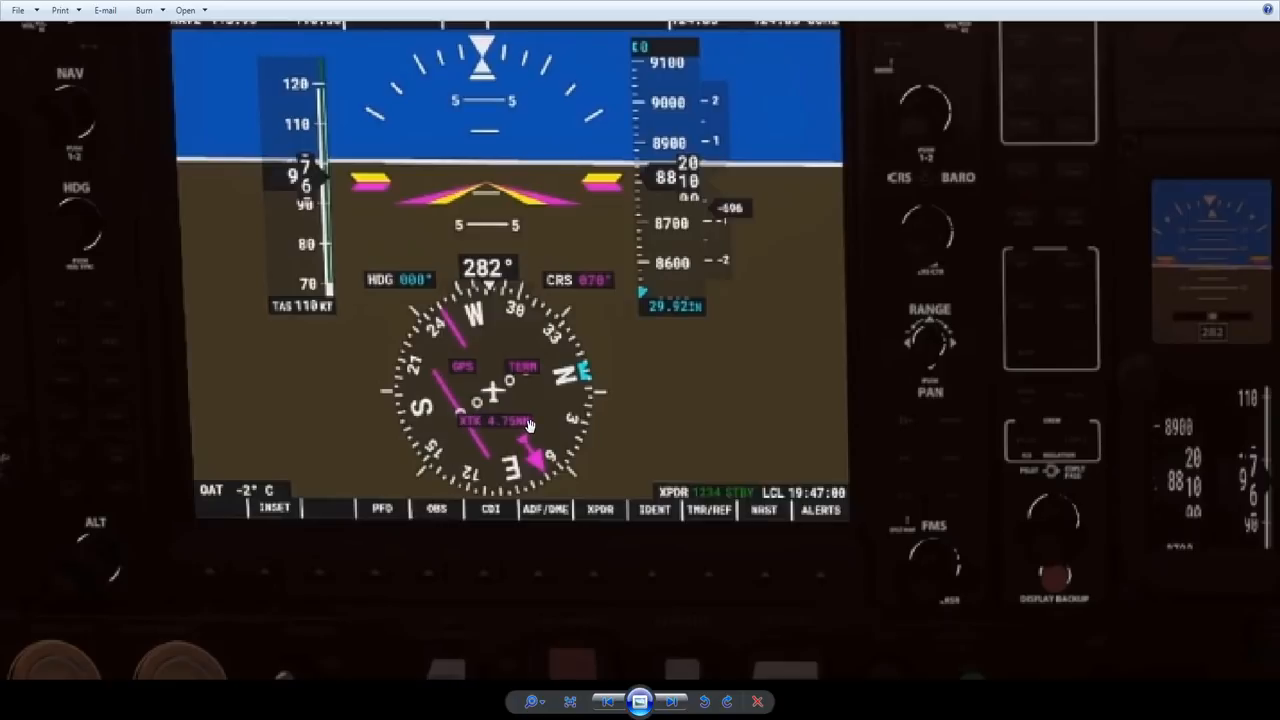
{"action": "mouse_move", "coordinate": [536, 436]}
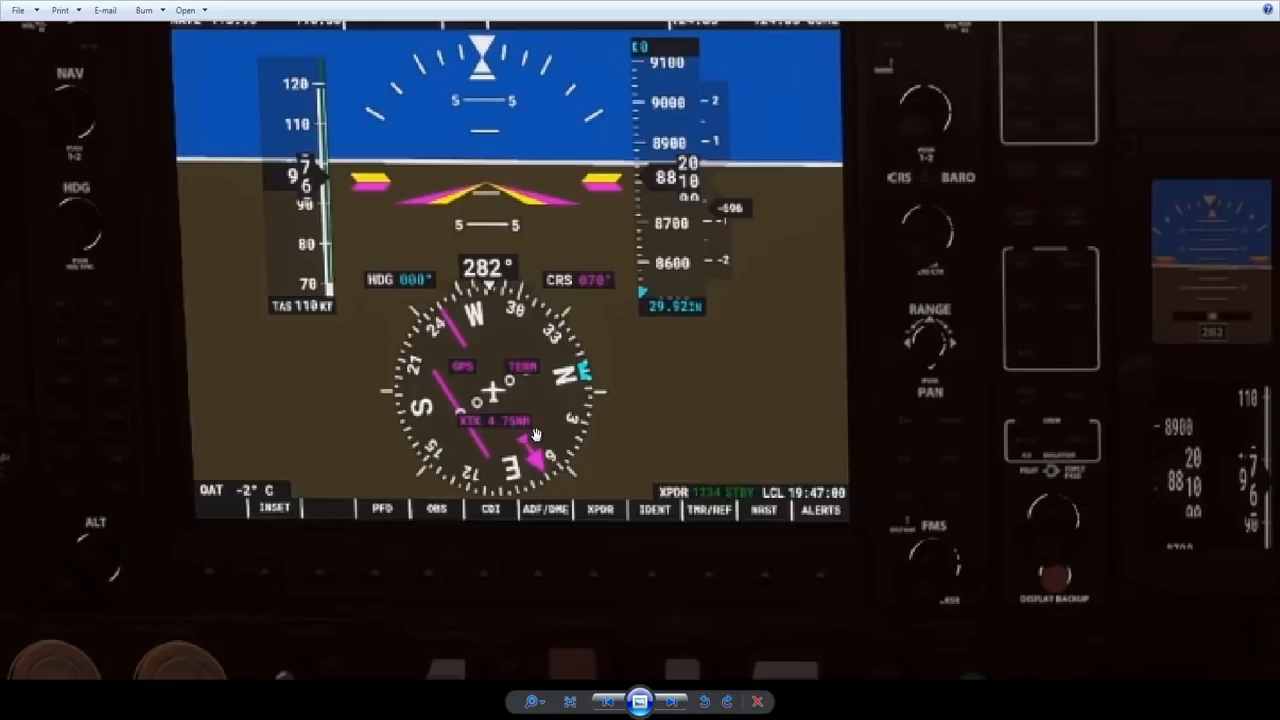
{"action": "mouse_move", "coordinate": [550, 422]}
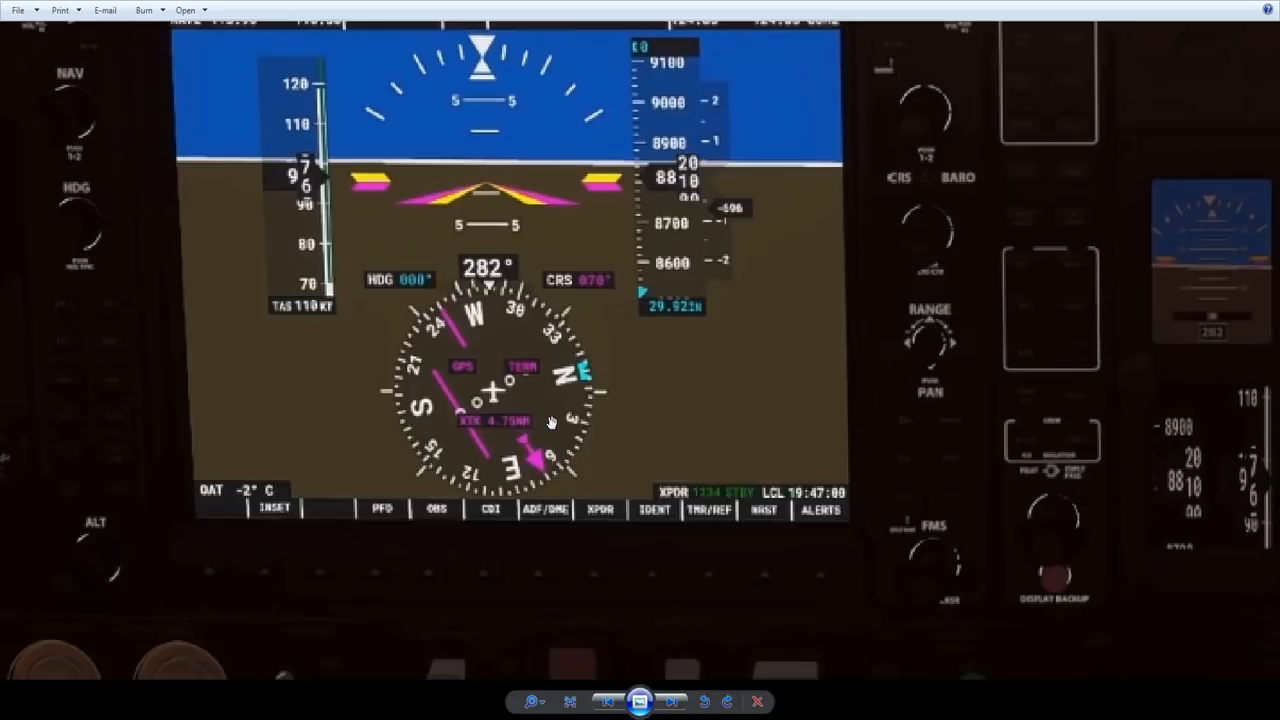
{"action": "mouse_move", "coordinate": [510, 440]}
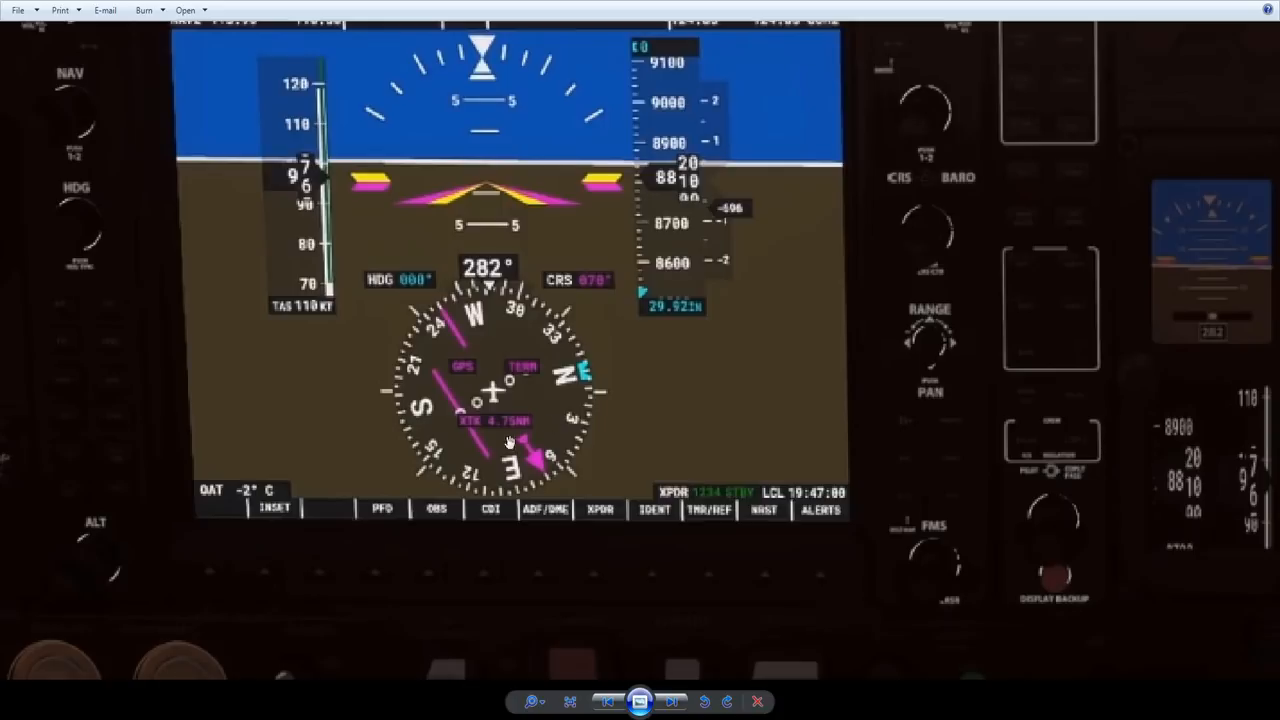
{"action": "mouse_move", "coordinate": [488, 444]}
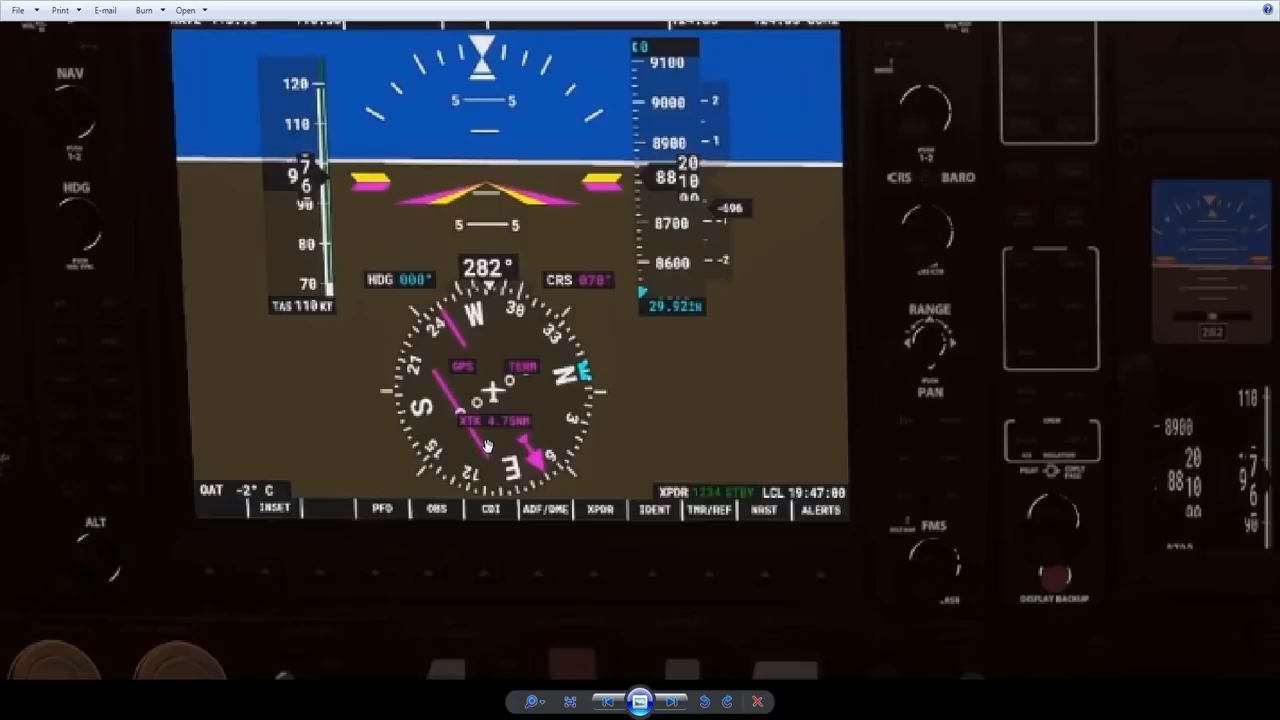
{"action": "mouse_move", "coordinate": [492, 442]}
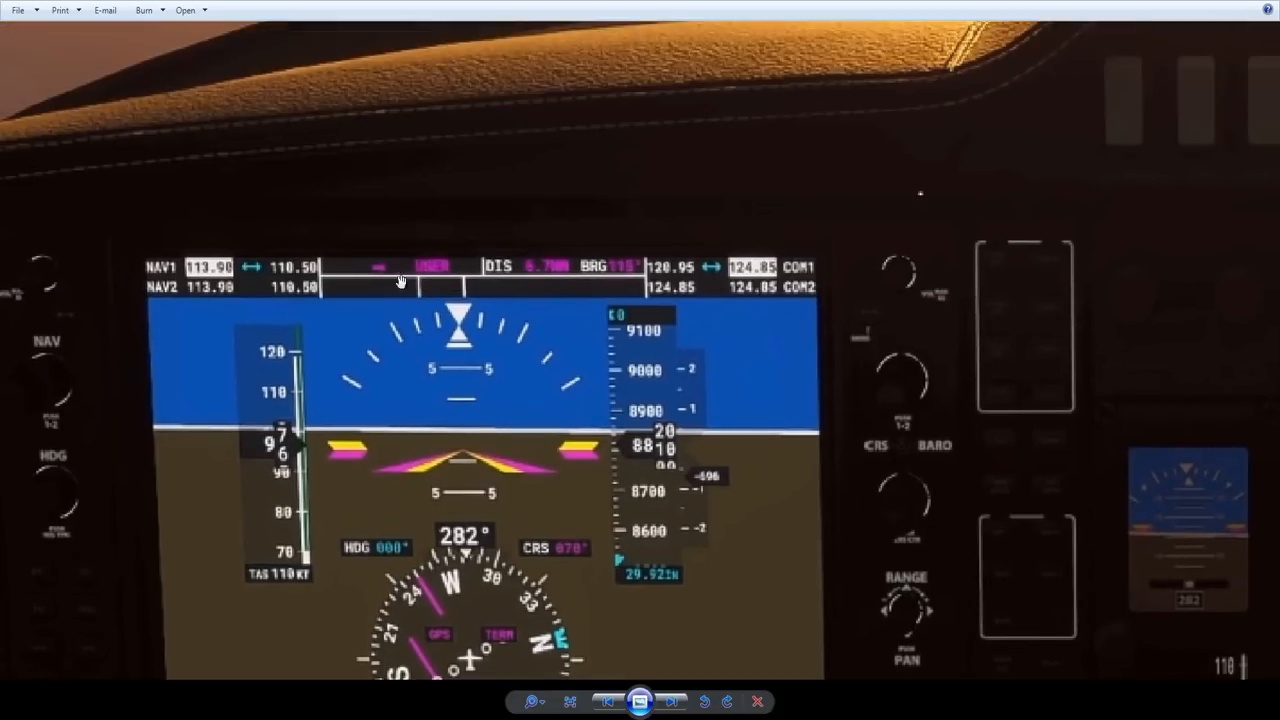
{"action": "mouse_move", "coordinate": [358, 280]}
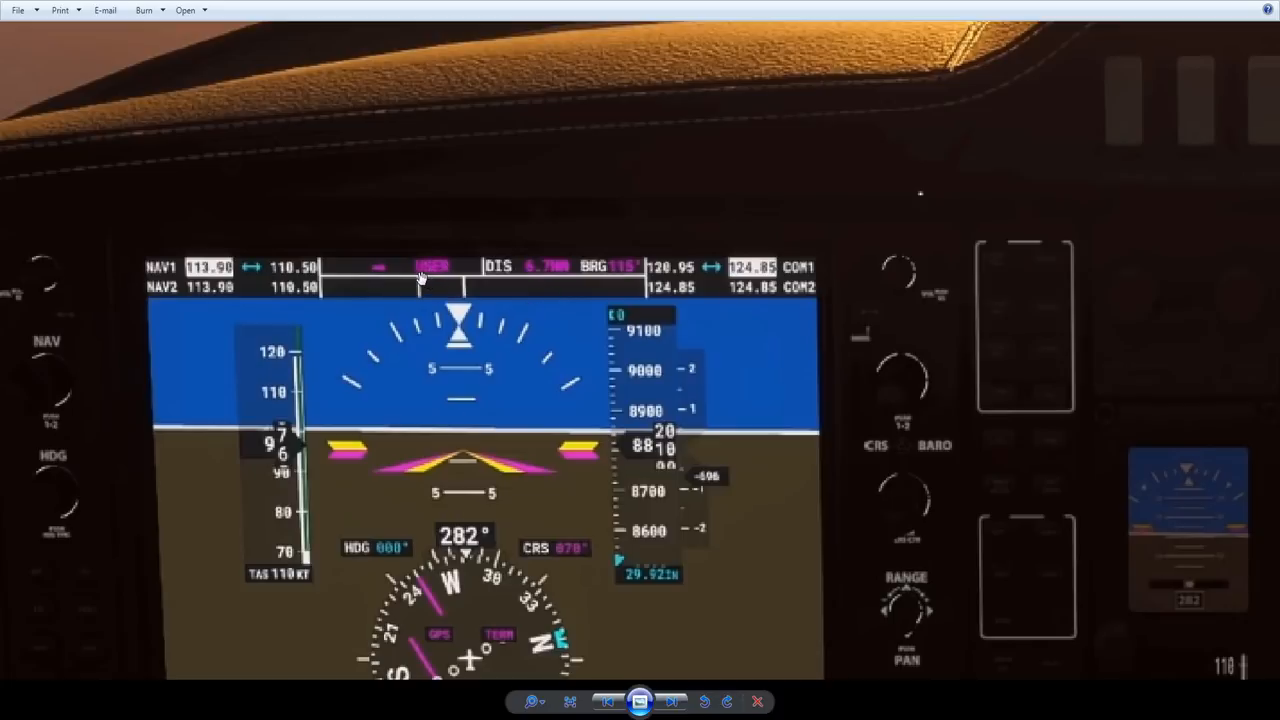
{"action": "mouse_move", "coordinate": [444, 420]}
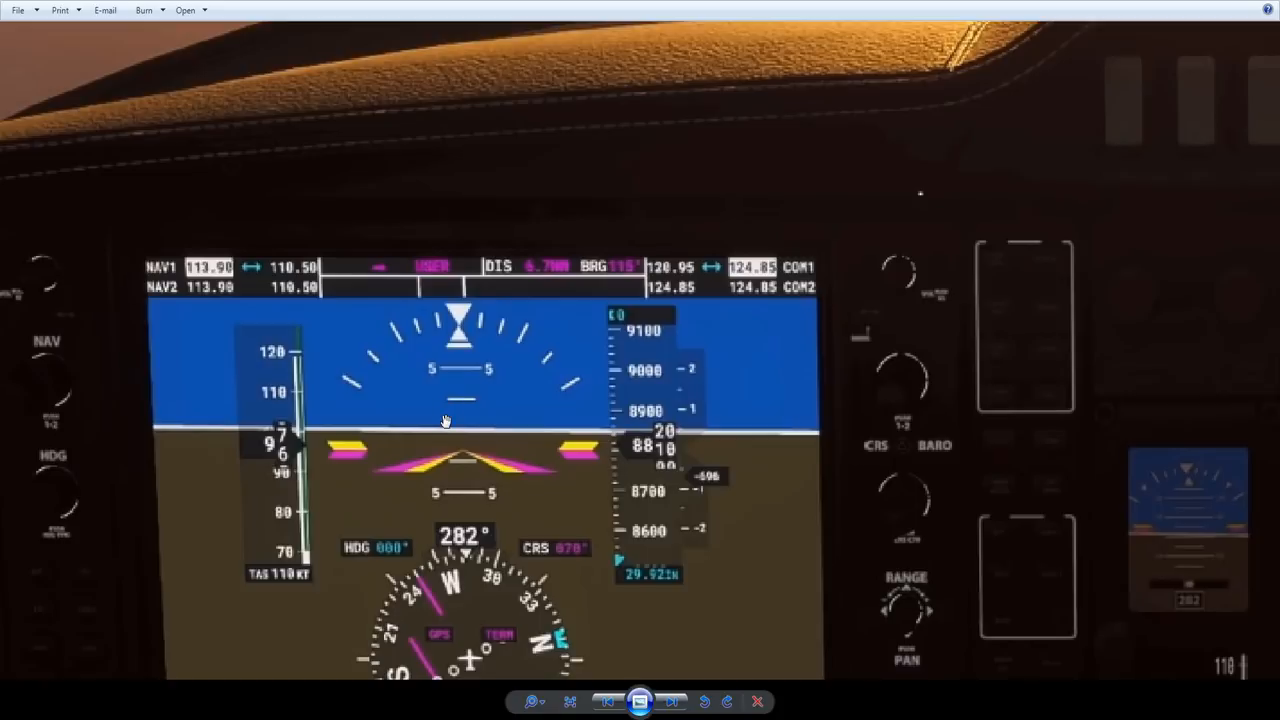
{"action": "mouse_move", "coordinate": [532, 392]}
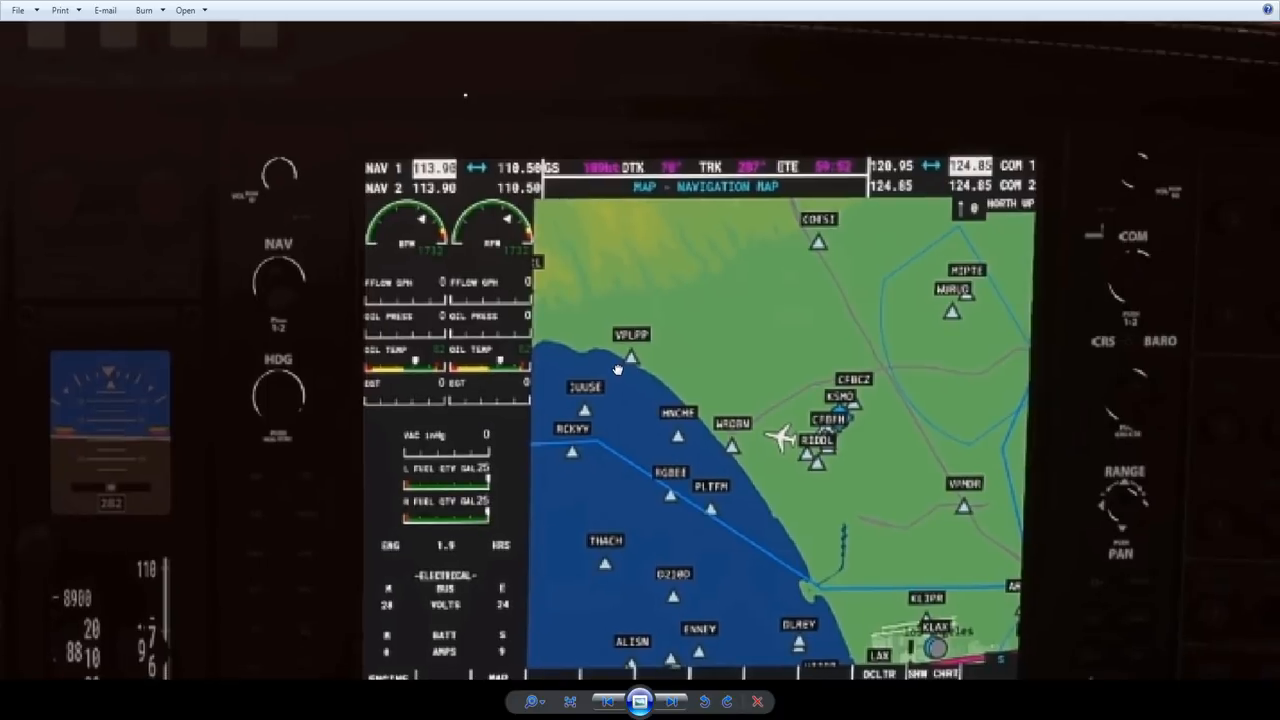
{"action": "mouse_move", "coordinate": [670, 172]}
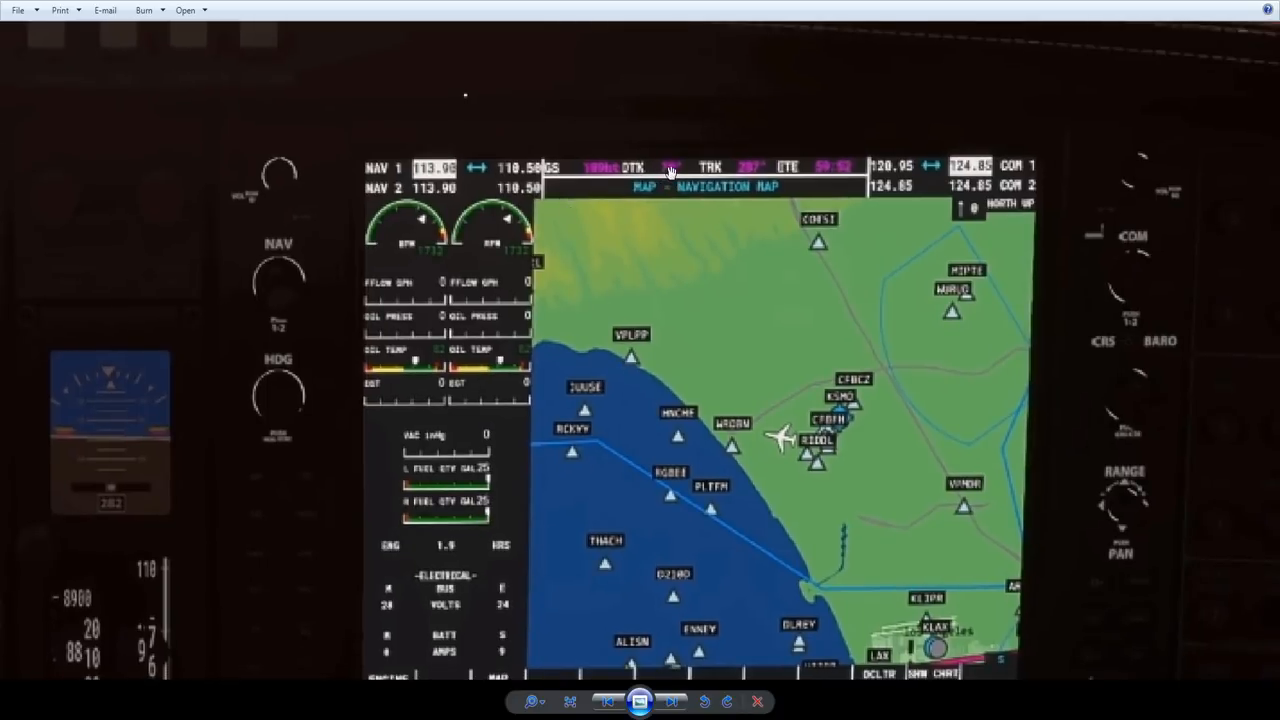
{"action": "mouse_move", "coordinate": [342, 436]}
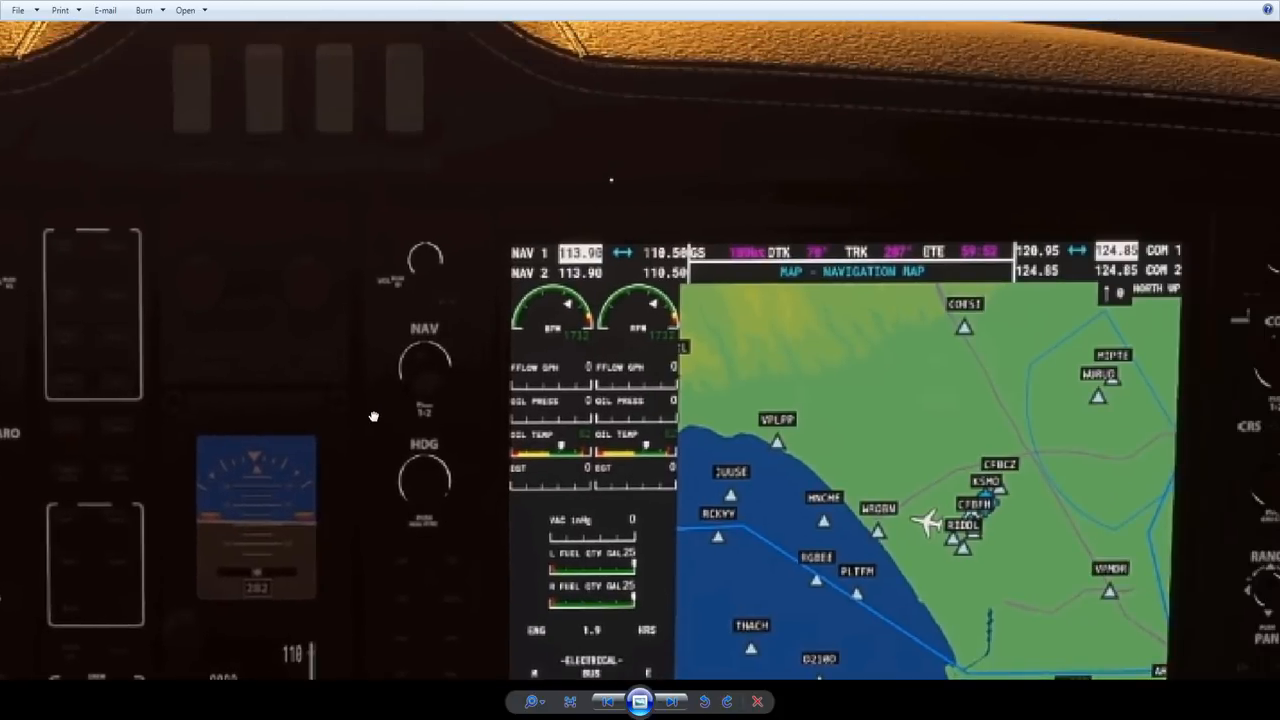
{"action": "mouse_move", "coordinate": [888, 326]}
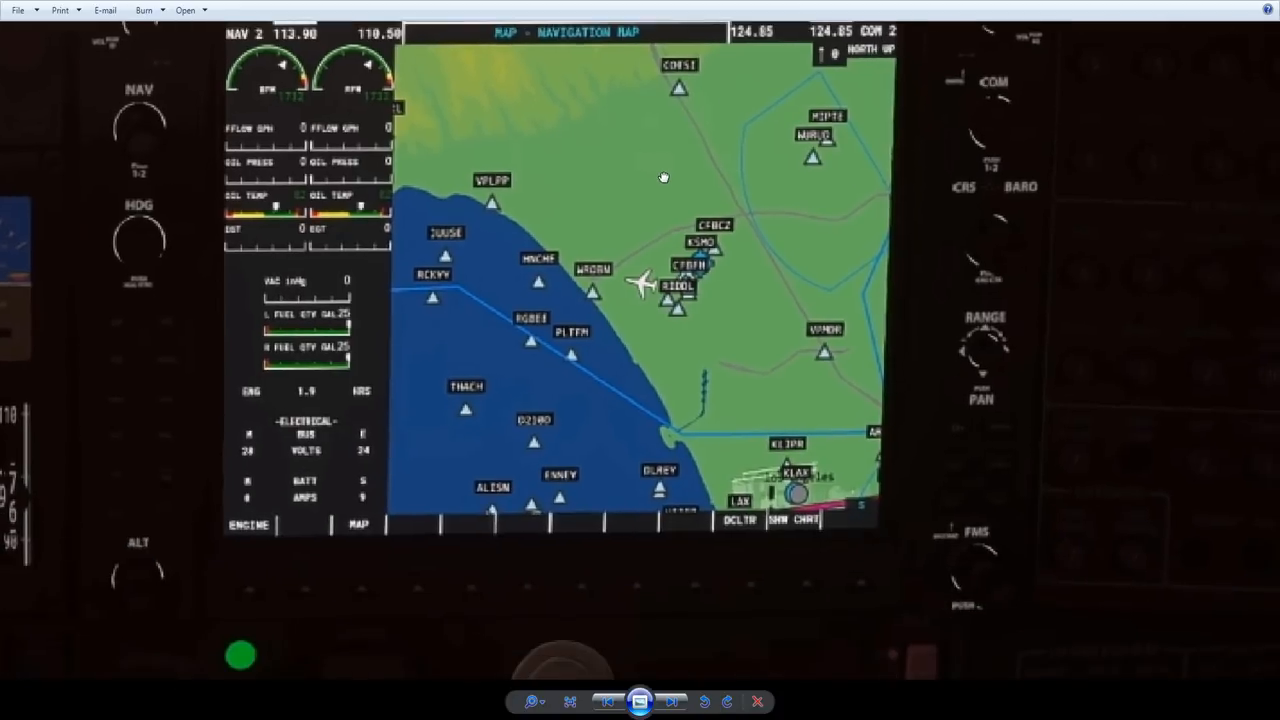
{"action": "mouse_move", "coordinate": [790, 508]}
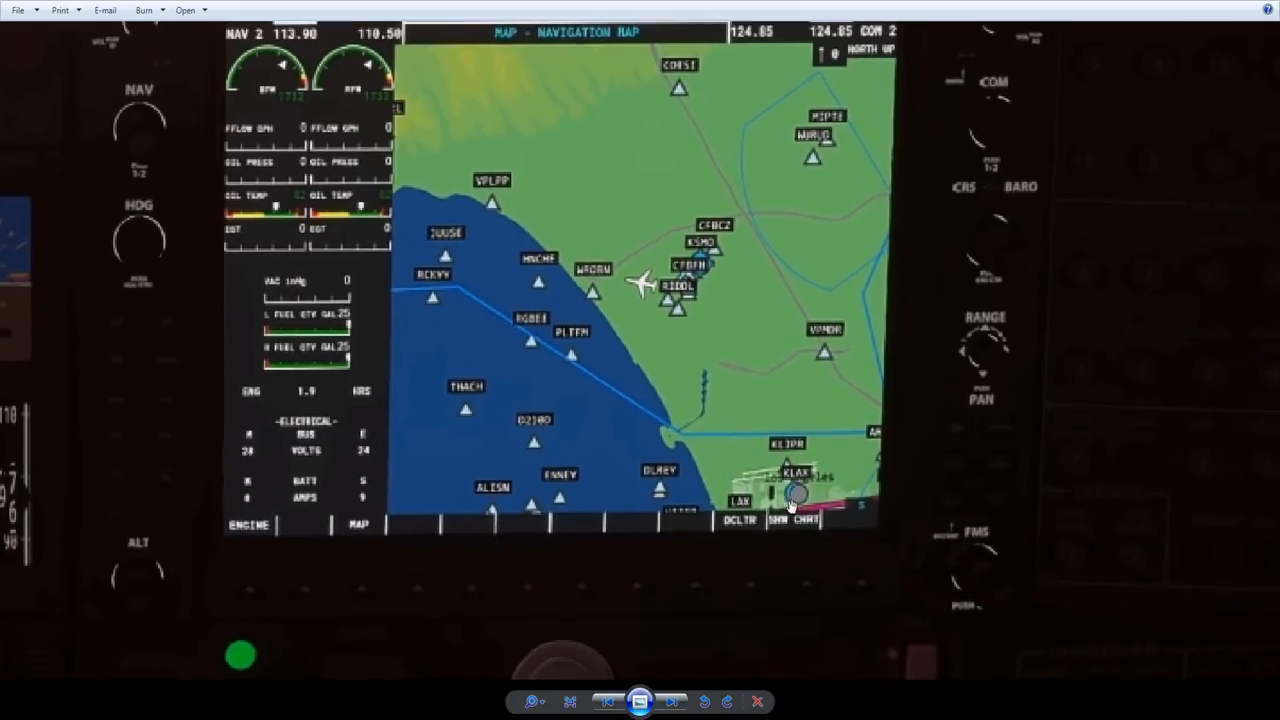
{"action": "mouse_move", "coordinate": [888, 486]}
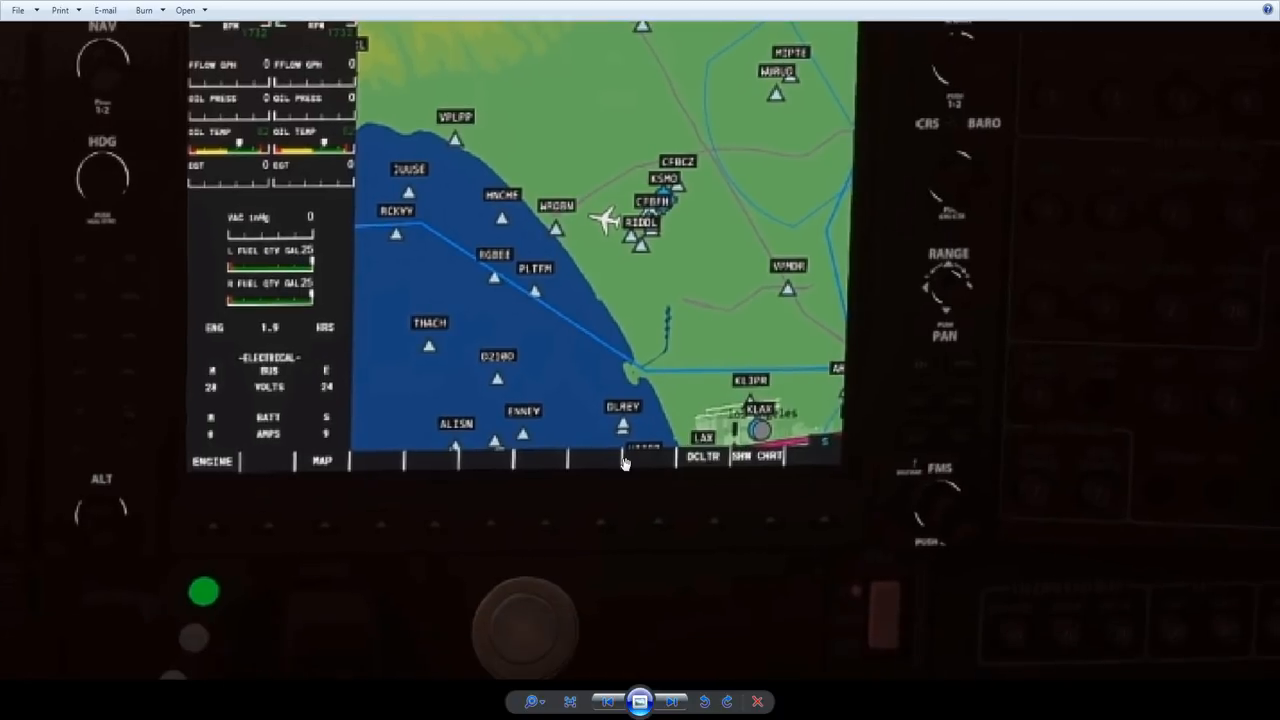
{"action": "mouse_move", "coordinate": [432, 158]}
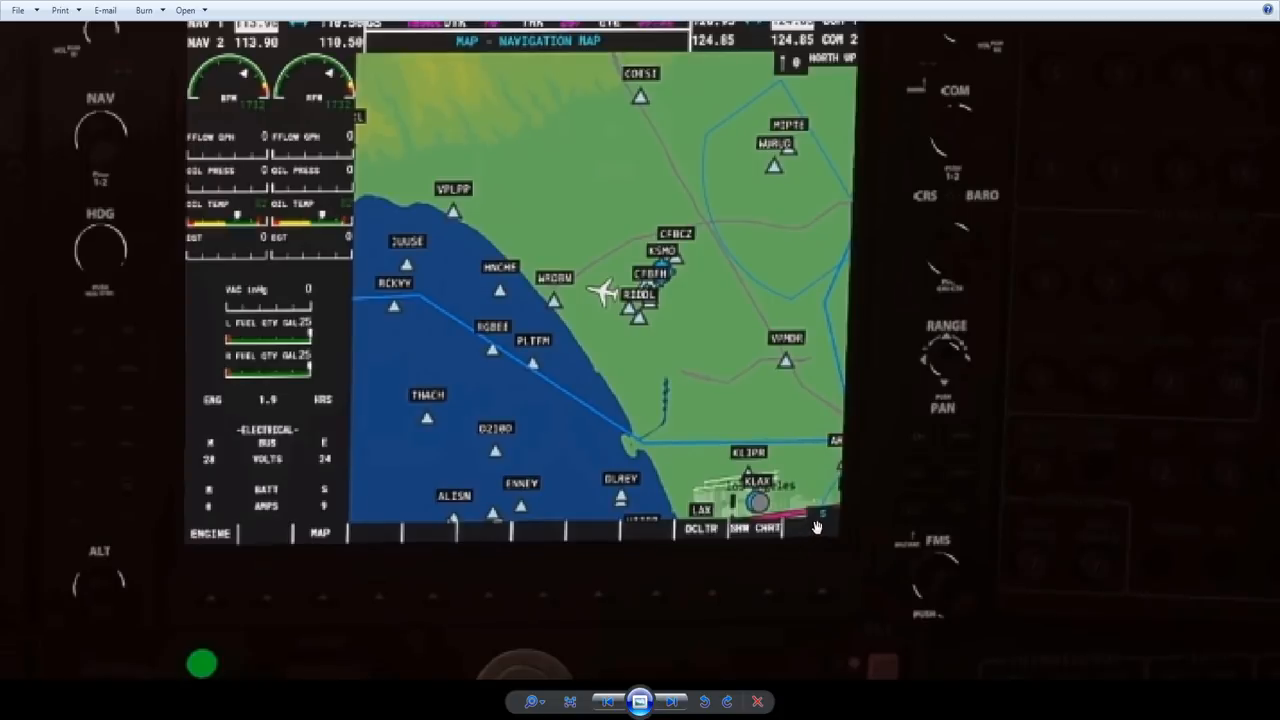
{"action": "mouse_move", "coordinate": [824, 504]}
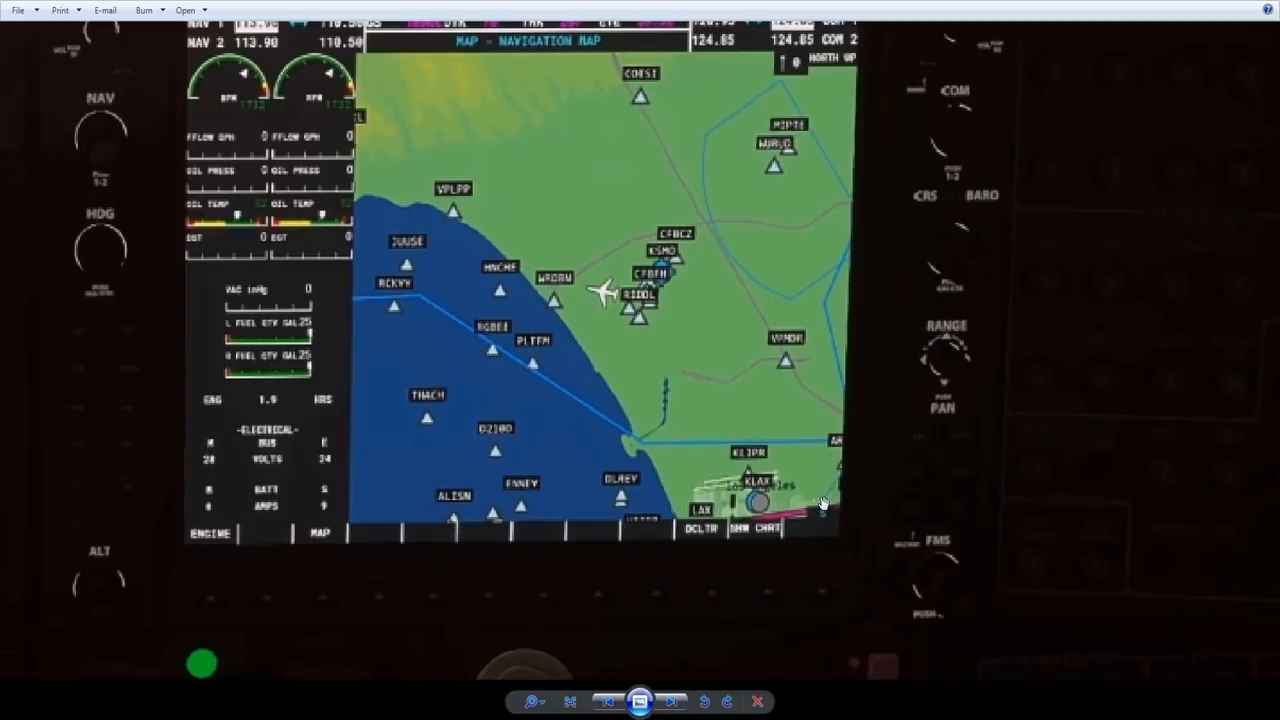
{"action": "mouse_move", "coordinate": [820, 528]}
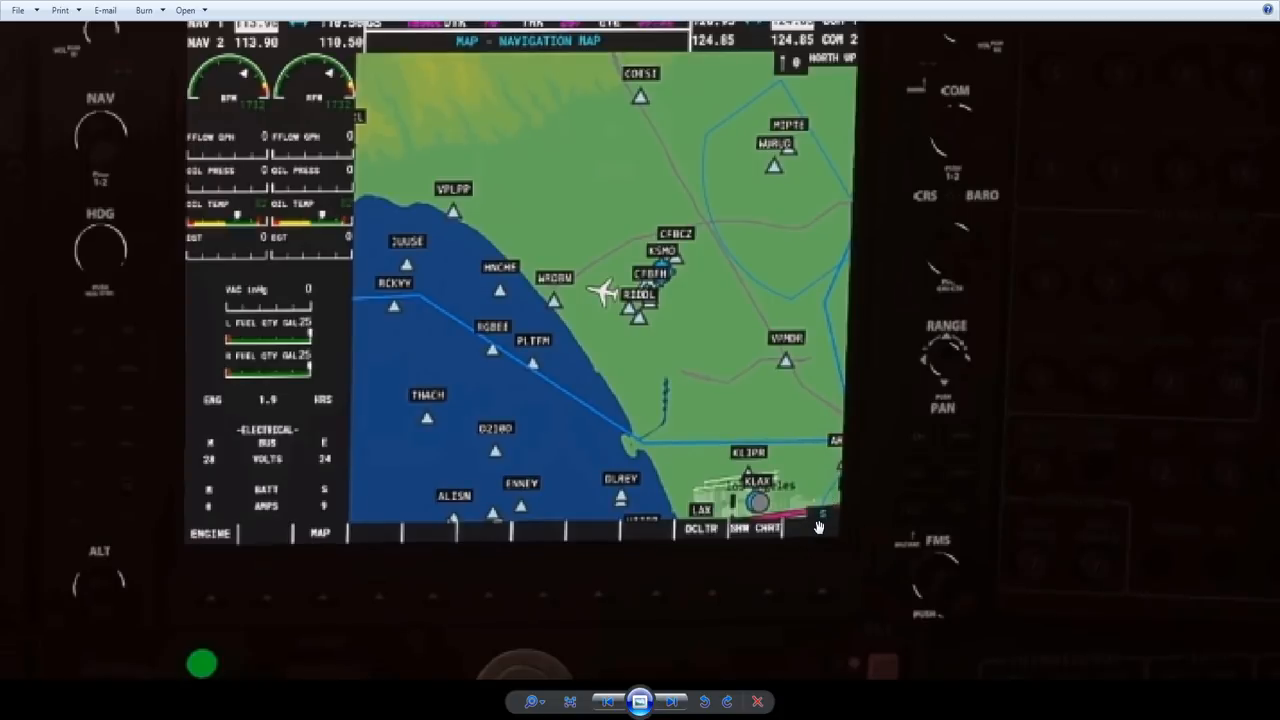
{"action": "mouse_move", "coordinate": [824, 512]}
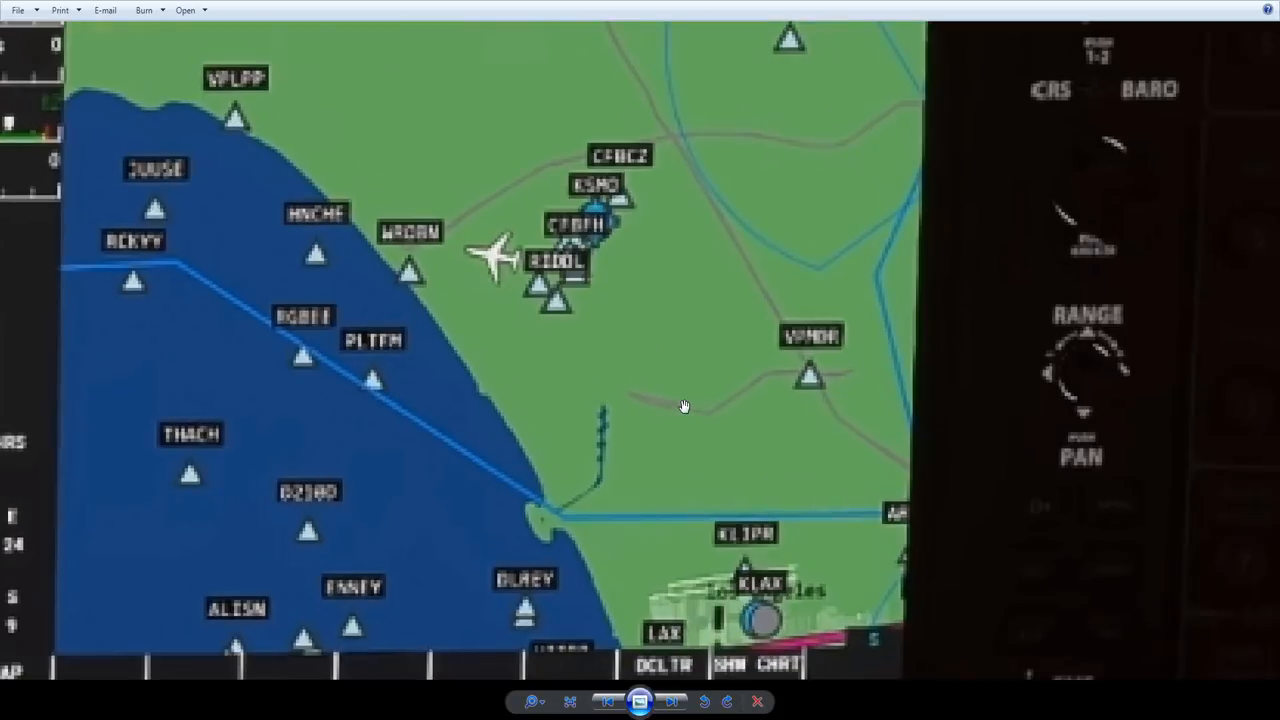
{"action": "mouse_move", "coordinate": [596, 224]}
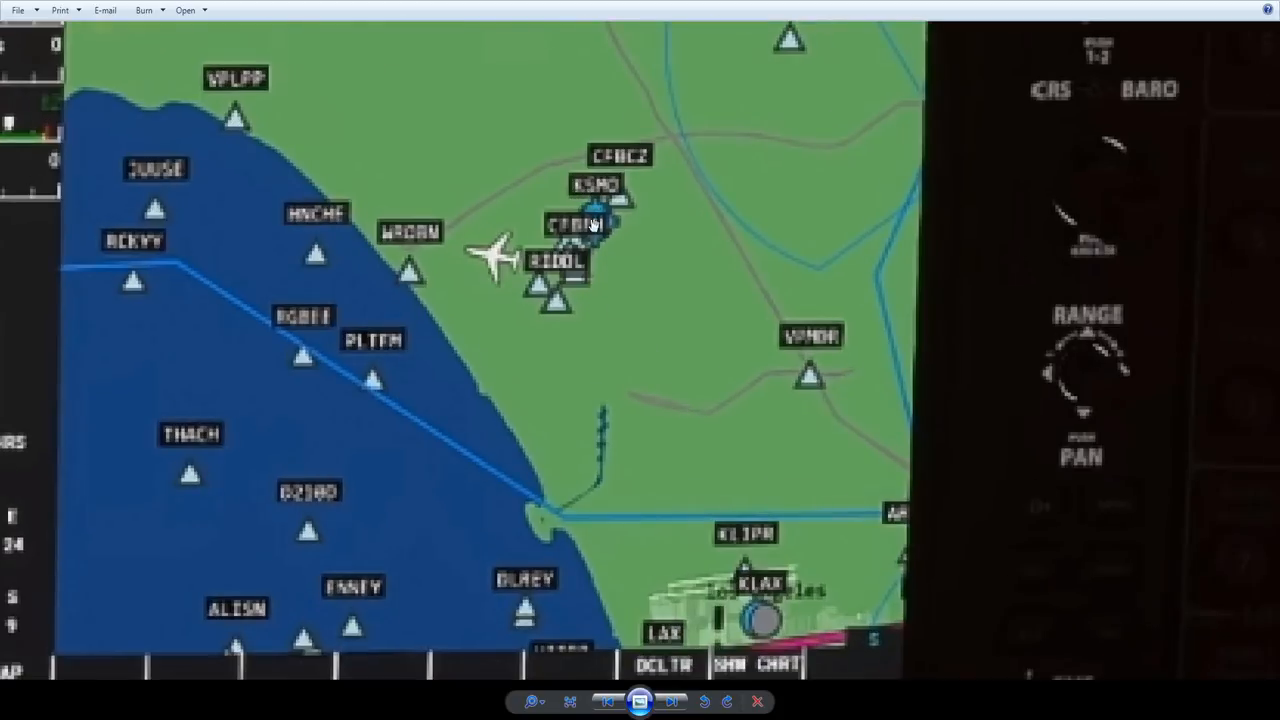
{"action": "mouse_move", "coordinate": [596, 230]}
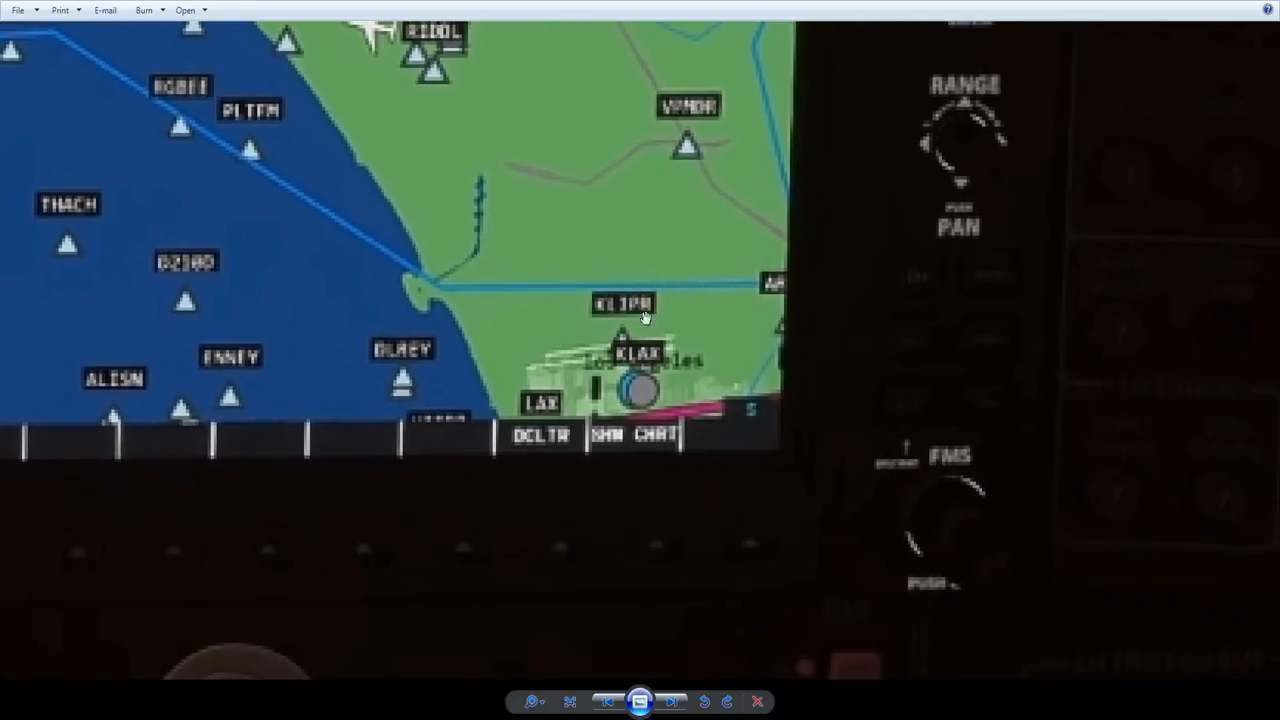
{"action": "mouse_move", "coordinate": [496, 528]}
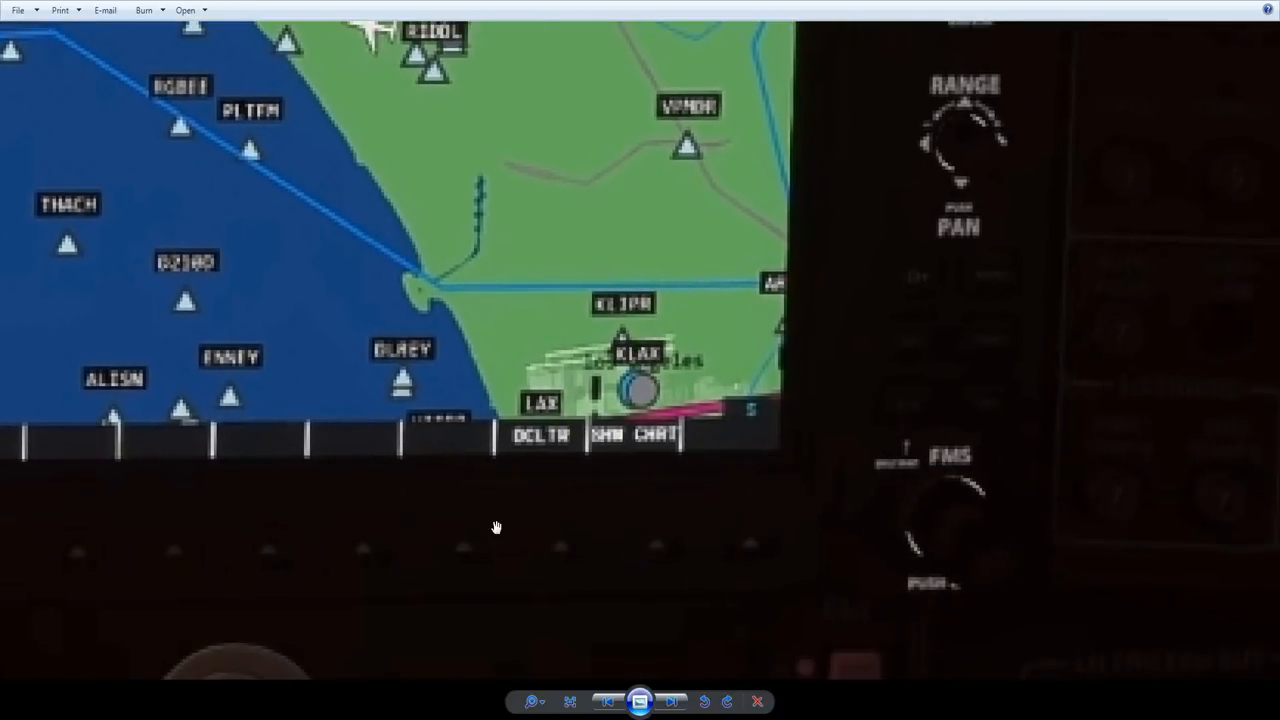
{"action": "mouse_move", "coordinate": [480, 508]}
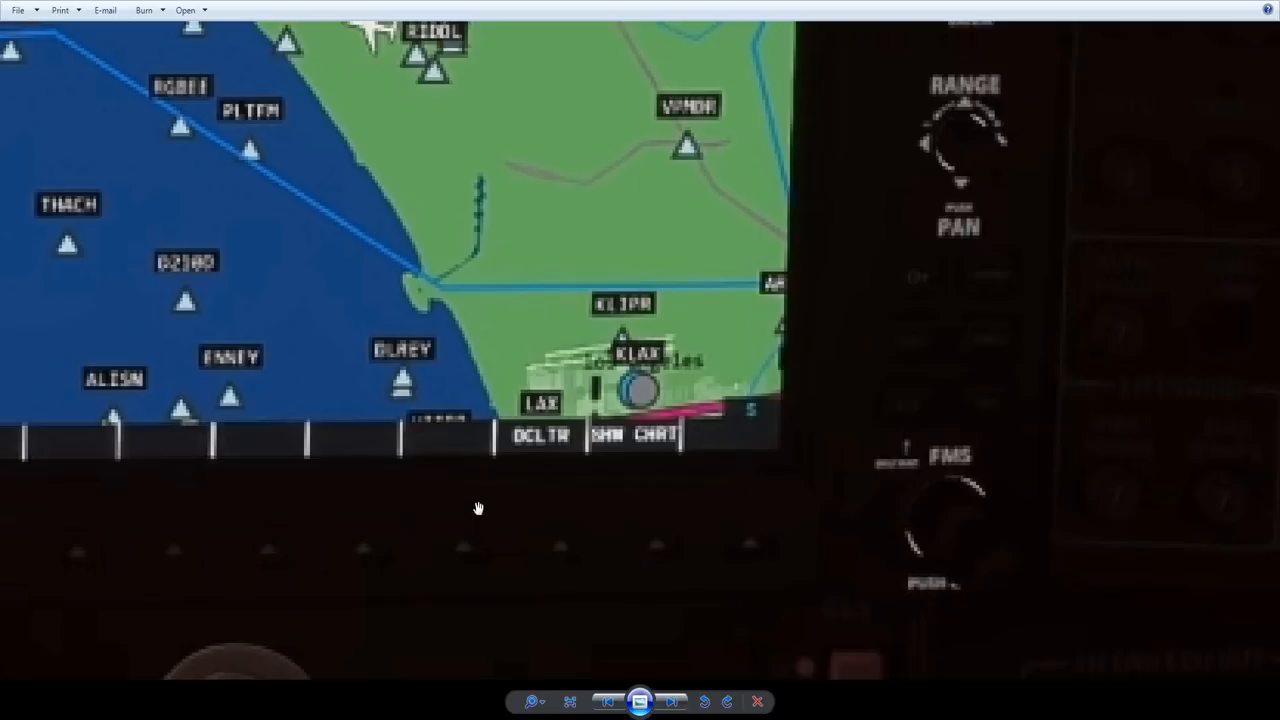
{"action": "mouse_move", "coordinate": [508, 206]}
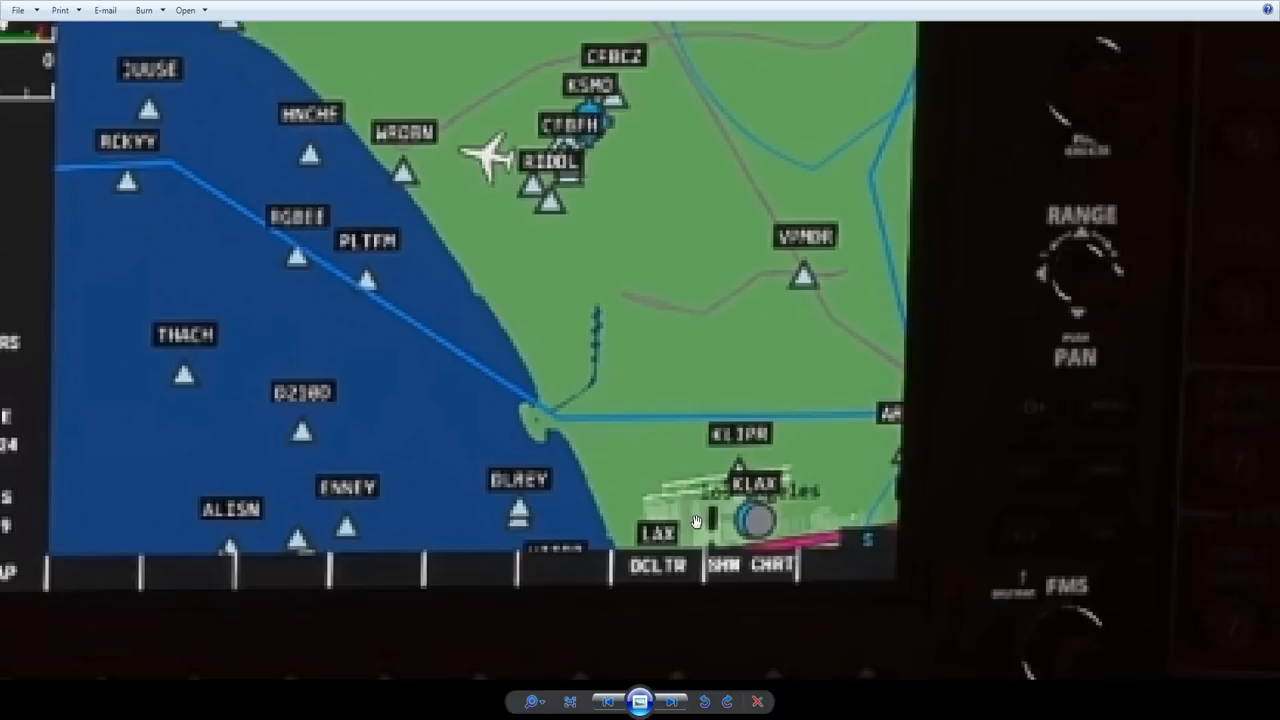
{"action": "mouse_move", "coordinate": [602, 162]}
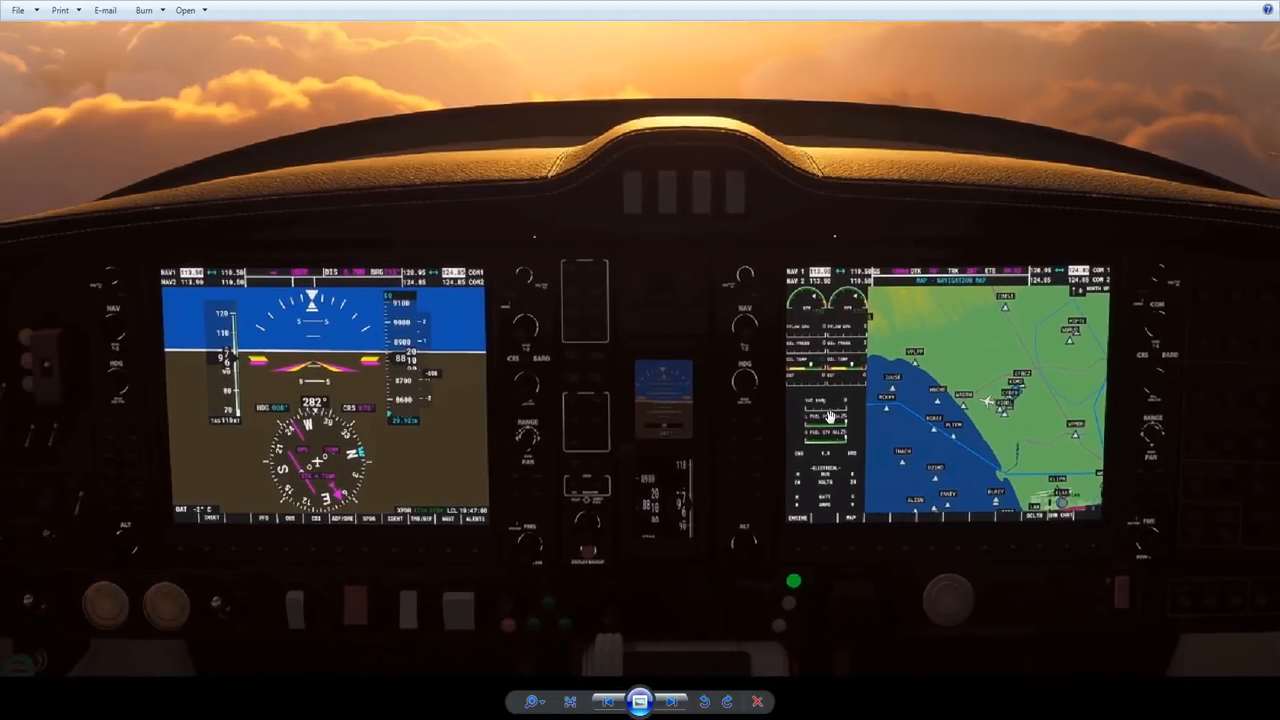
{"action": "mouse_move", "coordinate": [796, 512]}
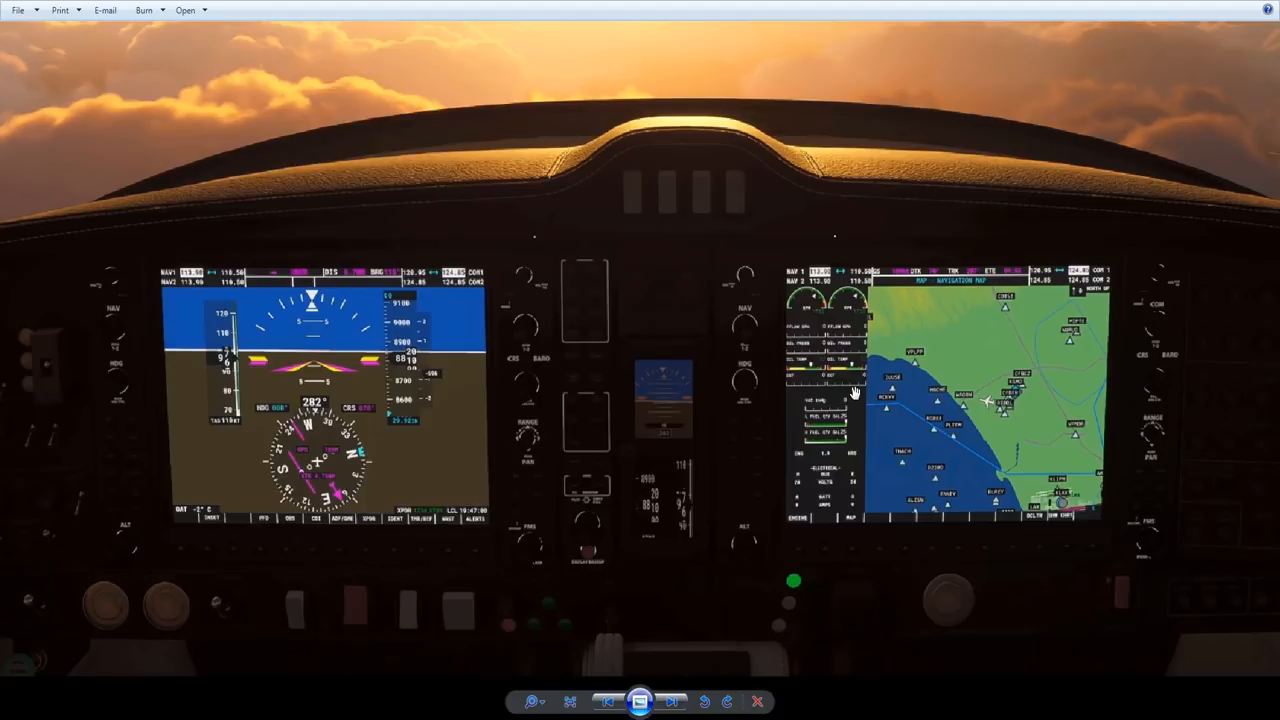
{"action": "mouse_move", "coordinate": [856, 432]}
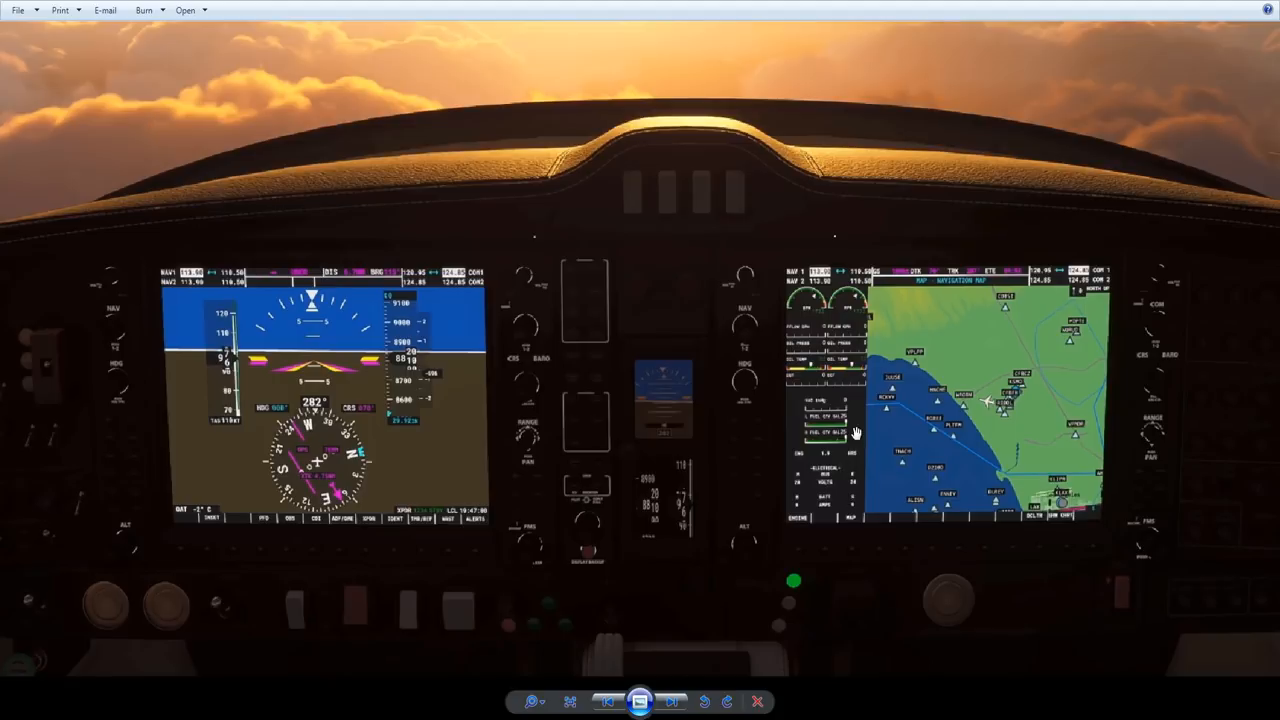